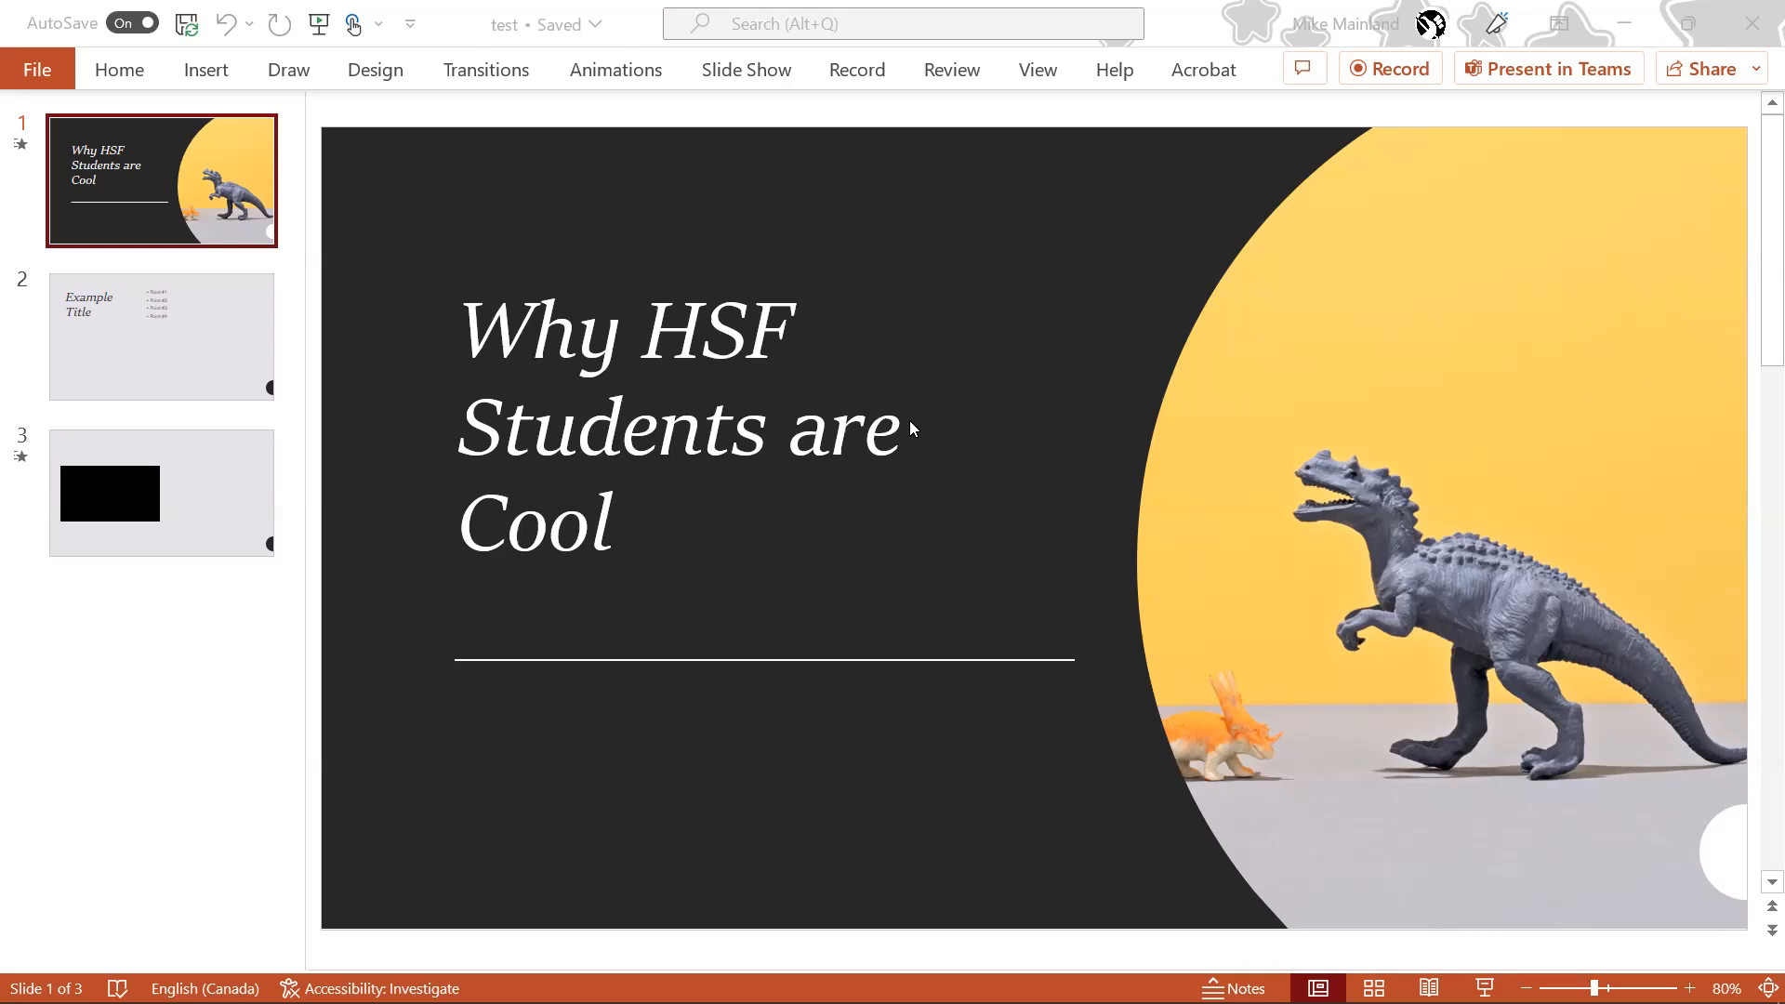
{"action": "mouse_move", "coordinate": [795, 357]}
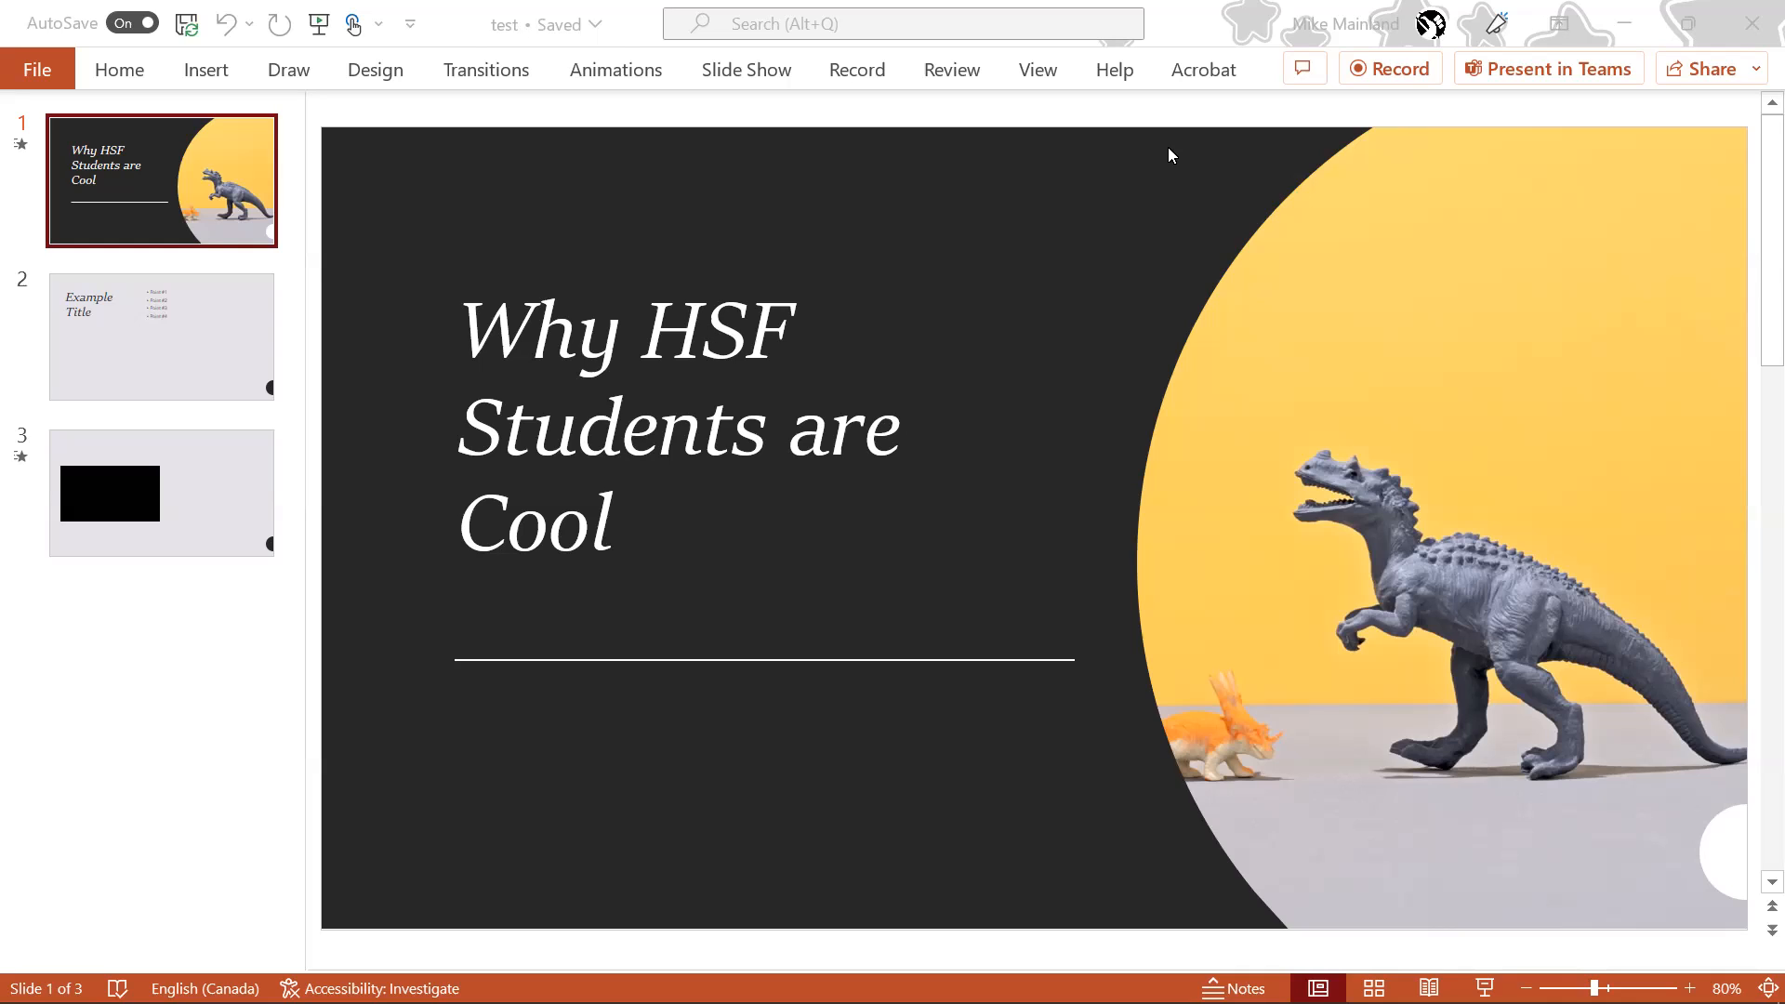
{"action": "mouse_move", "coordinate": [1042, 126]}
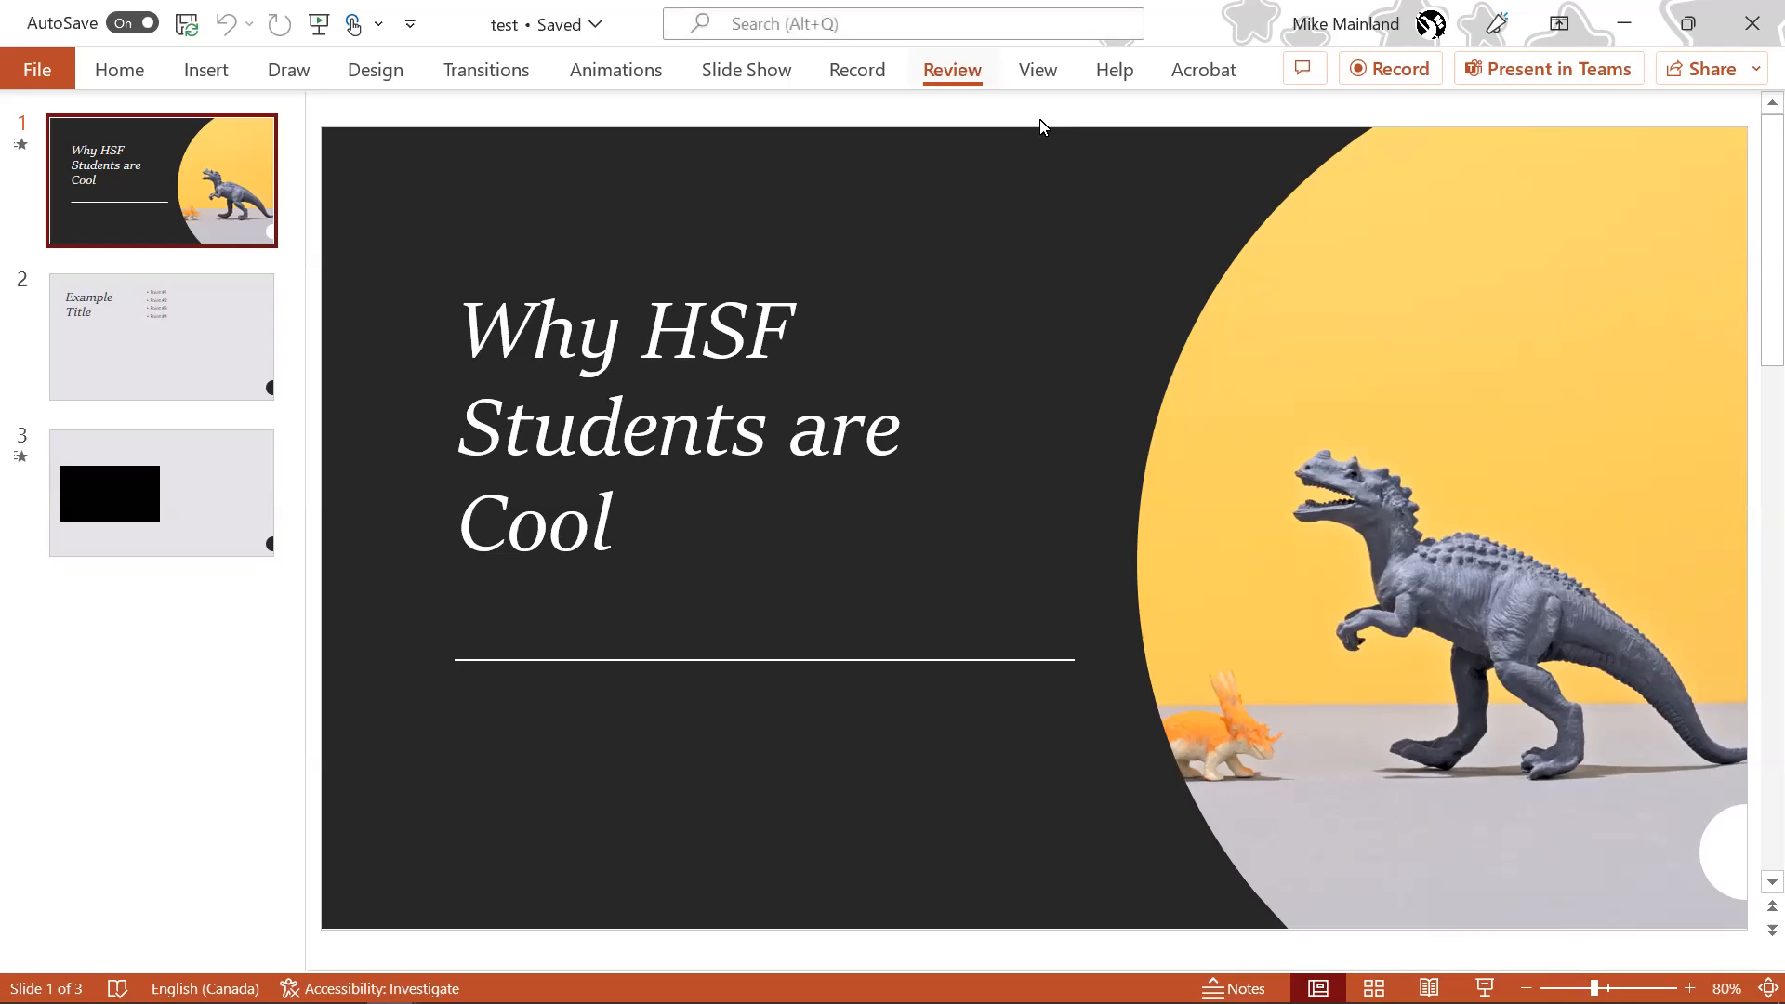
Show the Review ribbon commands for the 'Why HSF Students are Cool' deck.
{"action": "left_click", "coordinate": [952, 69]}
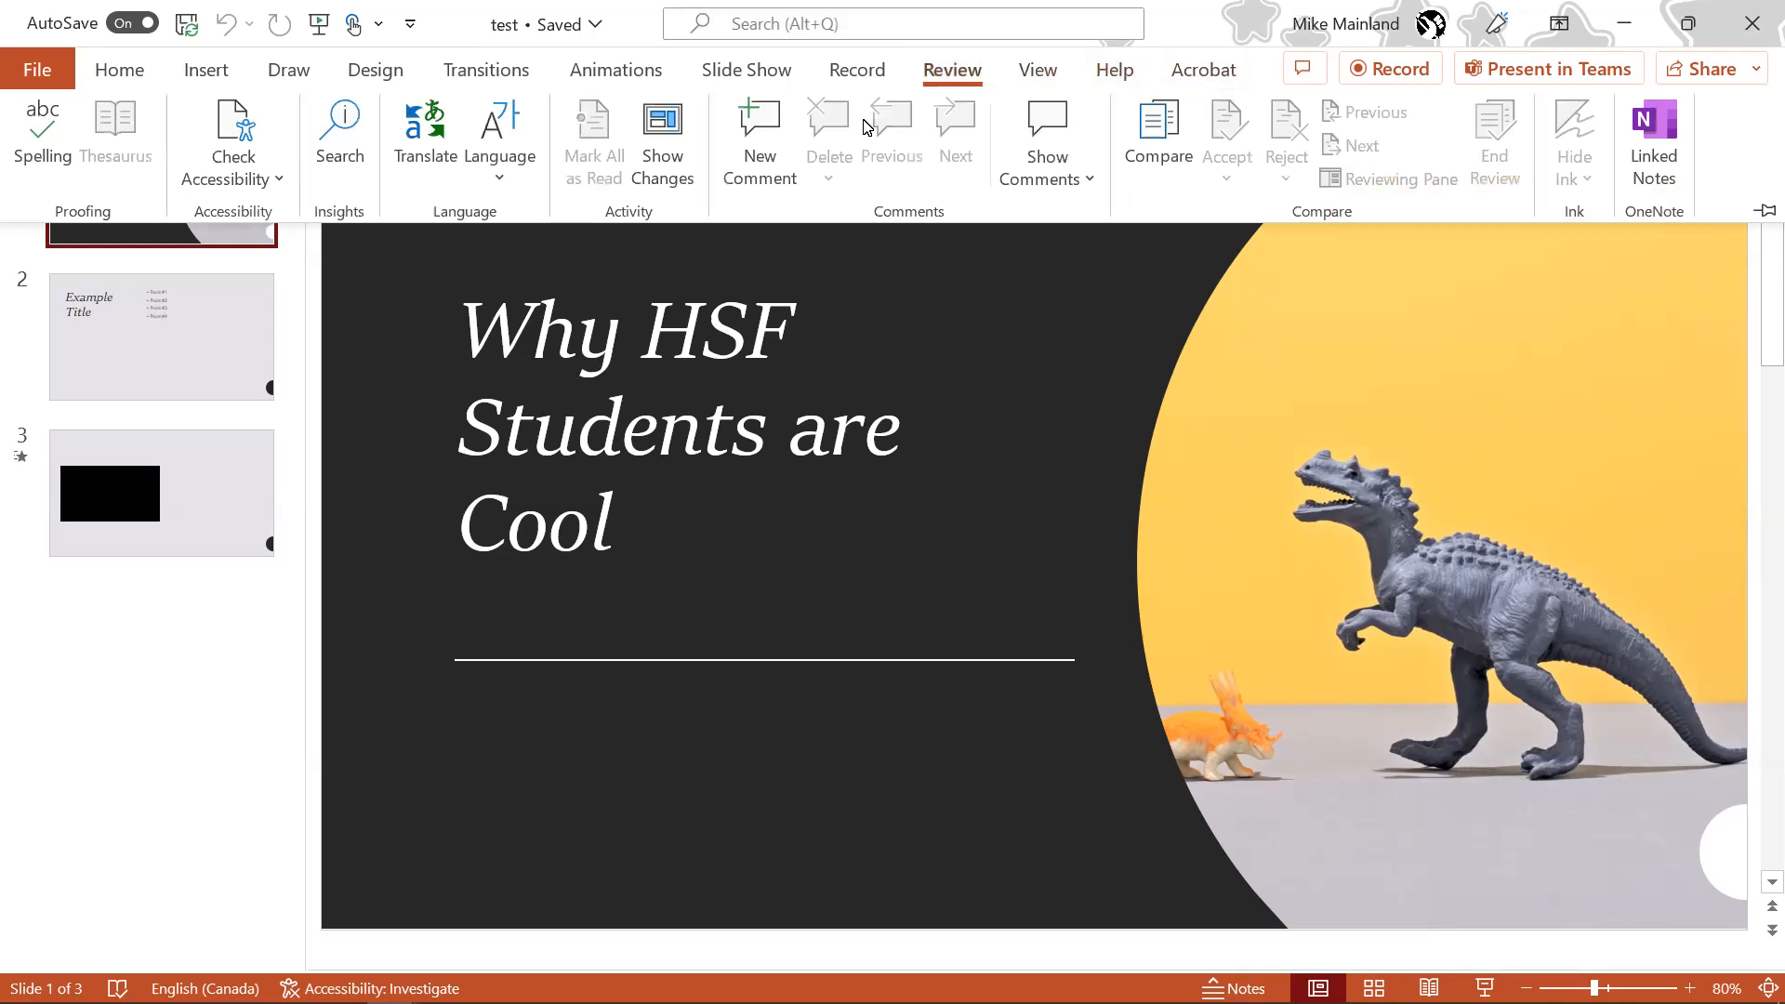
{"action": "mouse_move", "coordinate": [1718, 149]}
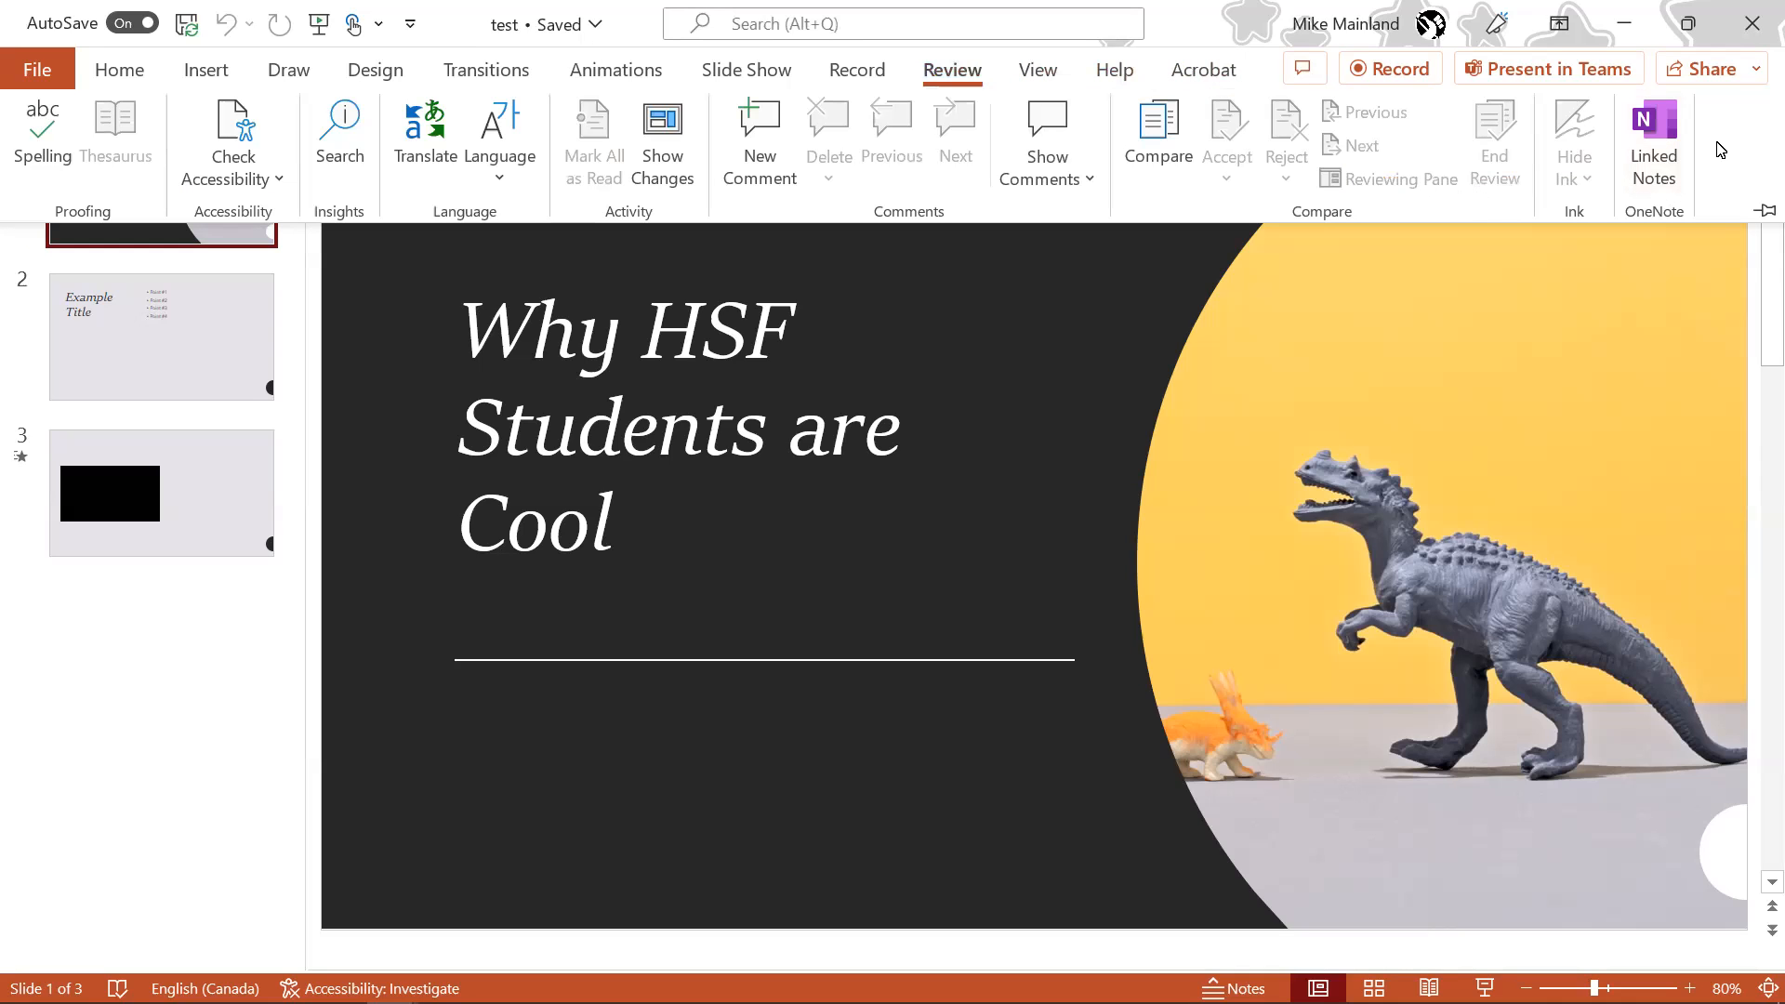
Enable the Record tab via Customize the Ribbon, confirm, and dismiss the missing-folder error.
{"action": "right_click", "coordinate": [1719, 148]}
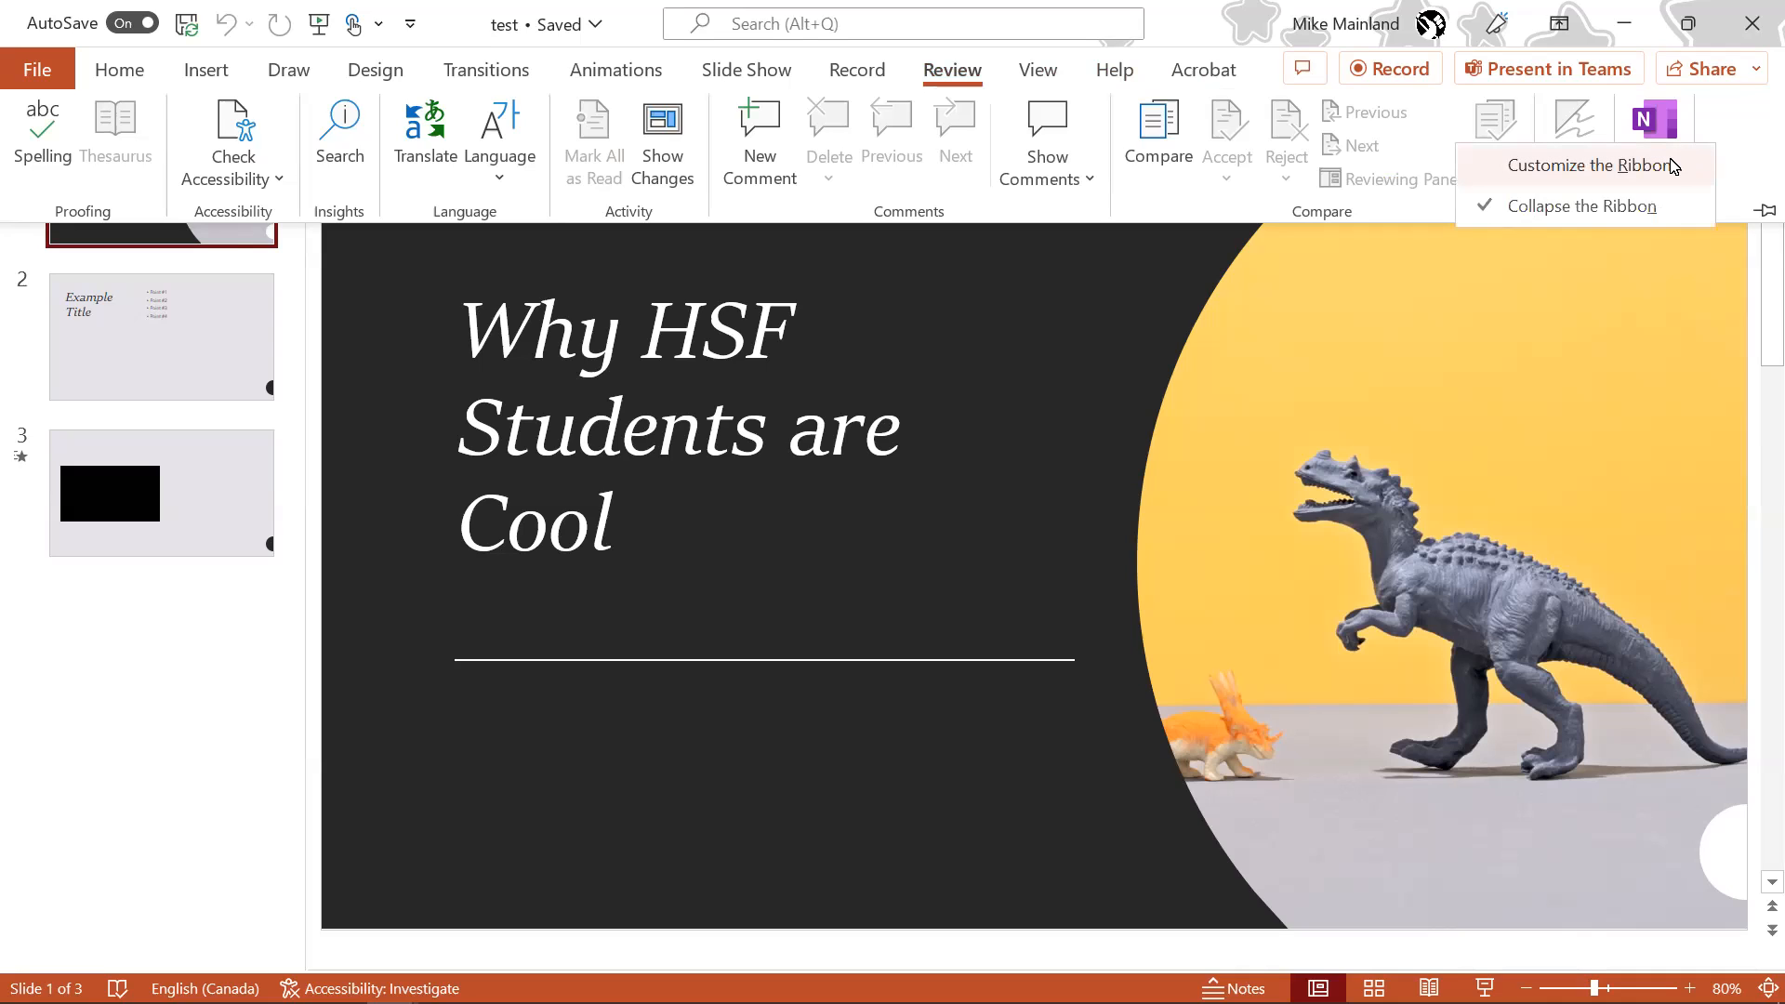
{"action": "mouse_move", "coordinate": [1670, 169]}
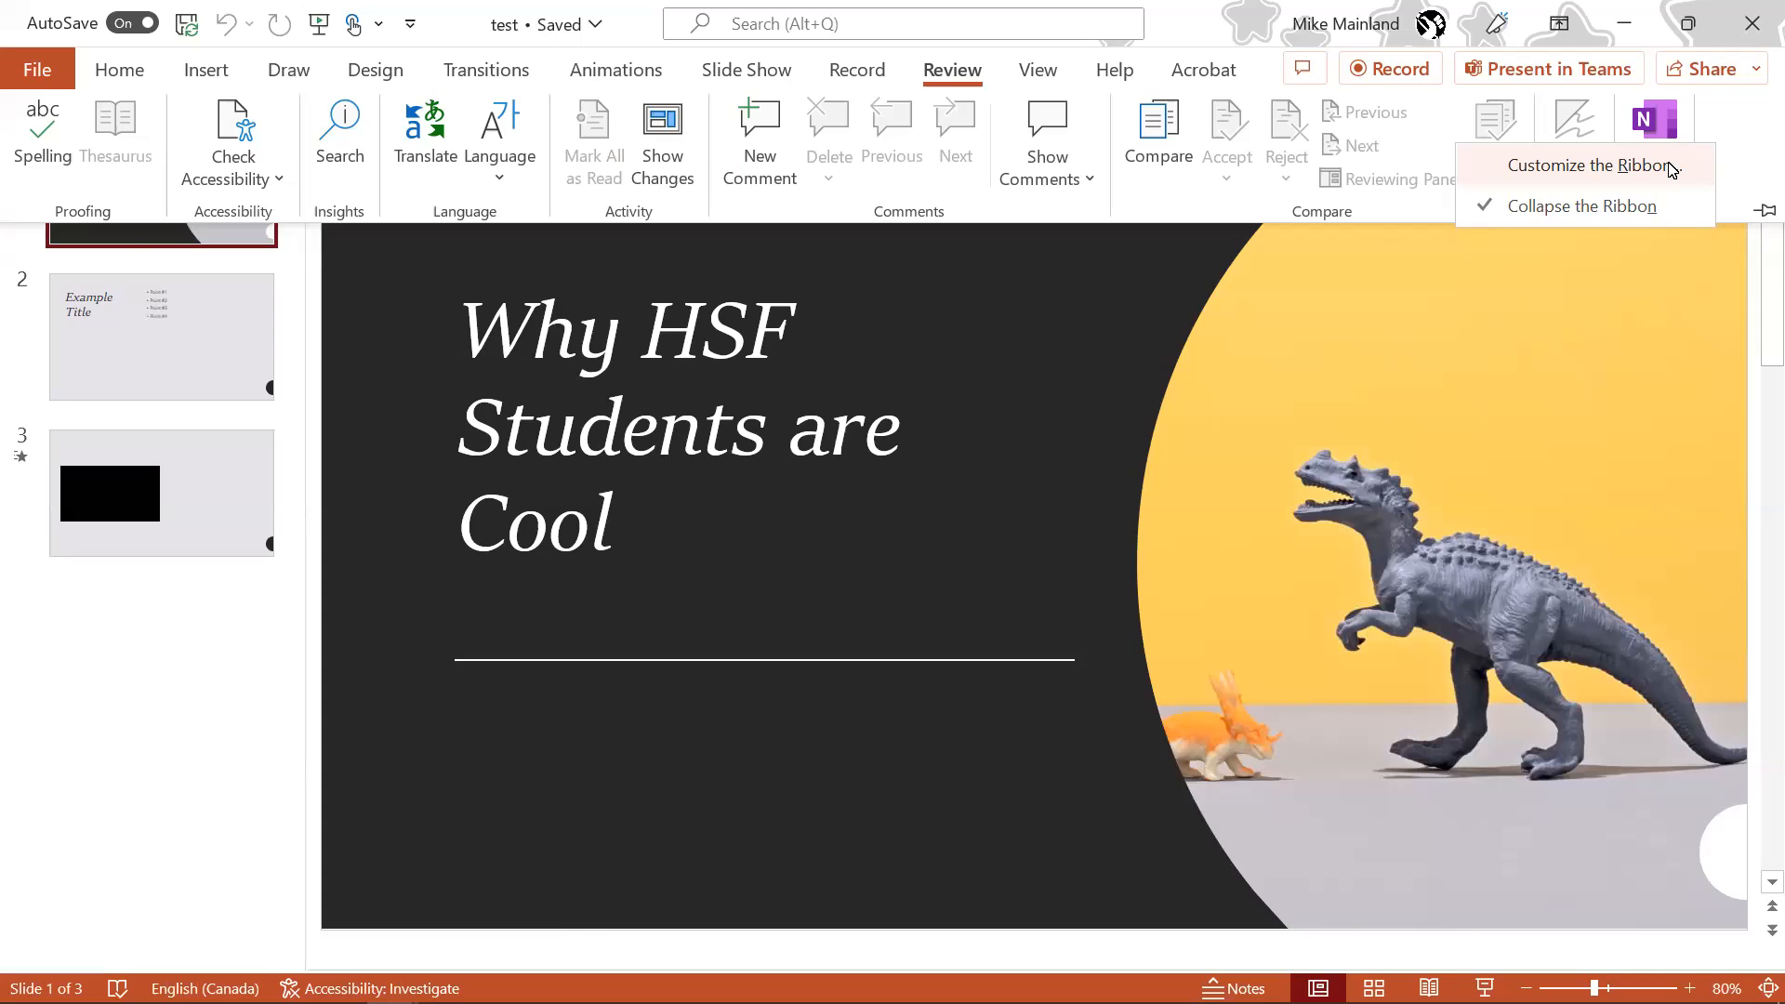
{"action": "left_click", "coordinate": [1581, 165]}
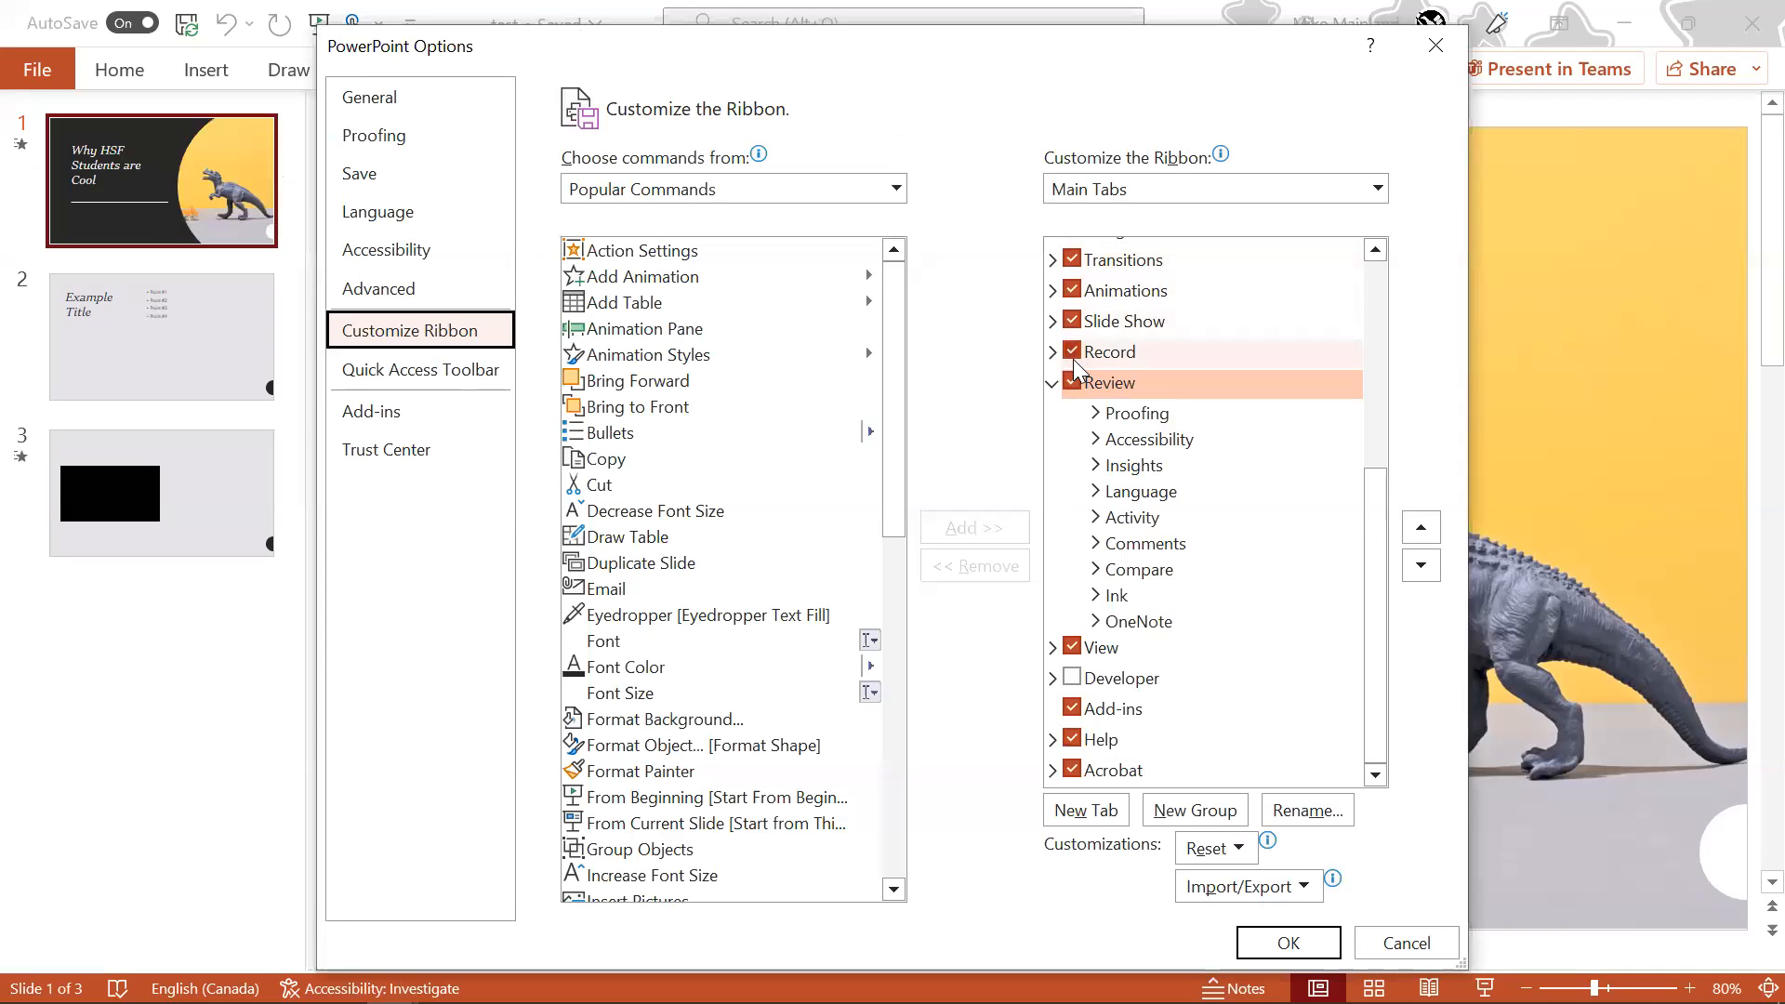
{"action": "left_click", "coordinate": [1110, 351]}
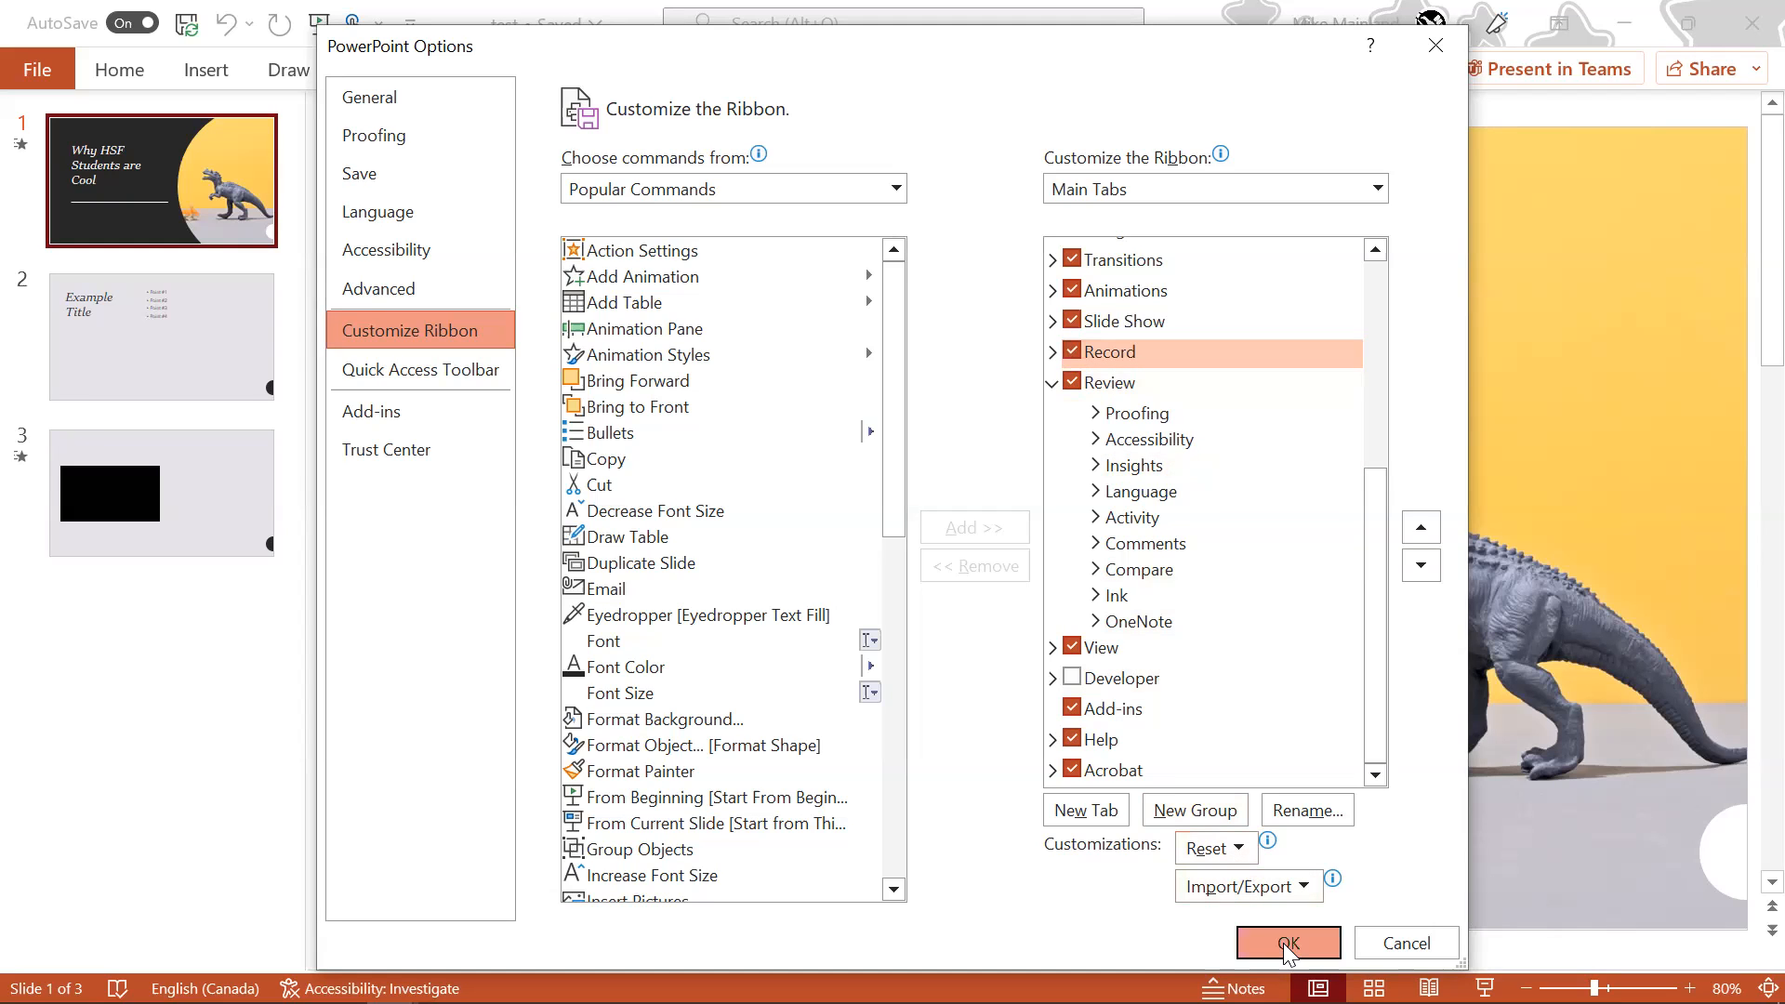
{"action": "left_click", "coordinate": [1287, 943]}
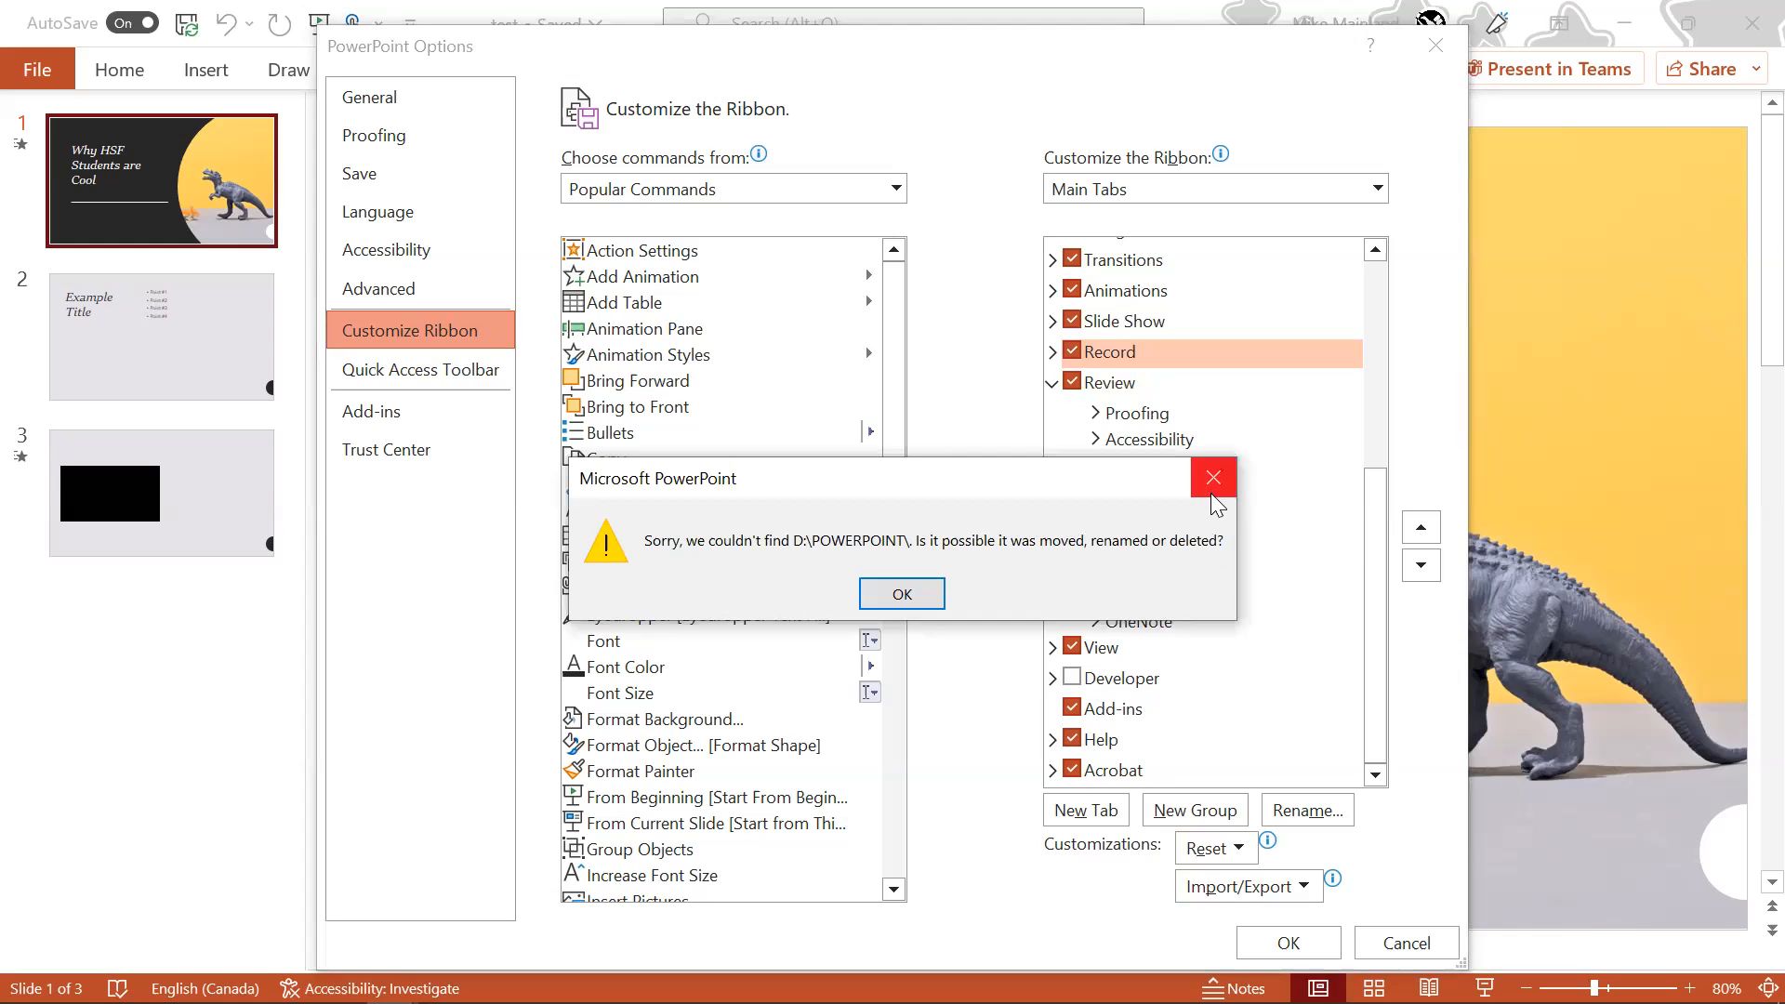
{"action": "left_click", "coordinate": [900, 594]}
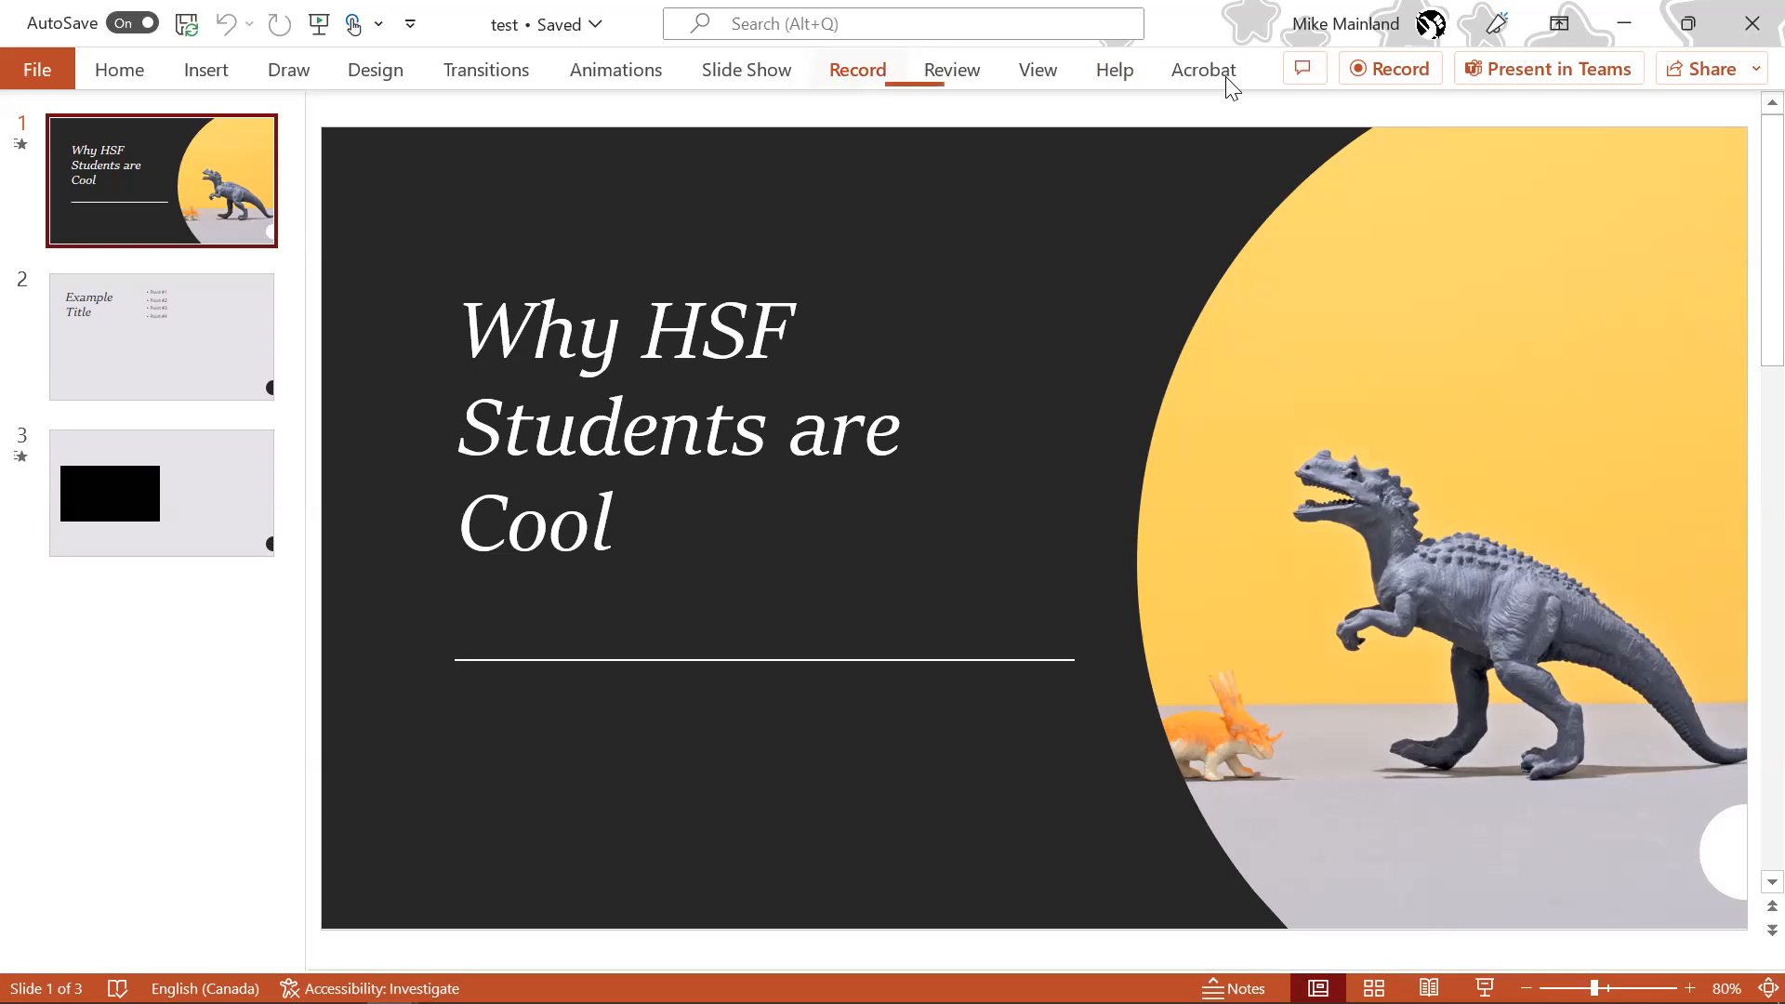
{"action": "left_click", "coordinate": [855, 69]}
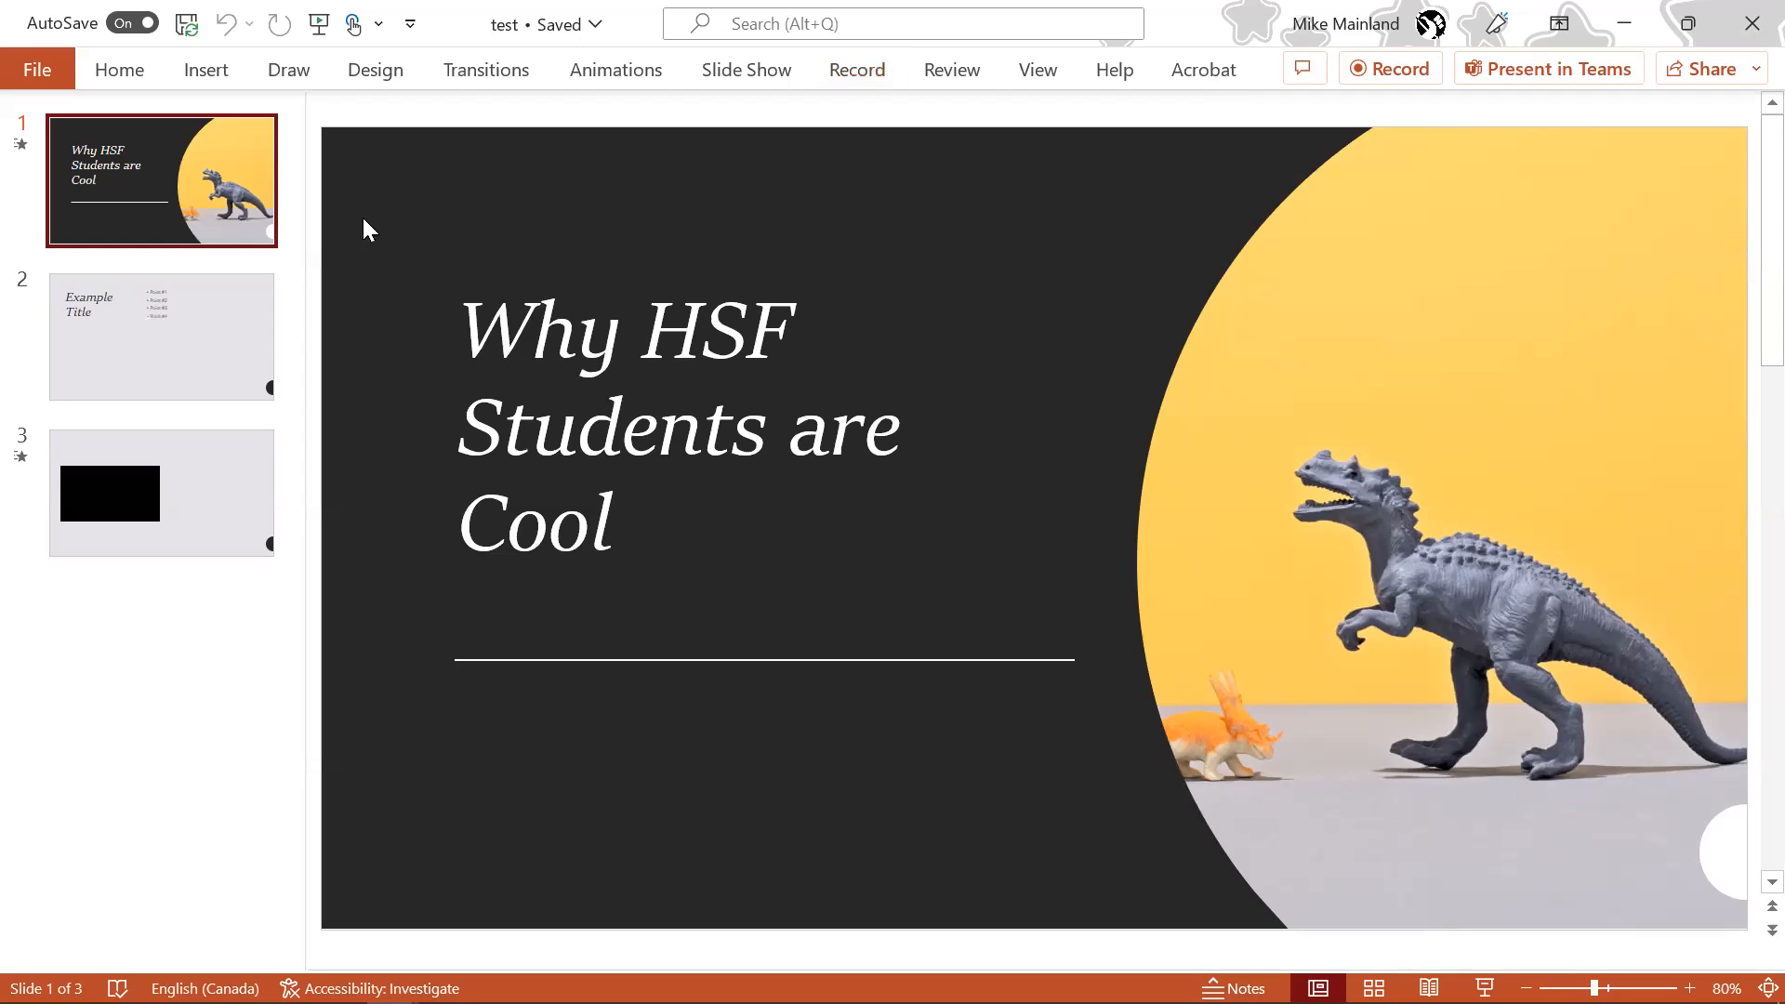
Preview slides 2 and 3, return to slide 1, then select all three slides together.
{"action": "left_click", "coordinate": [161, 337]}
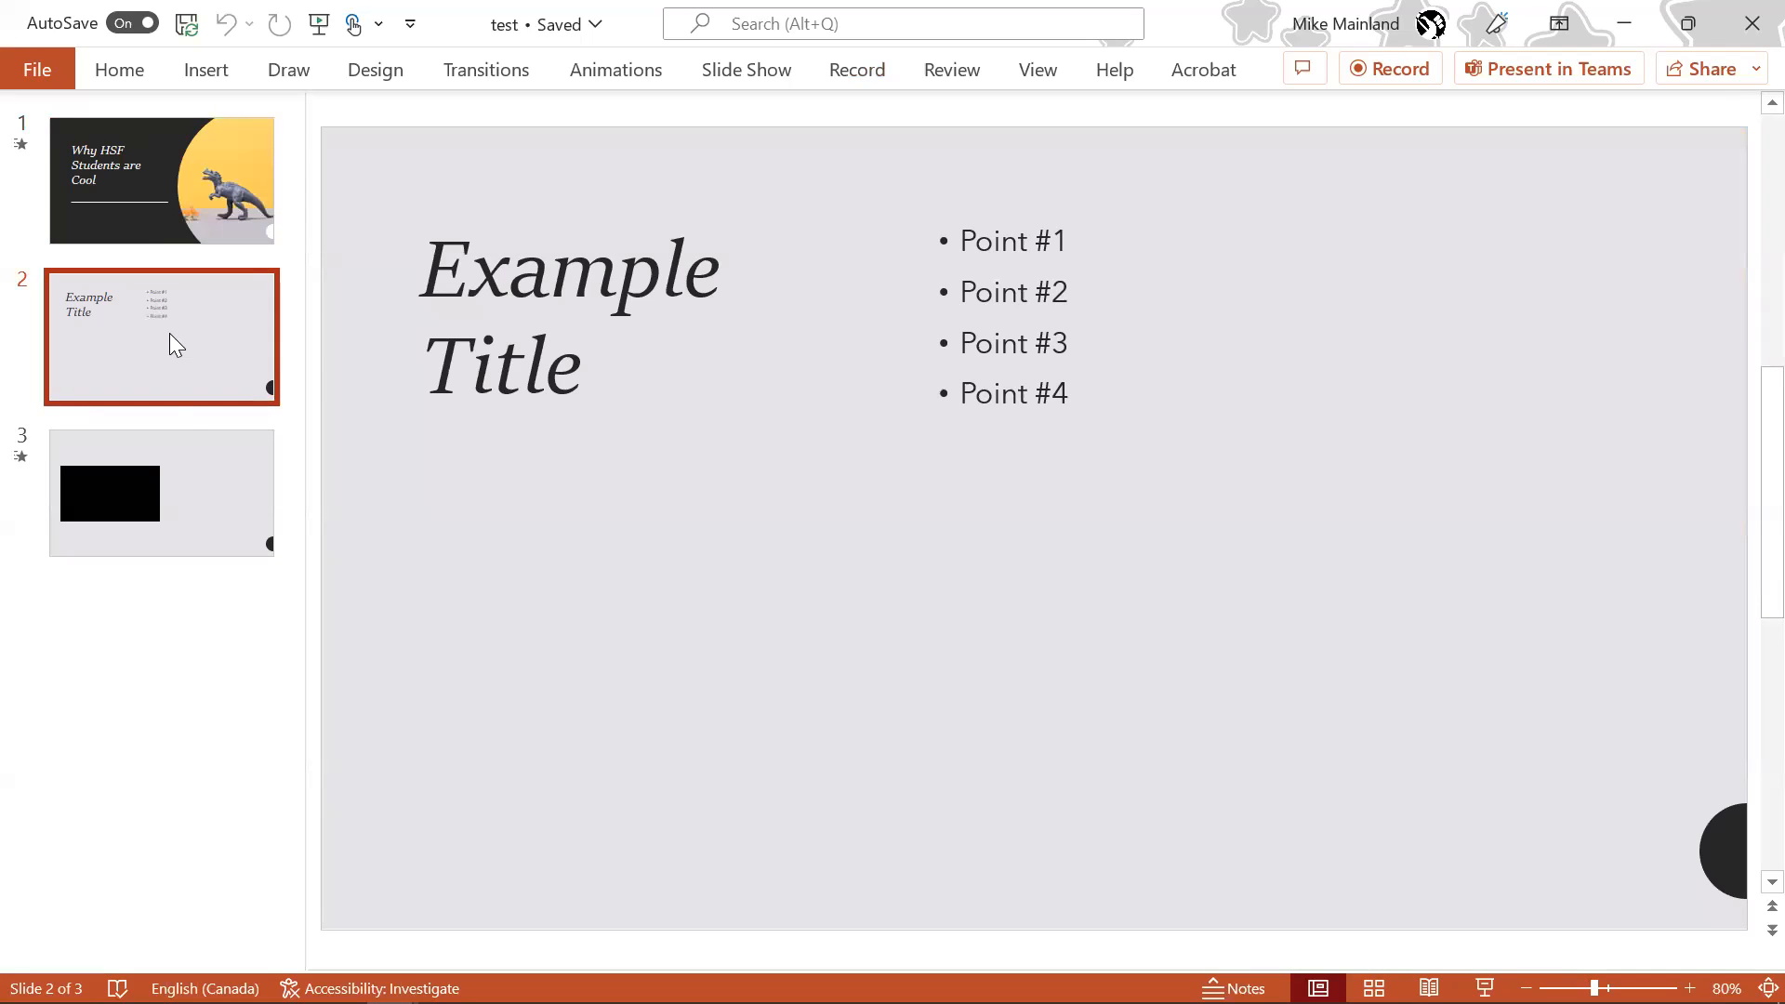
{"action": "left_click", "coordinate": [160, 493]}
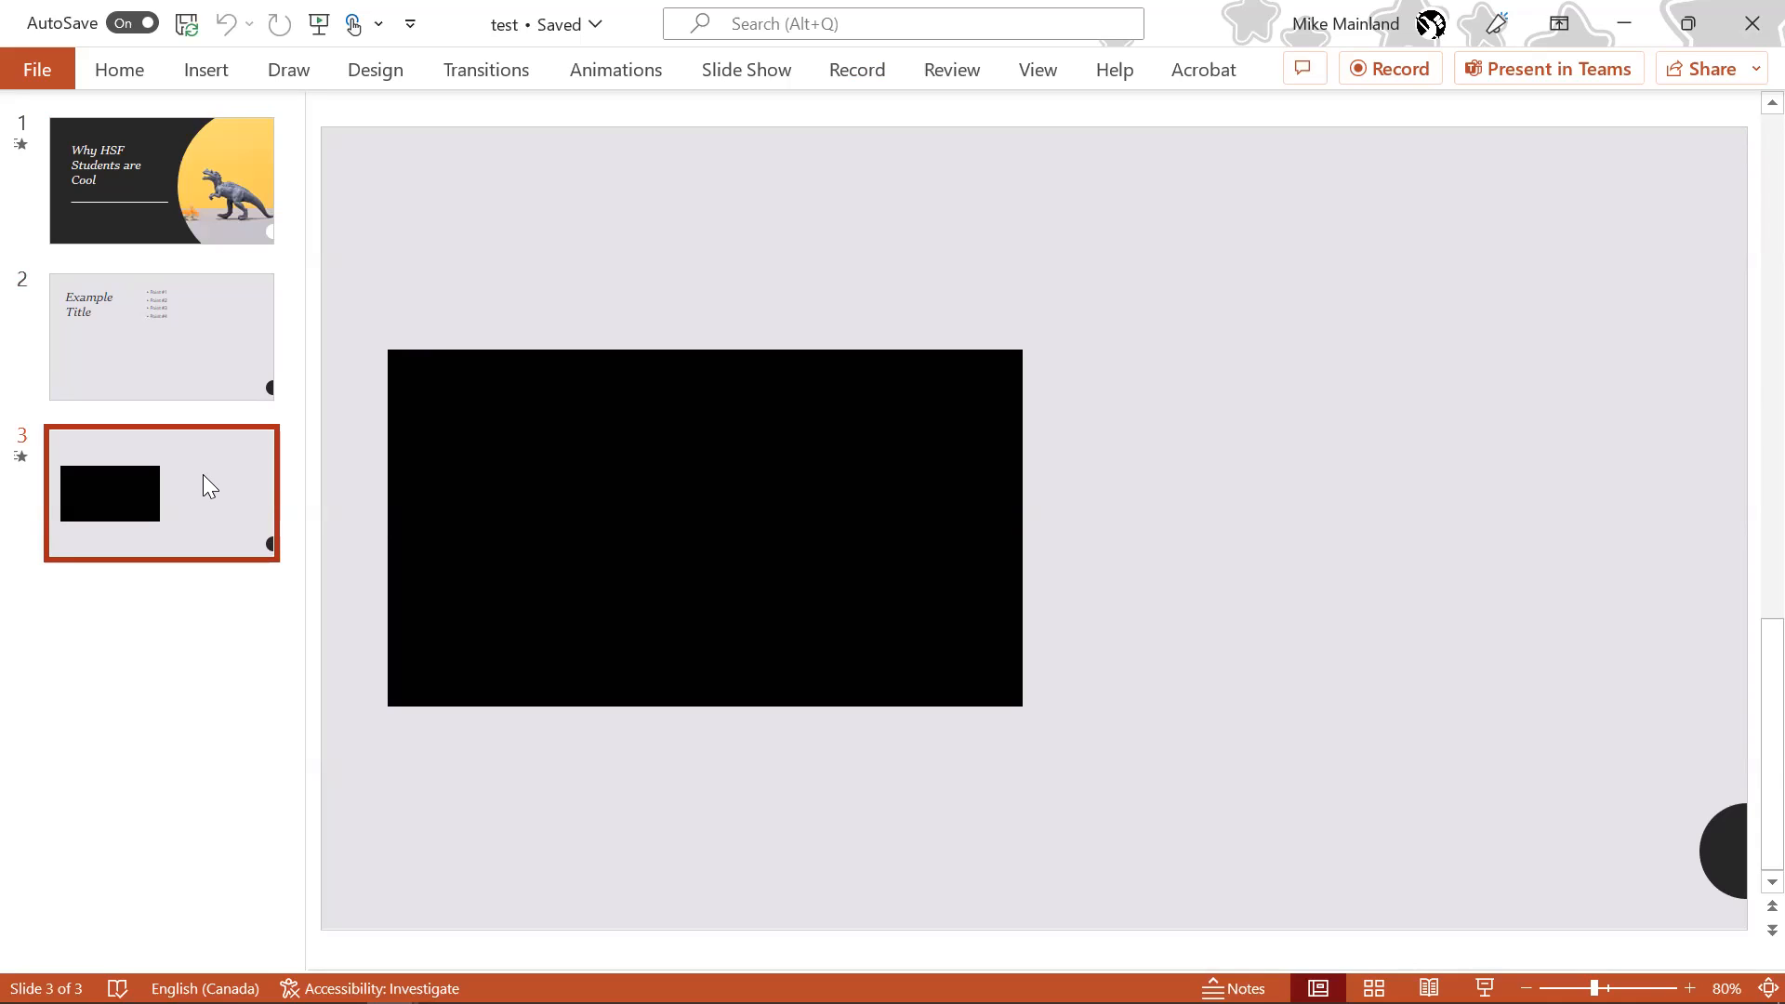
{"action": "mouse_move", "coordinate": [194, 193]}
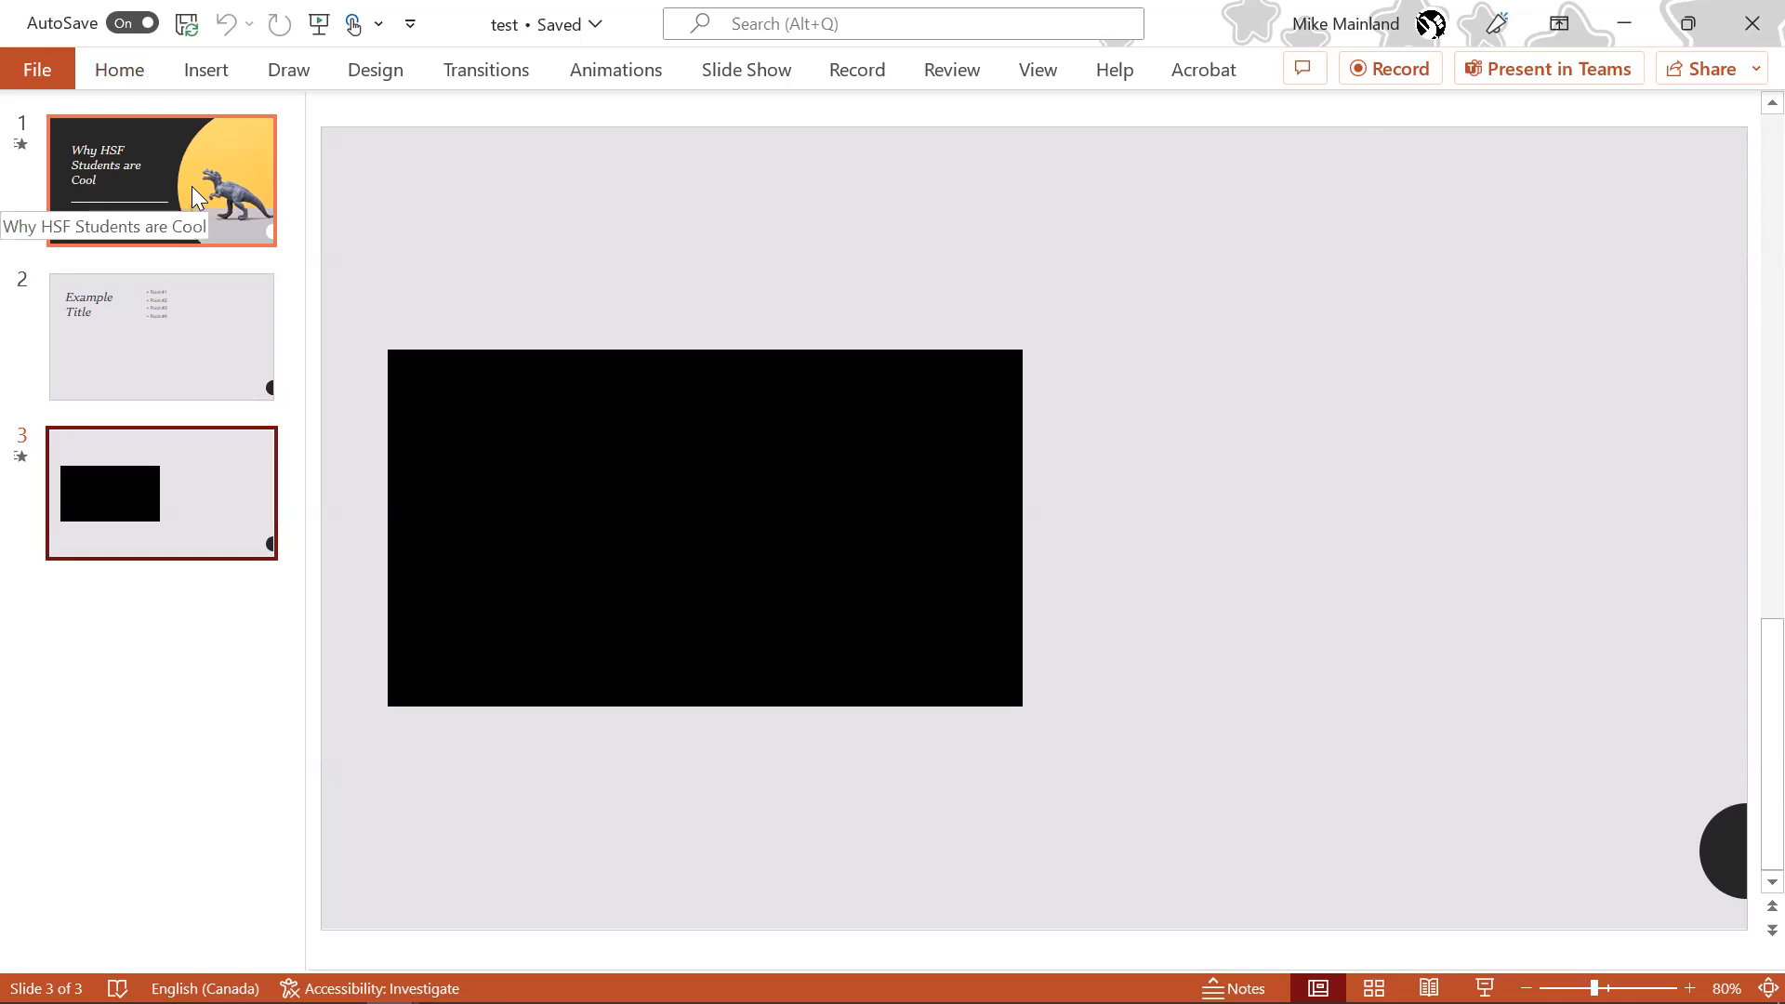
{"action": "left_click", "coordinate": [162, 181]}
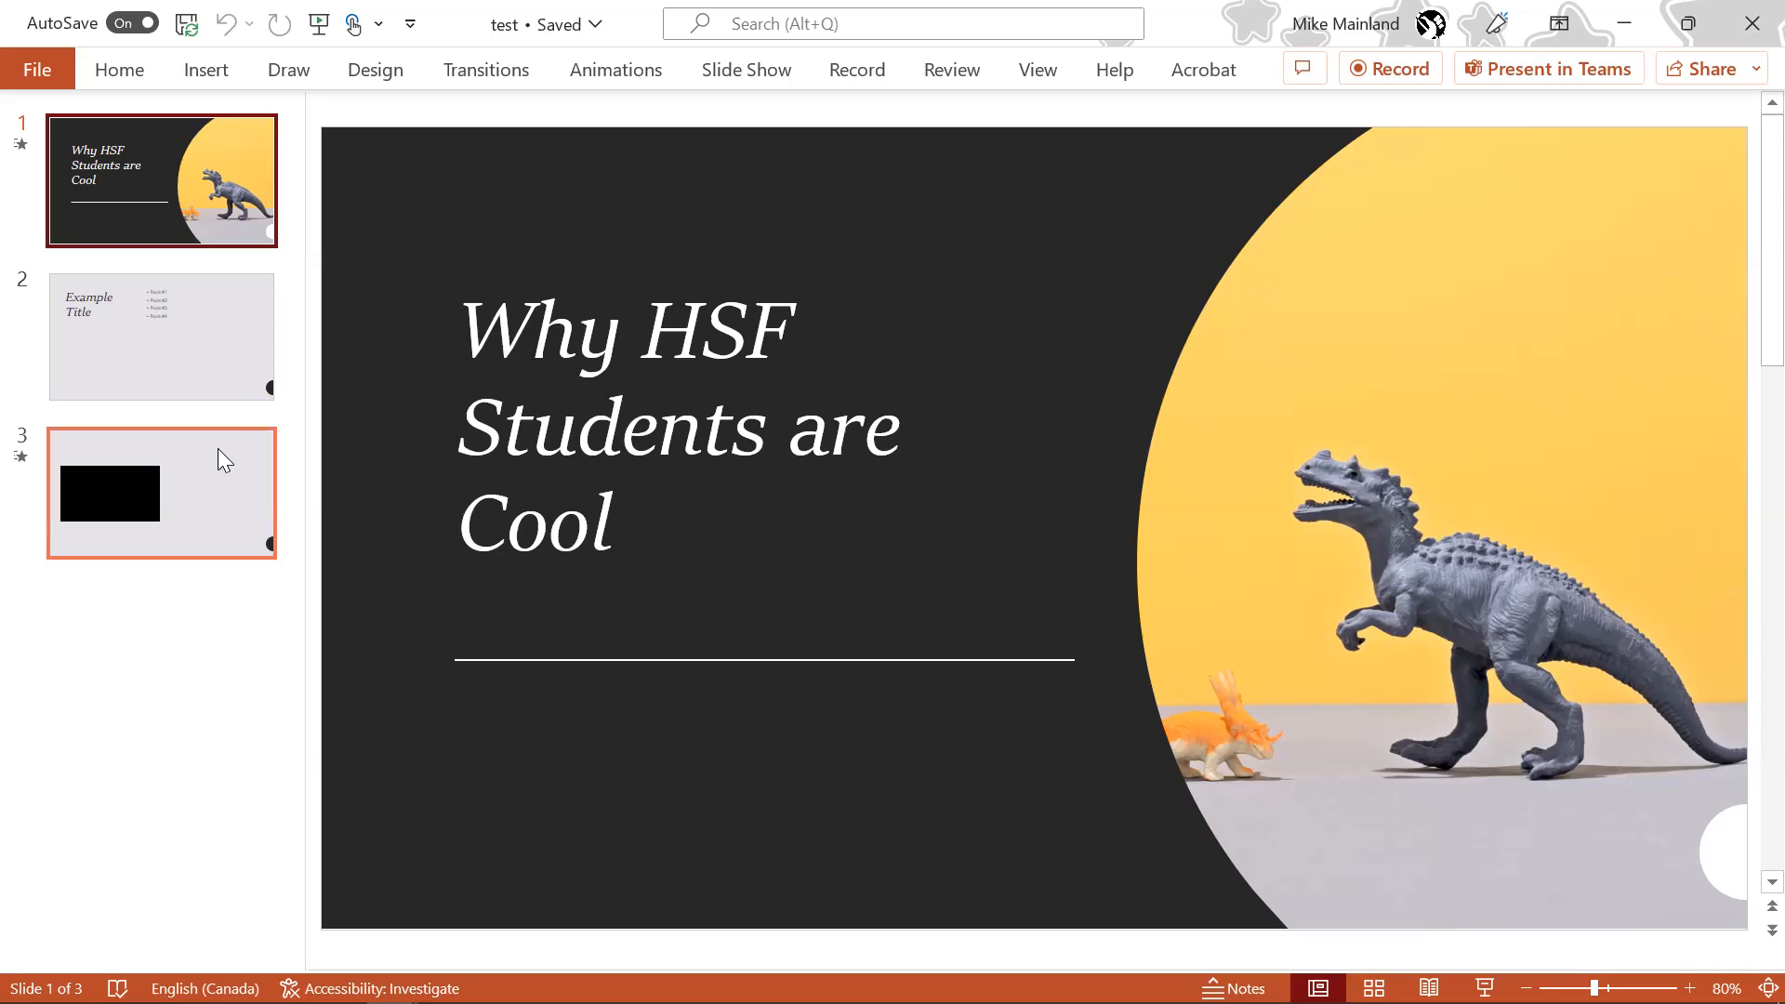
{"action": "left_click", "coordinate": [162, 337]}
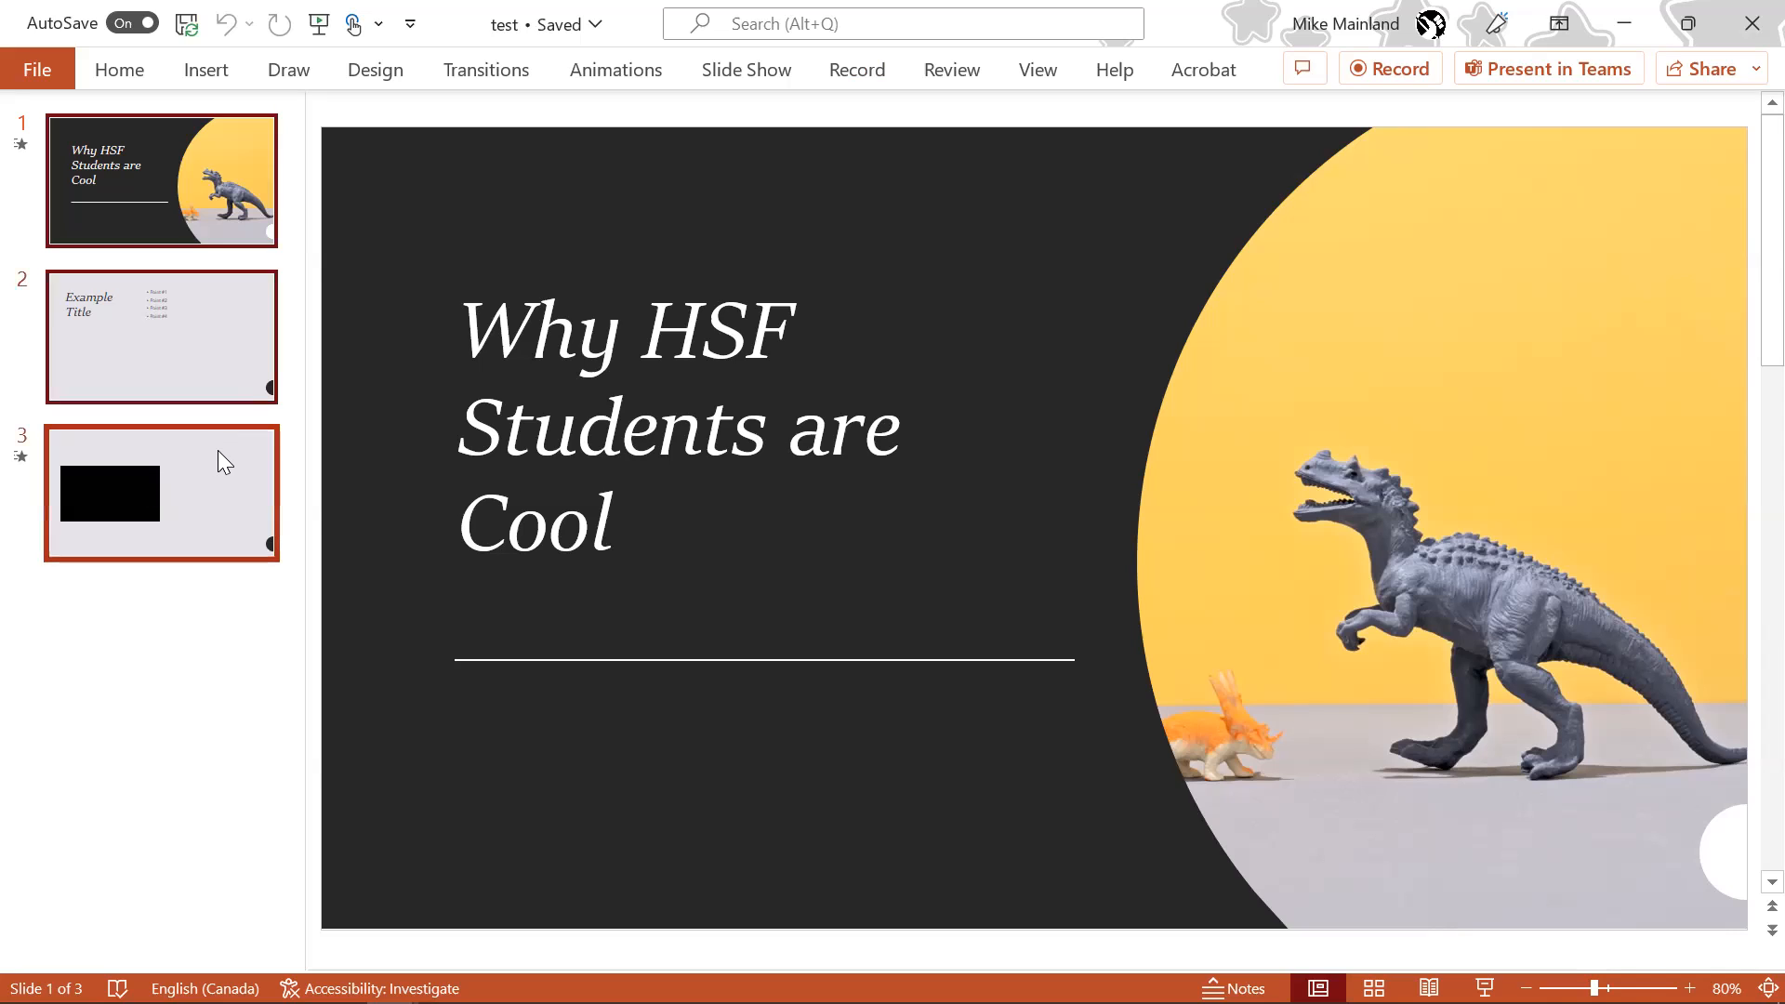
{"action": "mouse_move", "coordinate": [240, 431]}
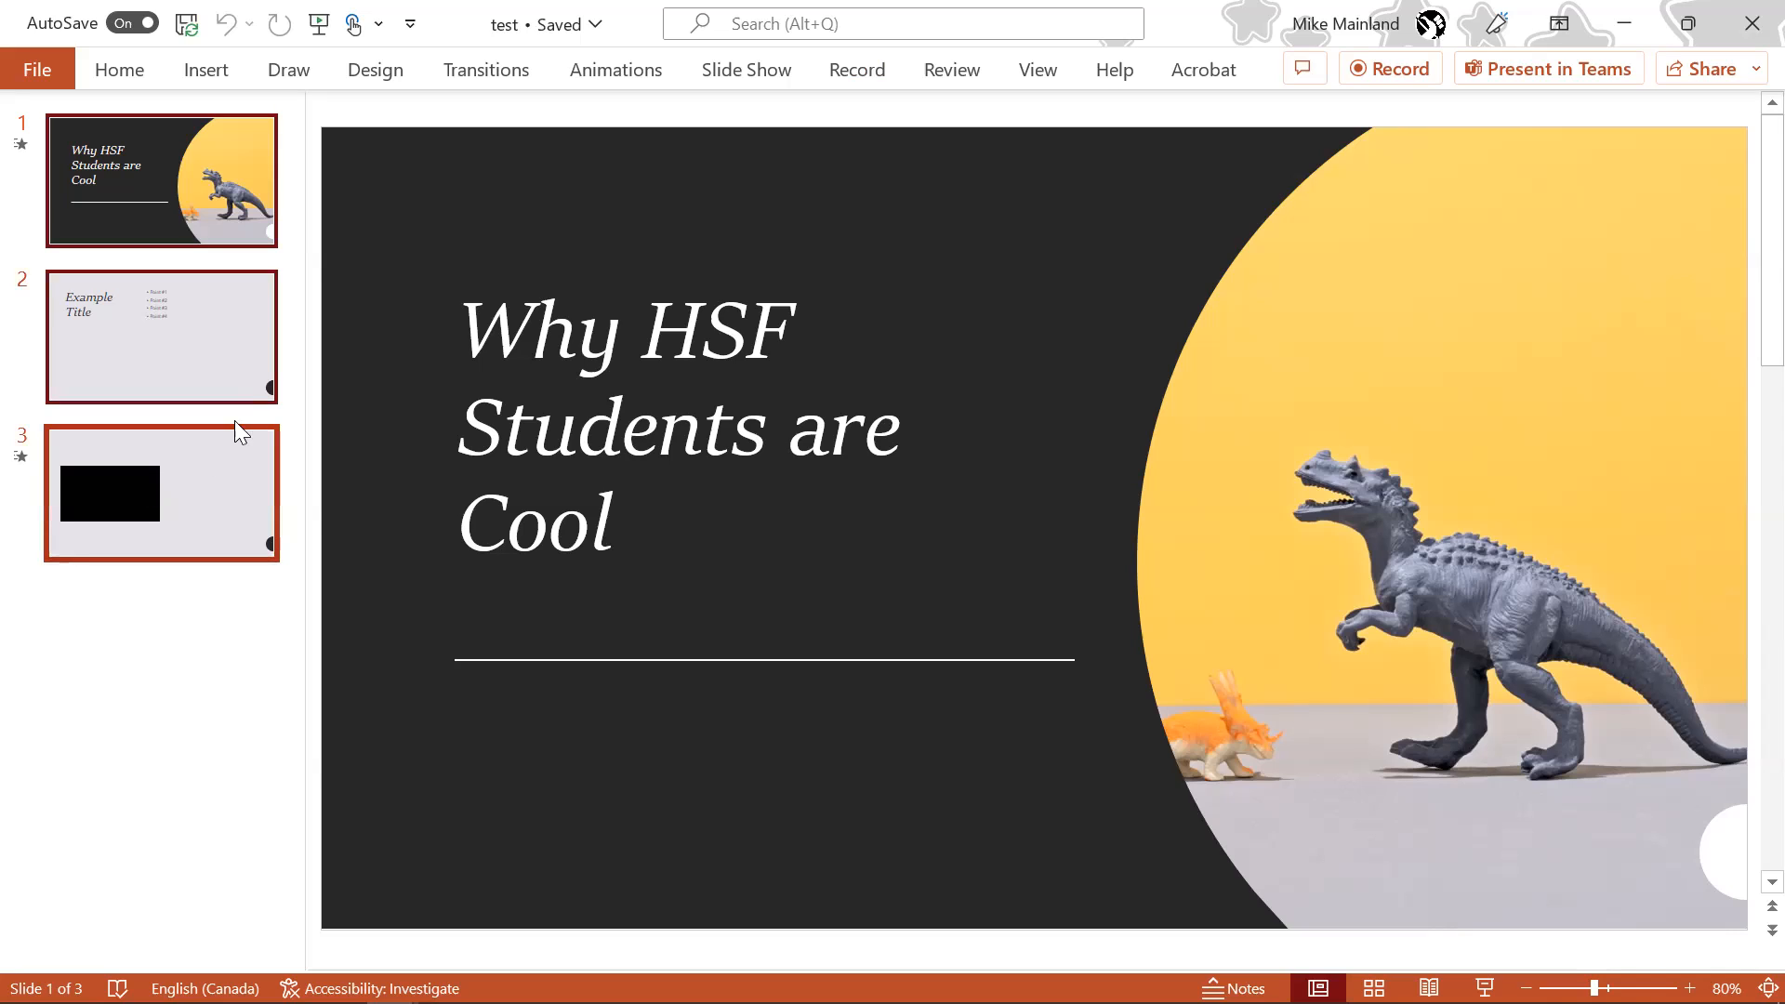
{"action": "mouse_move", "coordinate": [470, 129]}
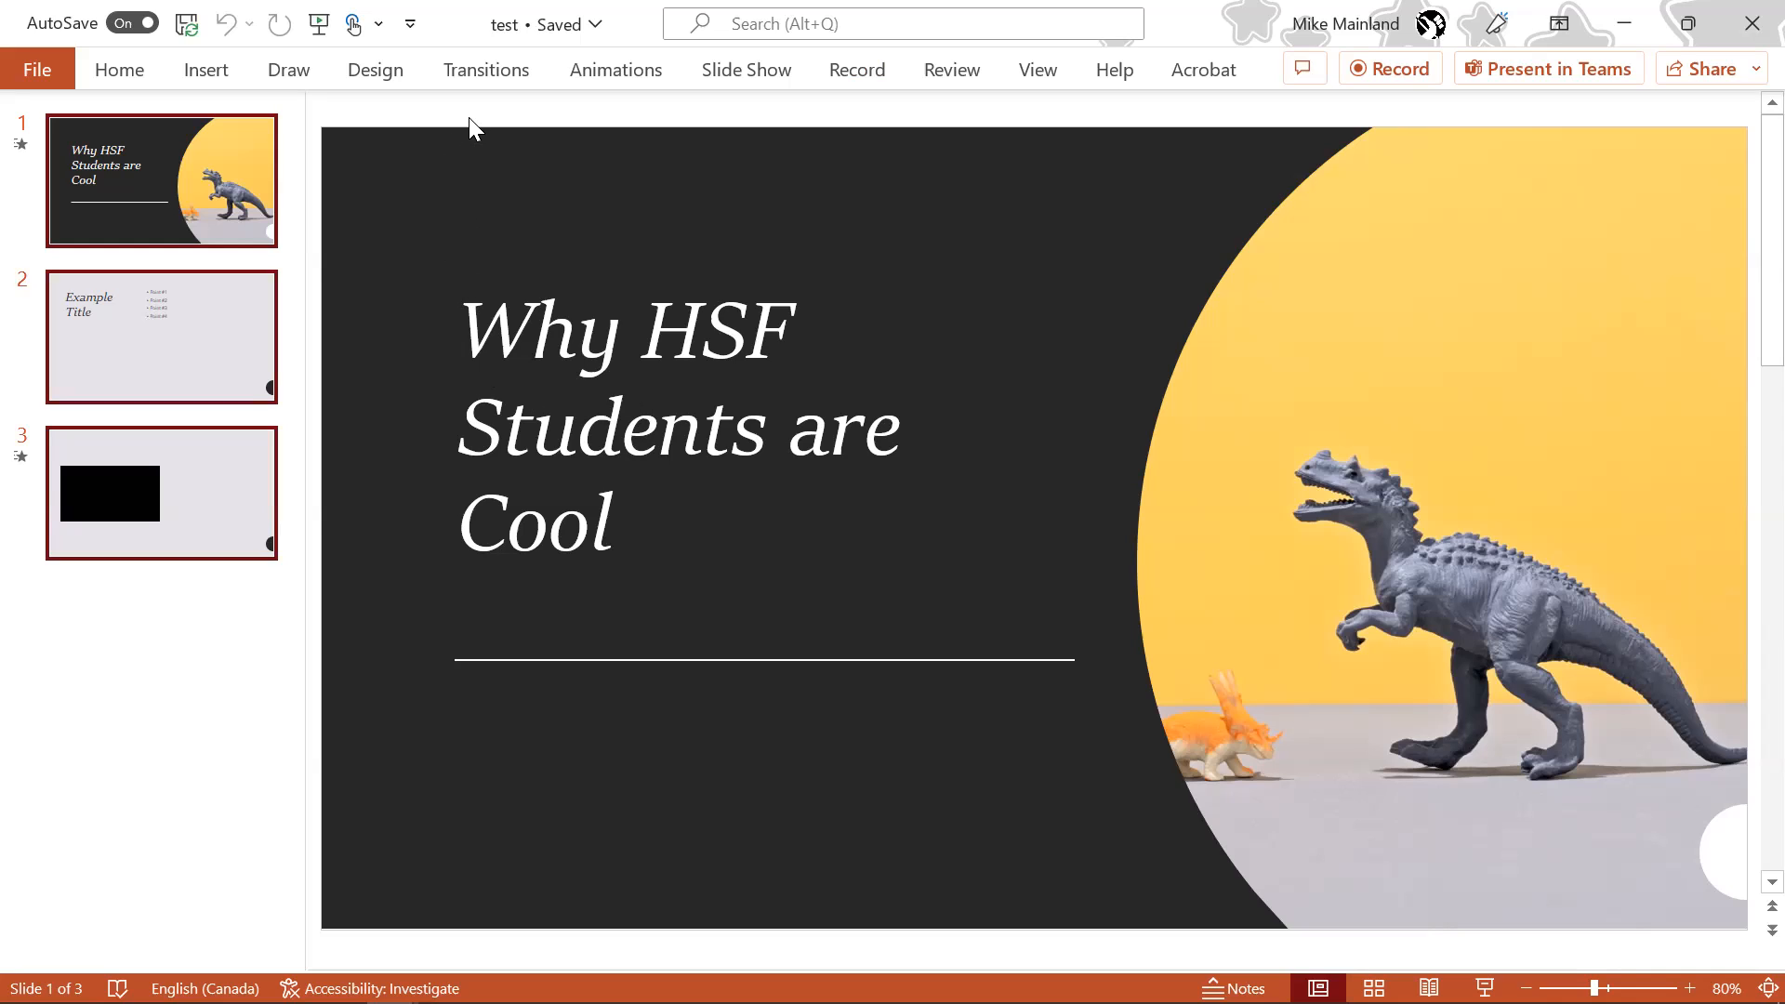
{"action": "mouse_move", "coordinate": [647, 541]}
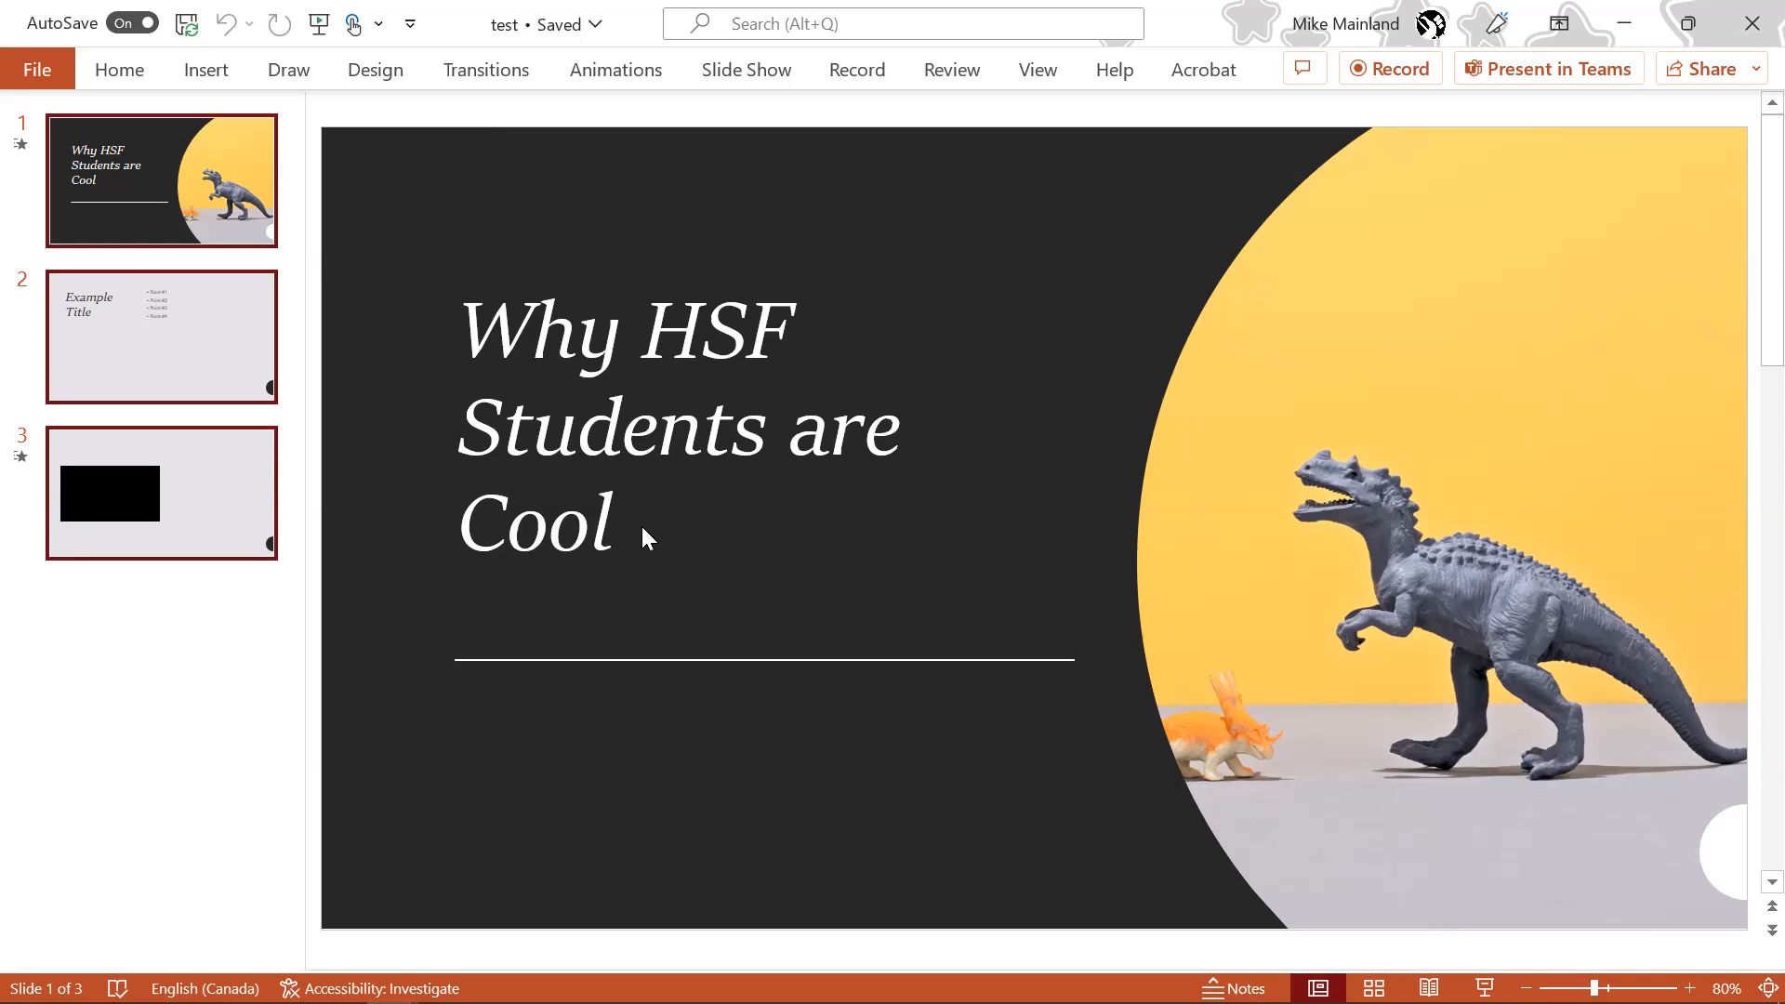
{"action": "mouse_move", "coordinate": [500, 78]}
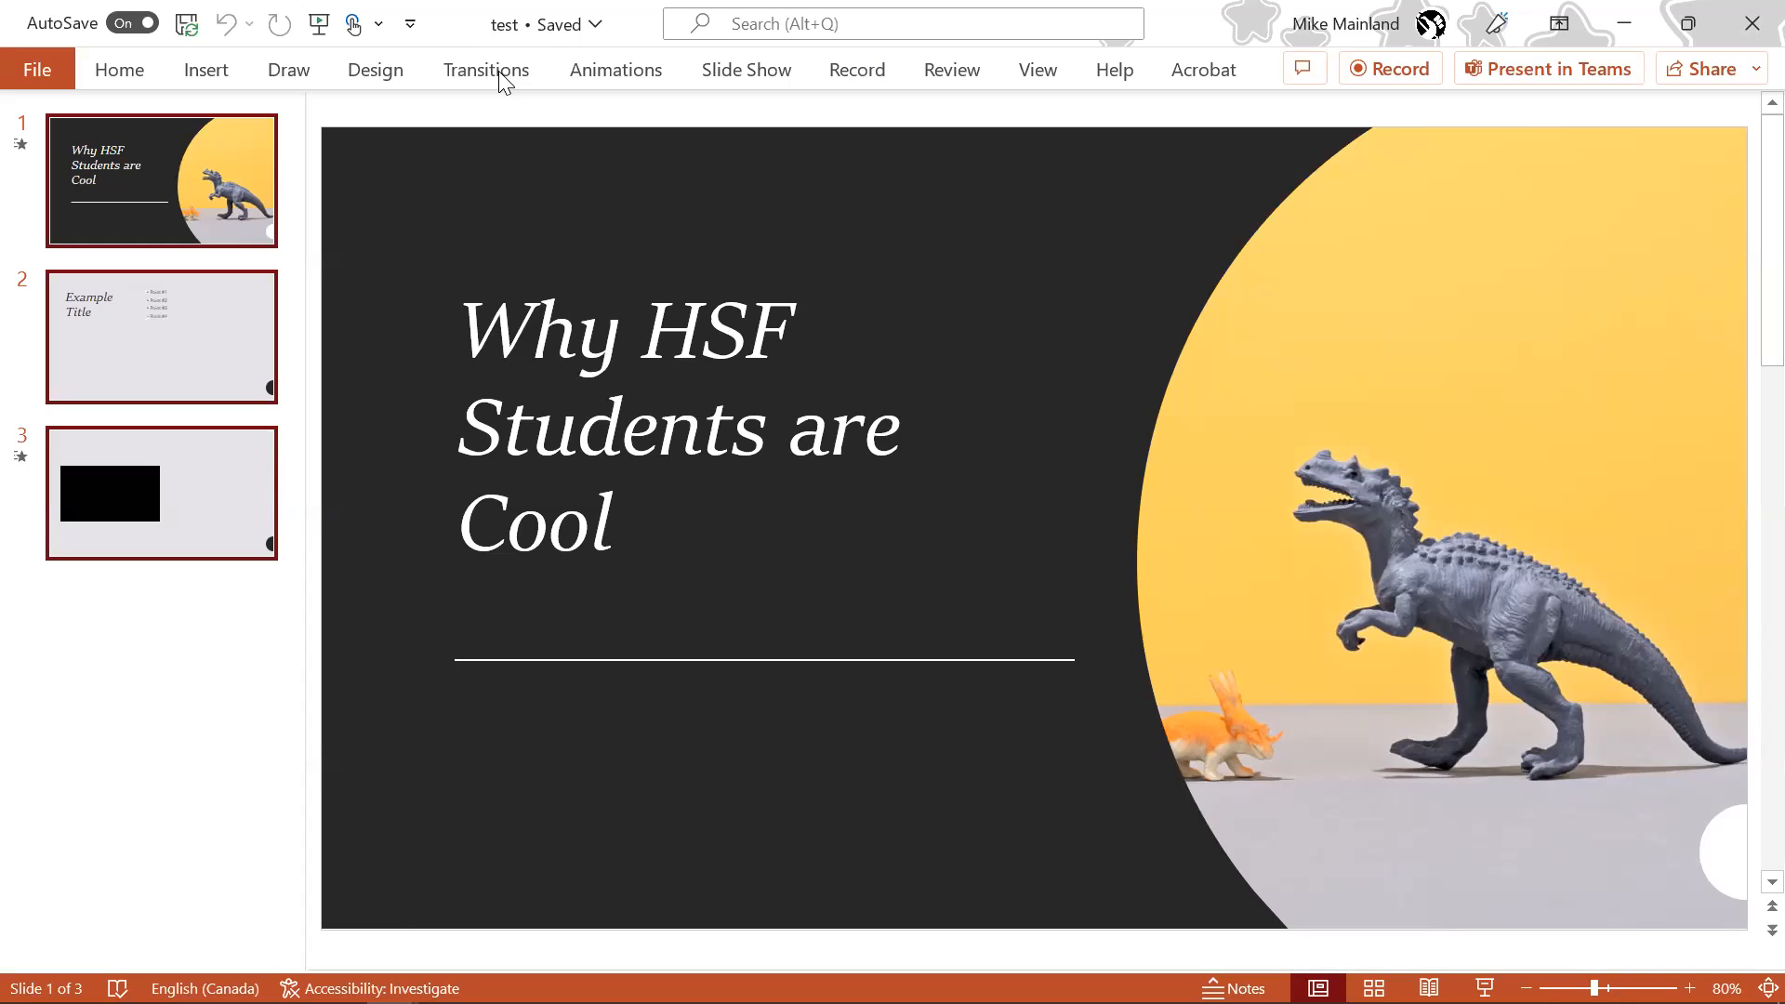
Try Split, Drape, Curtains and Uncover transitions on all slides, leaving a six-second Curtains transition.
{"action": "left_click", "coordinate": [485, 69]}
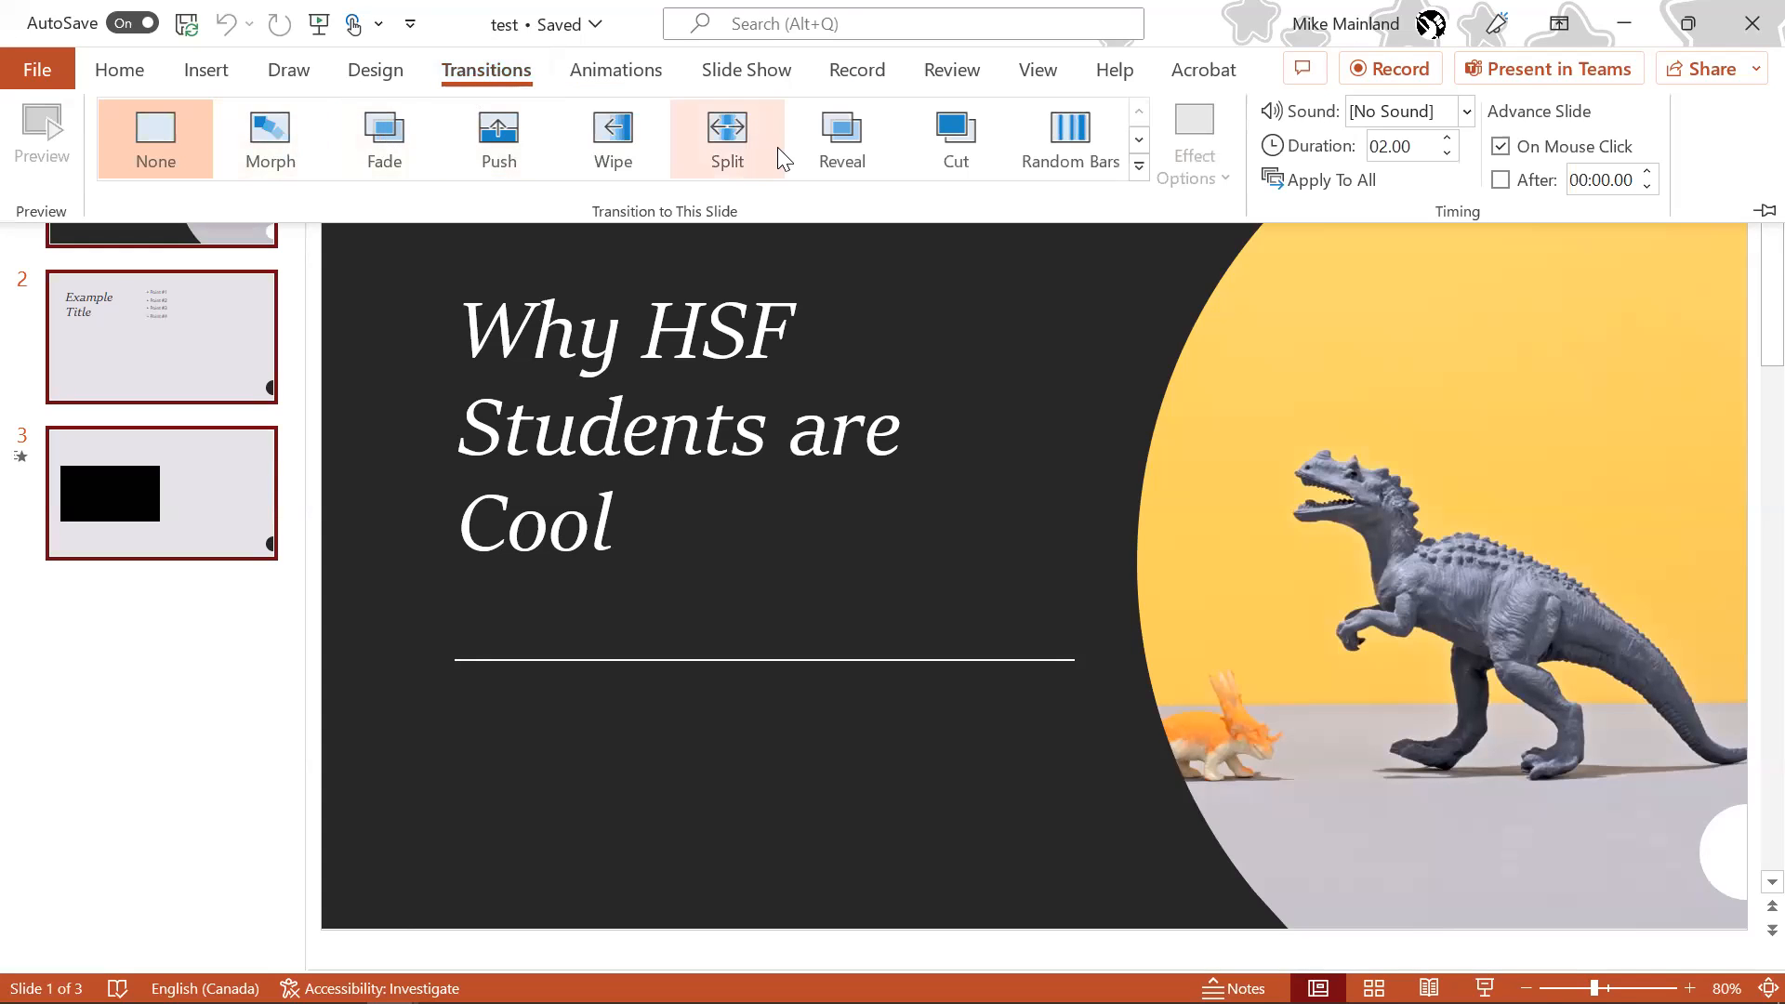
{"action": "mouse_move", "coordinate": [727, 139]}
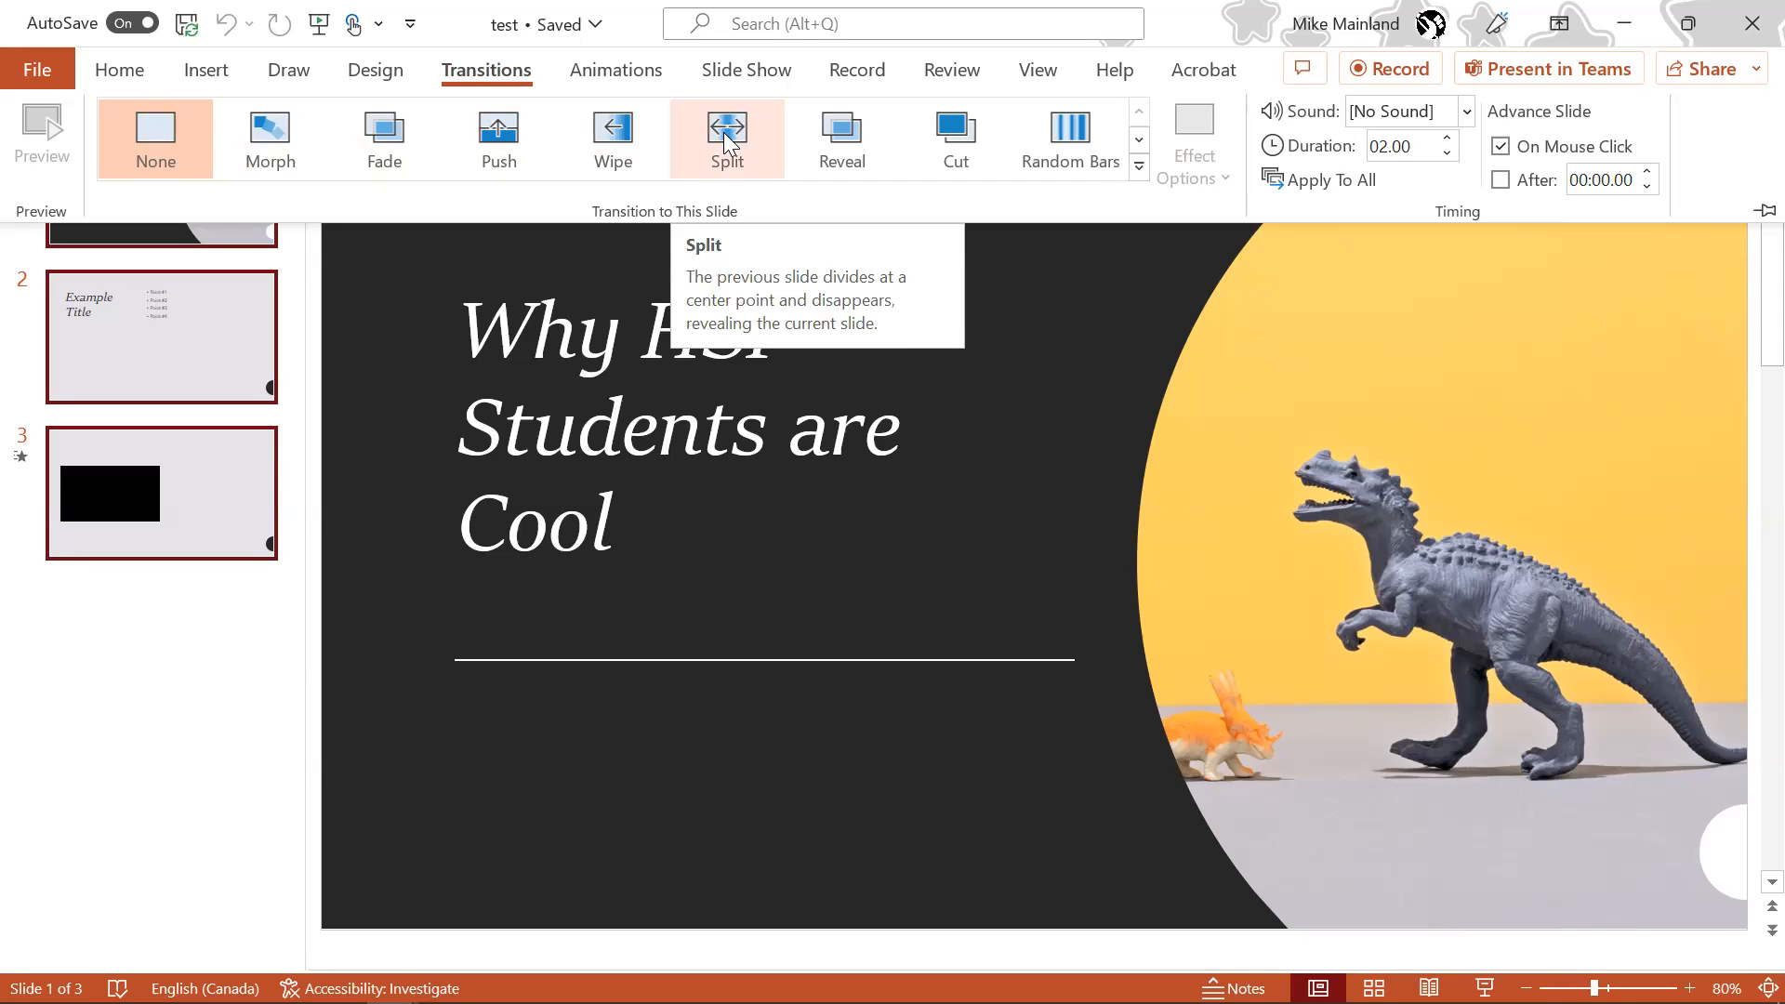
{"action": "left_click", "coordinate": [727, 138]}
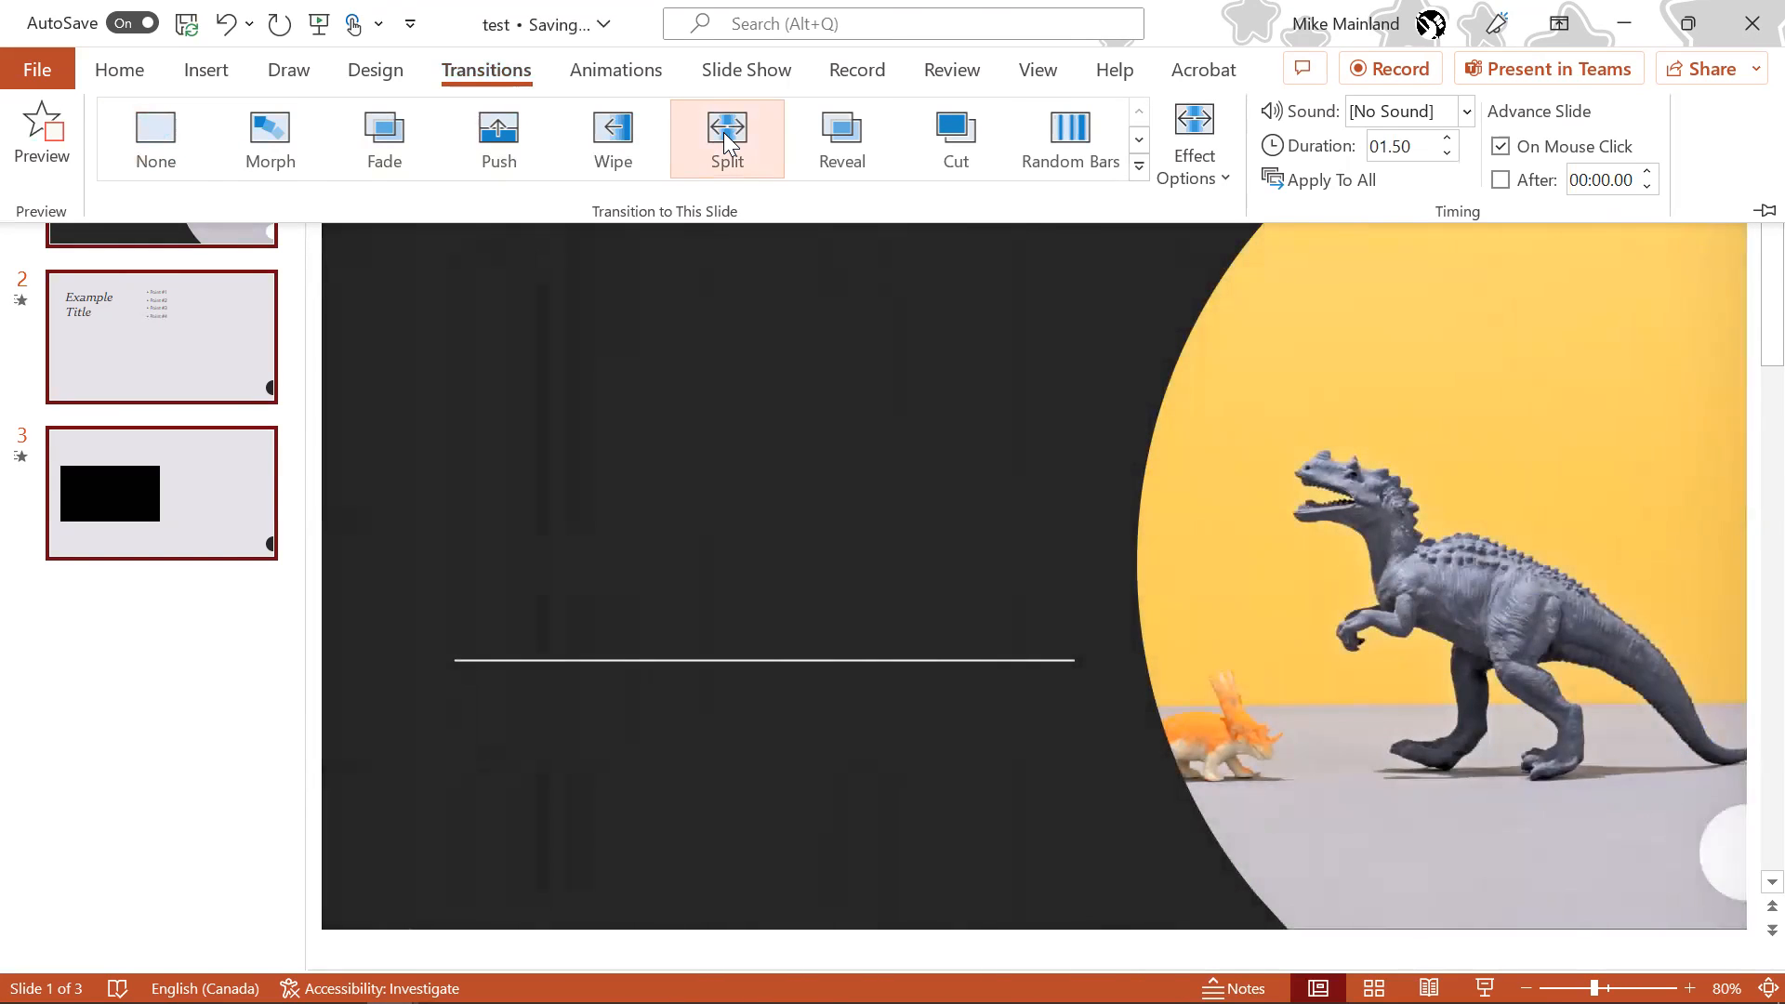
{"action": "left_click", "coordinate": [41, 129]}
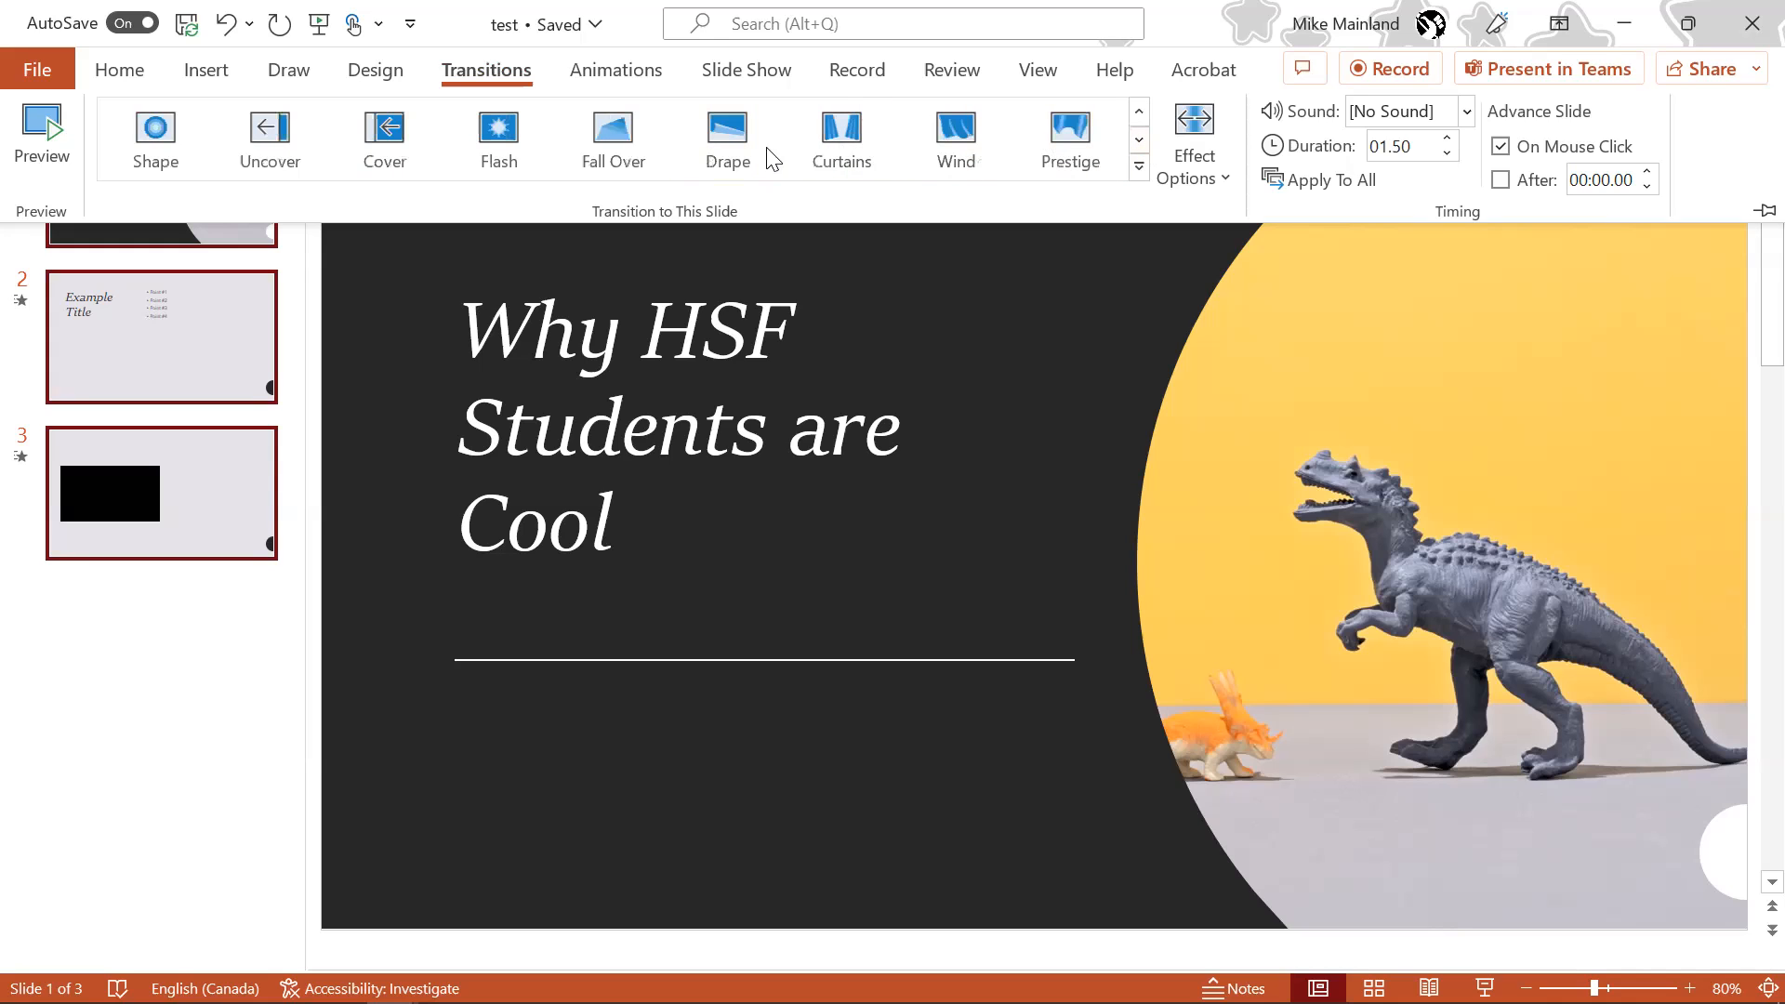
{"action": "left_click", "coordinate": [727, 136]}
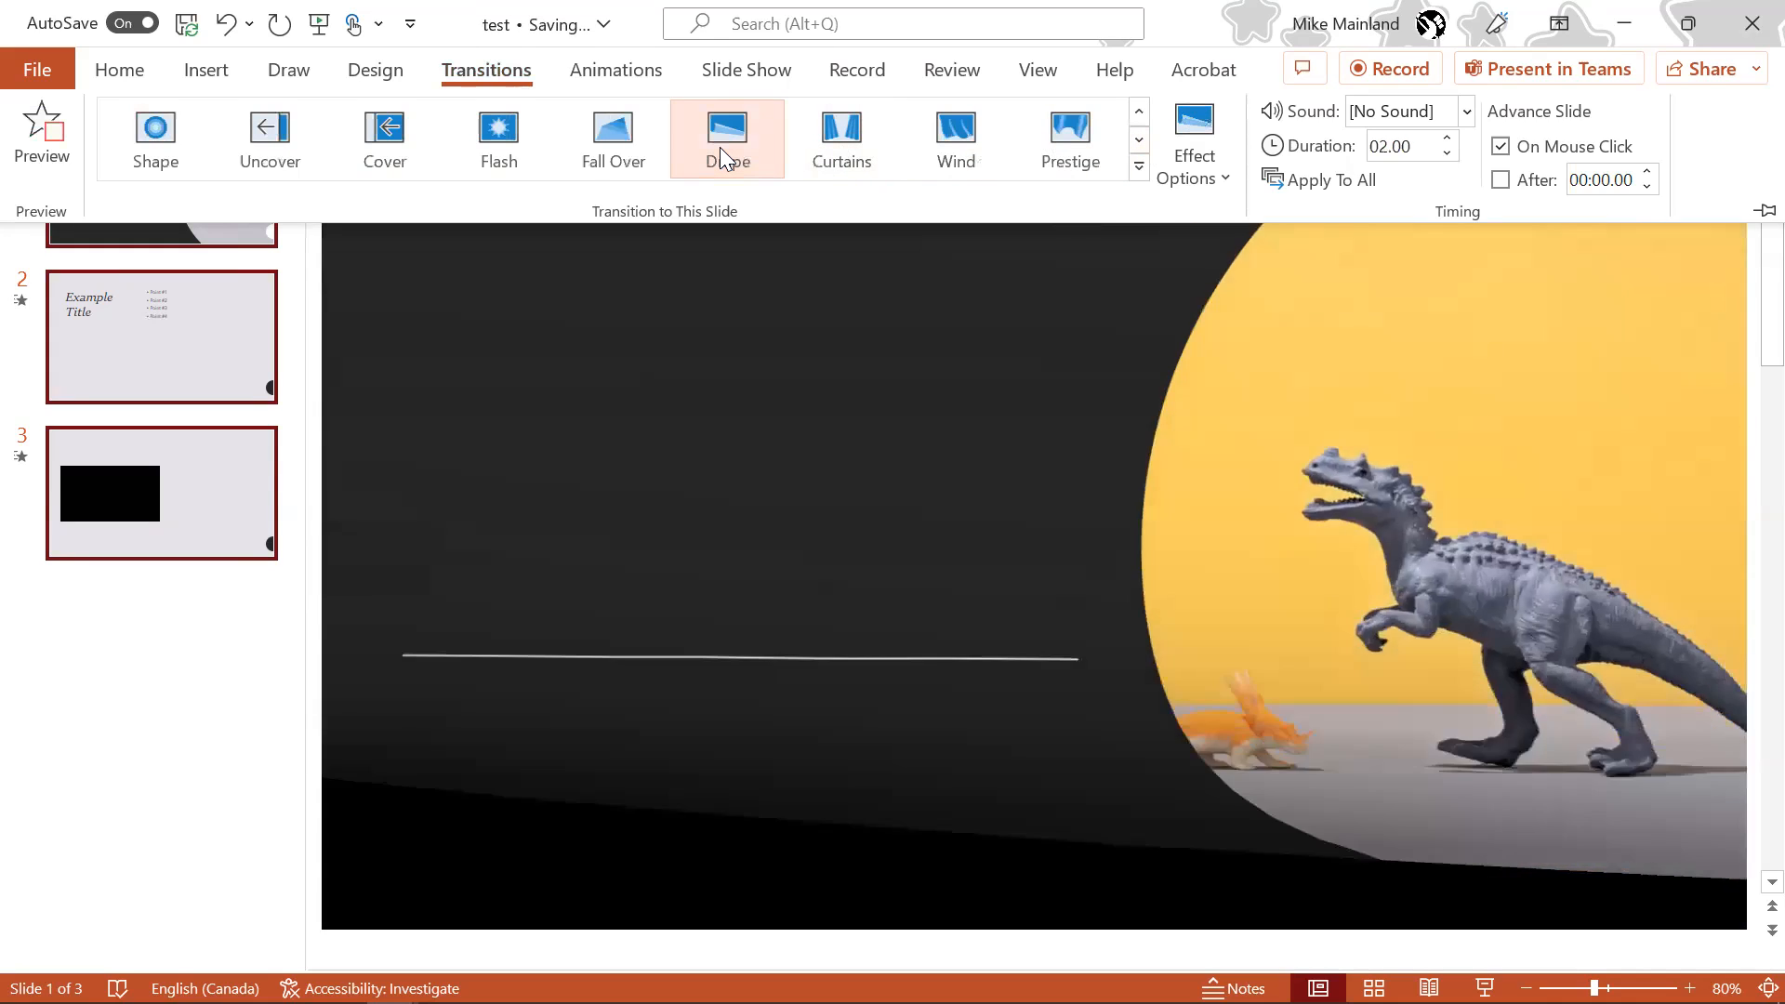
{"action": "left_click", "coordinate": [841, 136]}
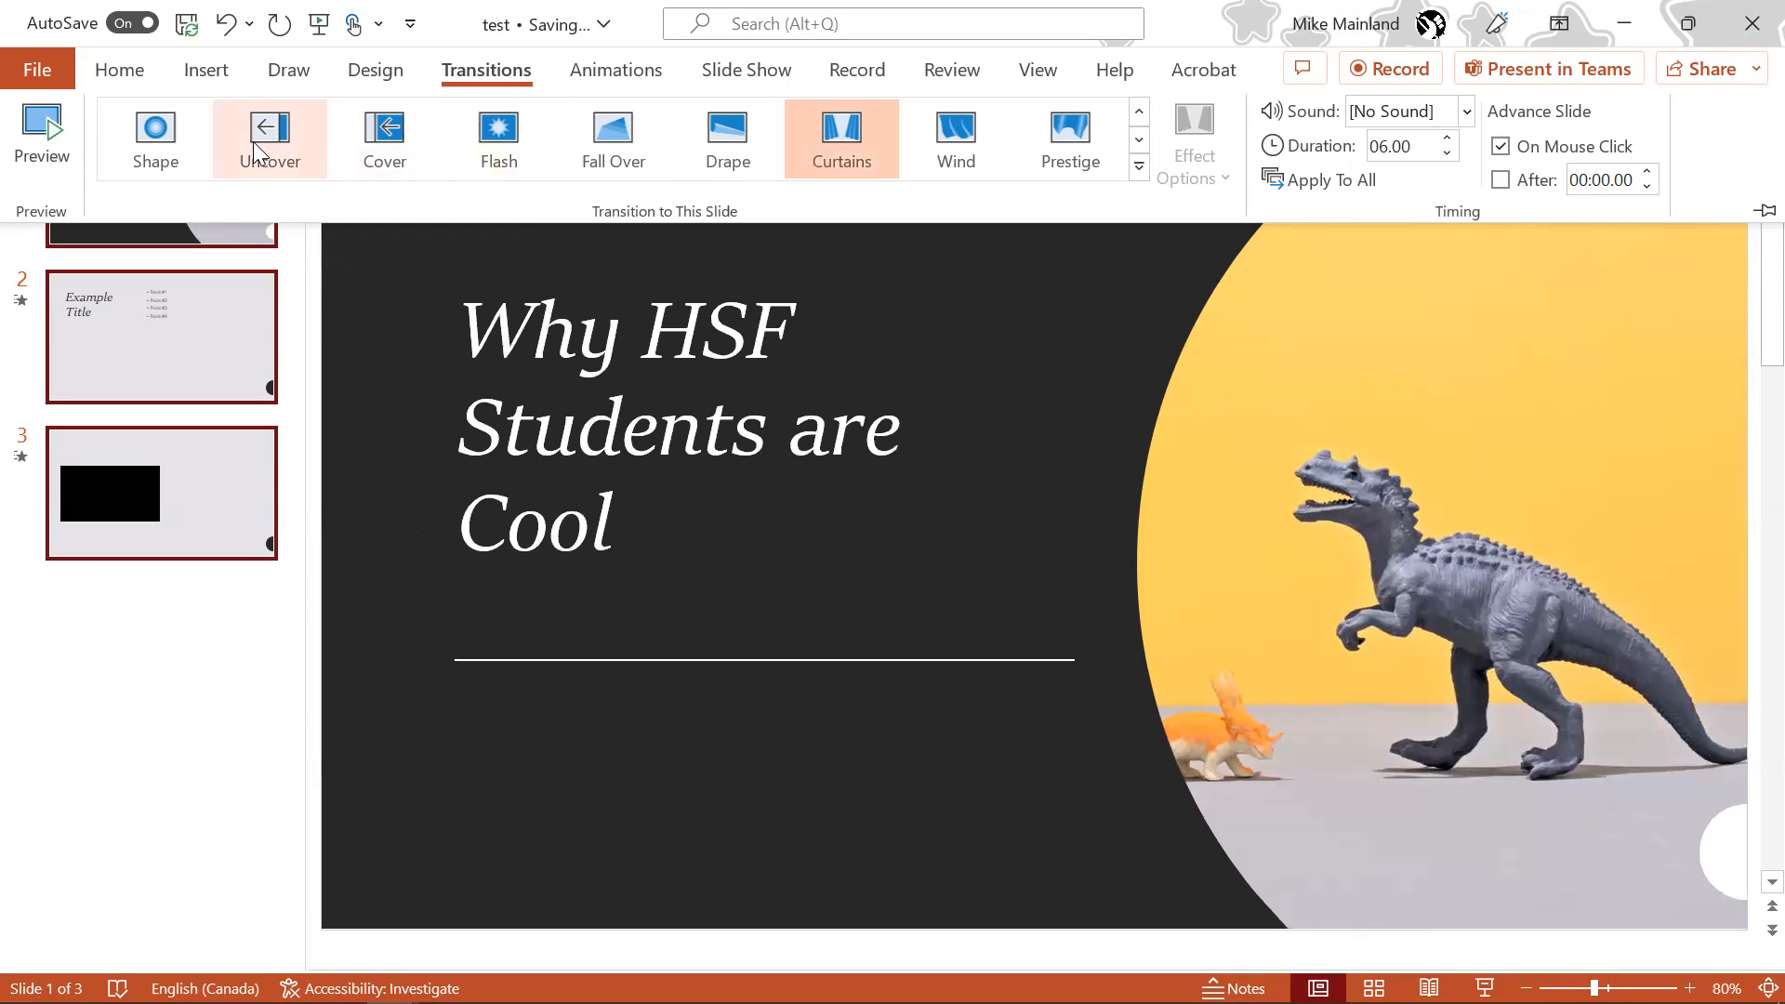
{"action": "left_click", "coordinate": [188, 23]}
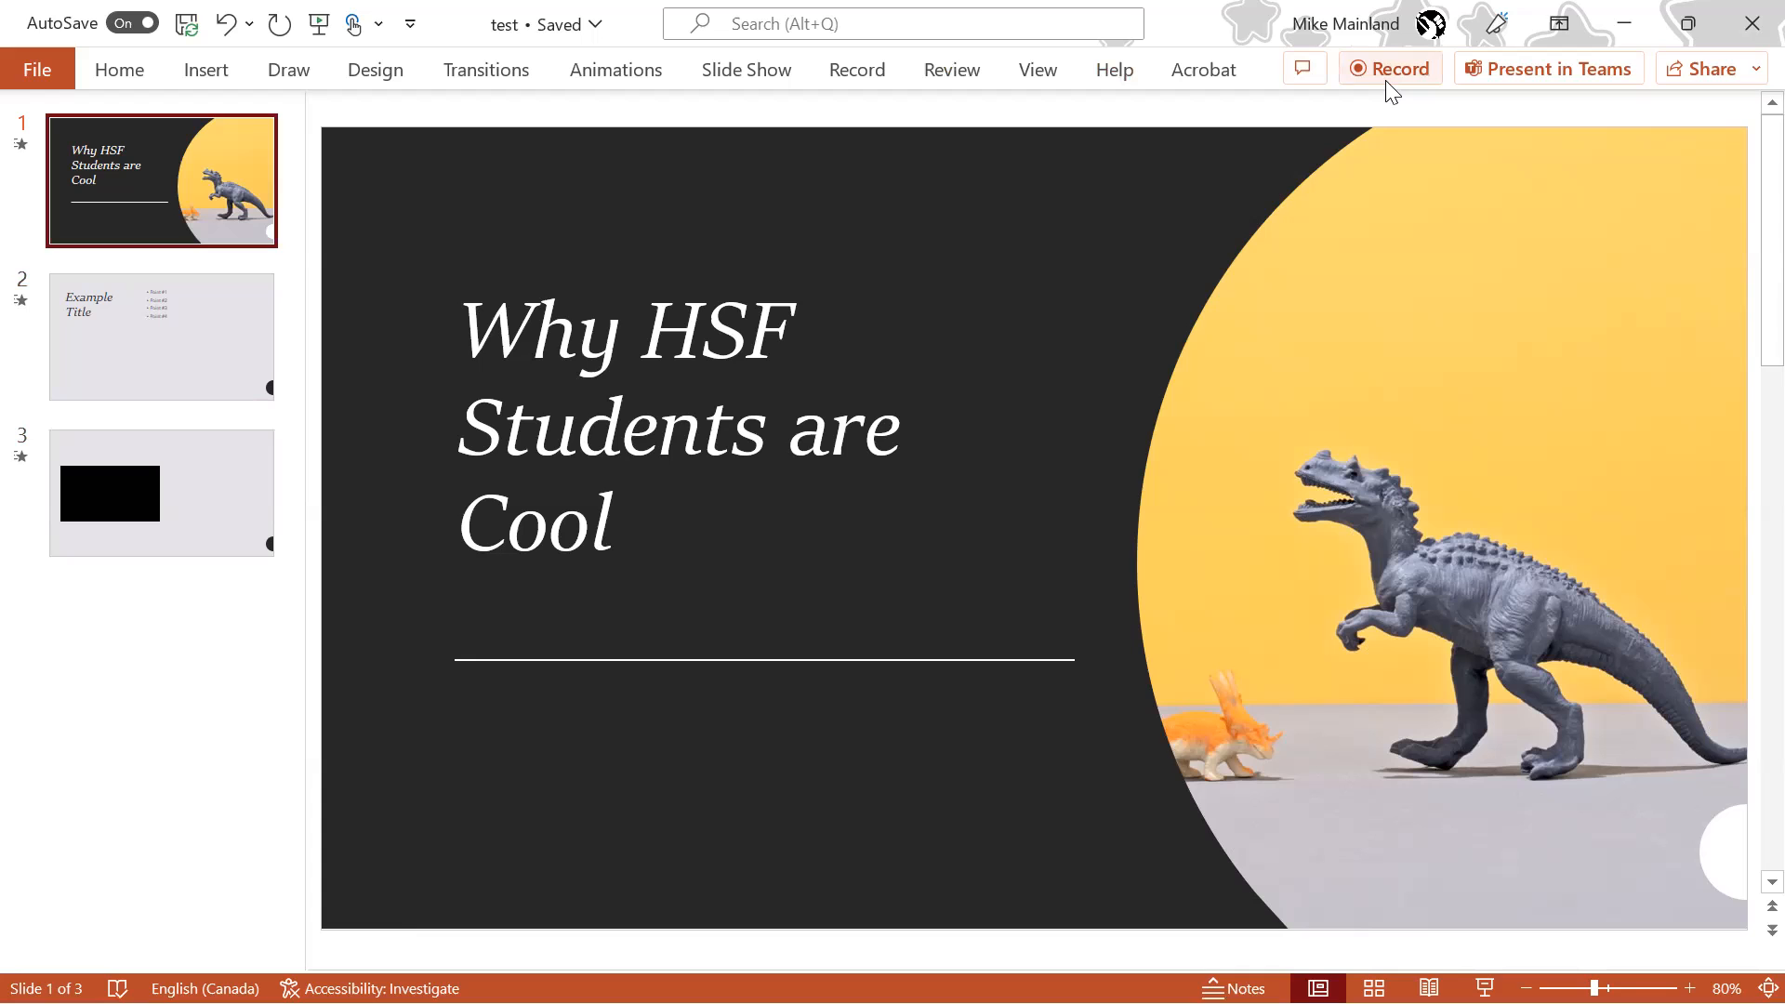
Start Record mode on slide 1 and bring up the choice of recording views.
{"action": "left_click", "coordinate": [1389, 69]}
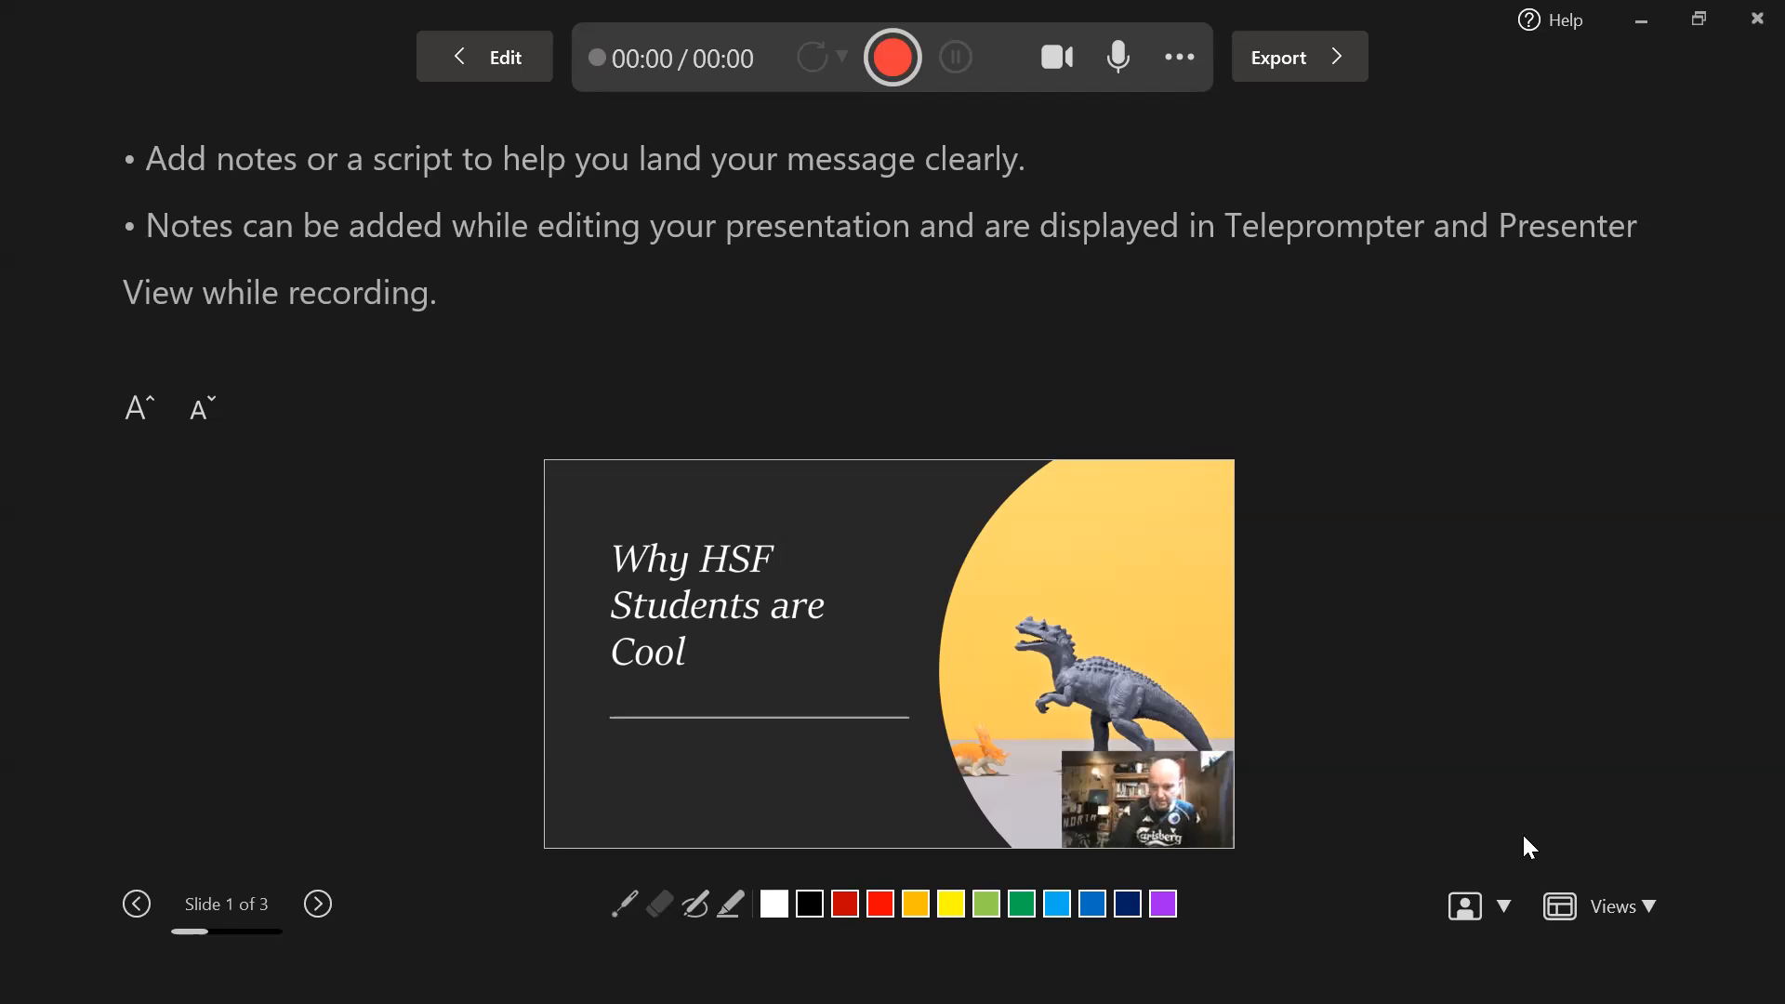
{"action": "mouse_move", "coordinate": [1648, 920]}
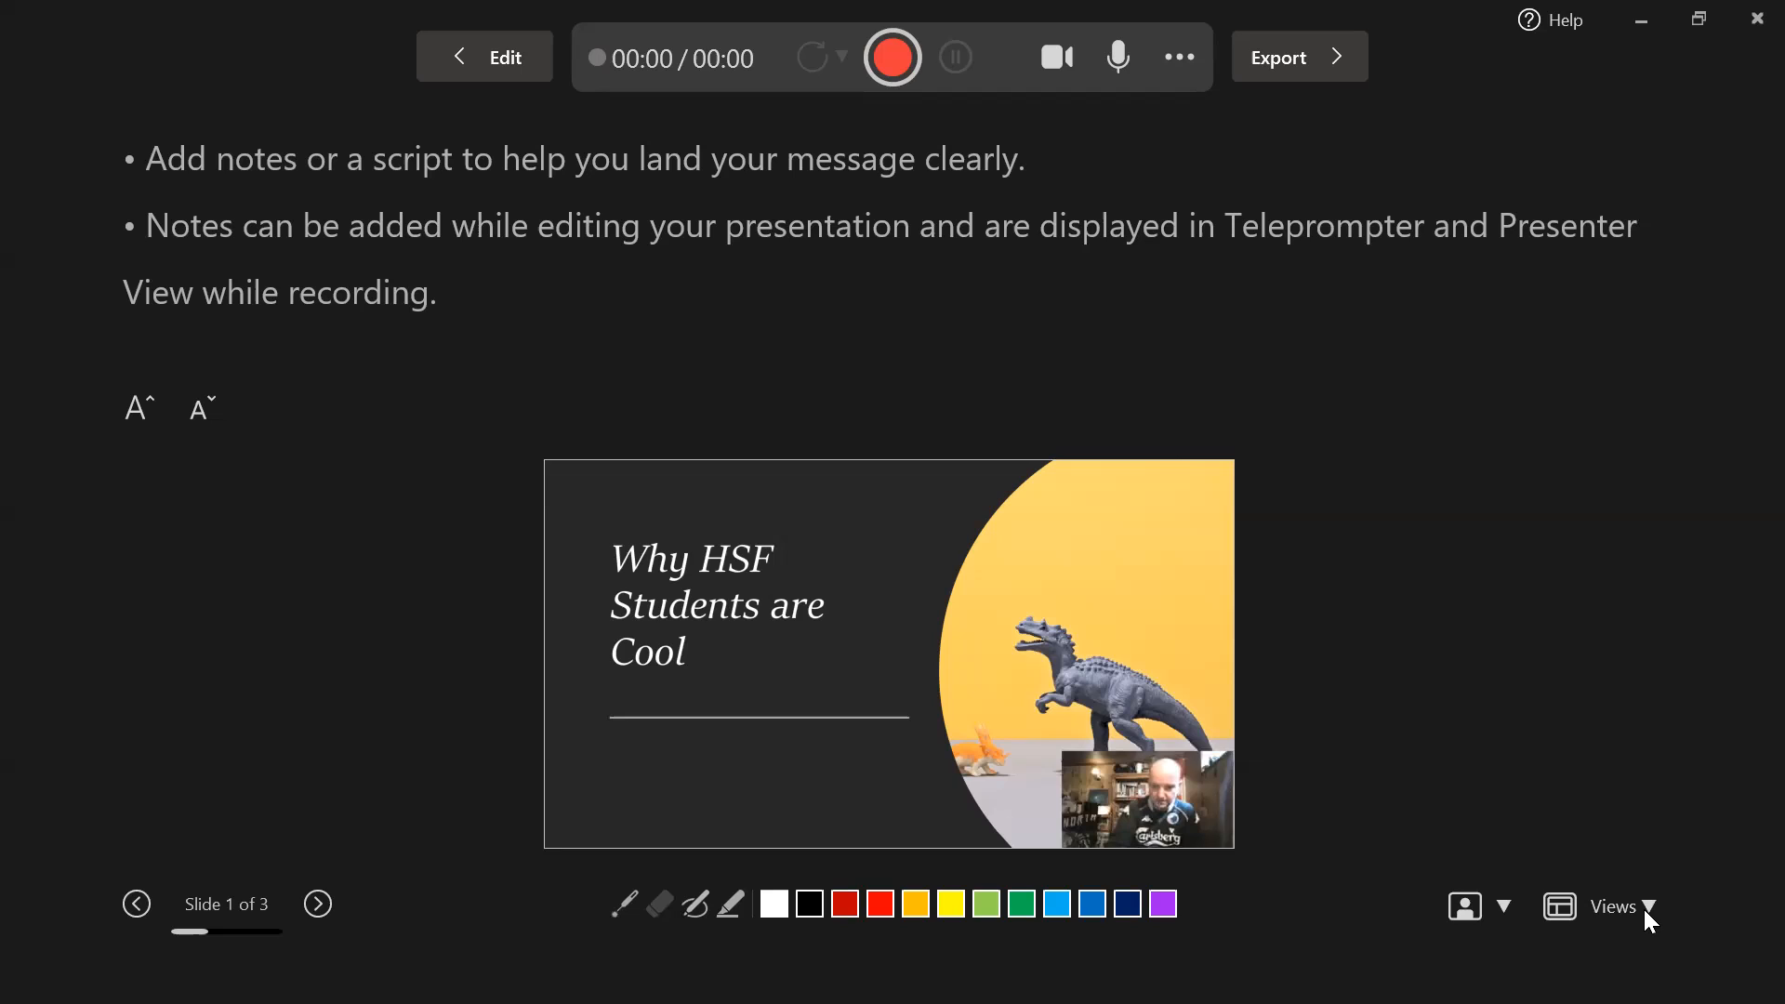
{"action": "left_click", "coordinate": [1603, 906]}
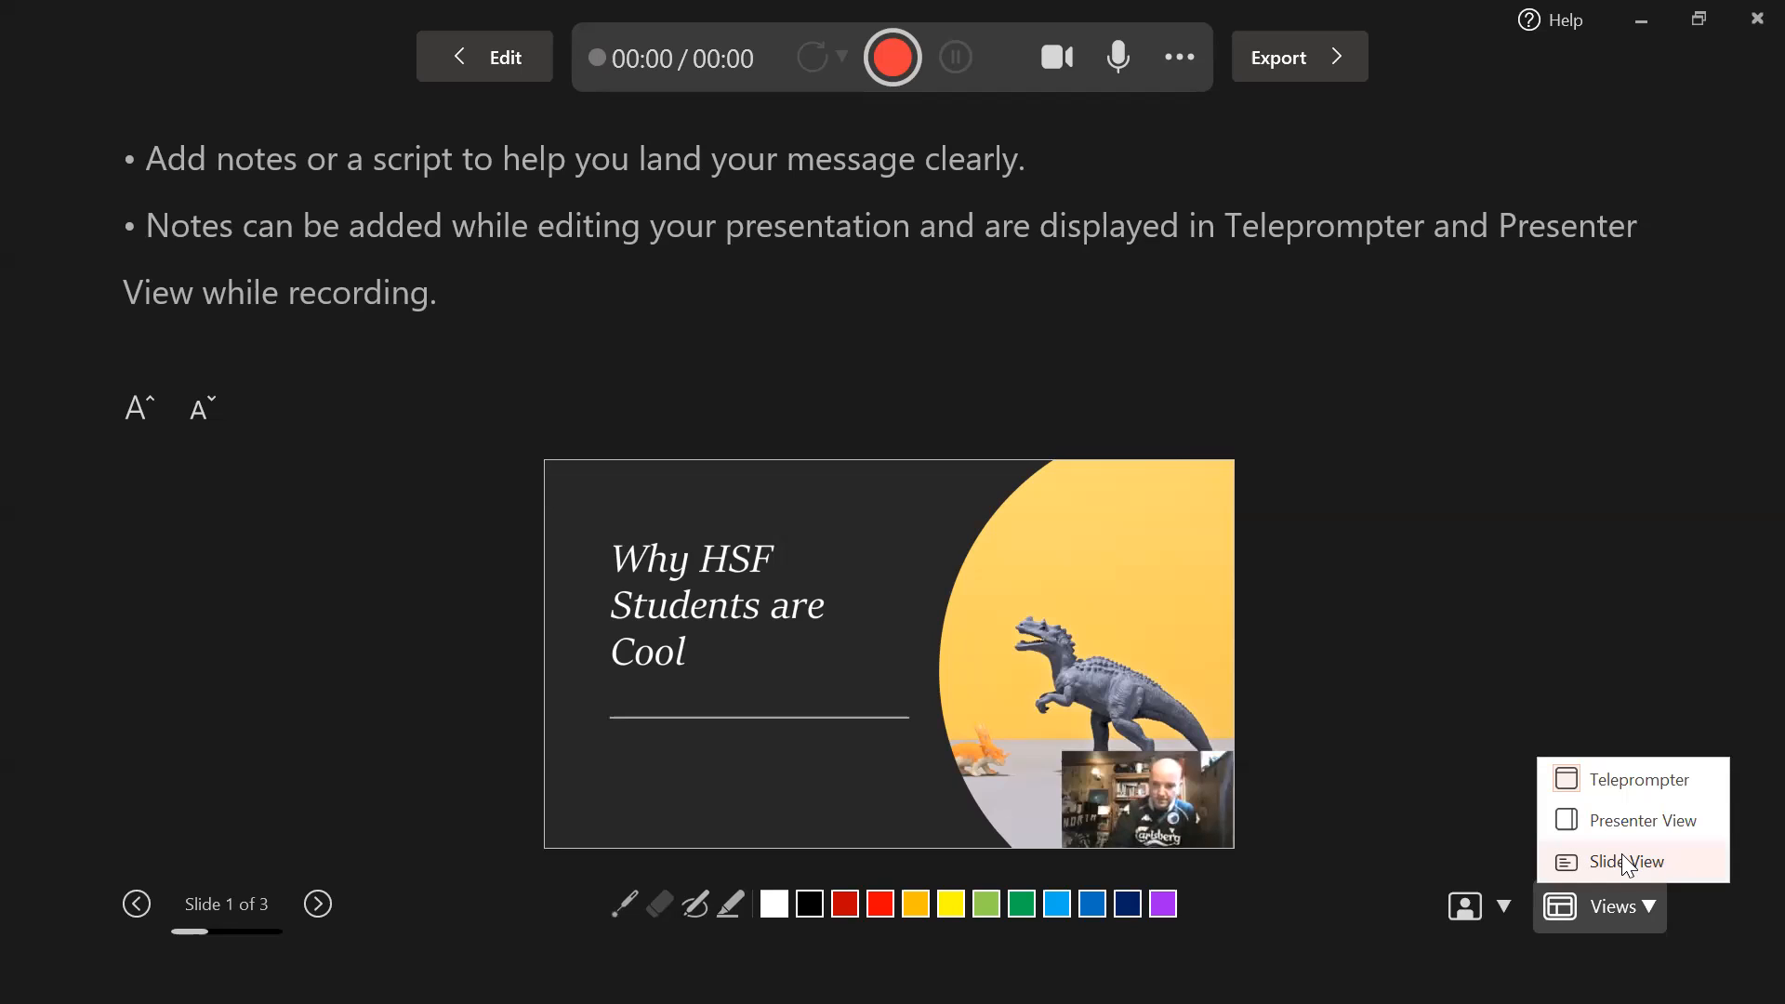
{"action": "mouse_move", "coordinate": [1631, 821]}
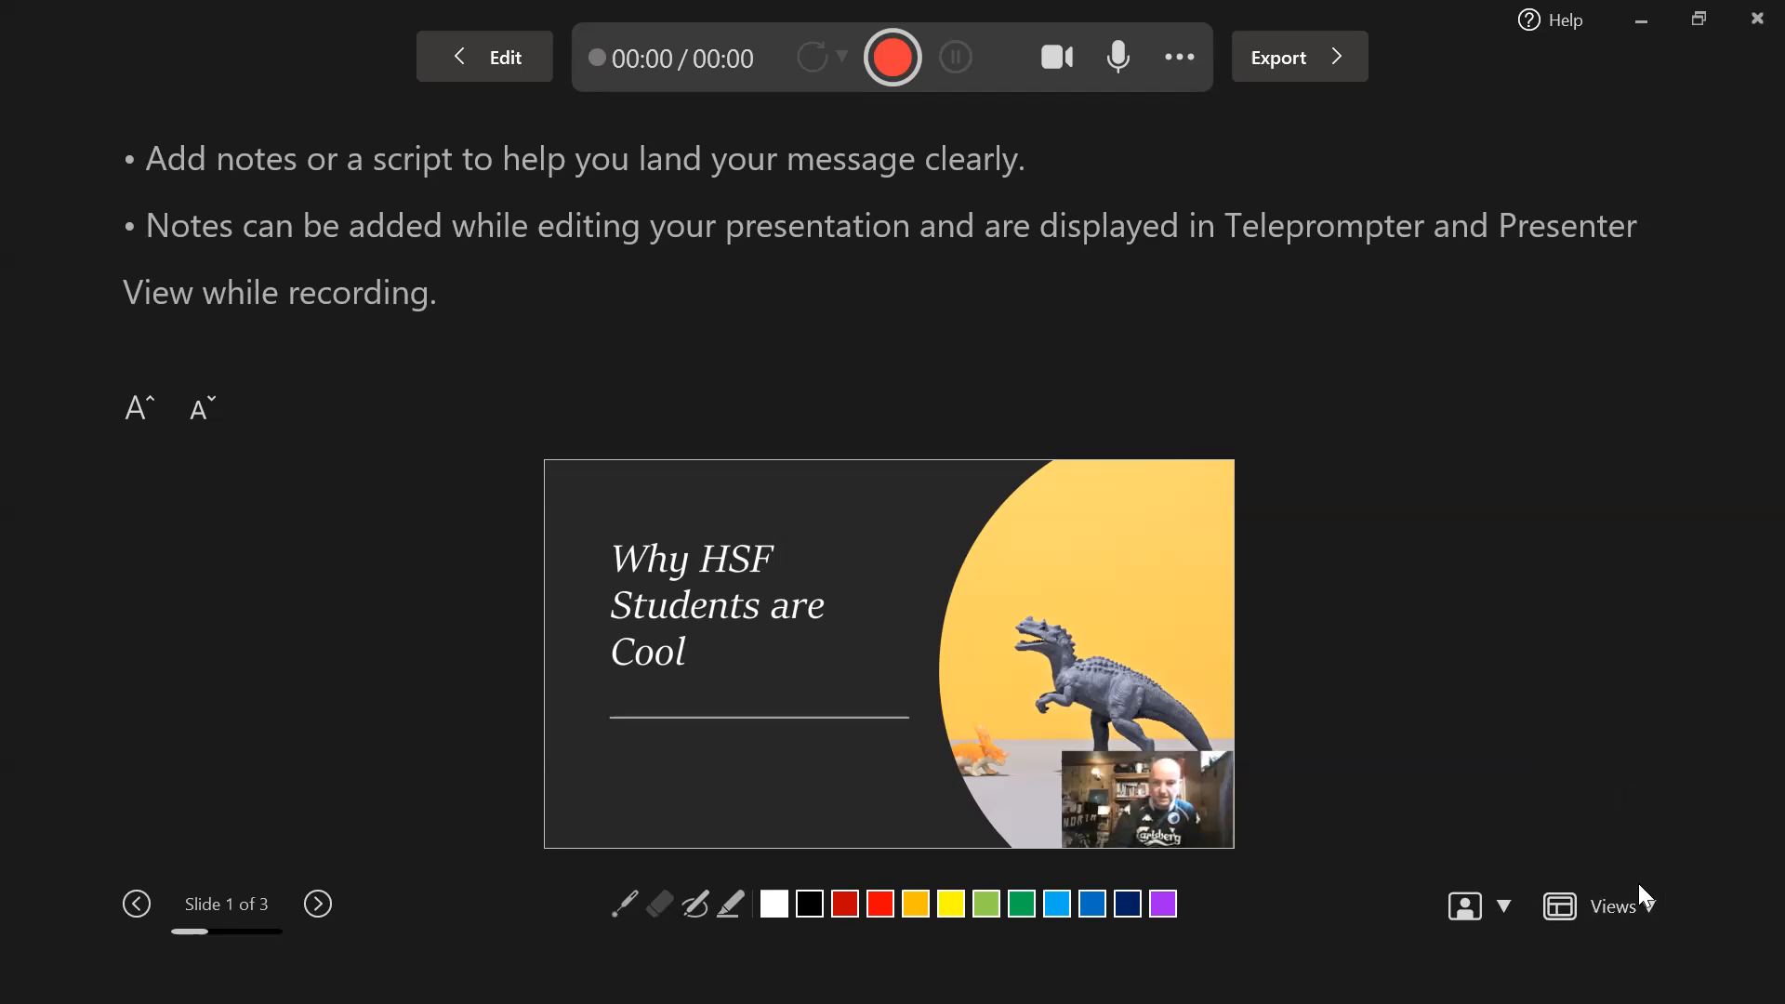
{"action": "mouse_move", "coordinate": [1613, 905]}
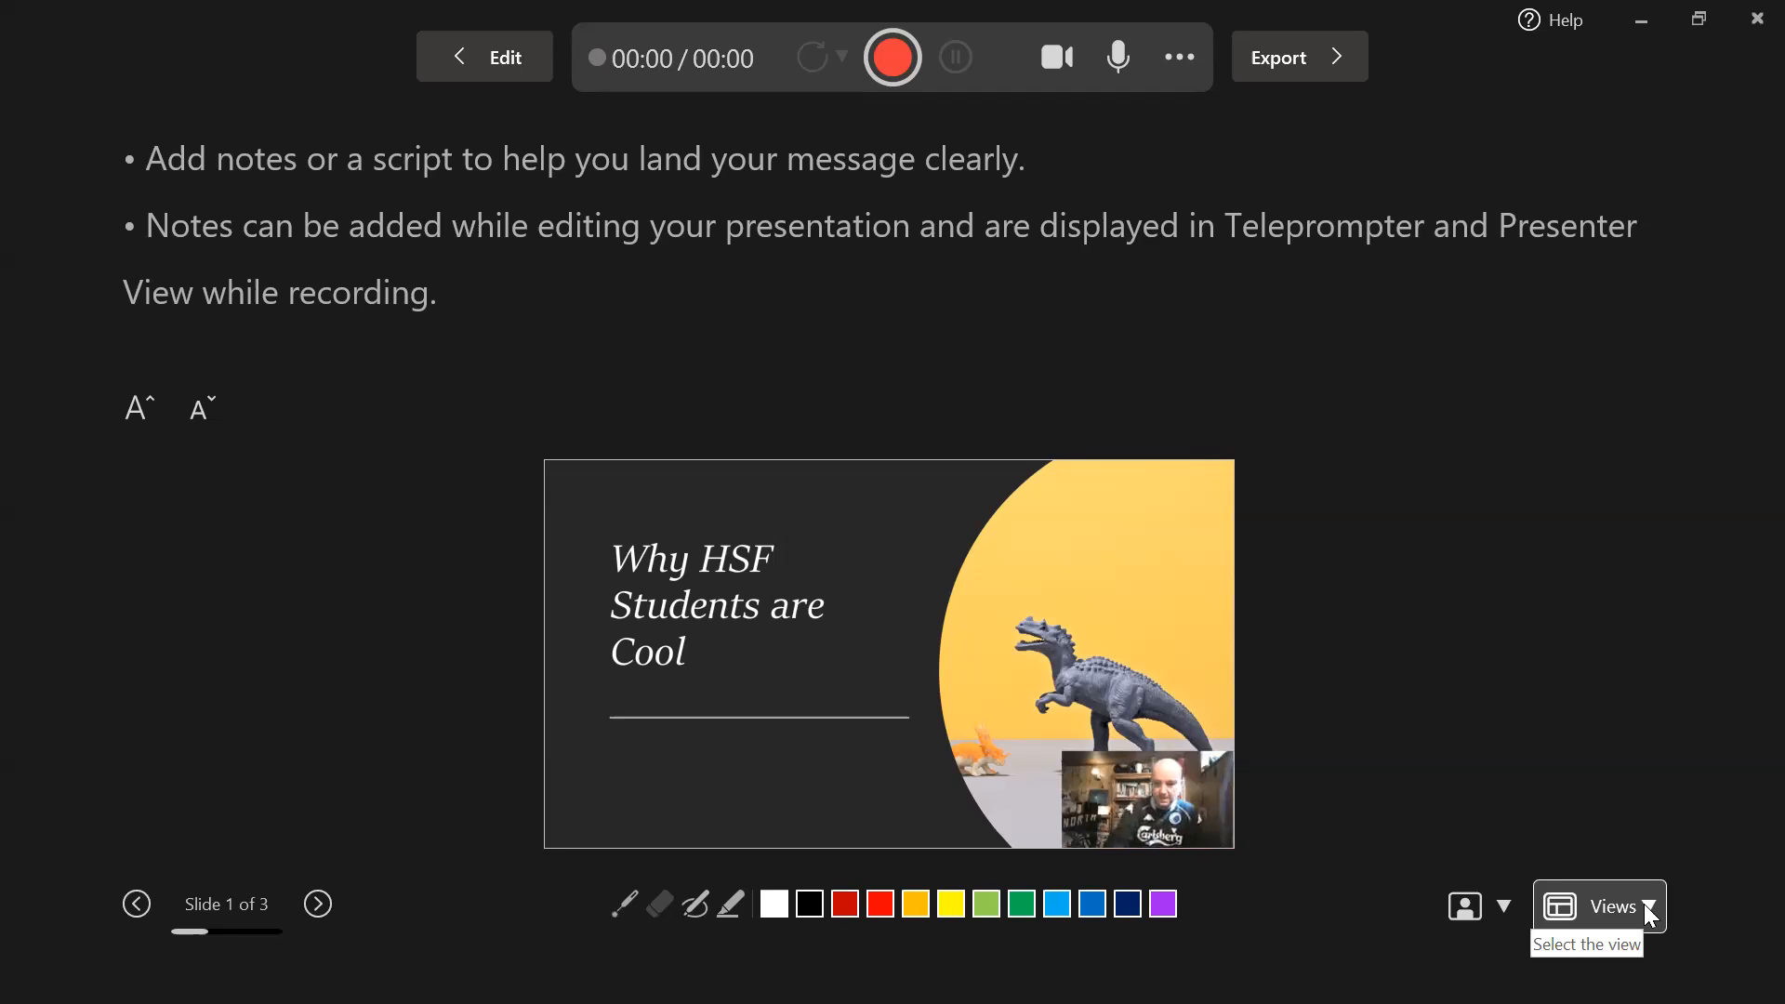
{"action": "left_click", "coordinate": [1597, 906]}
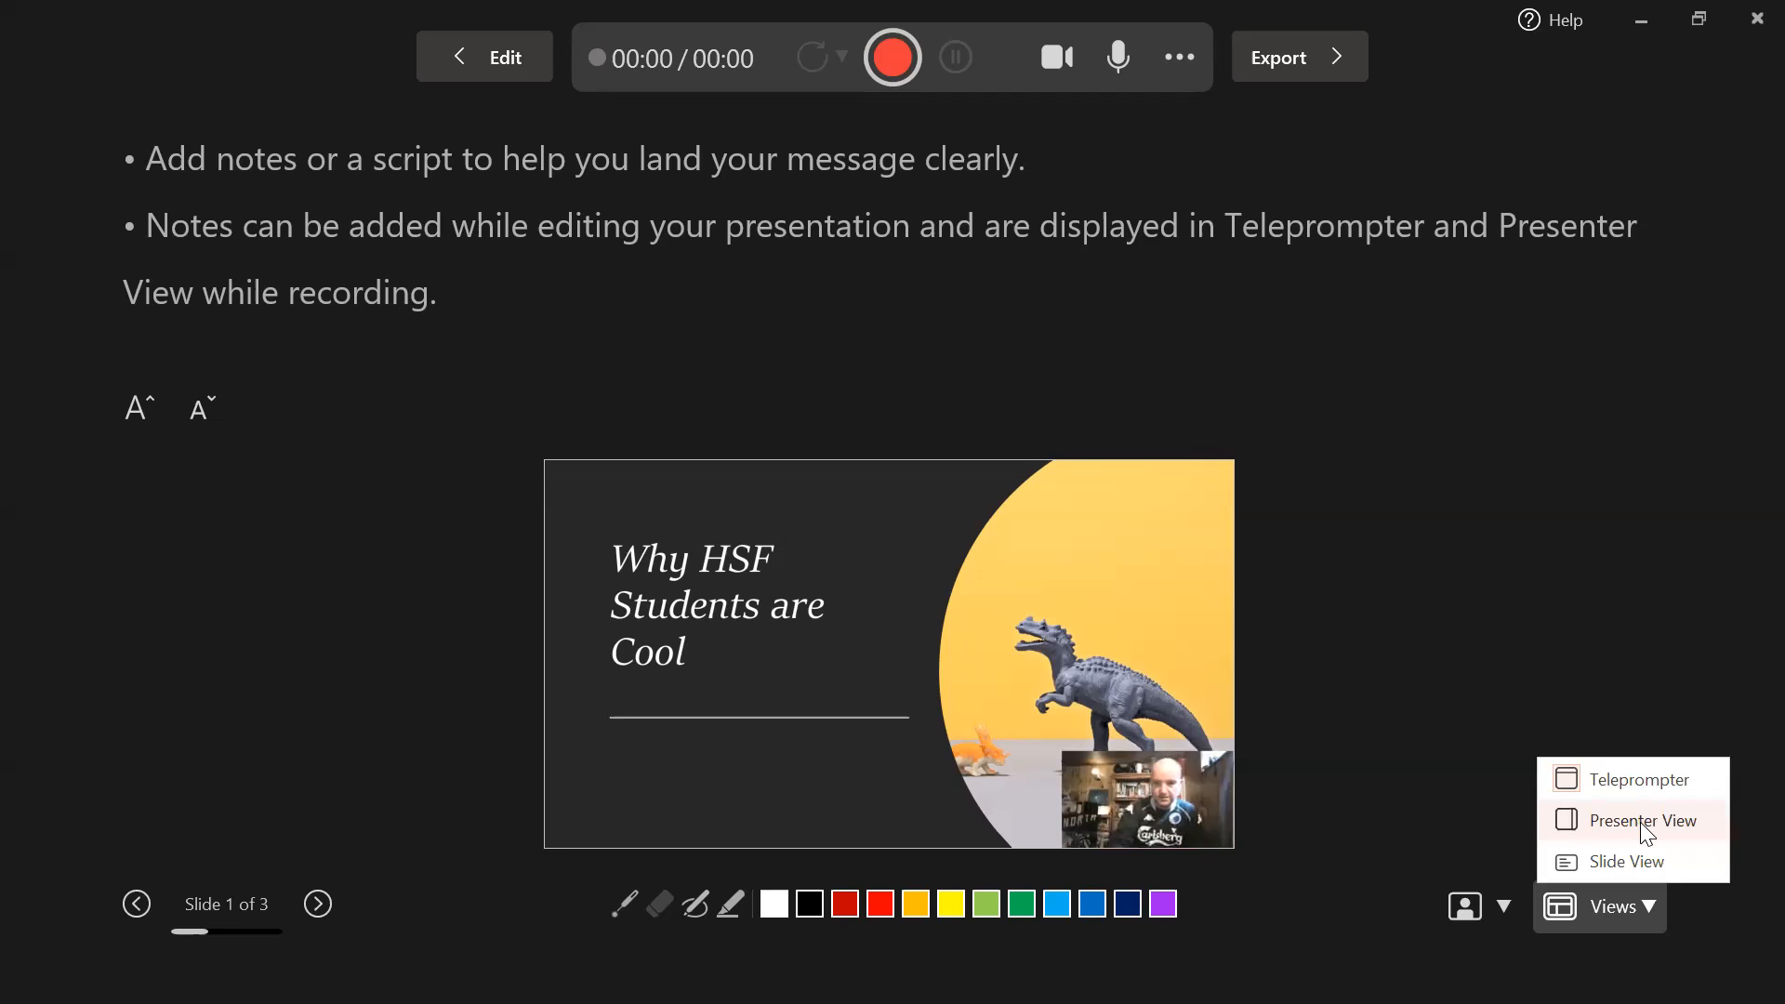
Switch the recording screen to Presenter View with next-slide preview and notes.
{"action": "left_click", "coordinate": [1644, 820]}
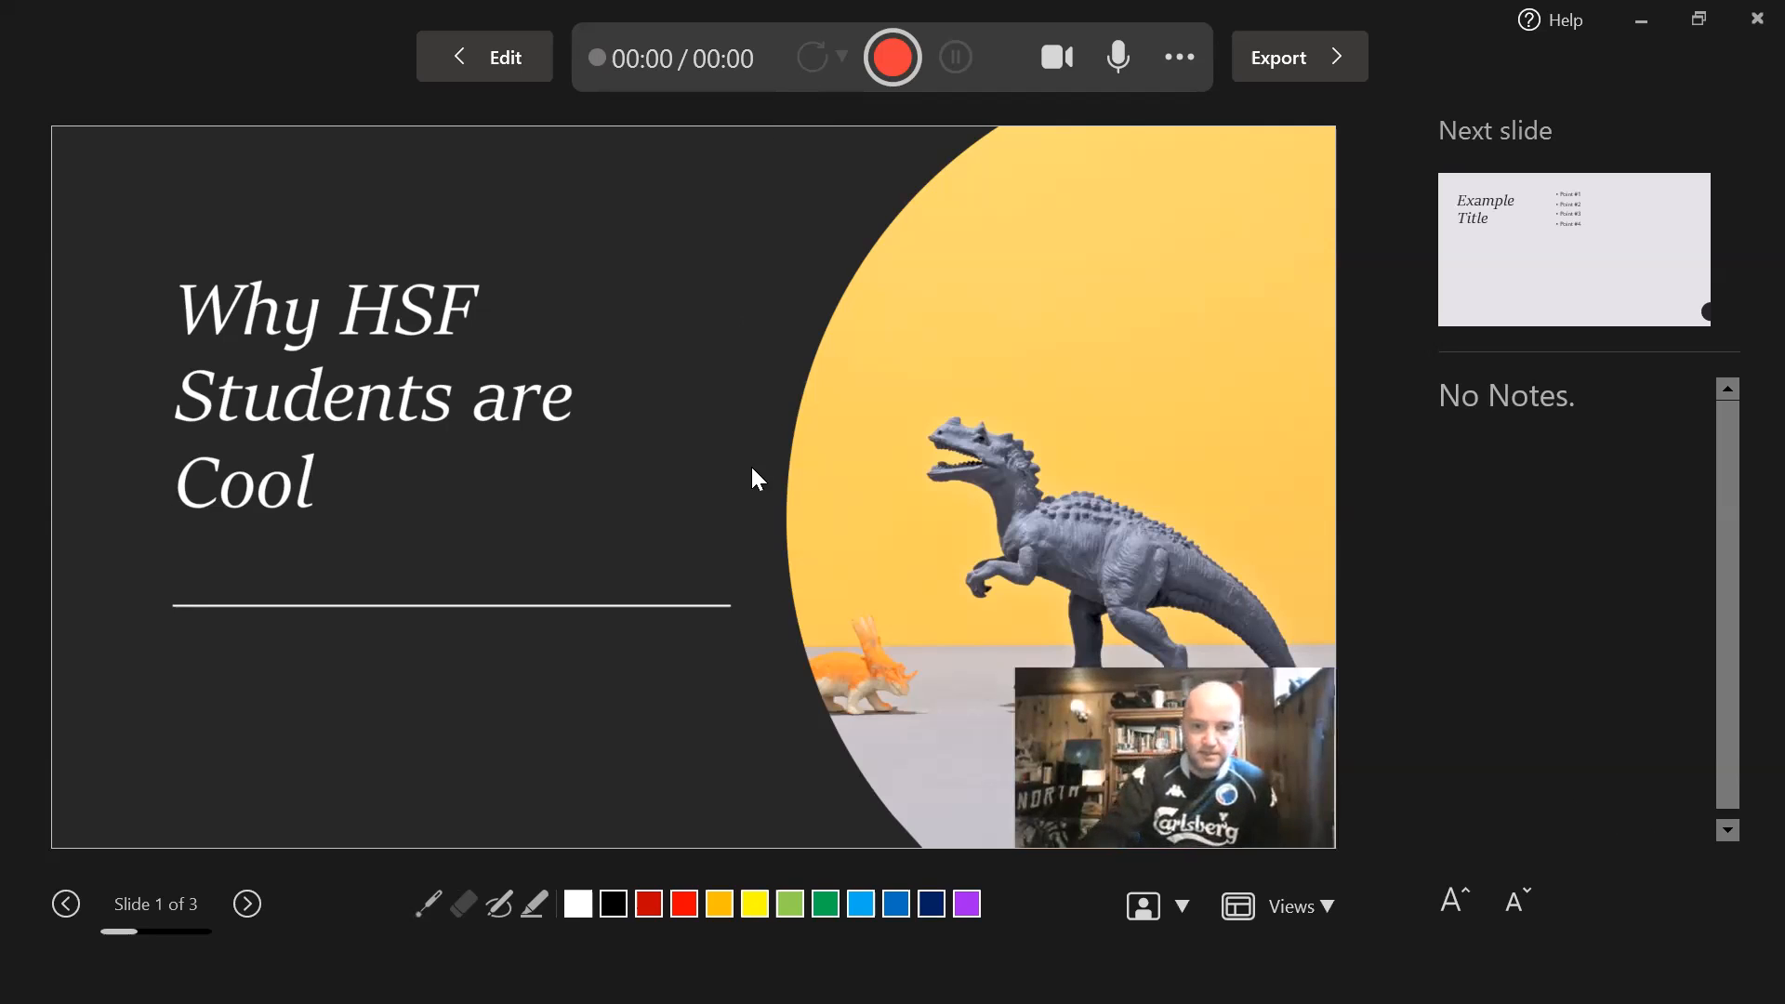
{"action": "mouse_move", "coordinate": [892, 58]}
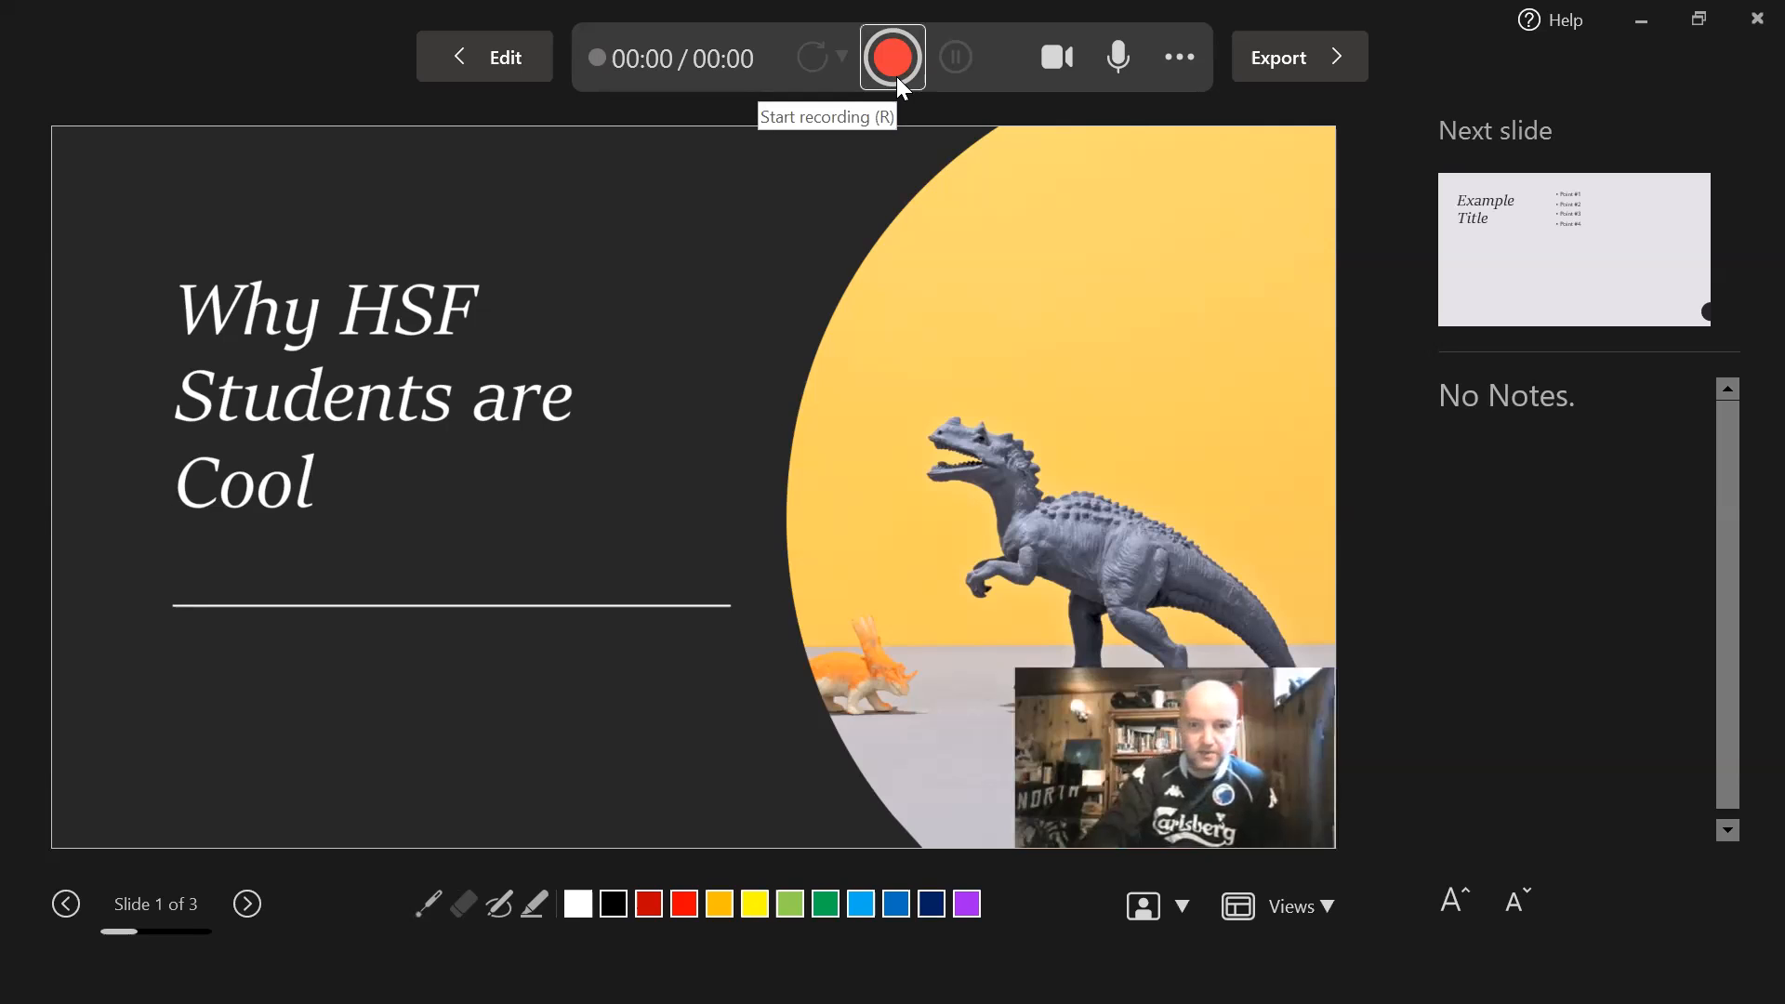
Record a 15-second narration take of slide 1 with the webcam overlay, then stop it.
{"action": "left_click", "coordinate": [890, 58]}
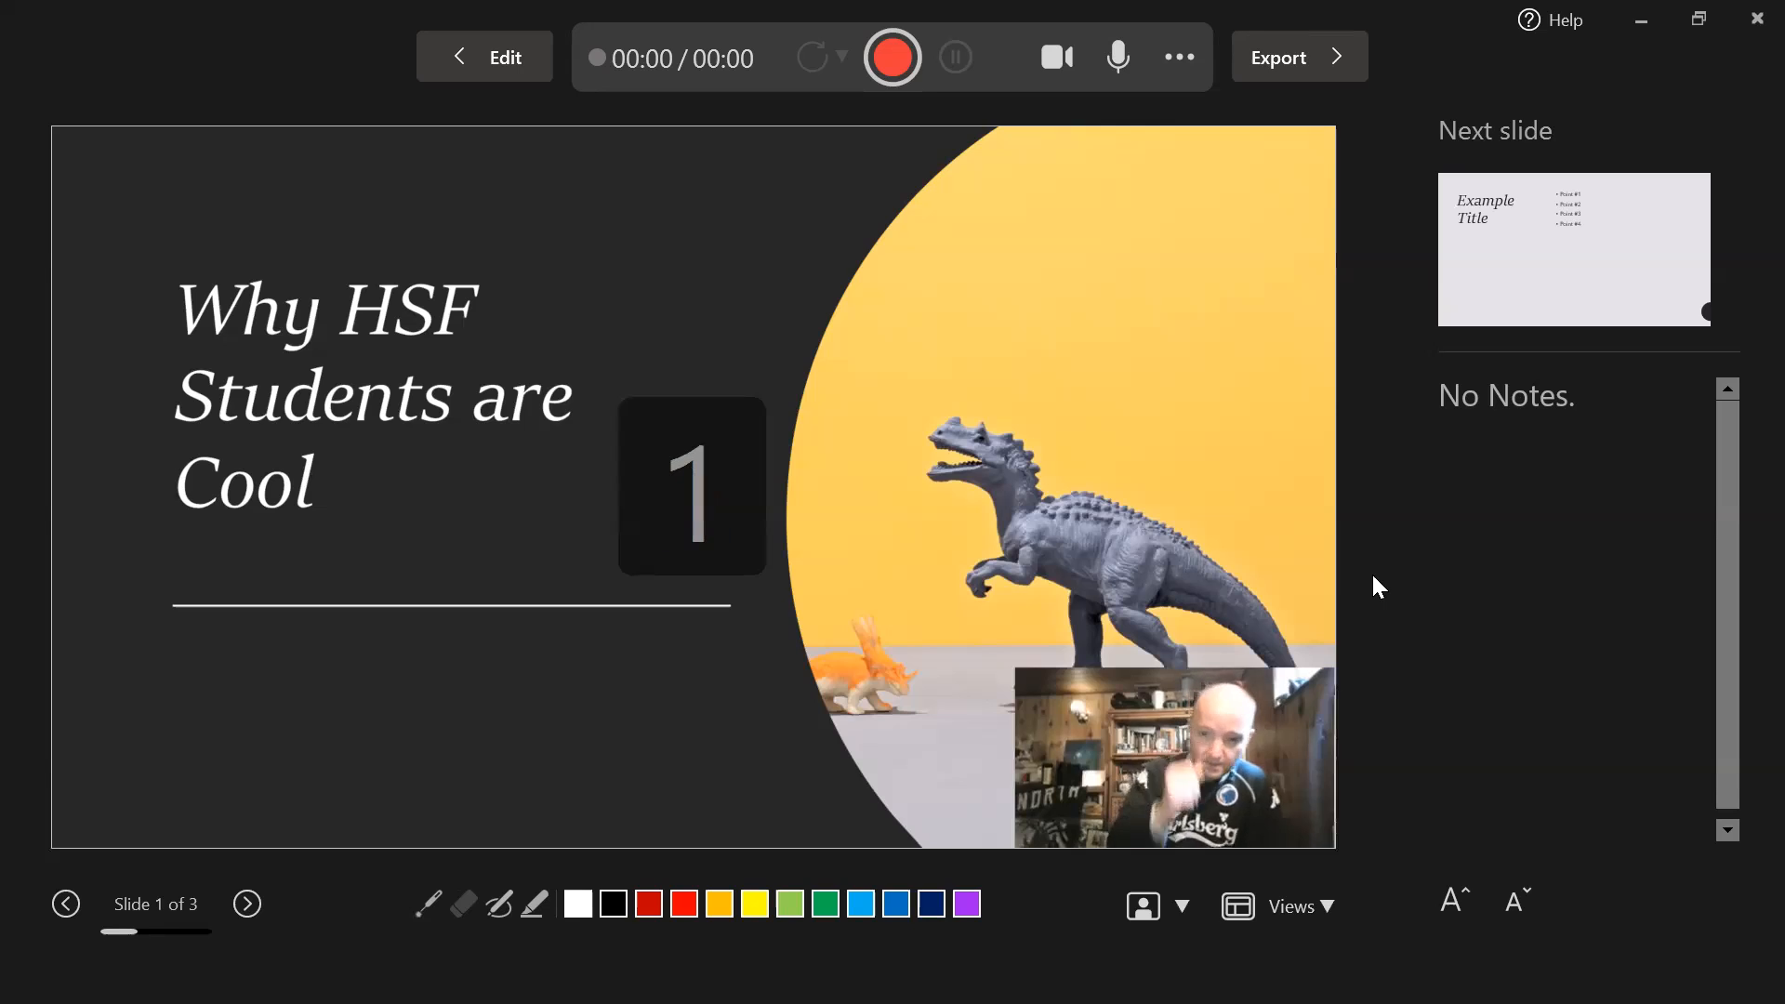
{"action": "left_click", "coordinate": [891, 57]}
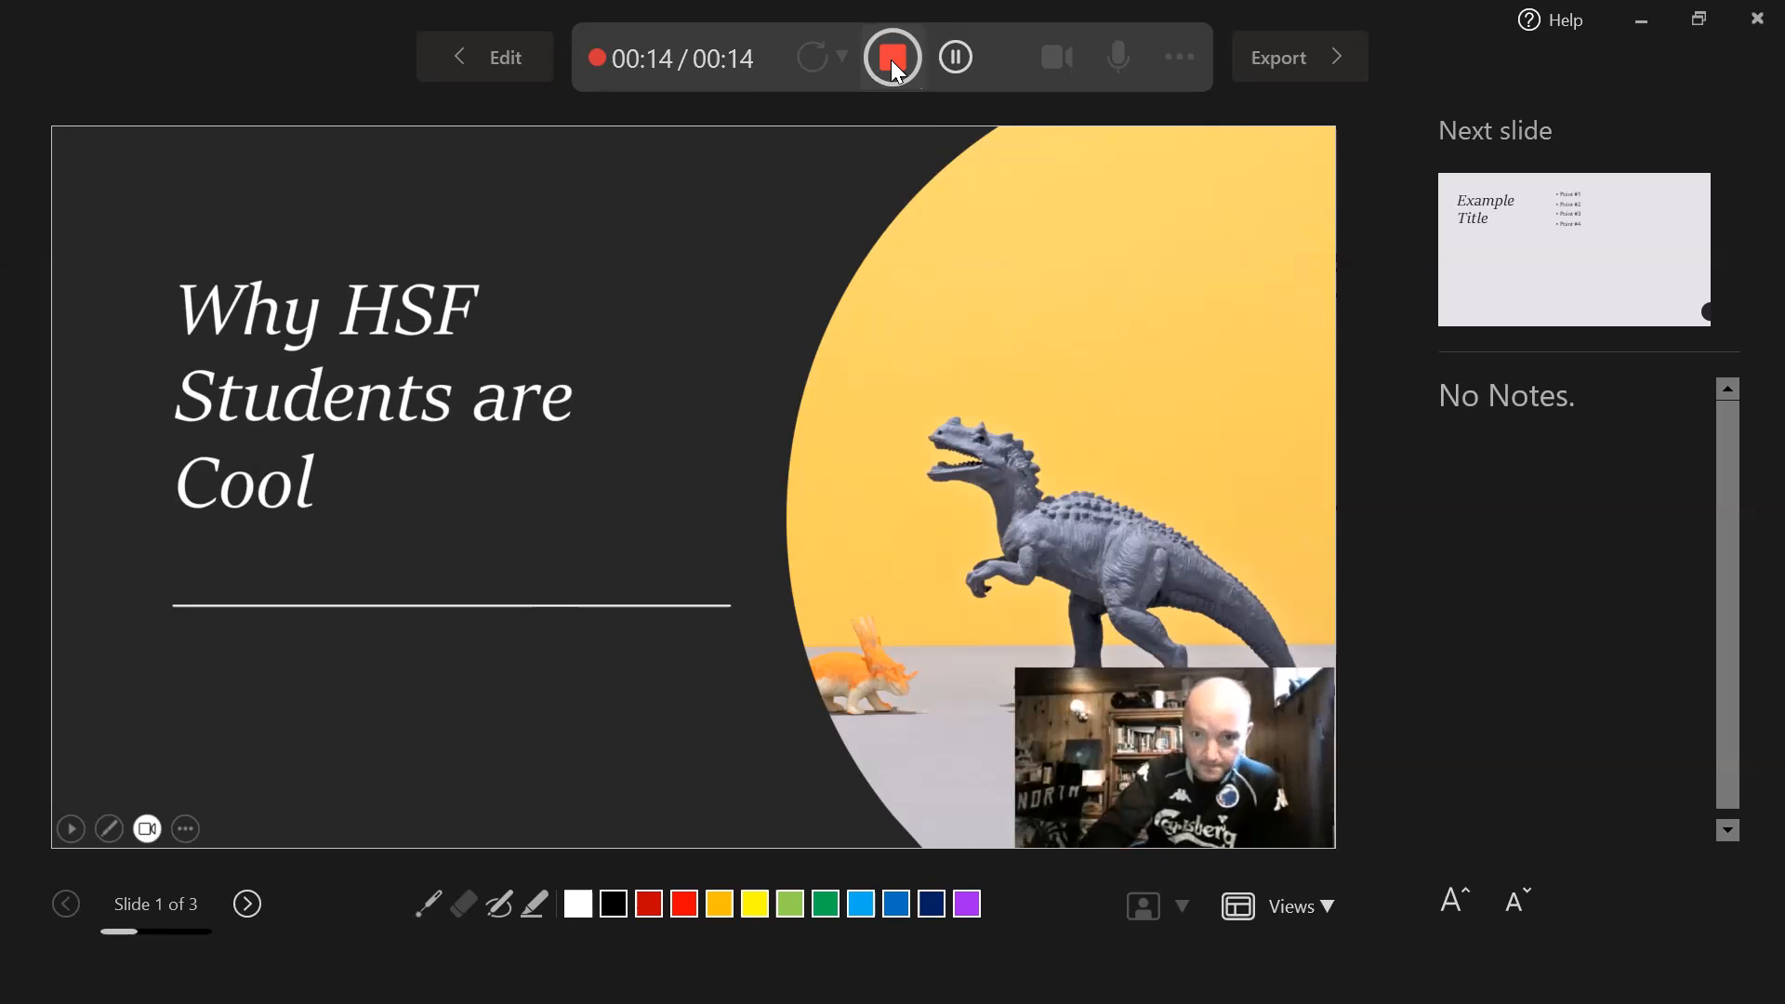
{"action": "left_click", "coordinate": [893, 58]}
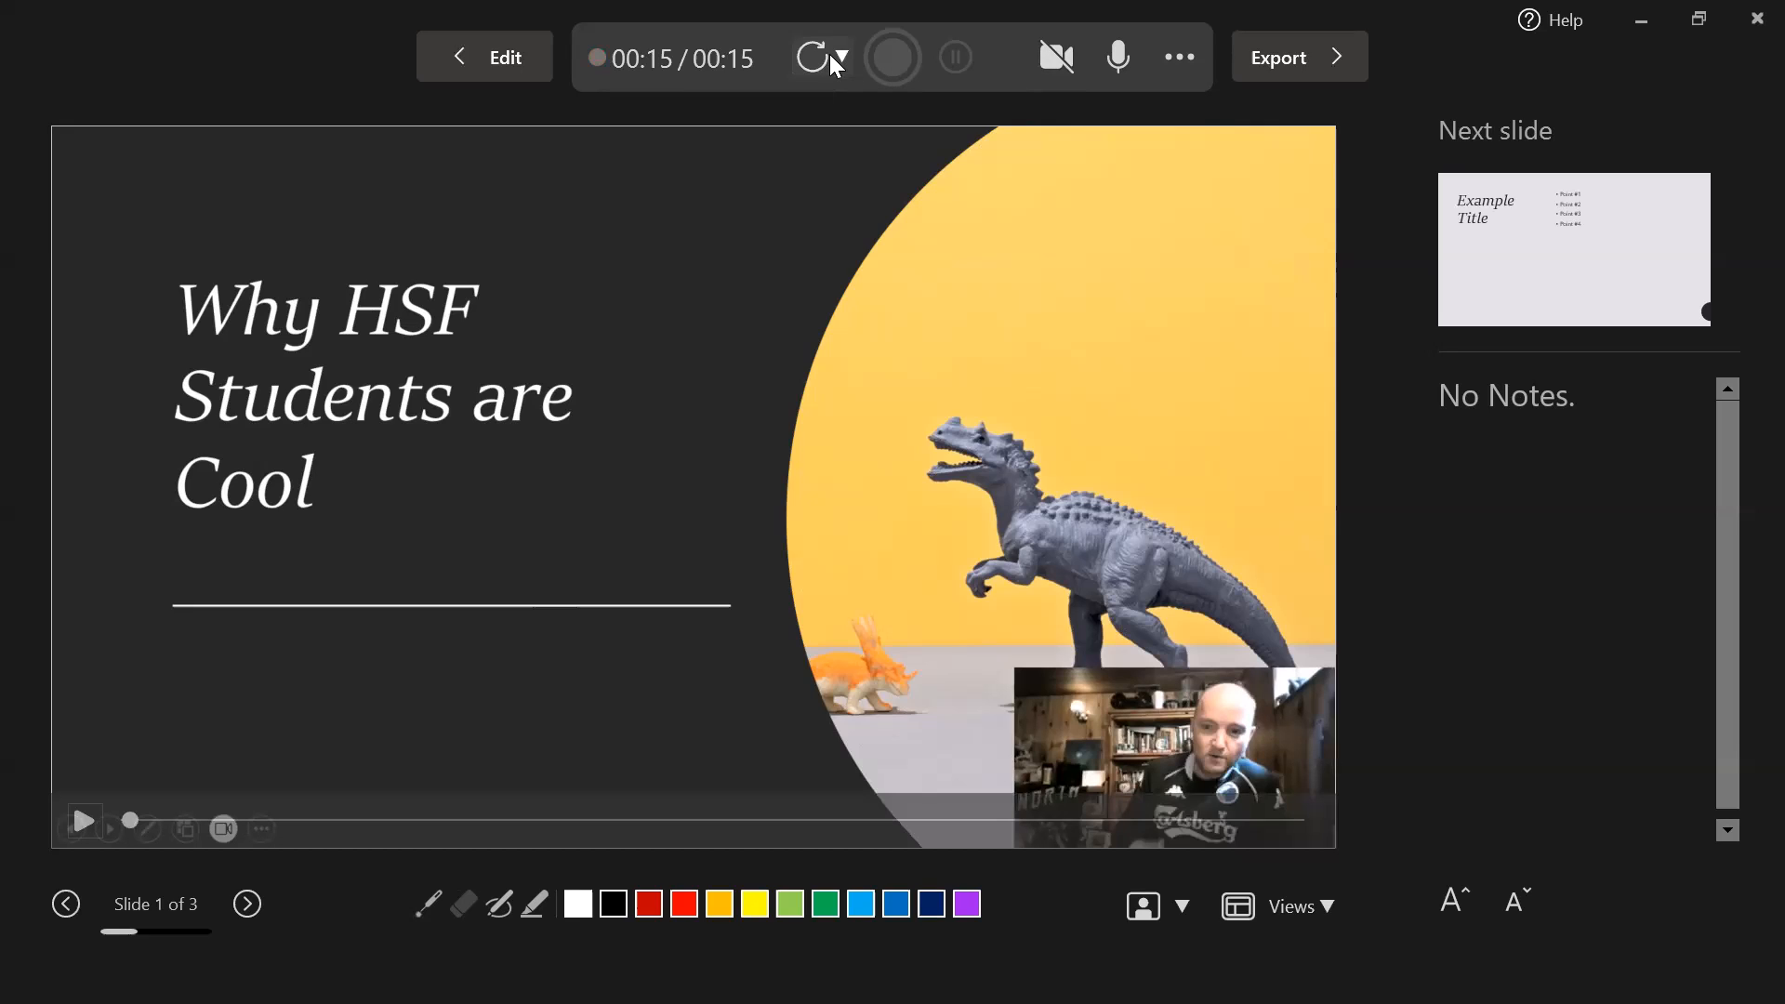
Check the Retake options without choosing one, then advance the recorder to slide 2.
{"action": "left_click", "coordinate": [842, 58]}
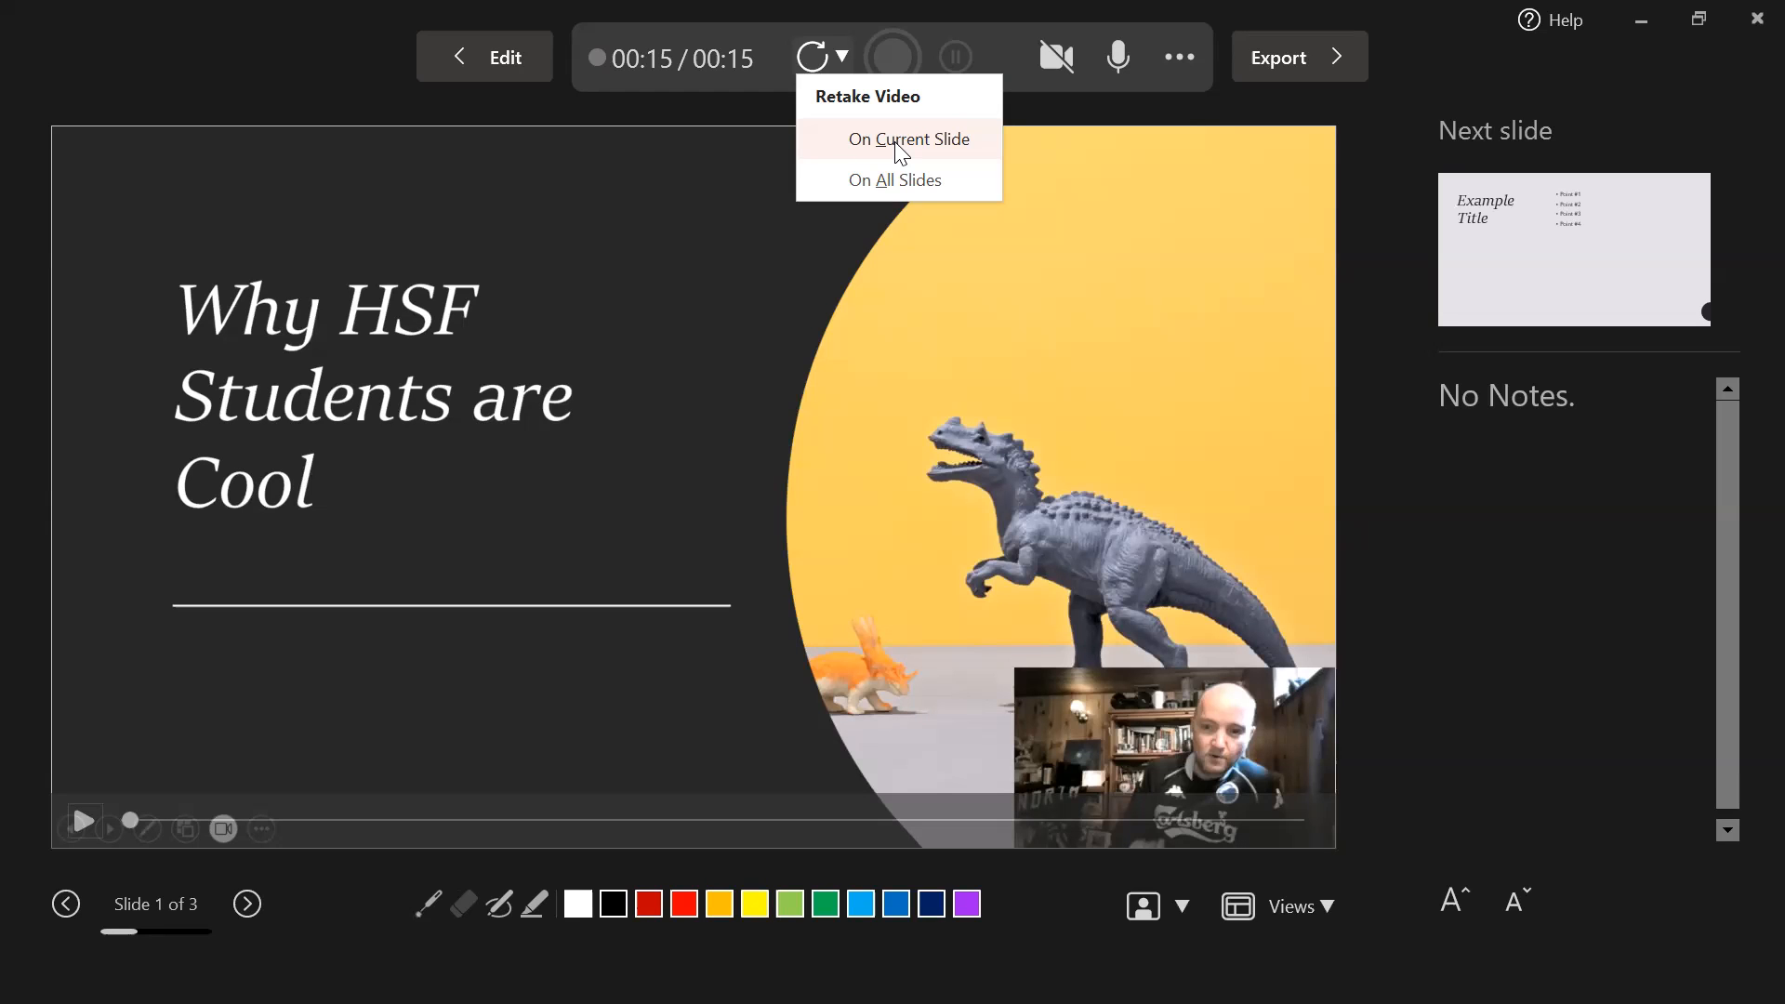
{"action": "mouse_move", "coordinate": [904, 182]}
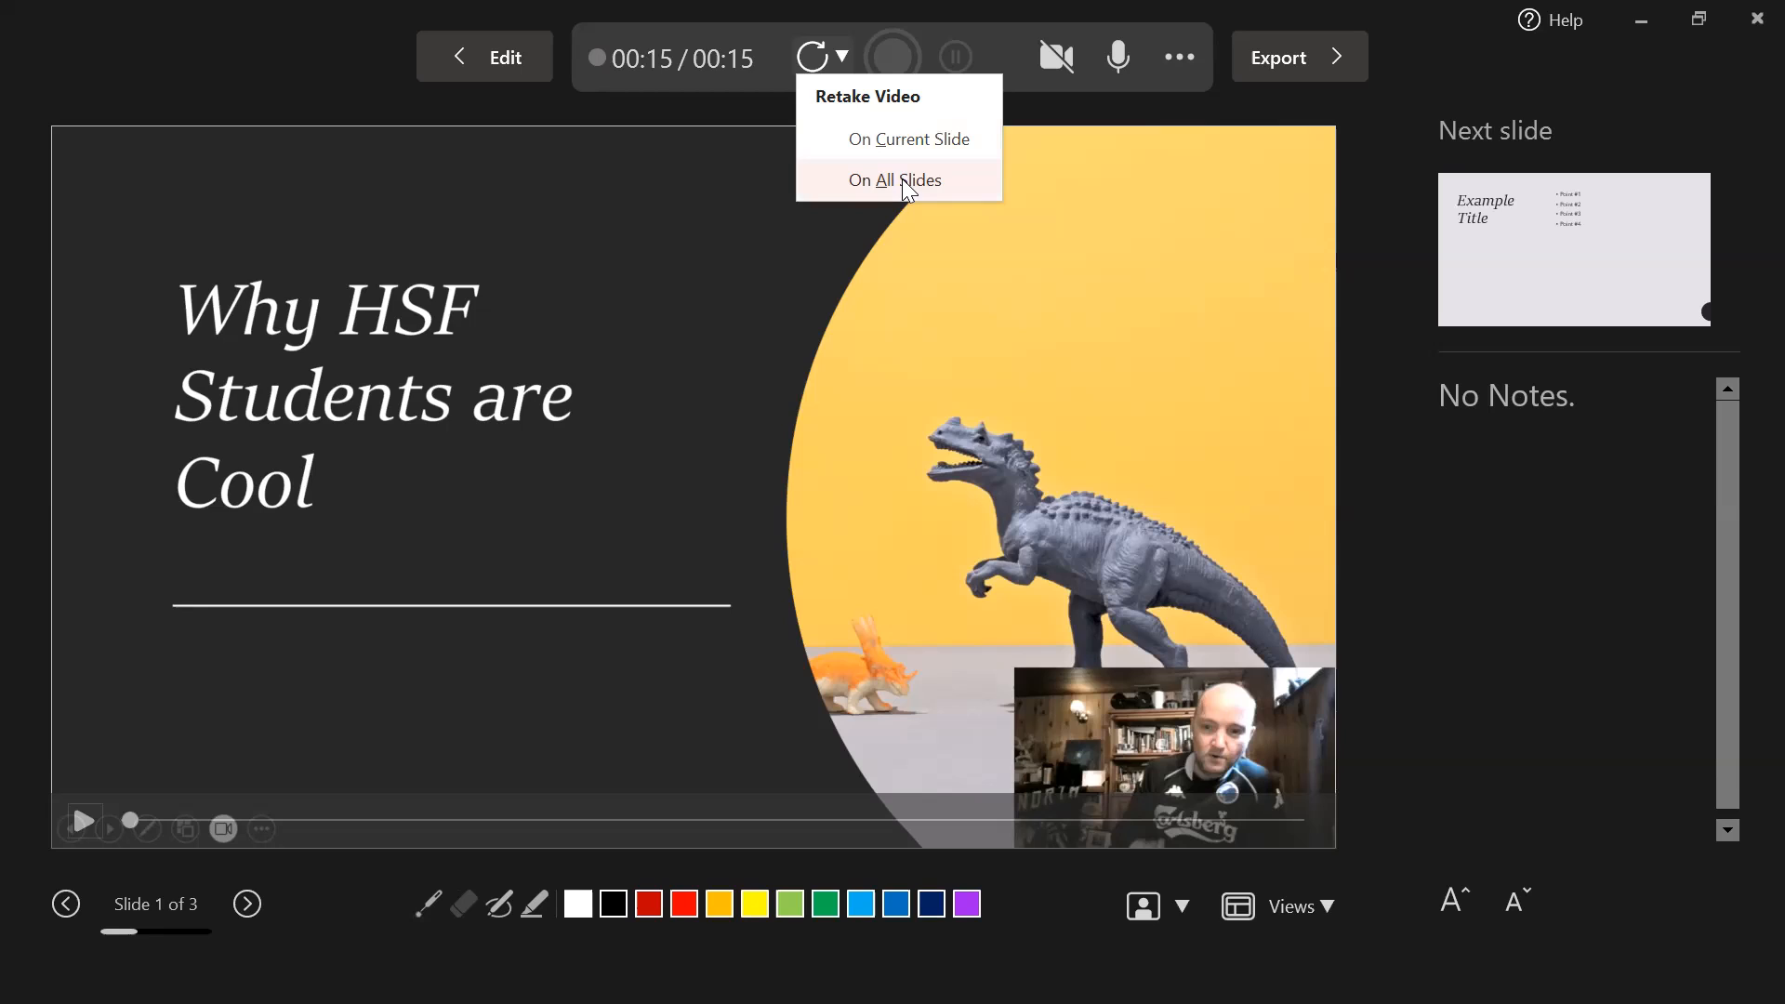
{"action": "mouse_move", "coordinate": [907, 195]}
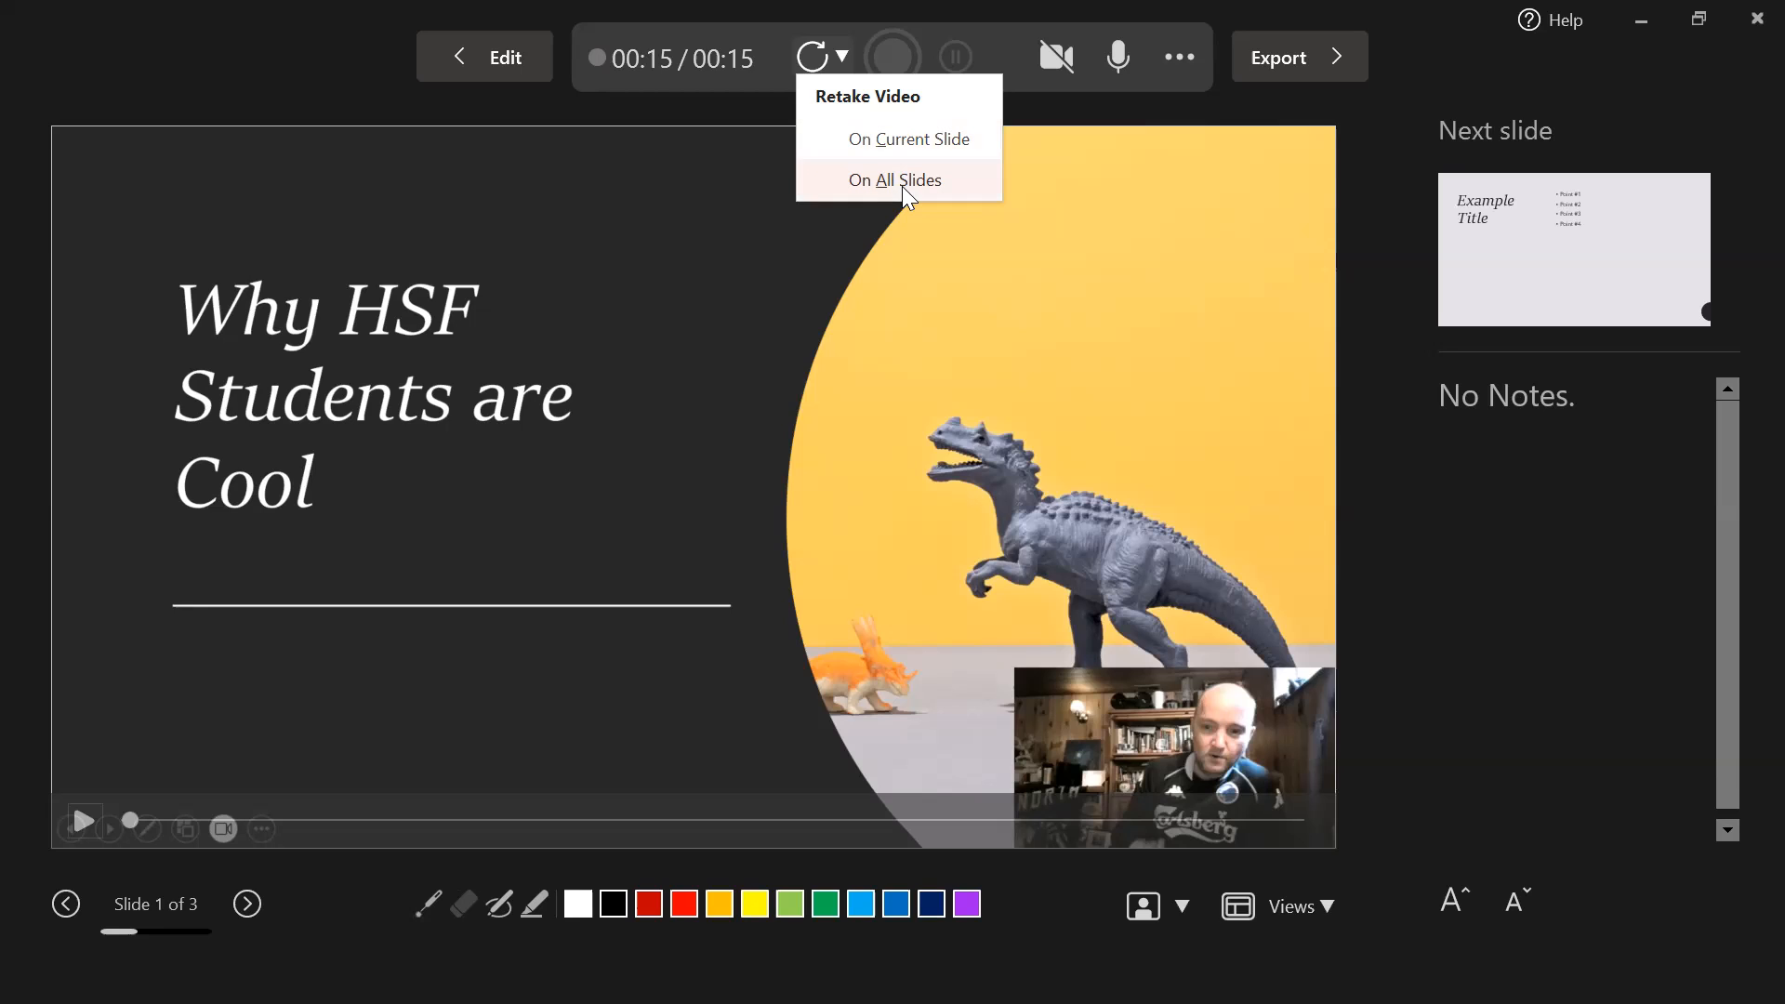
{"action": "mouse_move", "coordinate": [906, 192]}
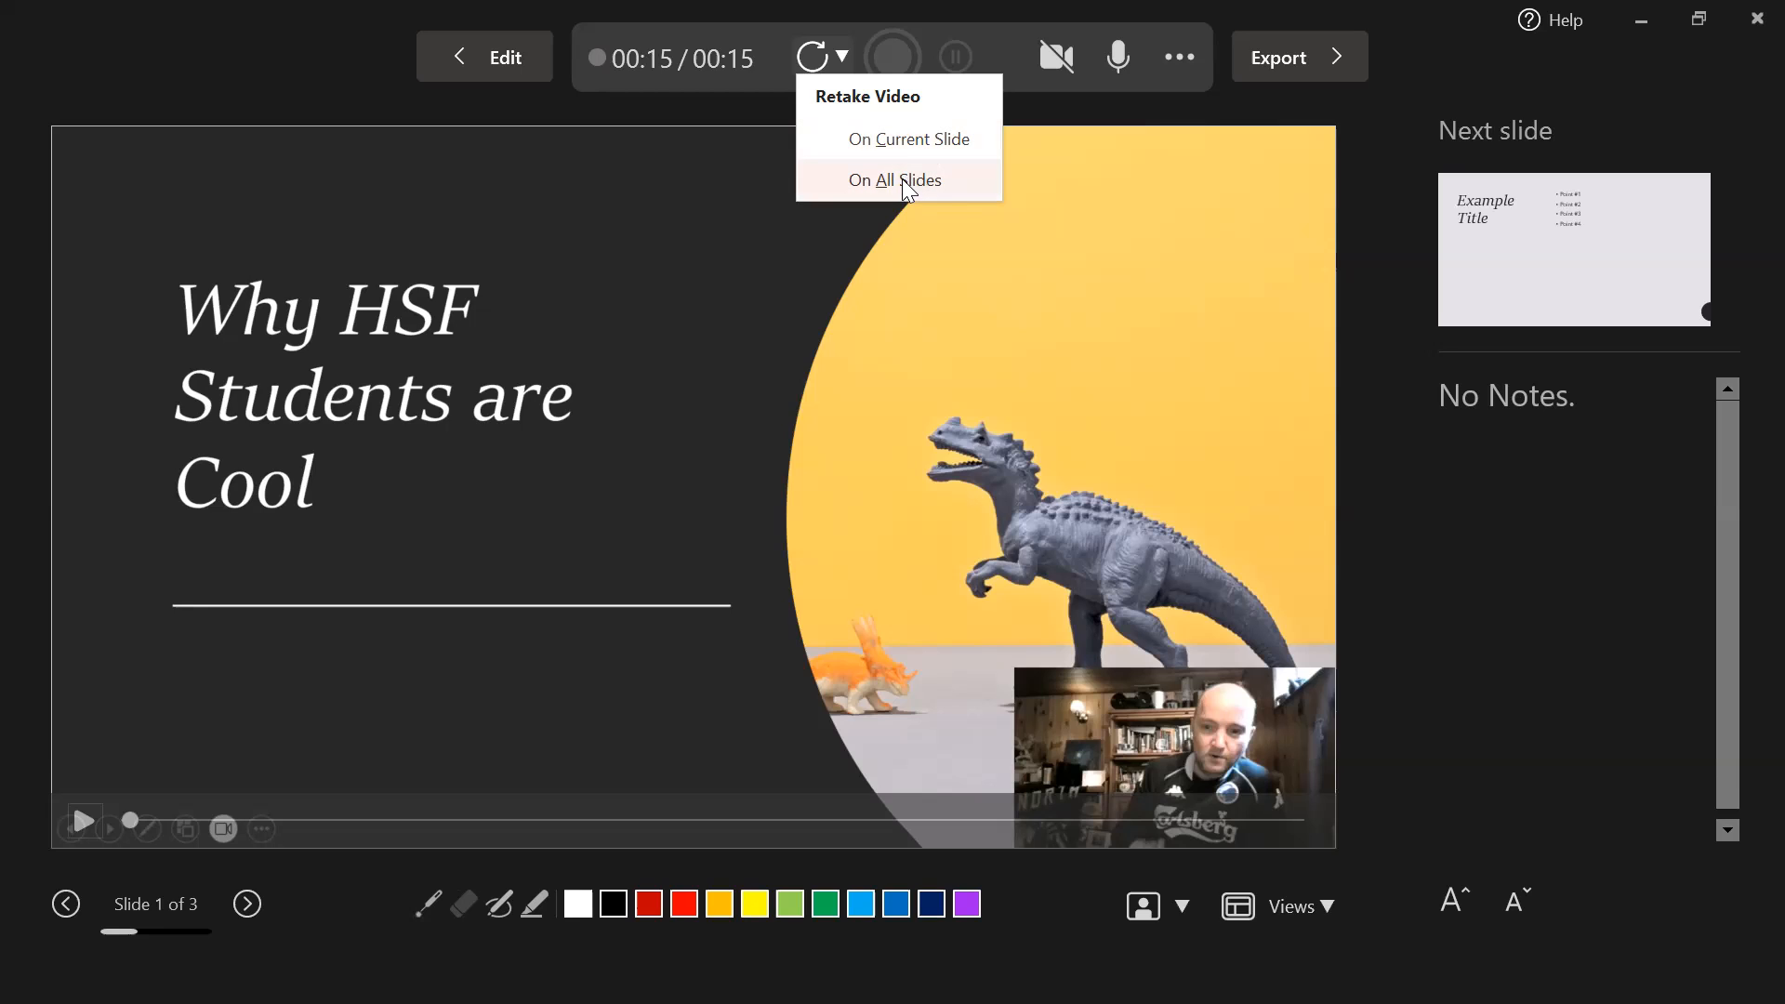
{"action": "mouse_move", "coordinate": [905, 139]}
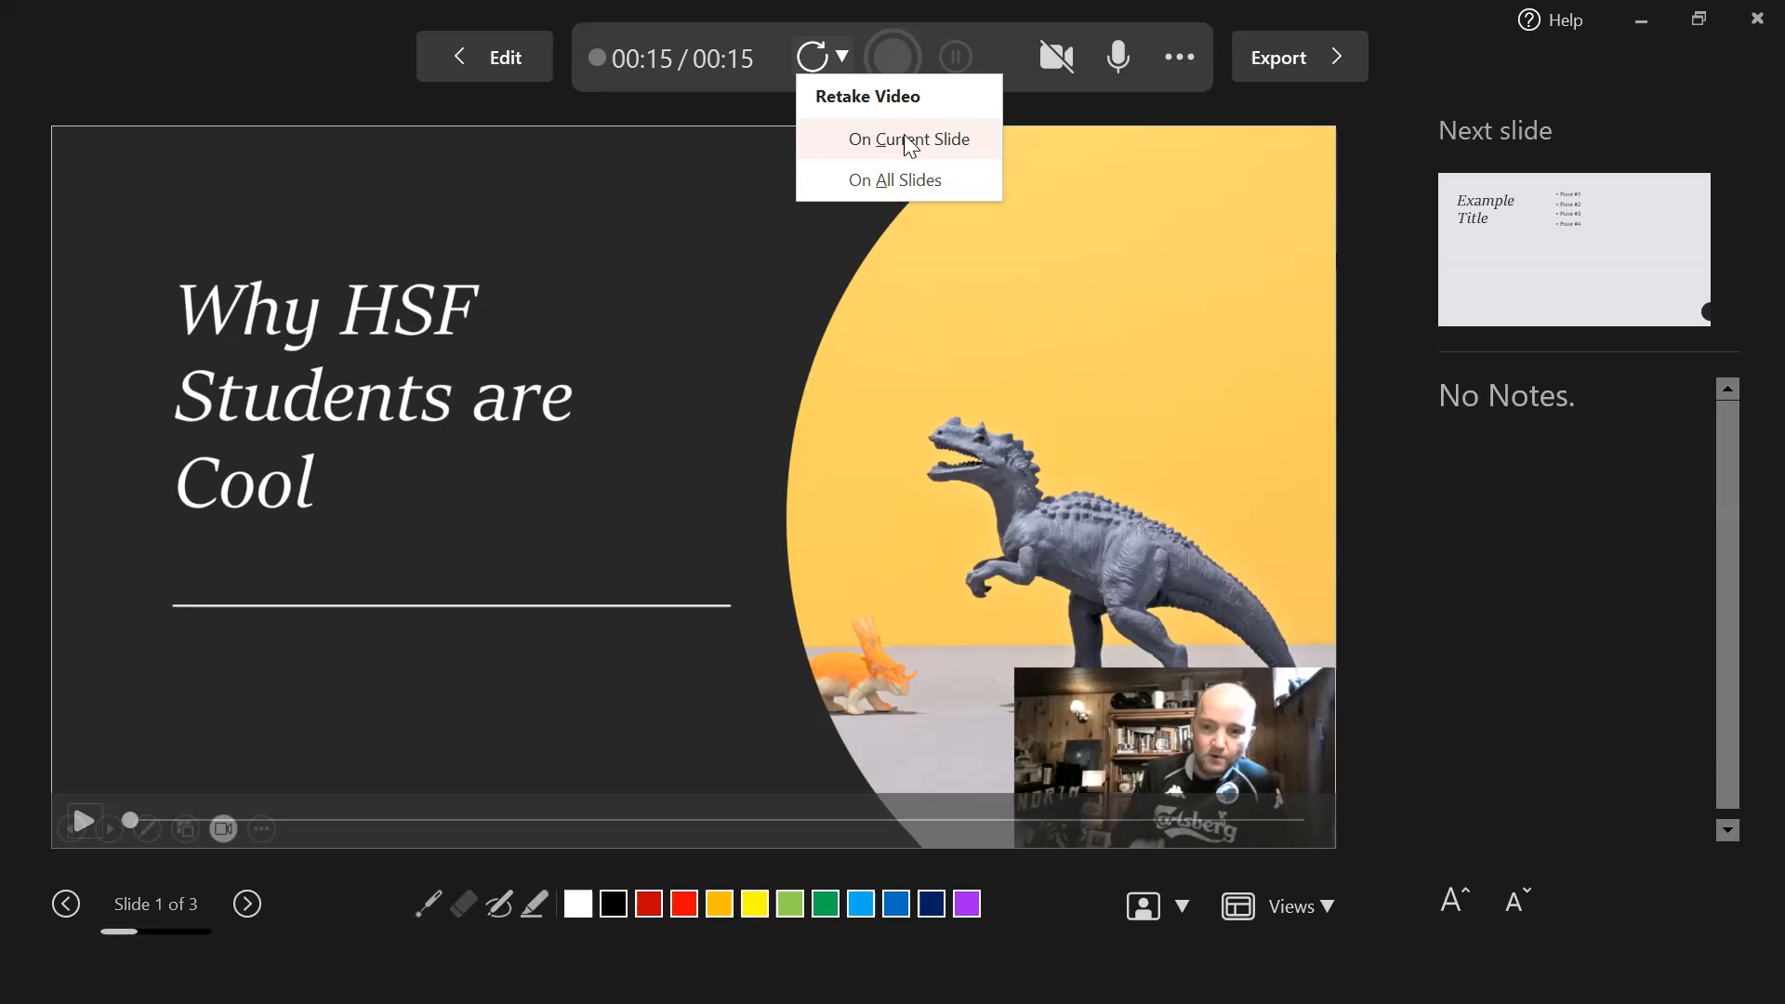
{"action": "mouse_move", "coordinate": [856, 149]}
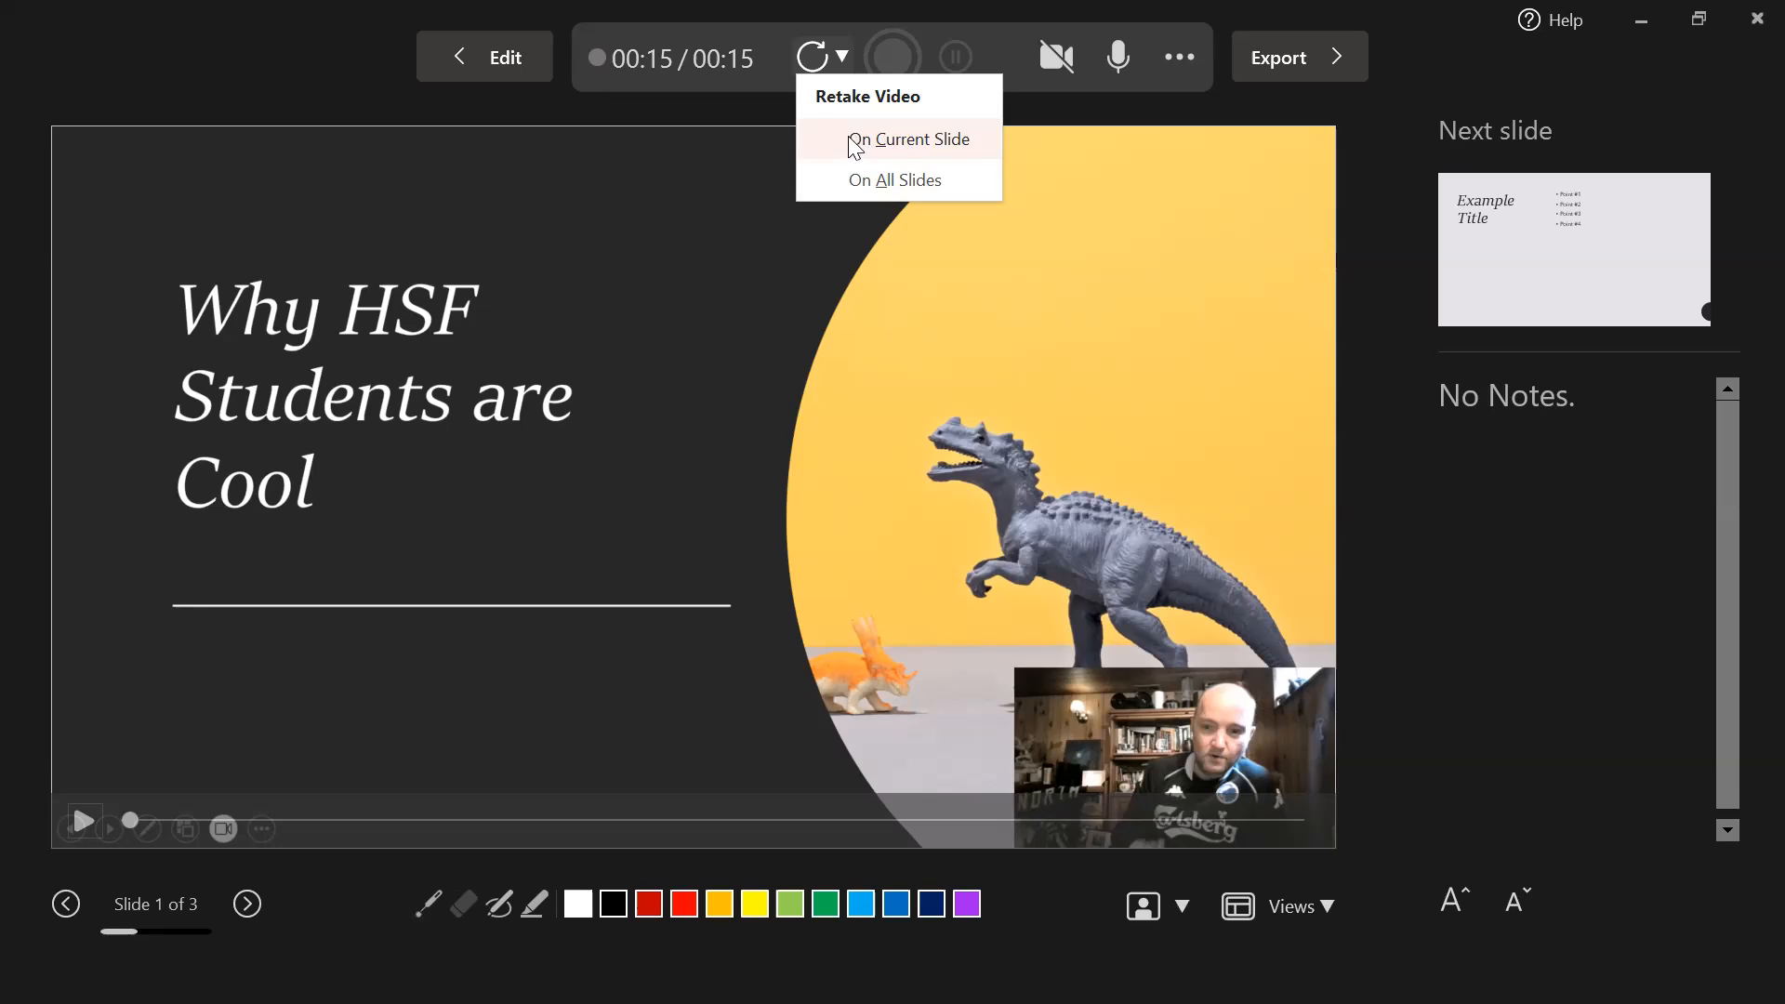
{"action": "mouse_move", "coordinate": [618, 216]}
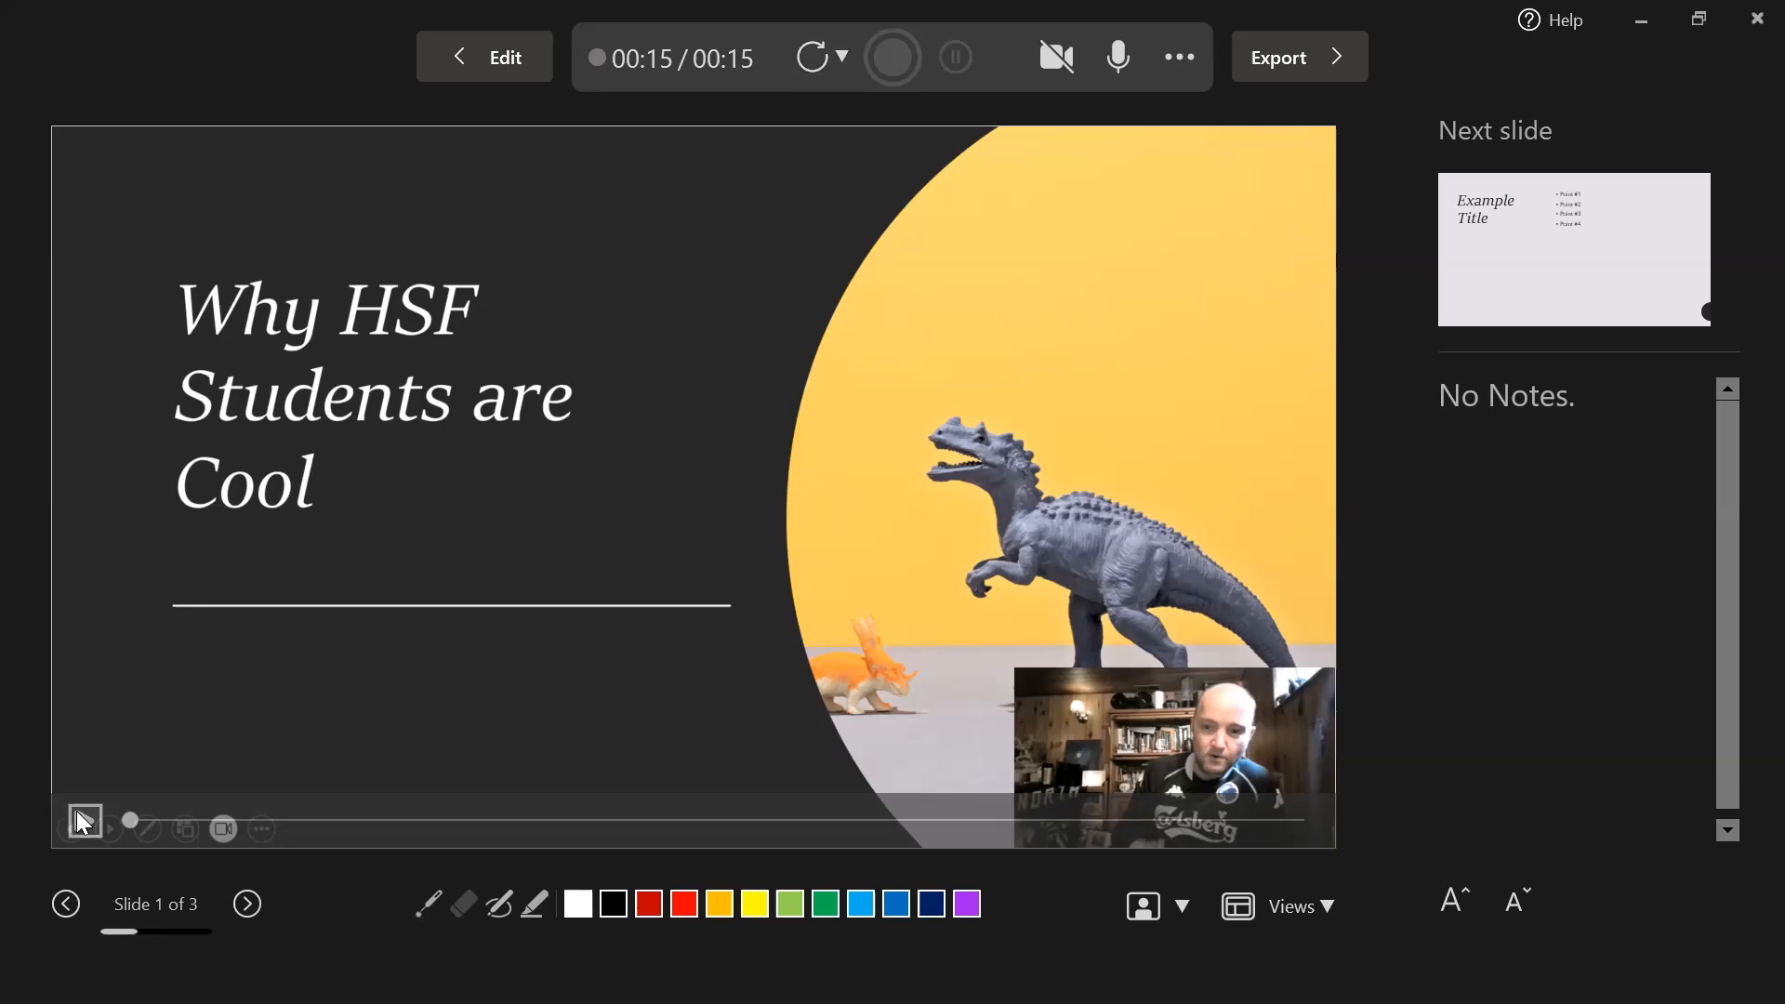
{"action": "mouse_move", "coordinate": [83, 820]}
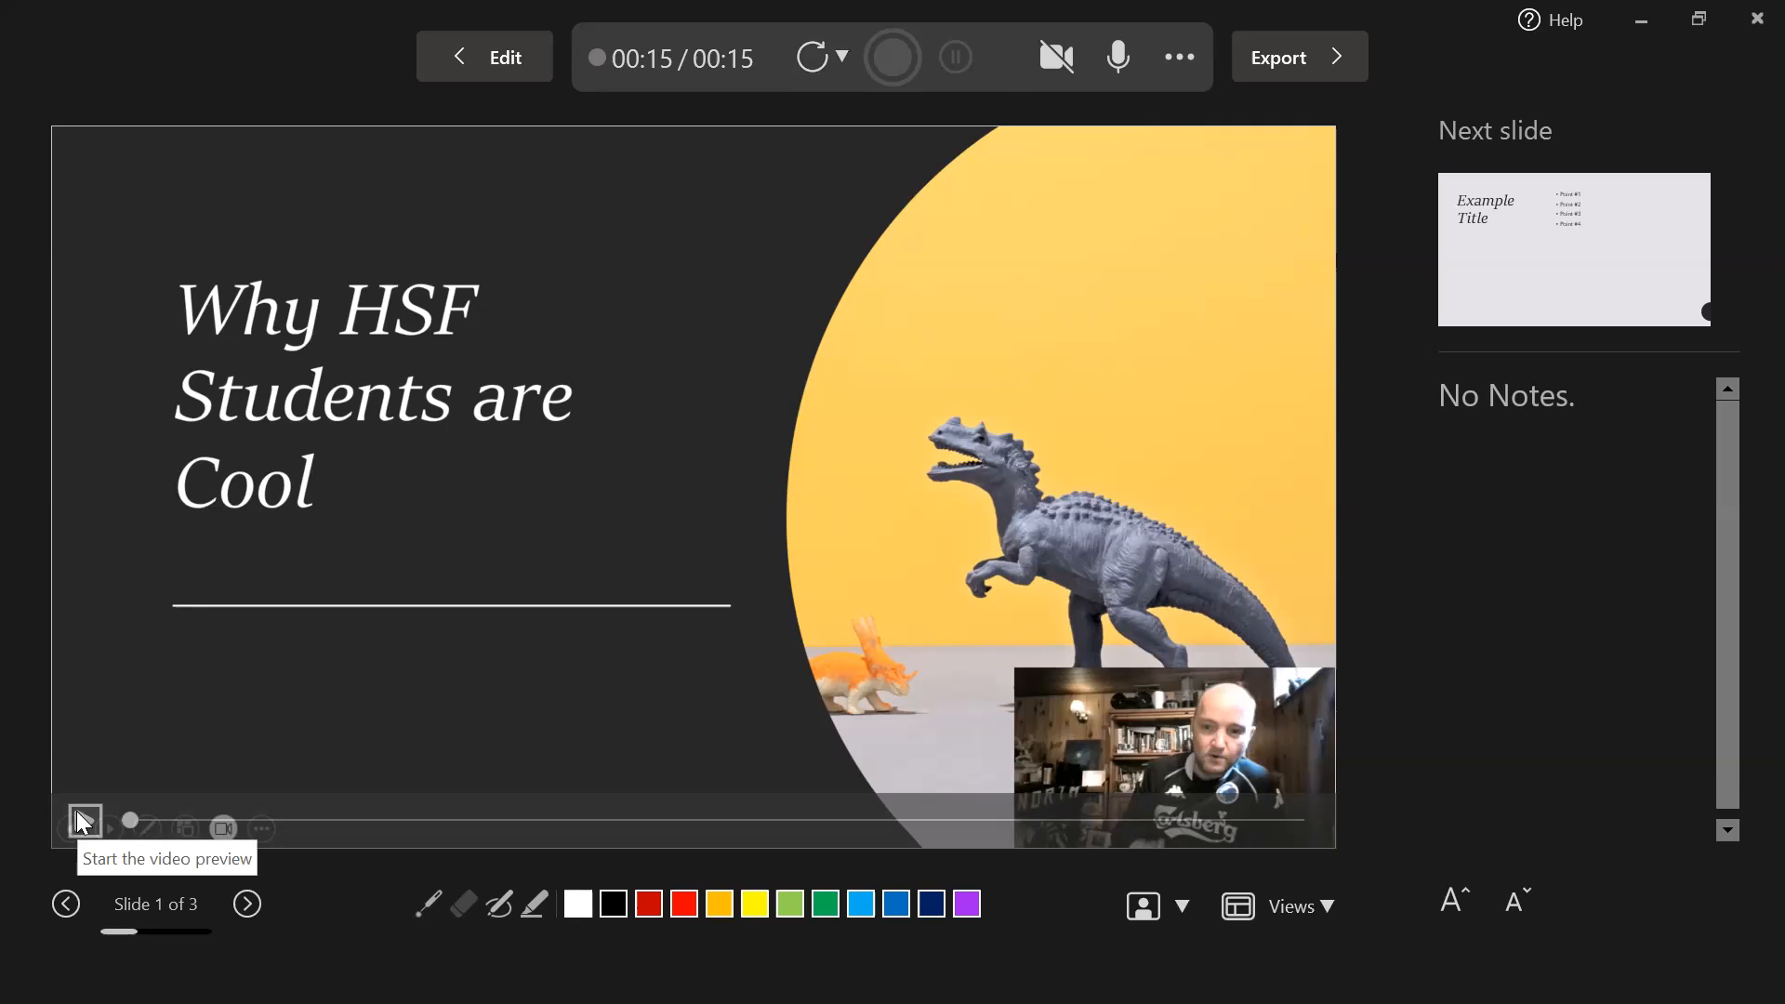
{"action": "mouse_move", "coordinate": [246, 904]}
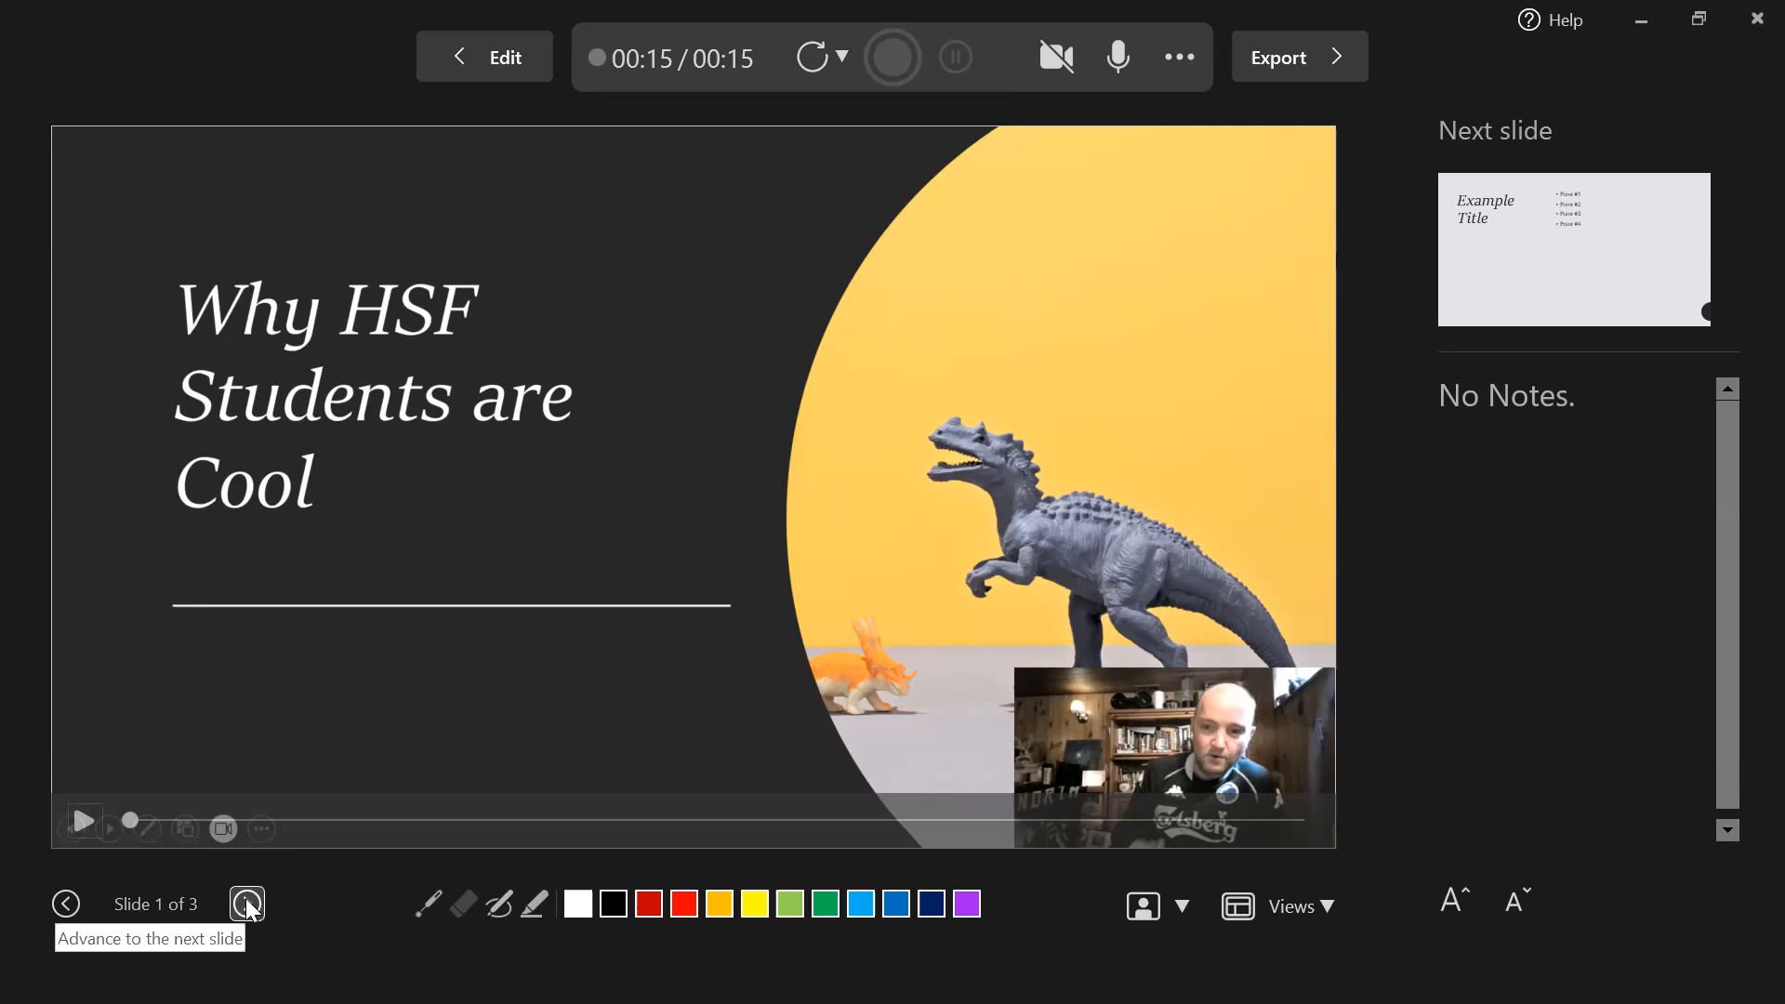
{"action": "left_click", "coordinate": [247, 904]}
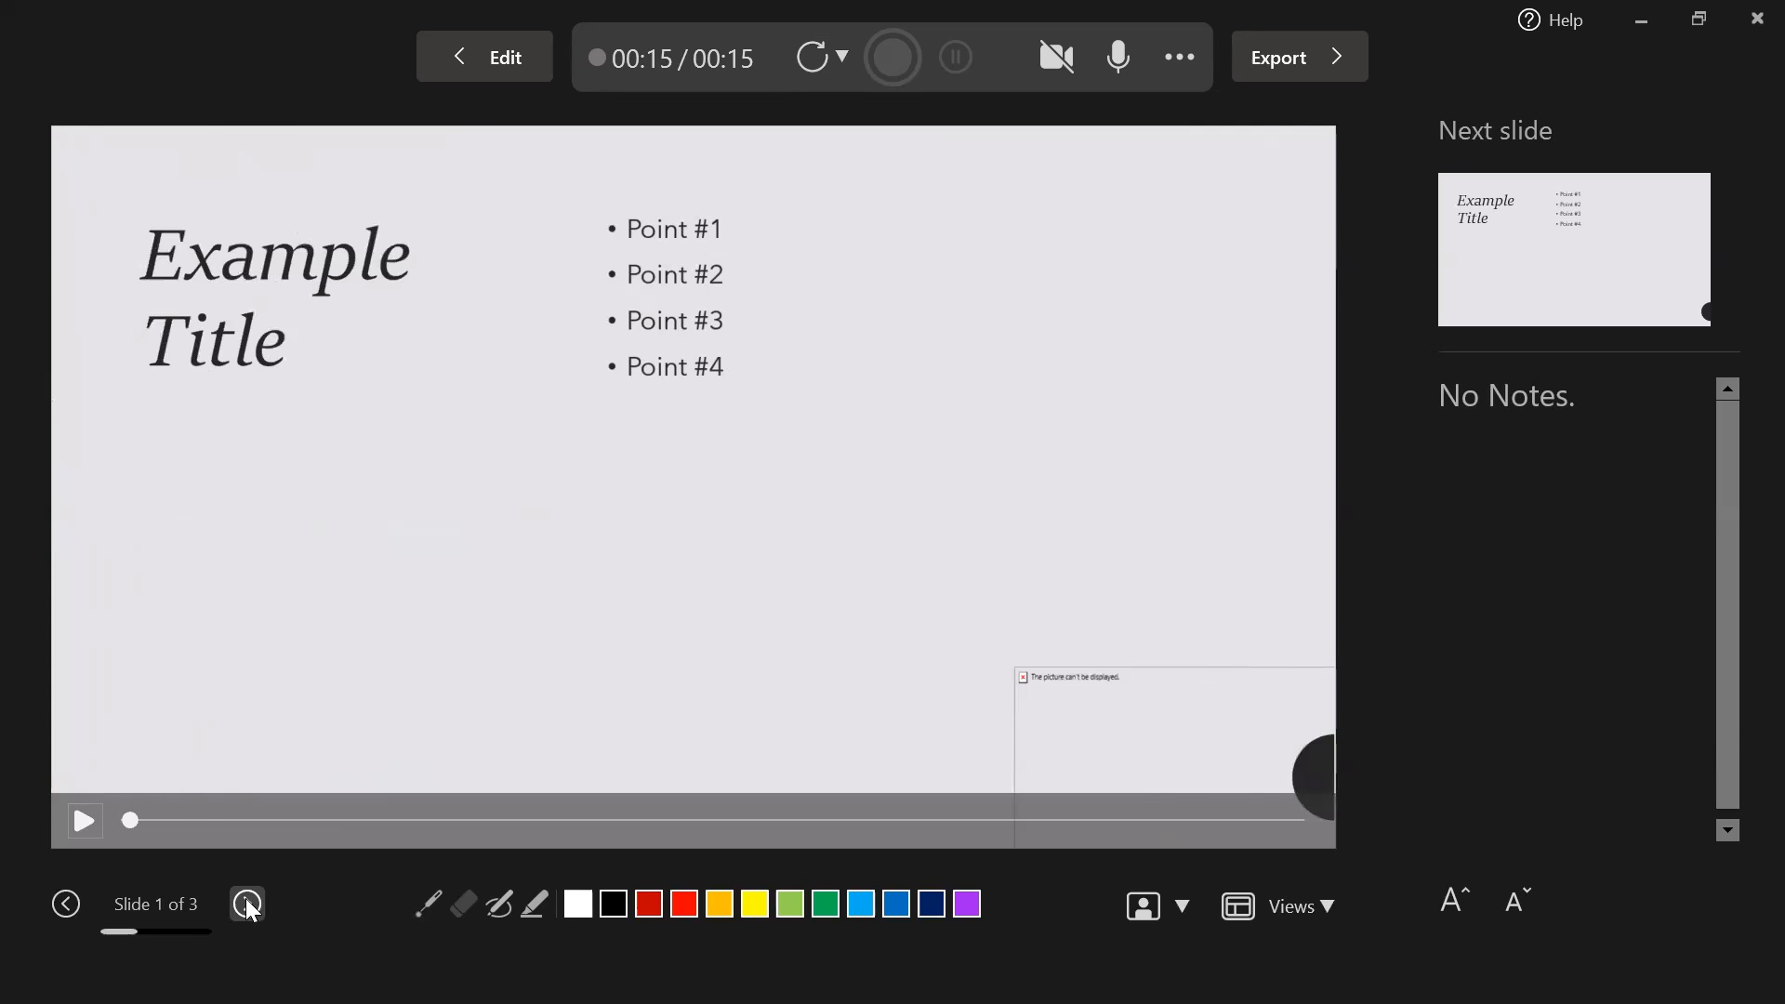
Move on to slide 2 and switch the recorder to plain Slide View.
{"action": "left_click", "coordinate": [893, 58]}
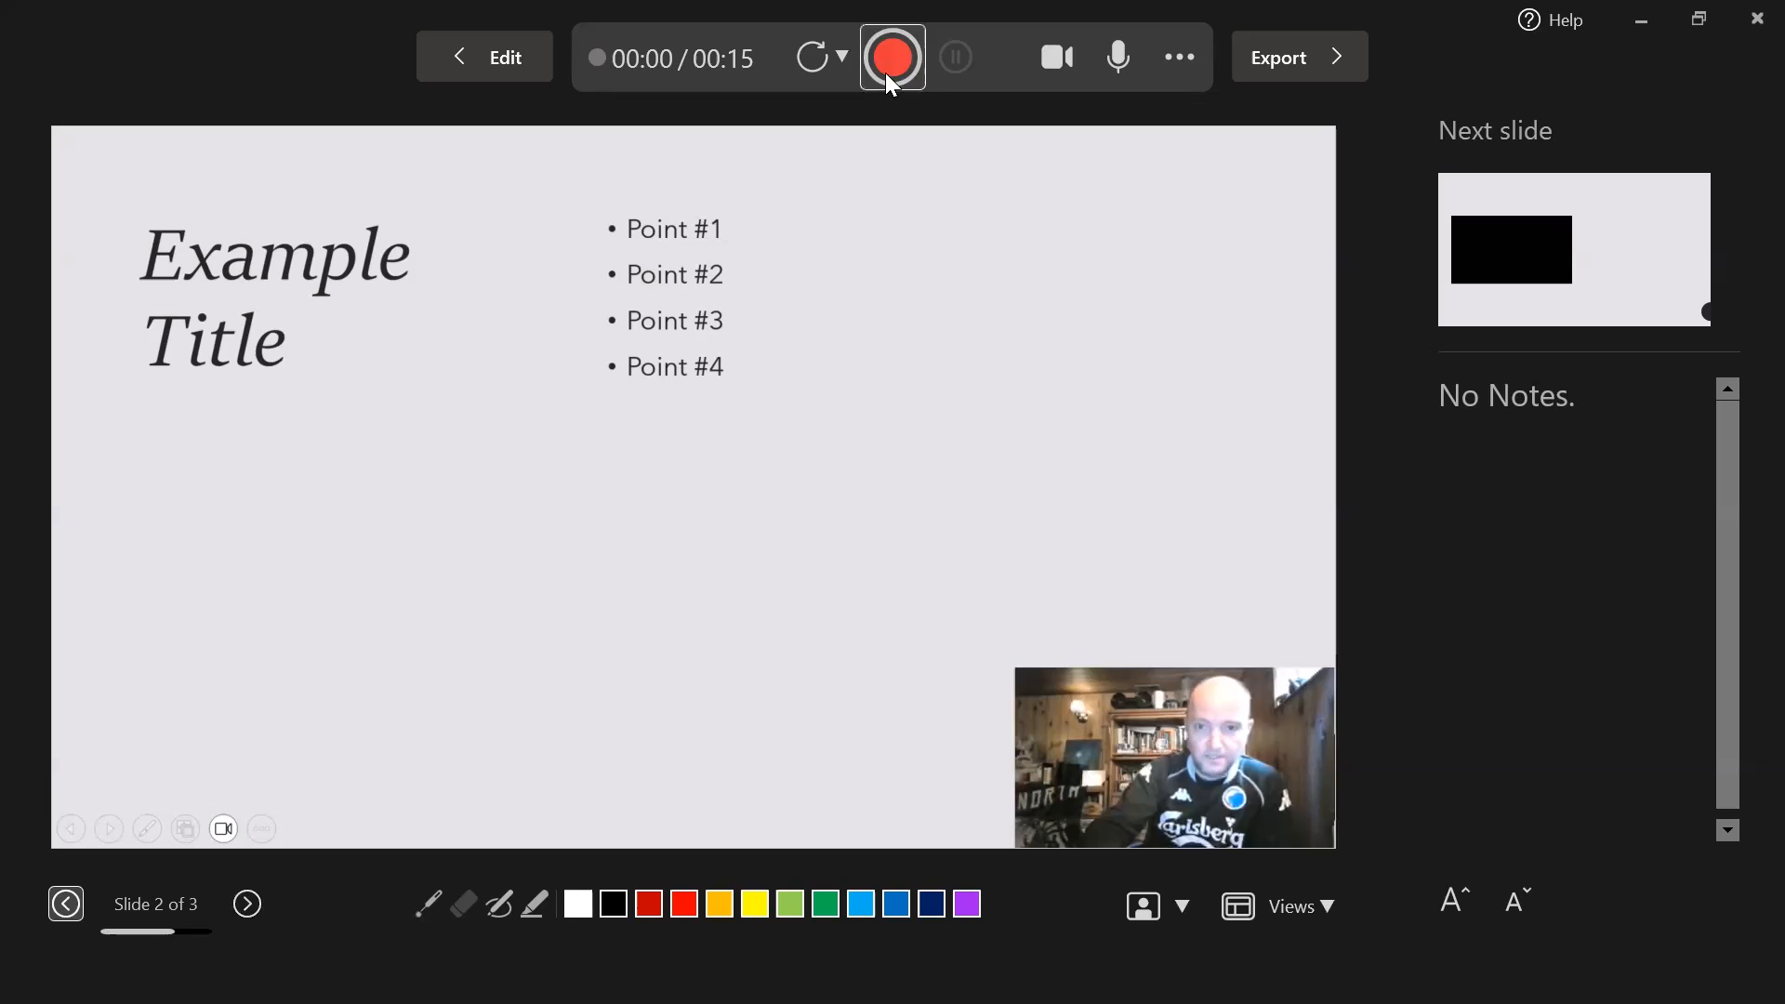
{"action": "left_click", "coordinate": [1291, 906]}
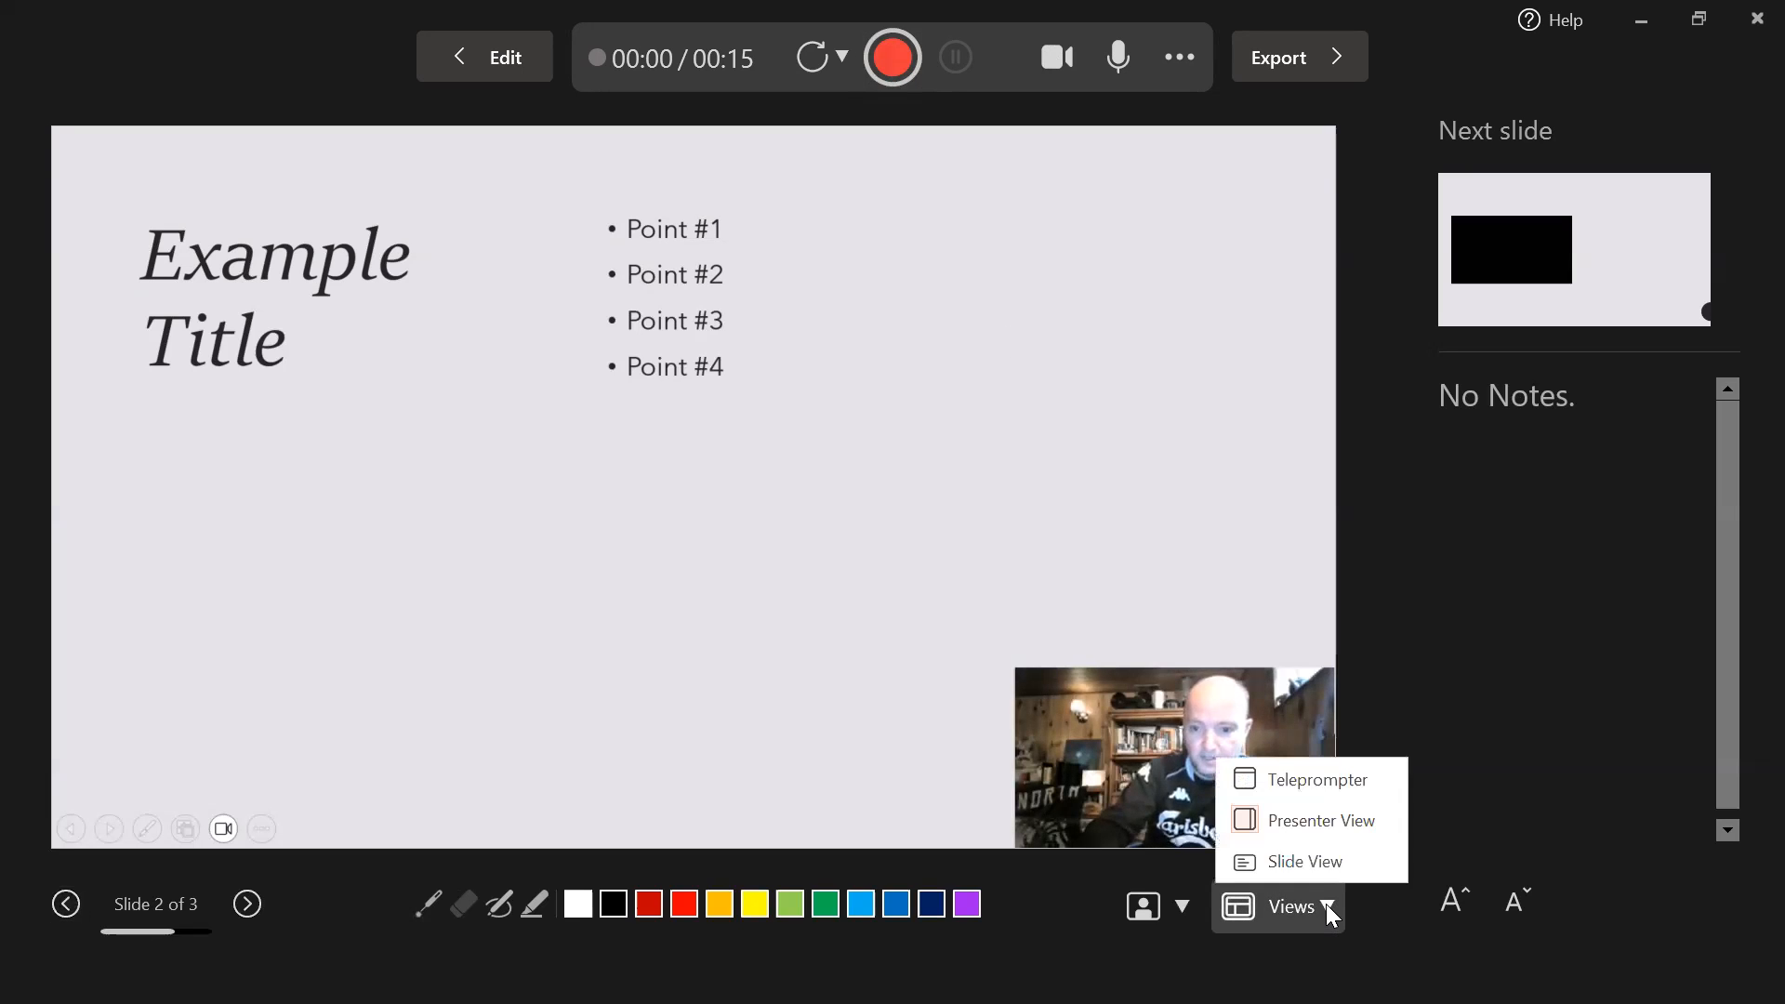
{"action": "left_click", "coordinate": [1306, 861]}
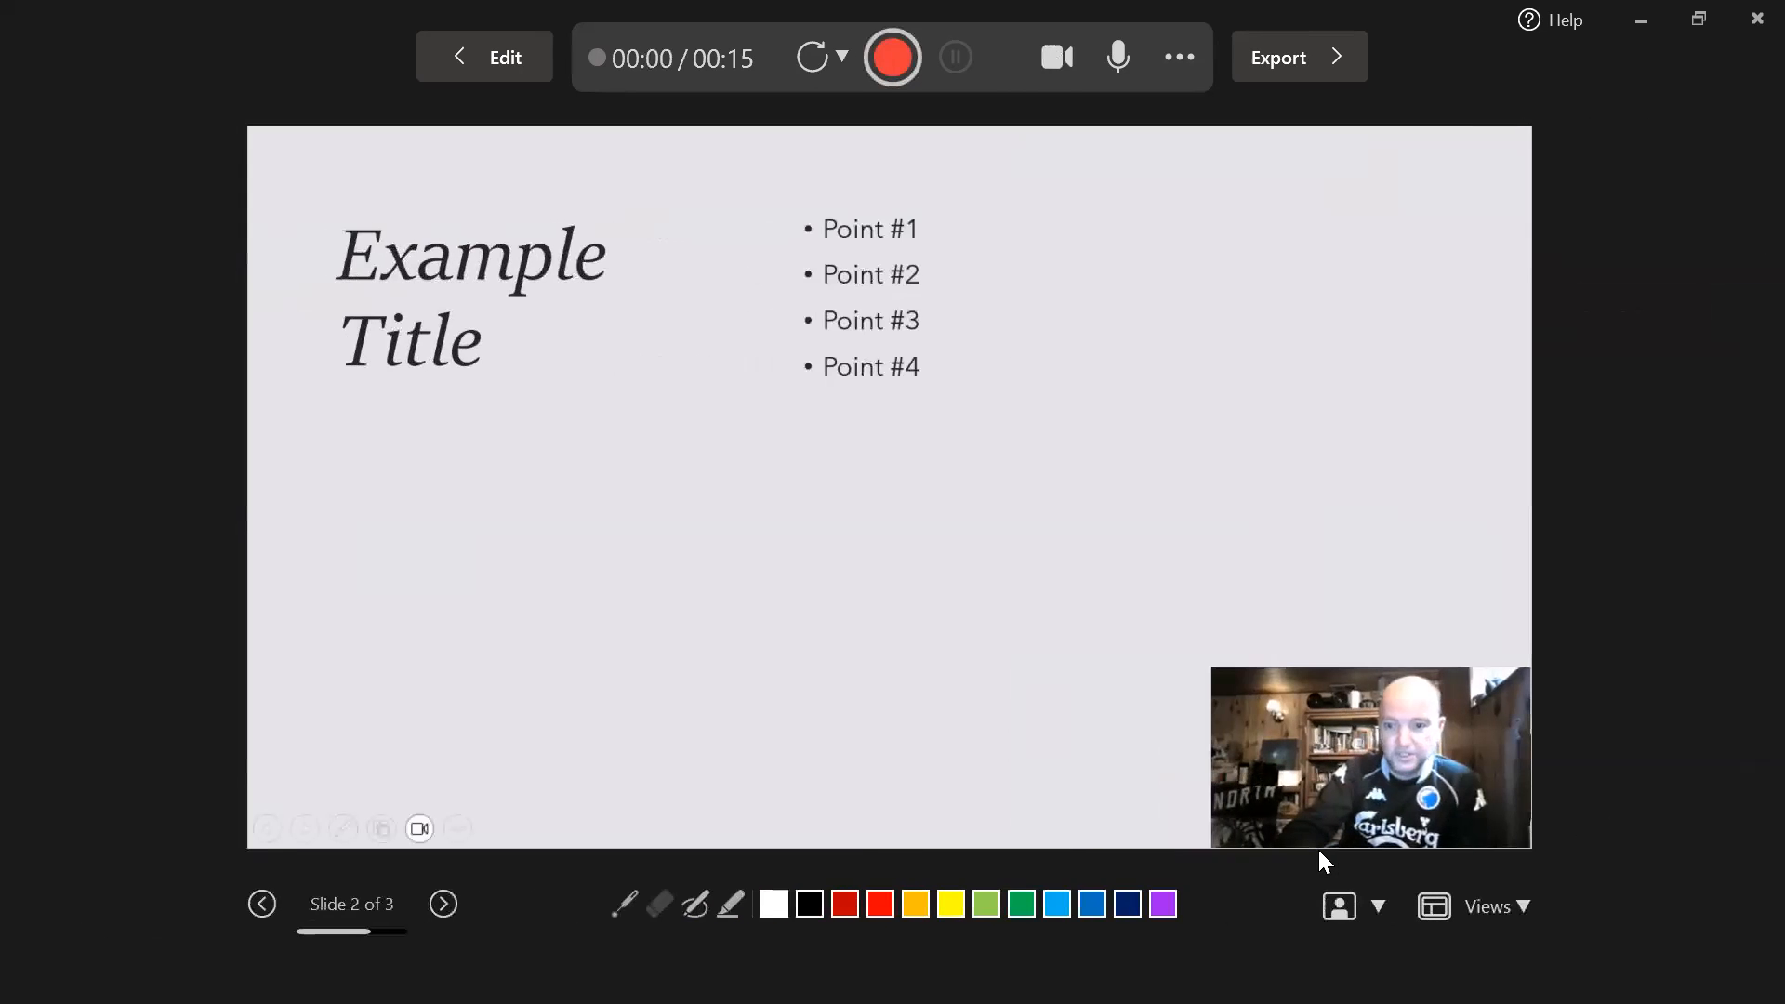
{"action": "left_click", "coordinate": [1475, 905]}
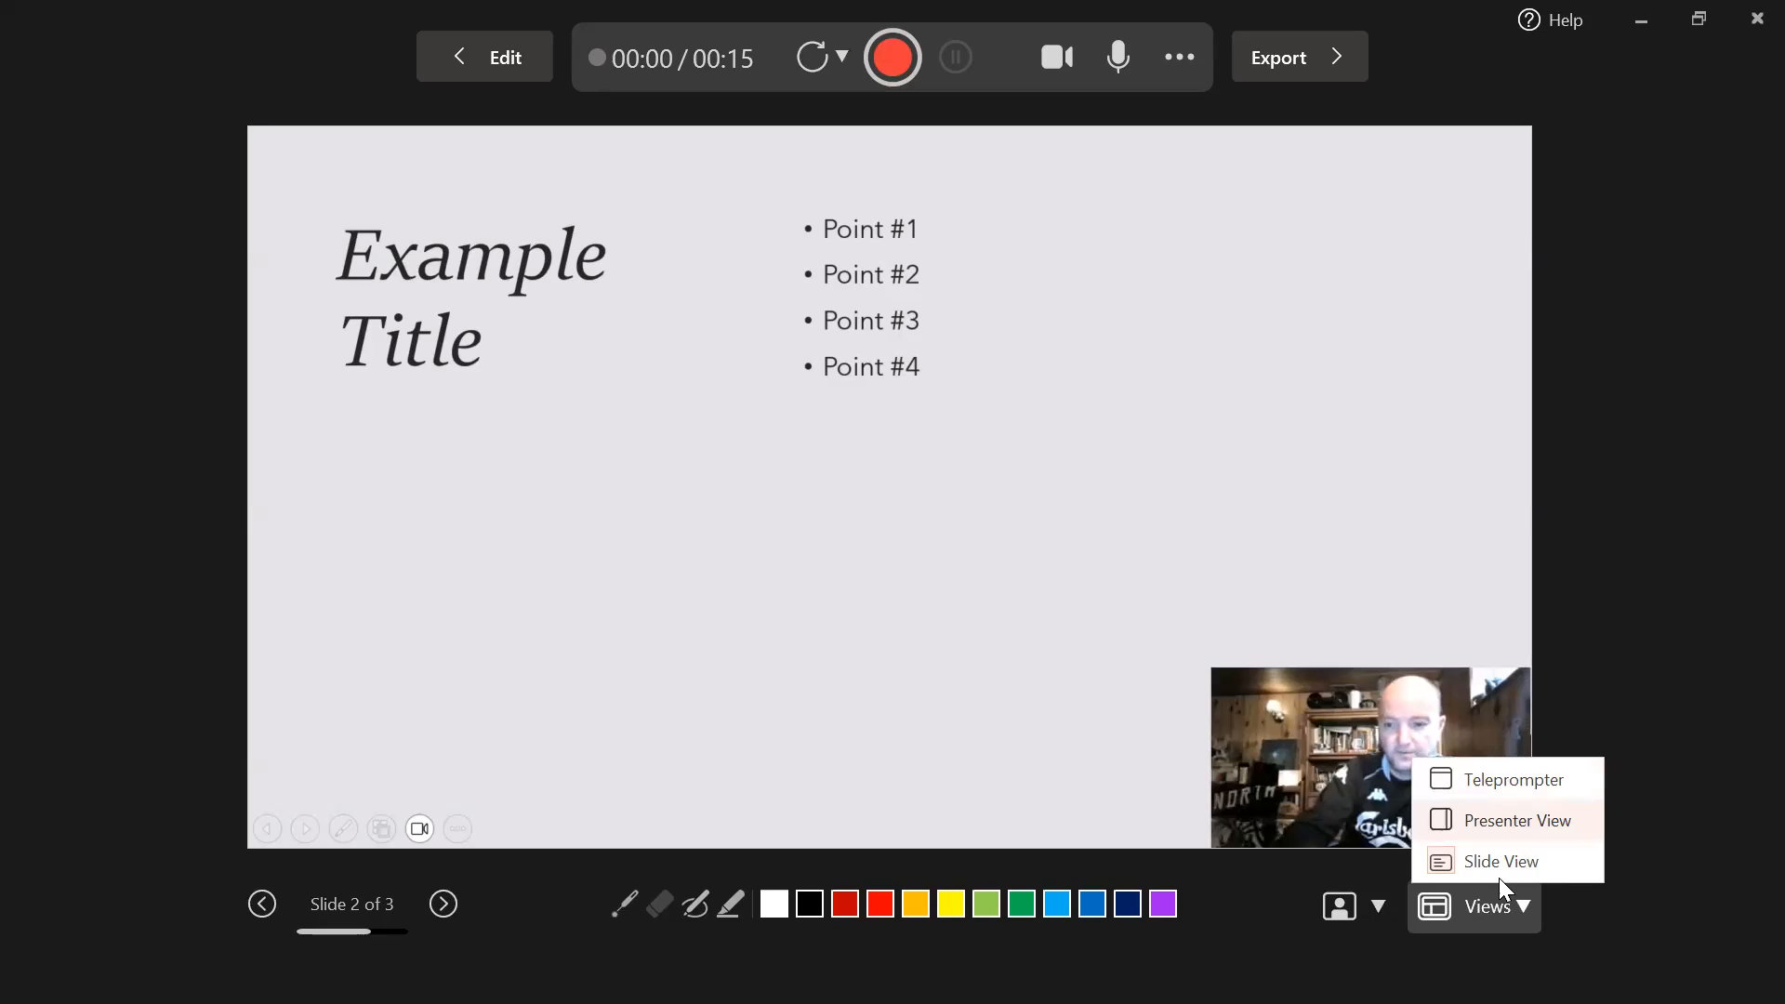
{"action": "mouse_move", "coordinate": [1502, 861]}
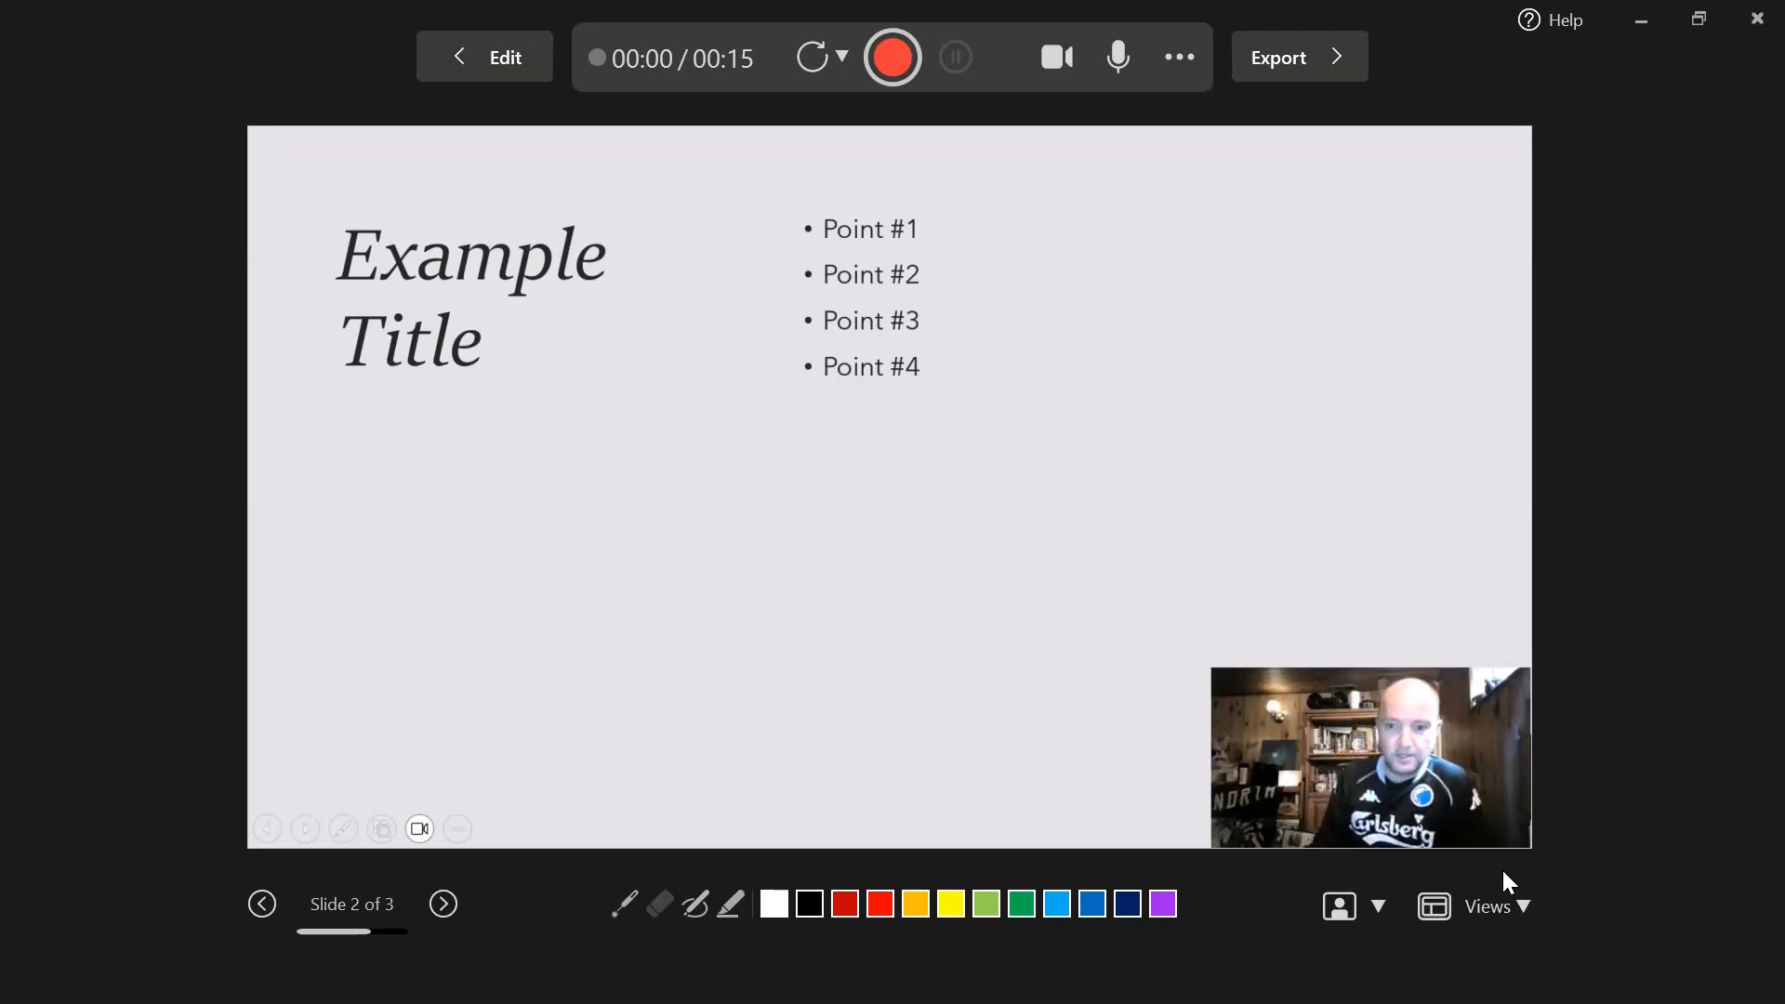
{"action": "mouse_move", "coordinate": [1506, 870]}
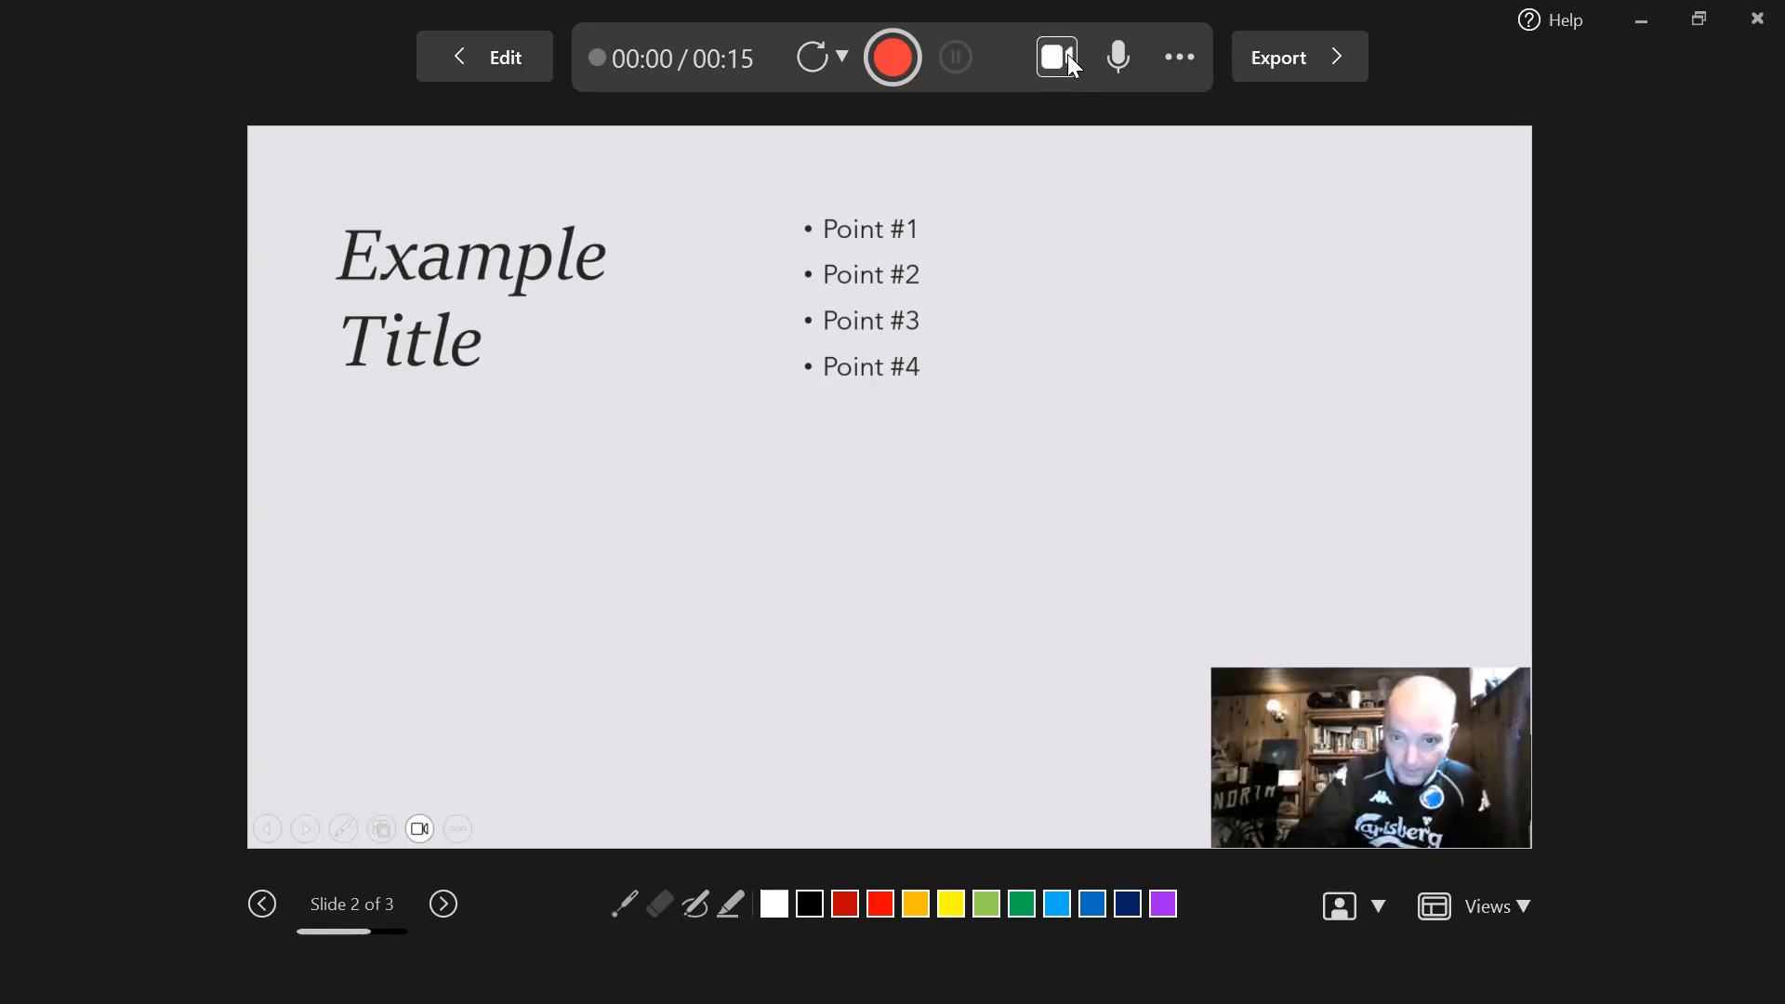
{"action": "mouse_move", "coordinate": [1054, 58]}
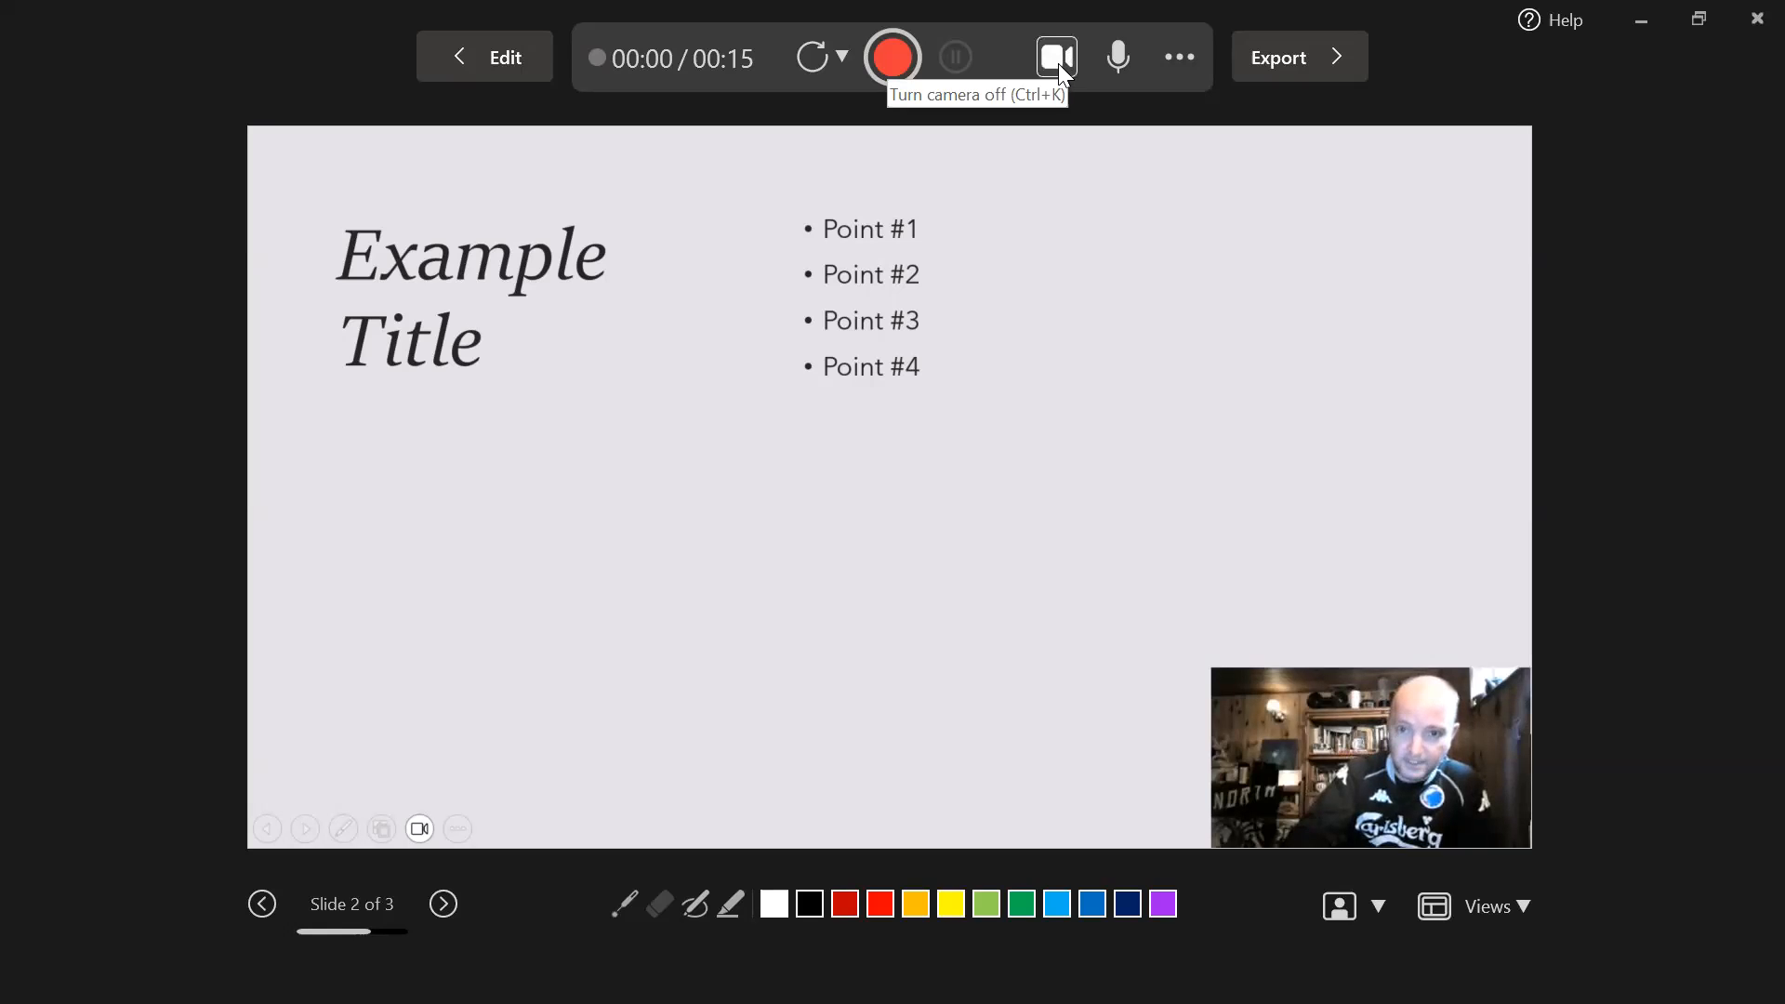
Turn the webcam overlay off and back on.
{"action": "left_click", "coordinate": [1057, 57]}
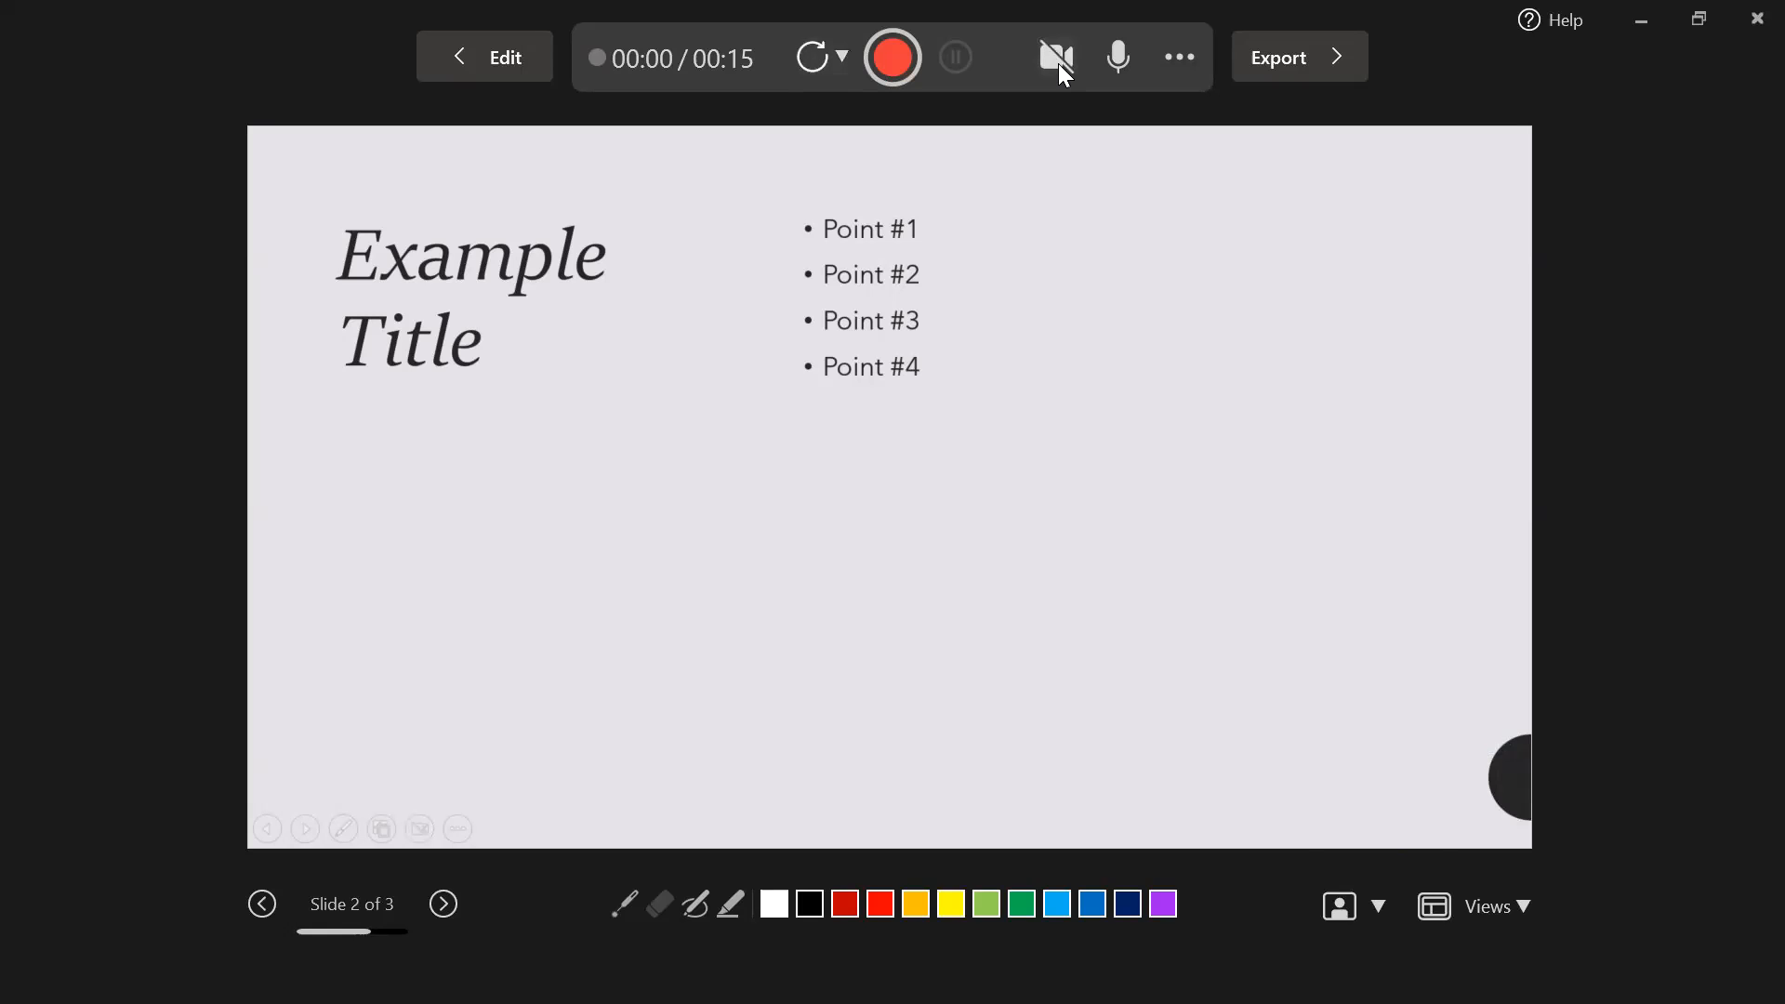
{"action": "left_click", "coordinate": [1056, 58]}
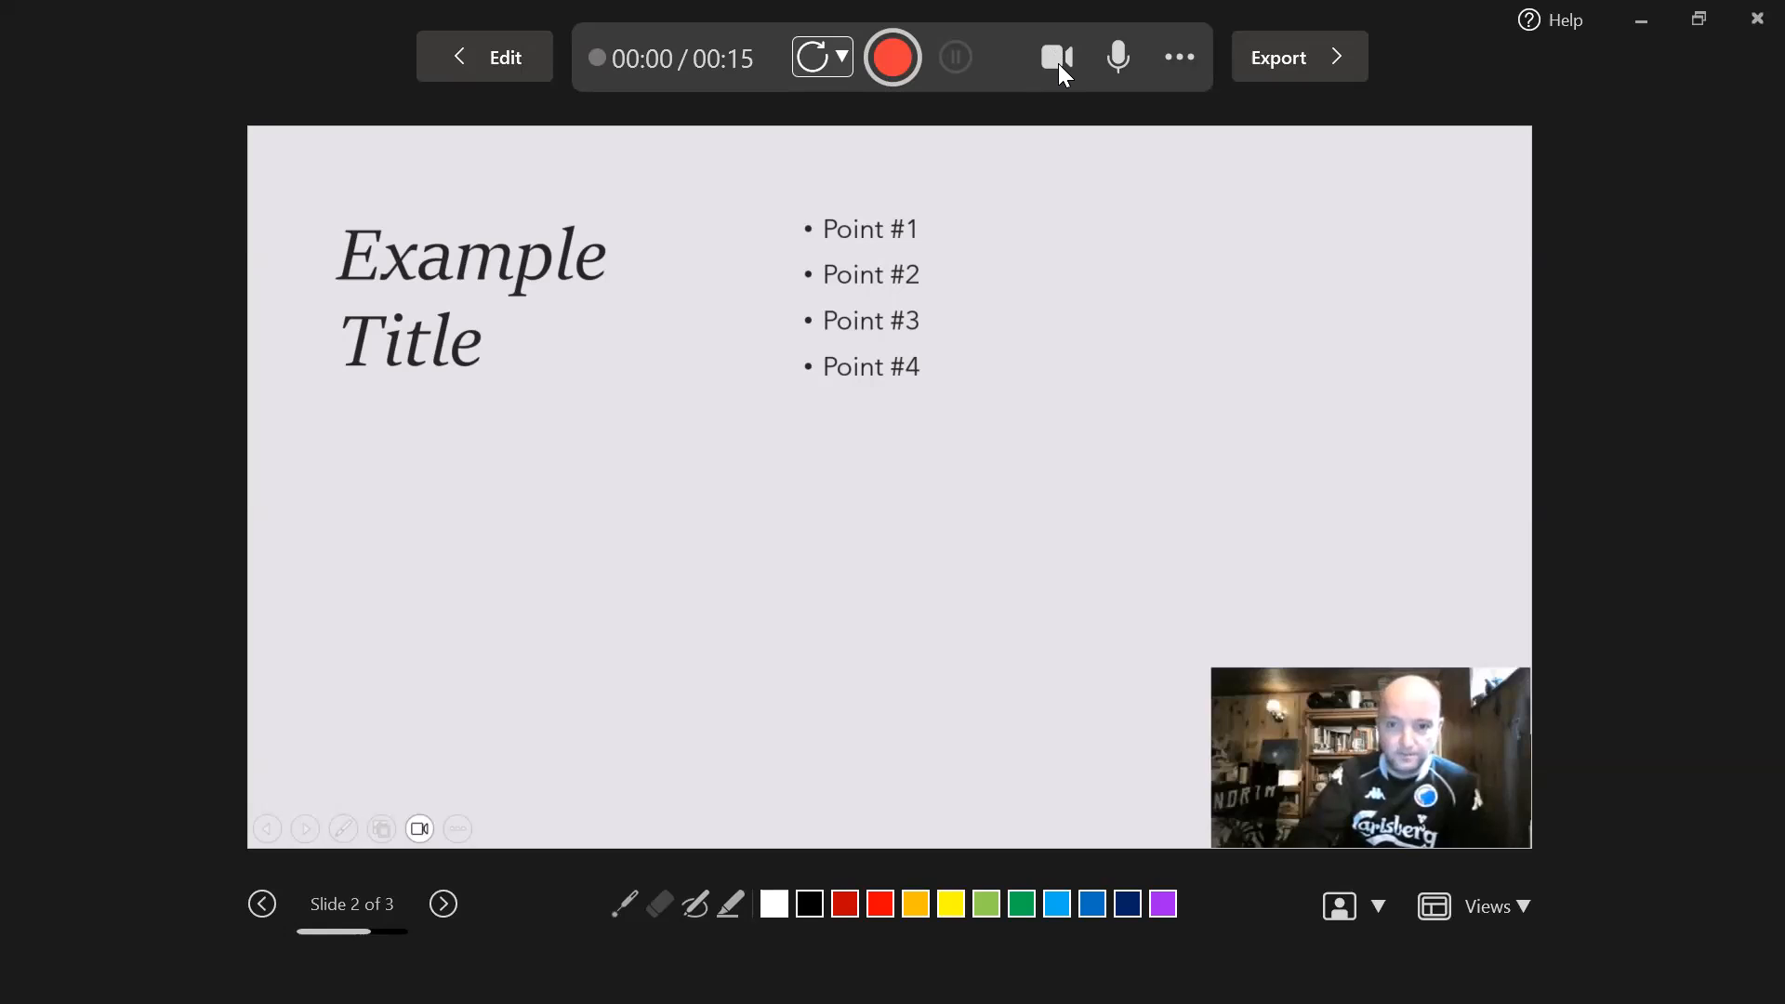
{"action": "mouse_move", "coordinate": [1179, 58]}
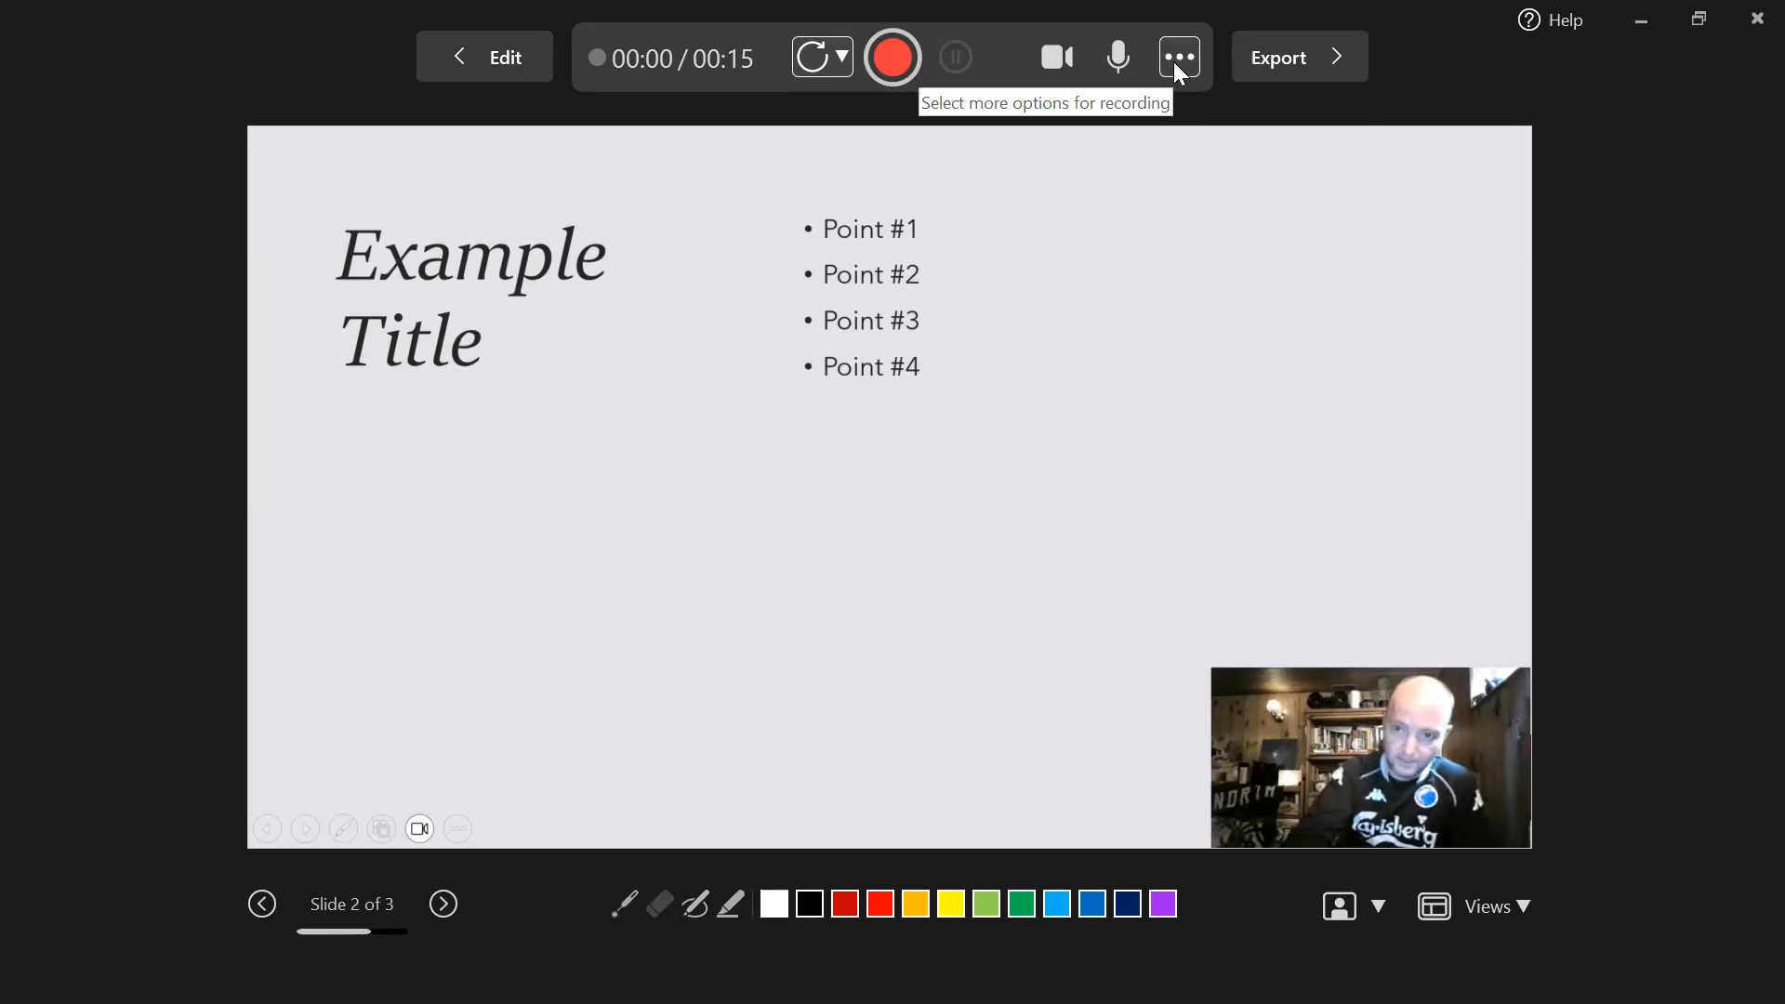
{"action": "left_click", "coordinate": [1179, 58]}
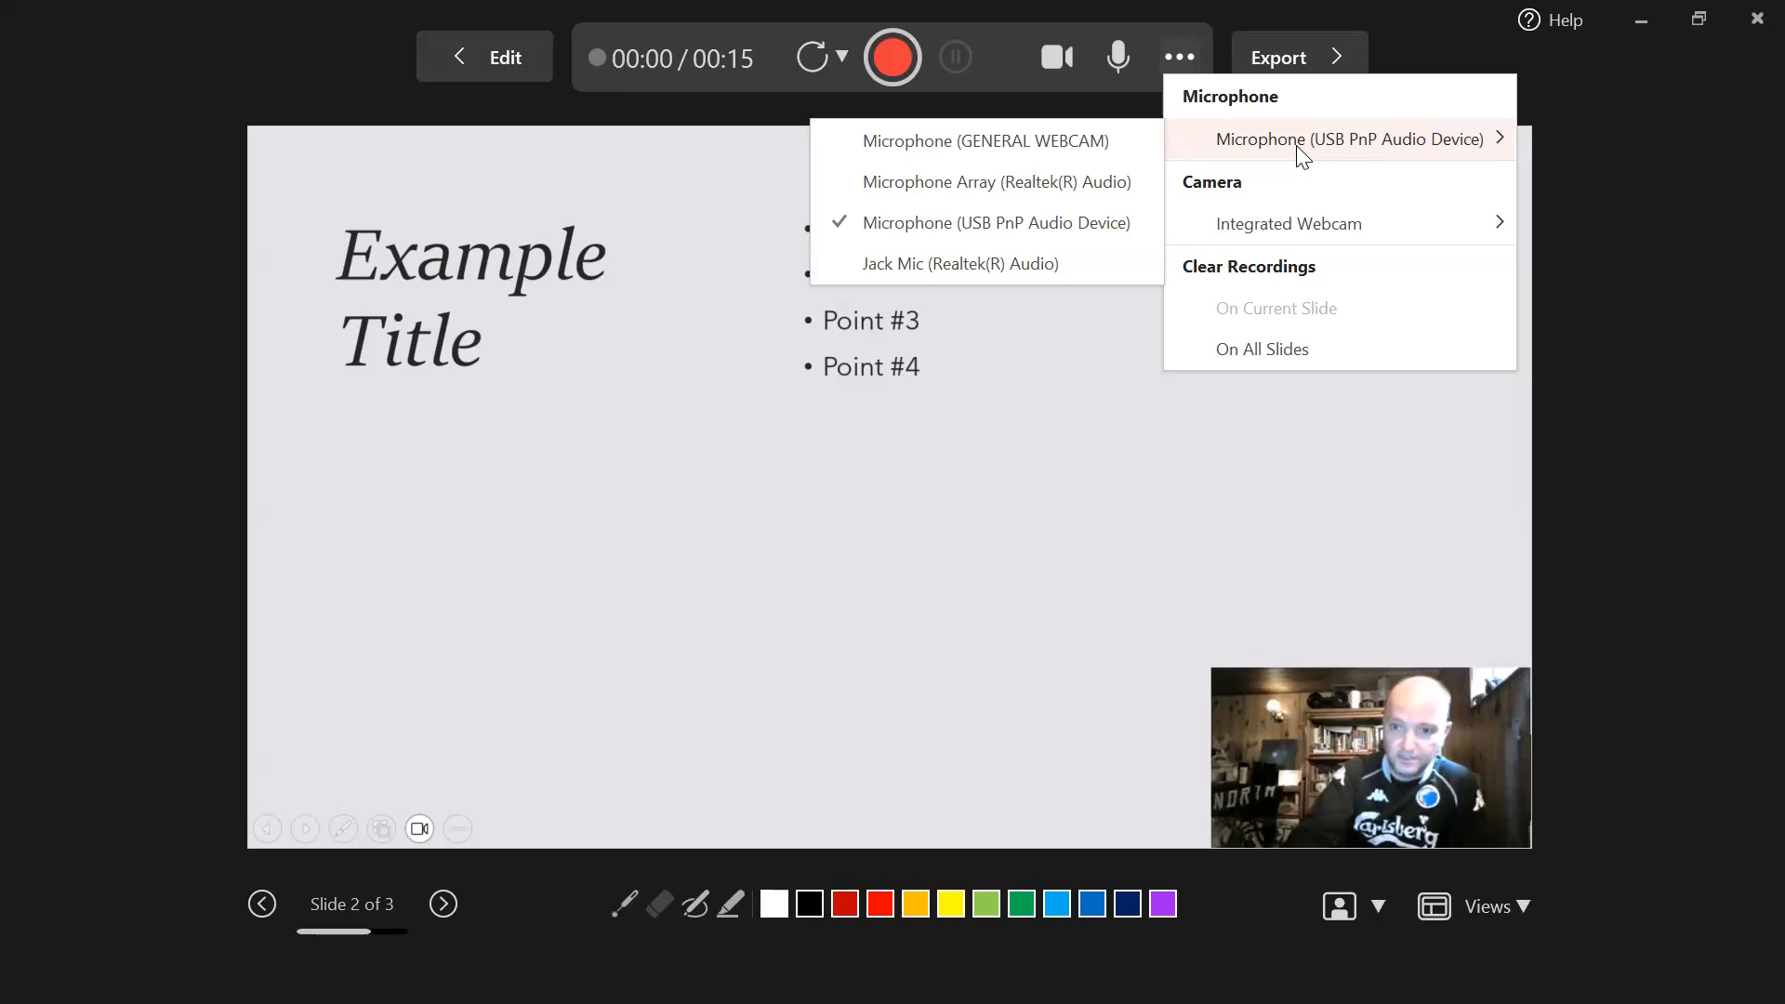
{"action": "mouse_move", "coordinate": [1289, 223]}
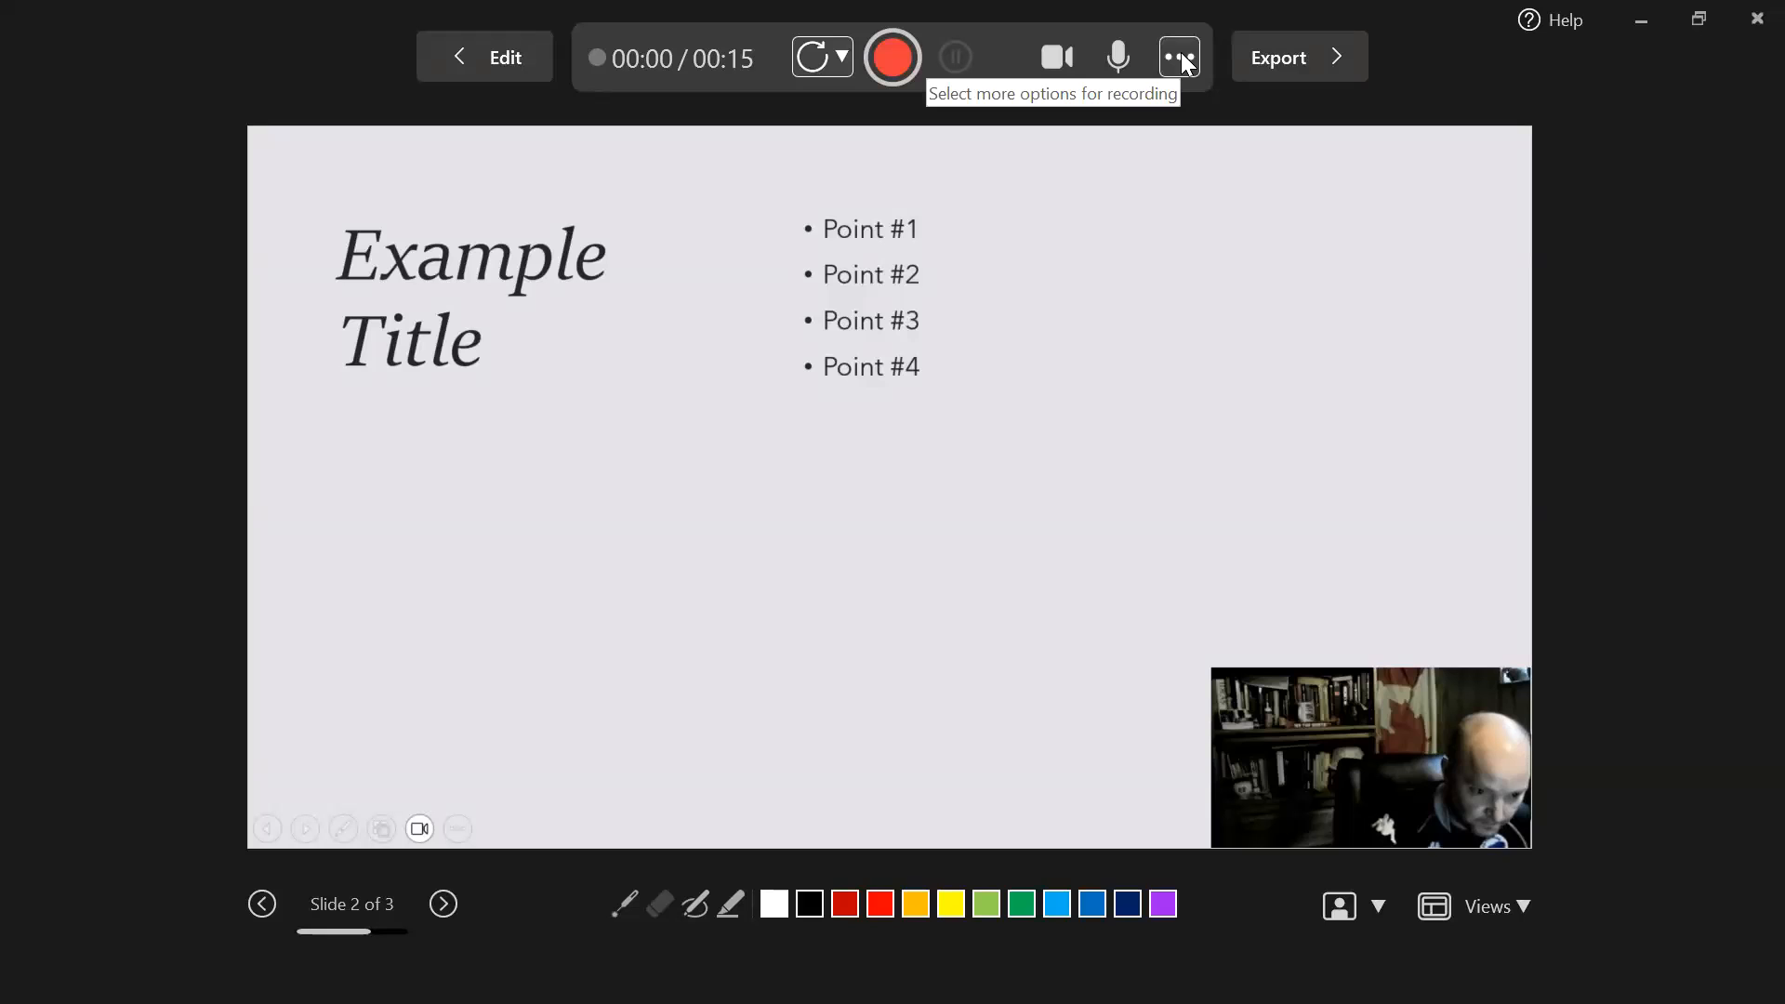
{"action": "left_click", "coordinate": [1179, 58]}
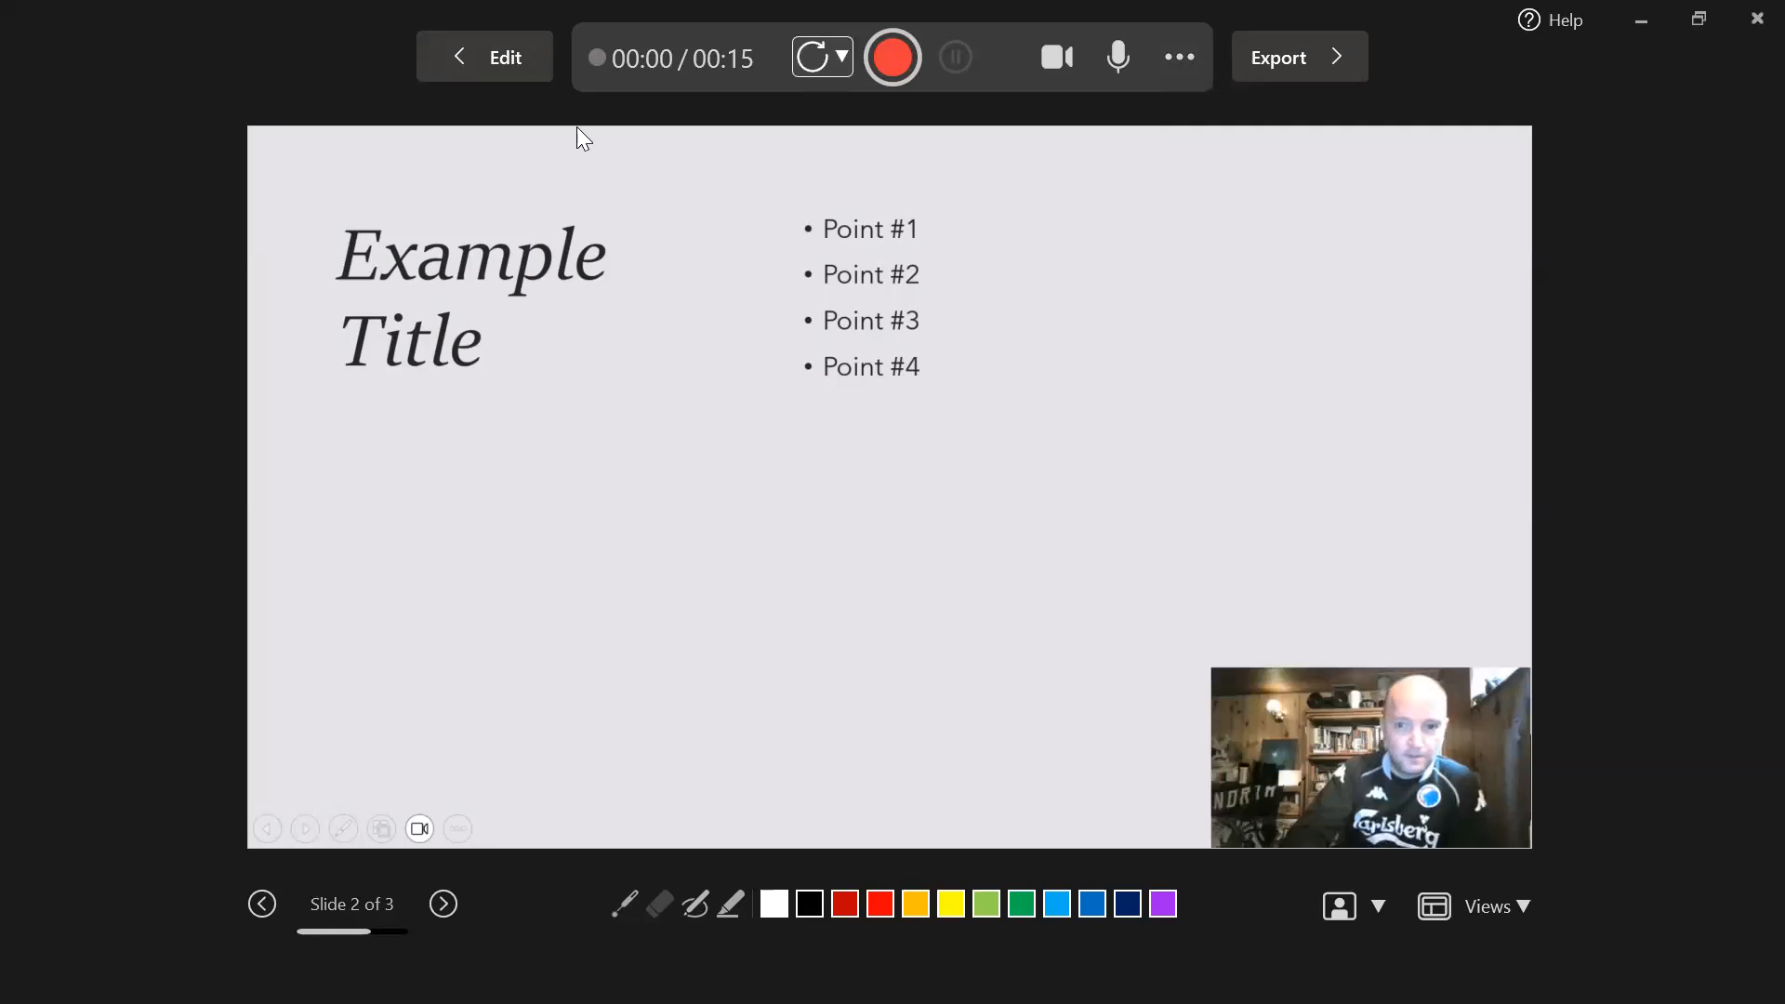
{"action": "mouse_move", "coordinate": [603, 545]}
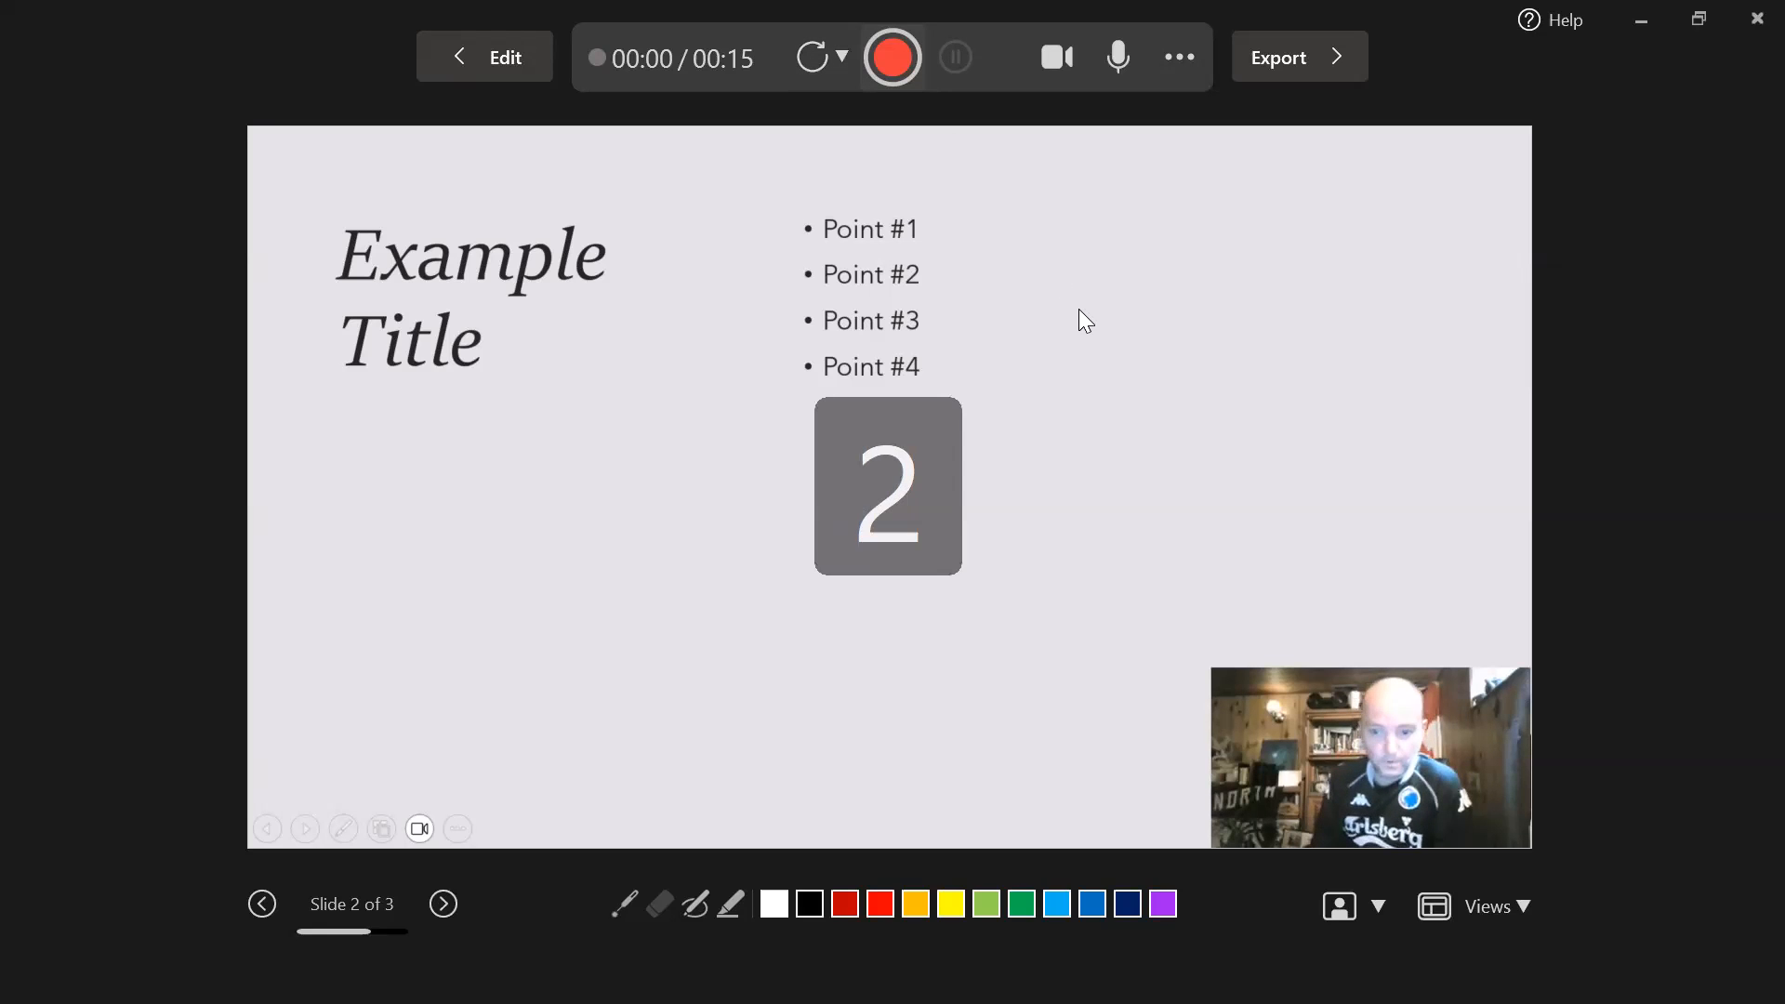
Start recording narration for slide 2 with the webcam on.
{"action": "left_click", "coordinate": [893, 58]}
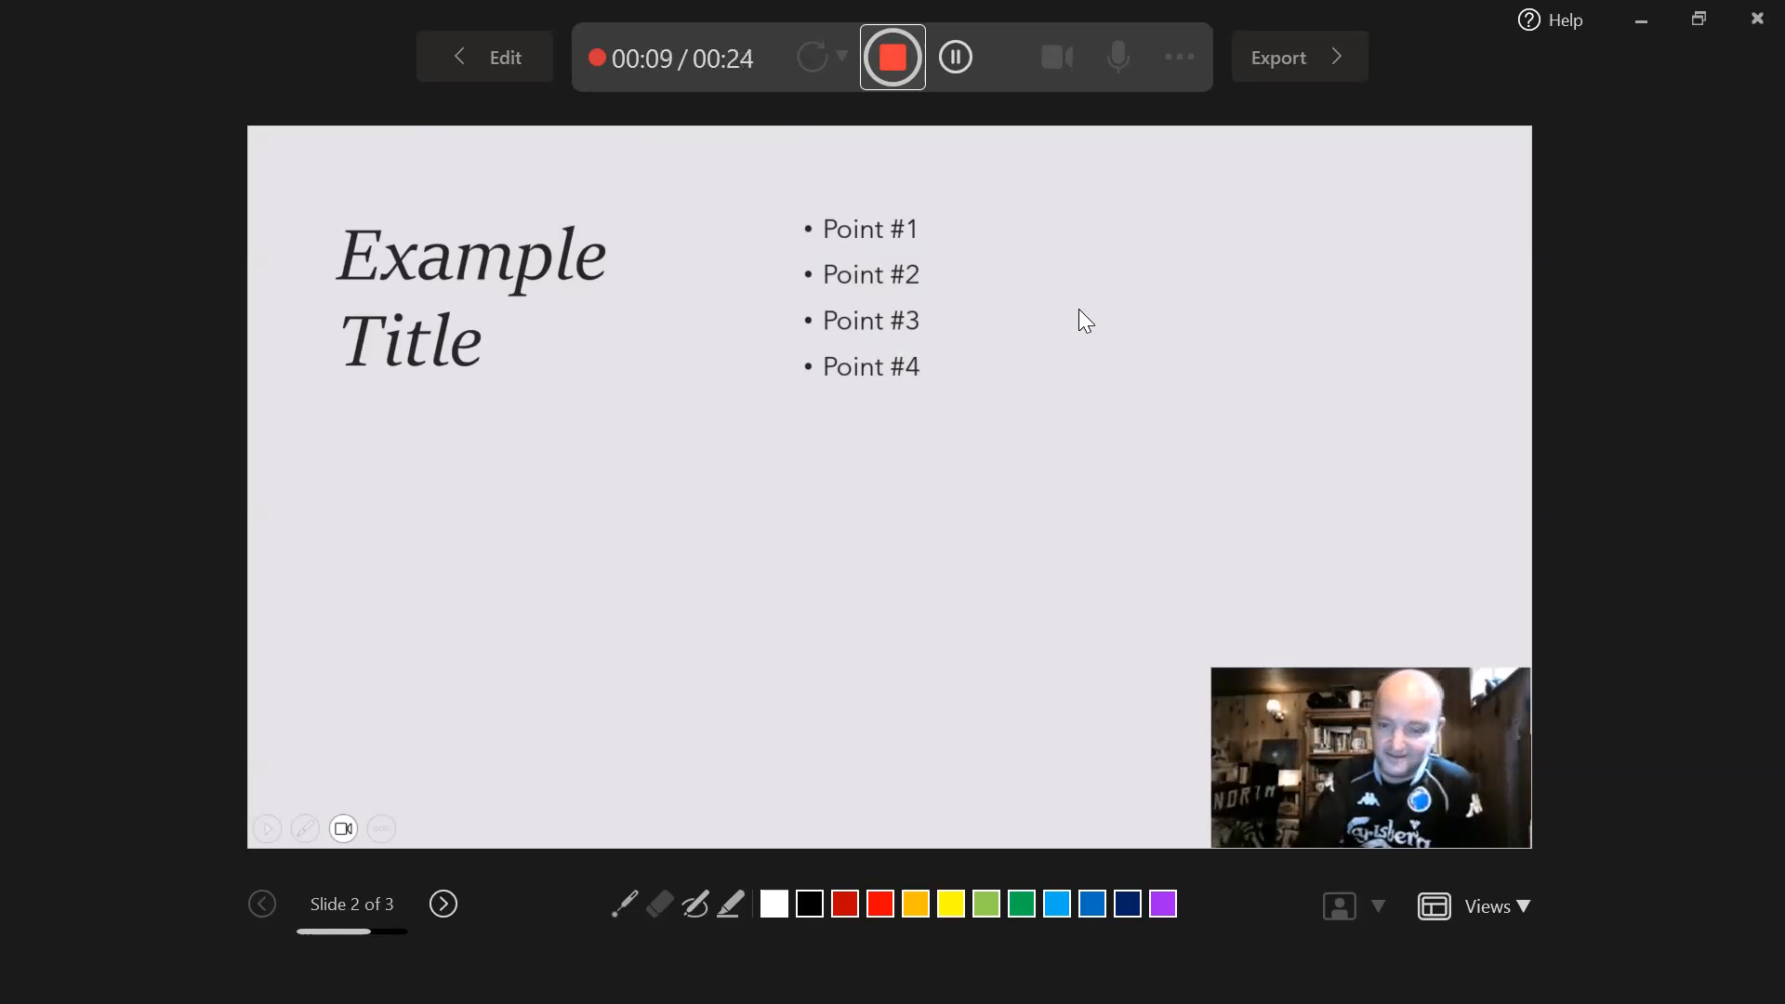
{"action": "mouse_move", "coordinate": [892, 58]}
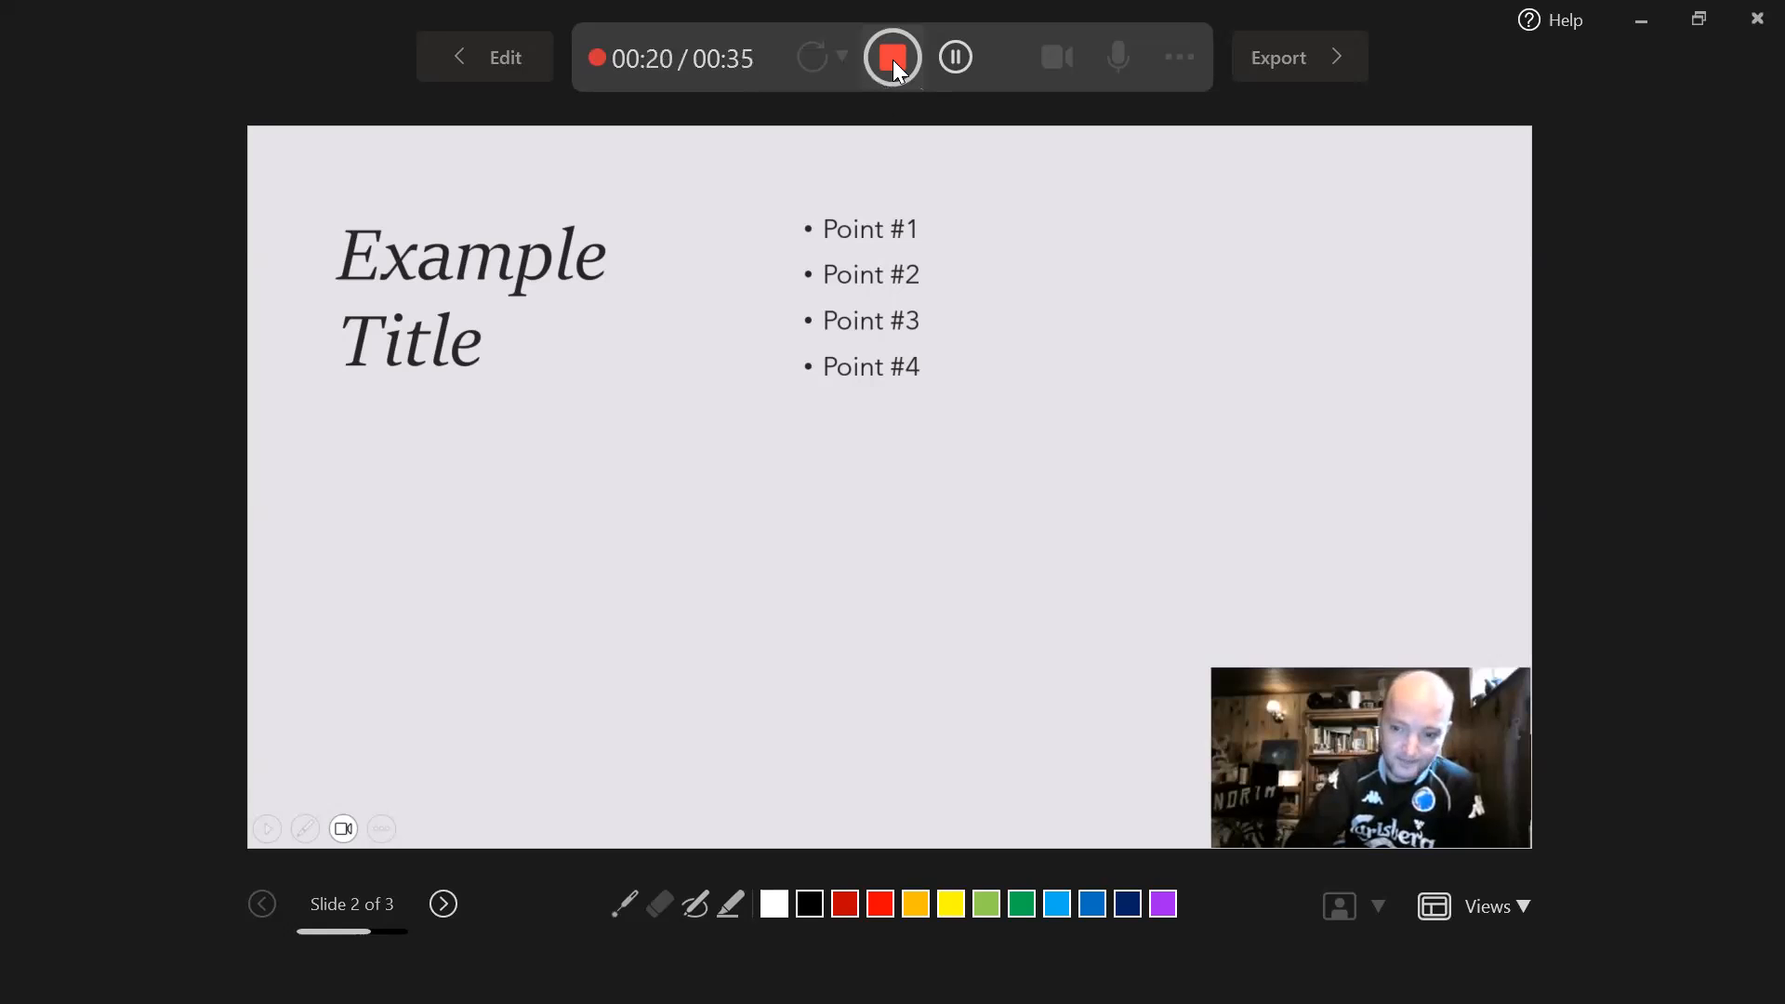
Stop the slide 2 narration at a 36-second total and play the take back to the end.
{"action": "left_click", "coordinate": [892, 58]}
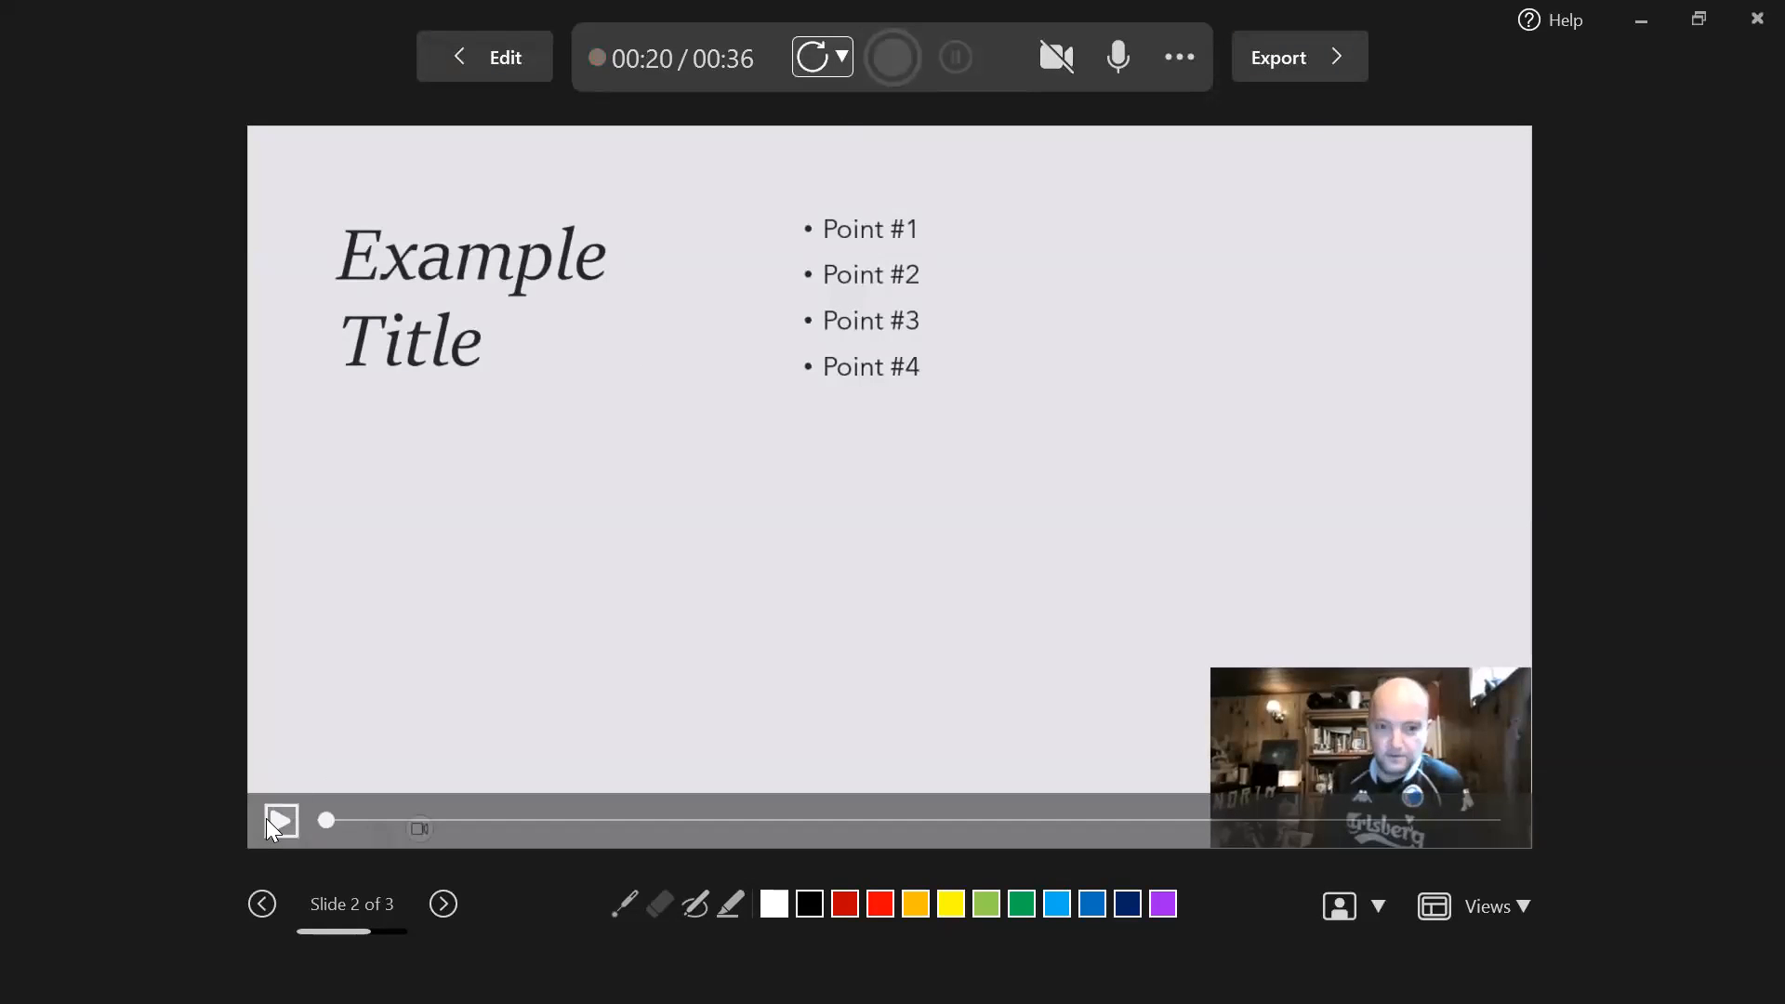
{"action": "left_click", "coordinate": [281, 821]}
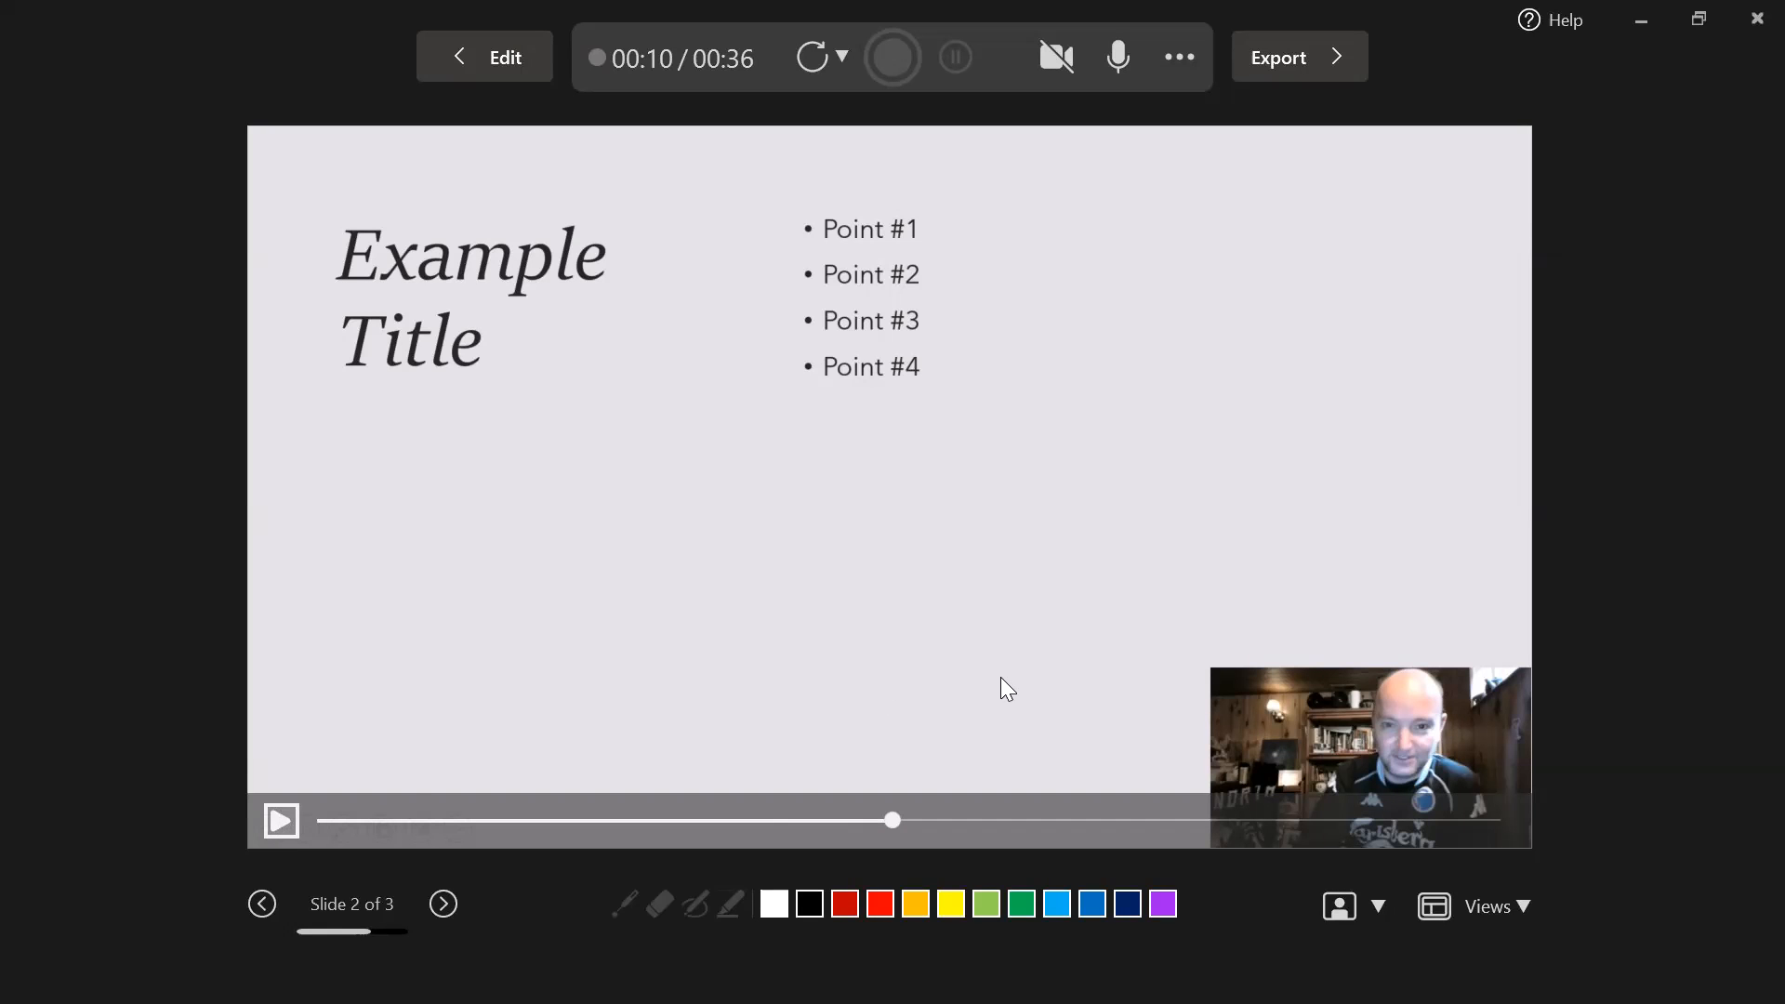
{"action": "mouse_move", "coordinate": [934, 383]}
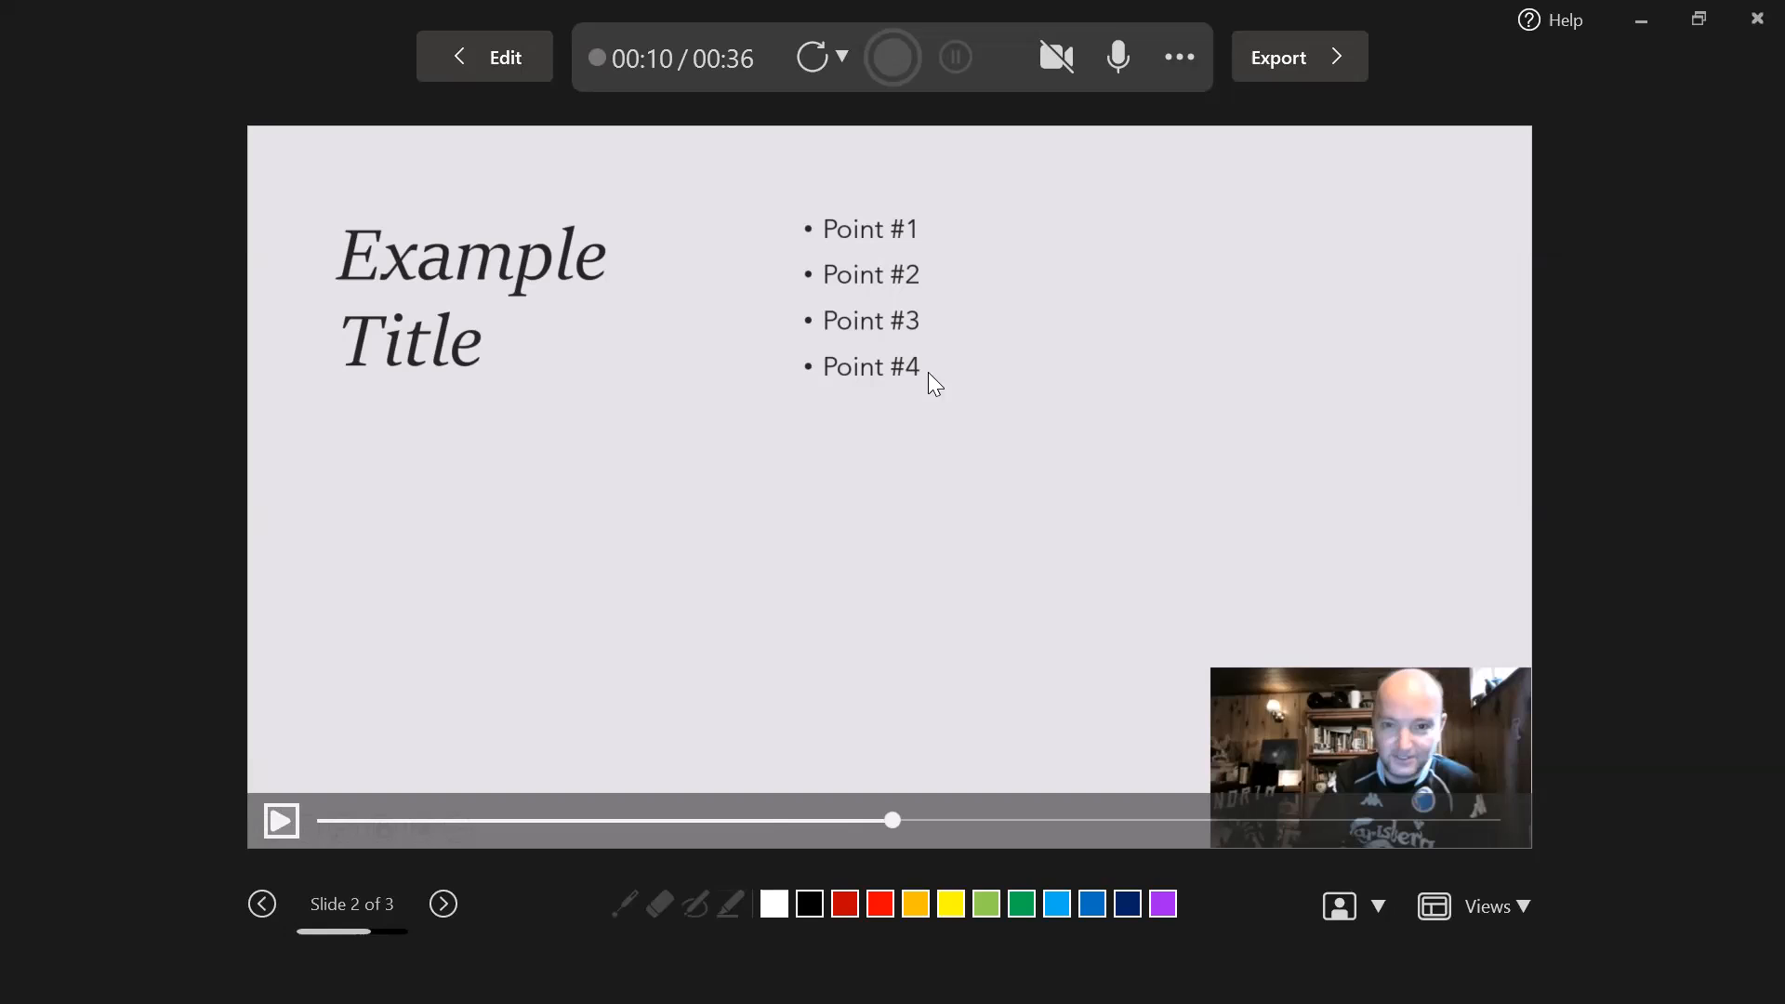
{"action": "mouse_move", "coordinate": [666, 547]}
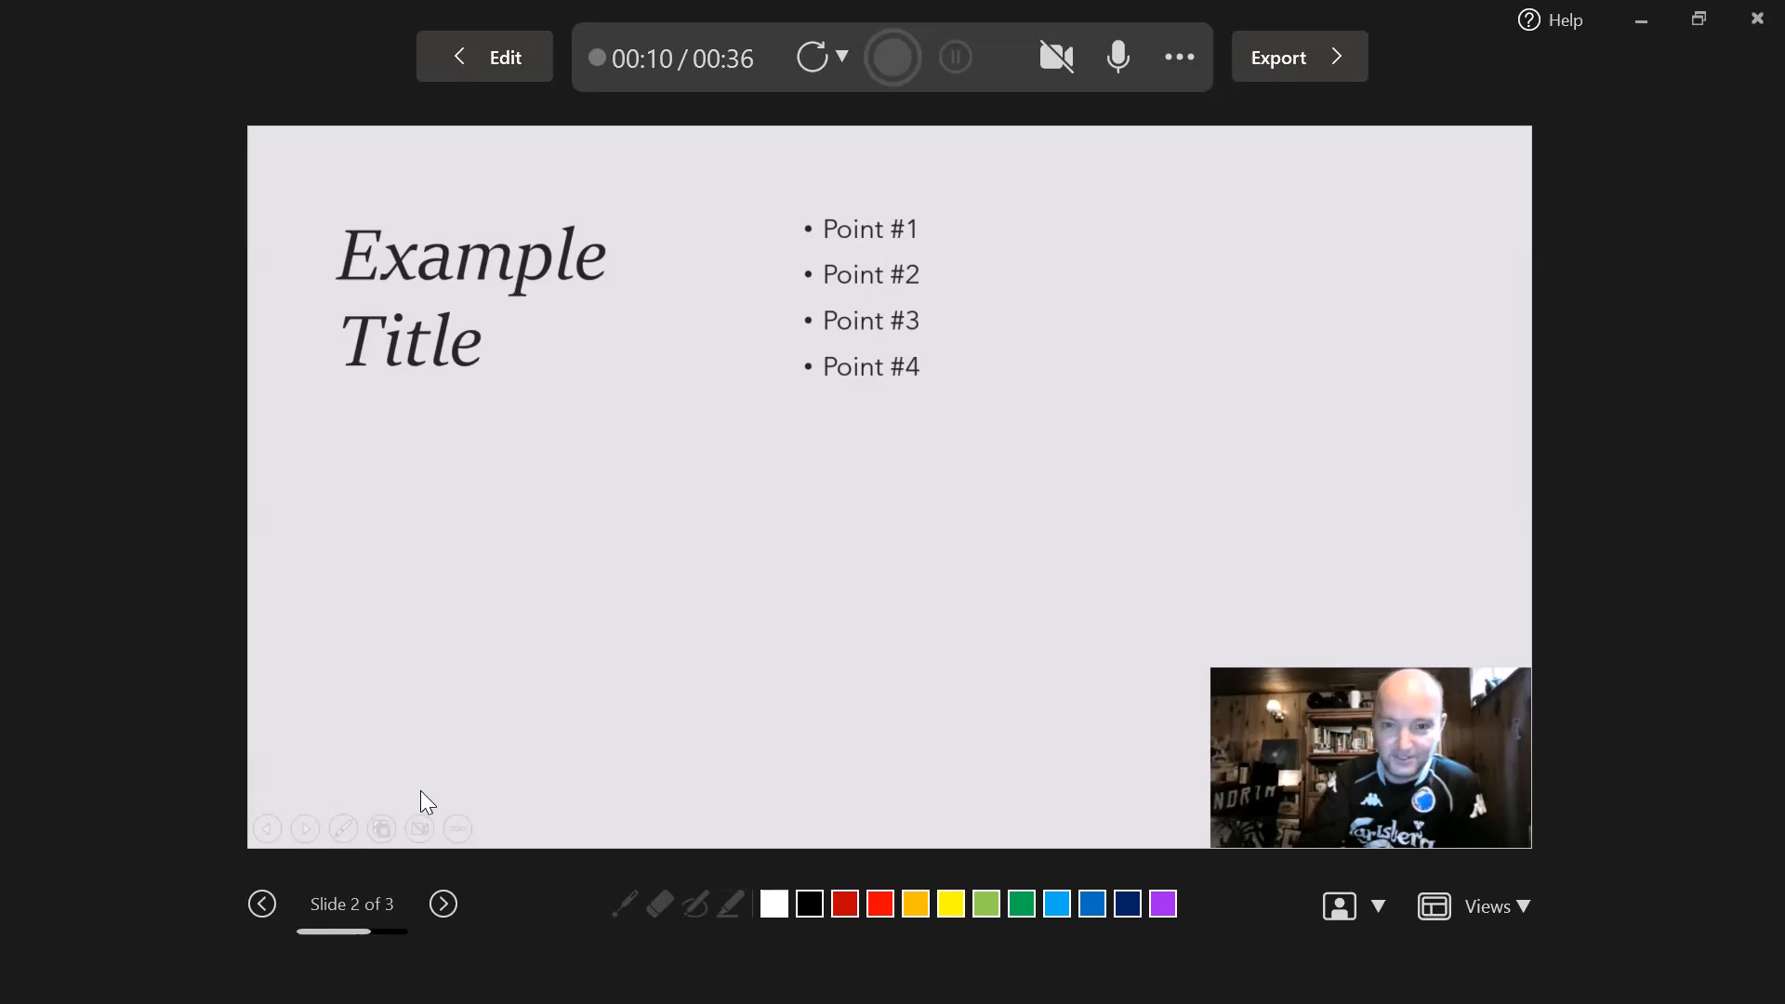
{"action": "mouse_move", "coordinate": [1140, 547]}
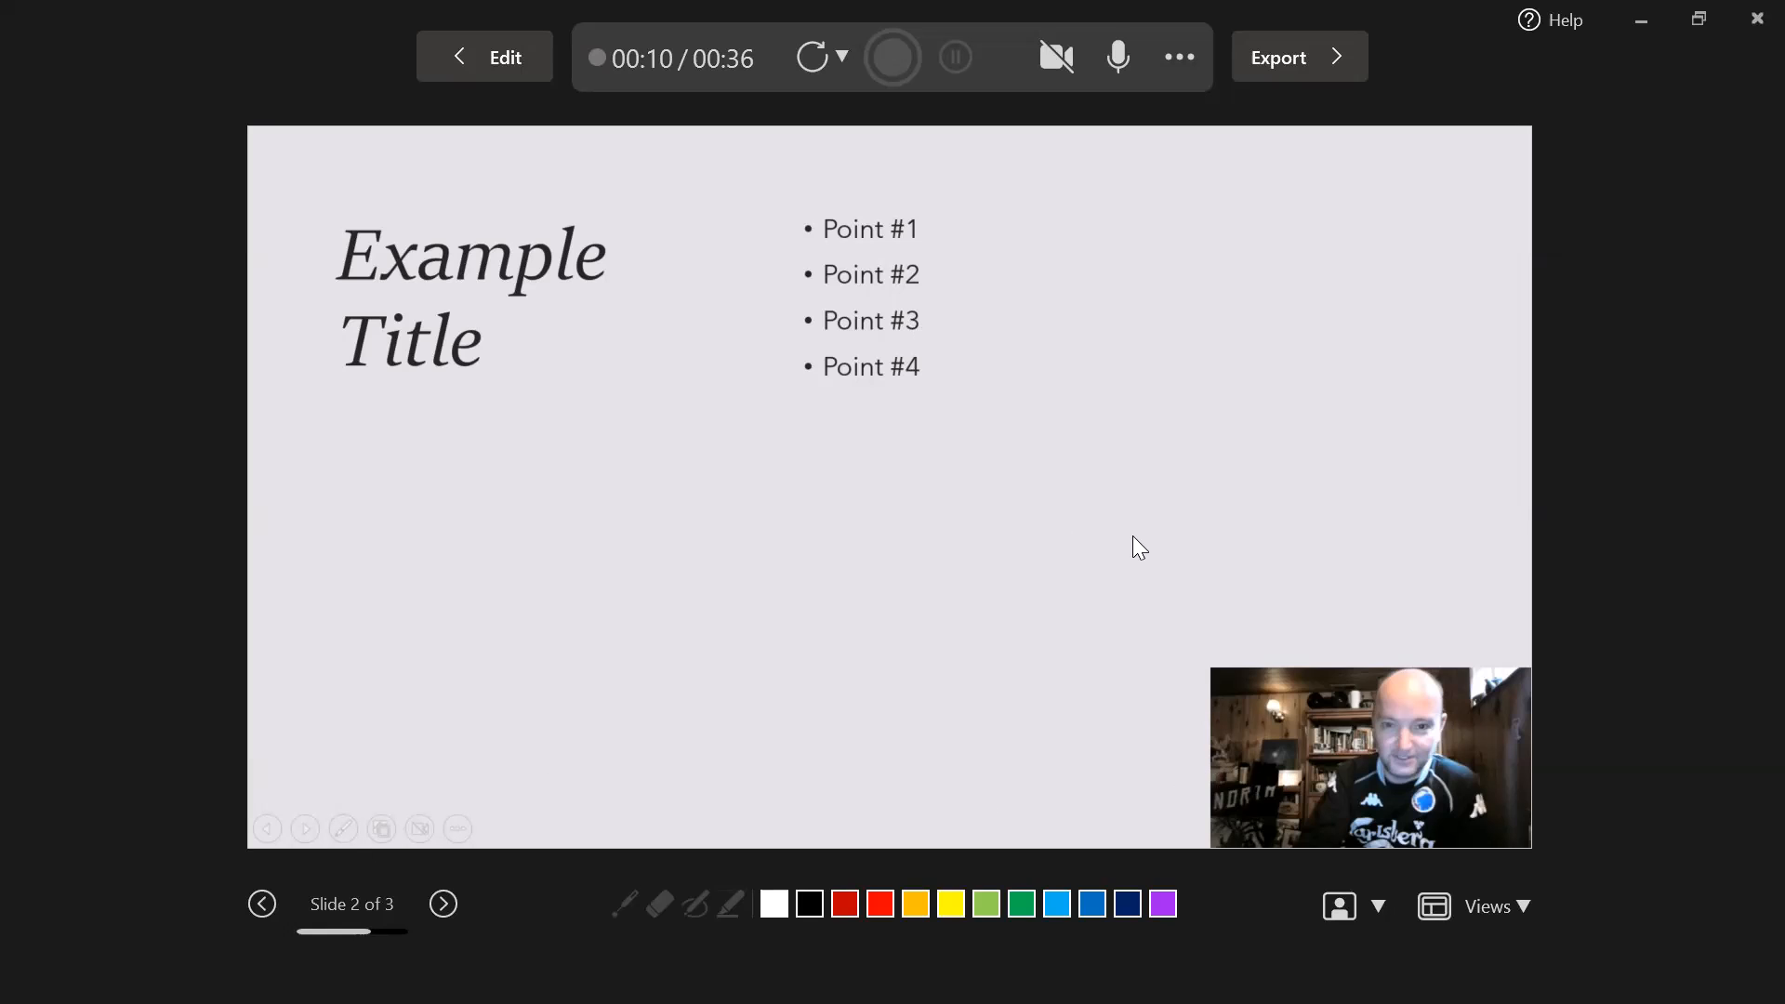
{"action": "mouse_move", "coordinate": [281, 820]}
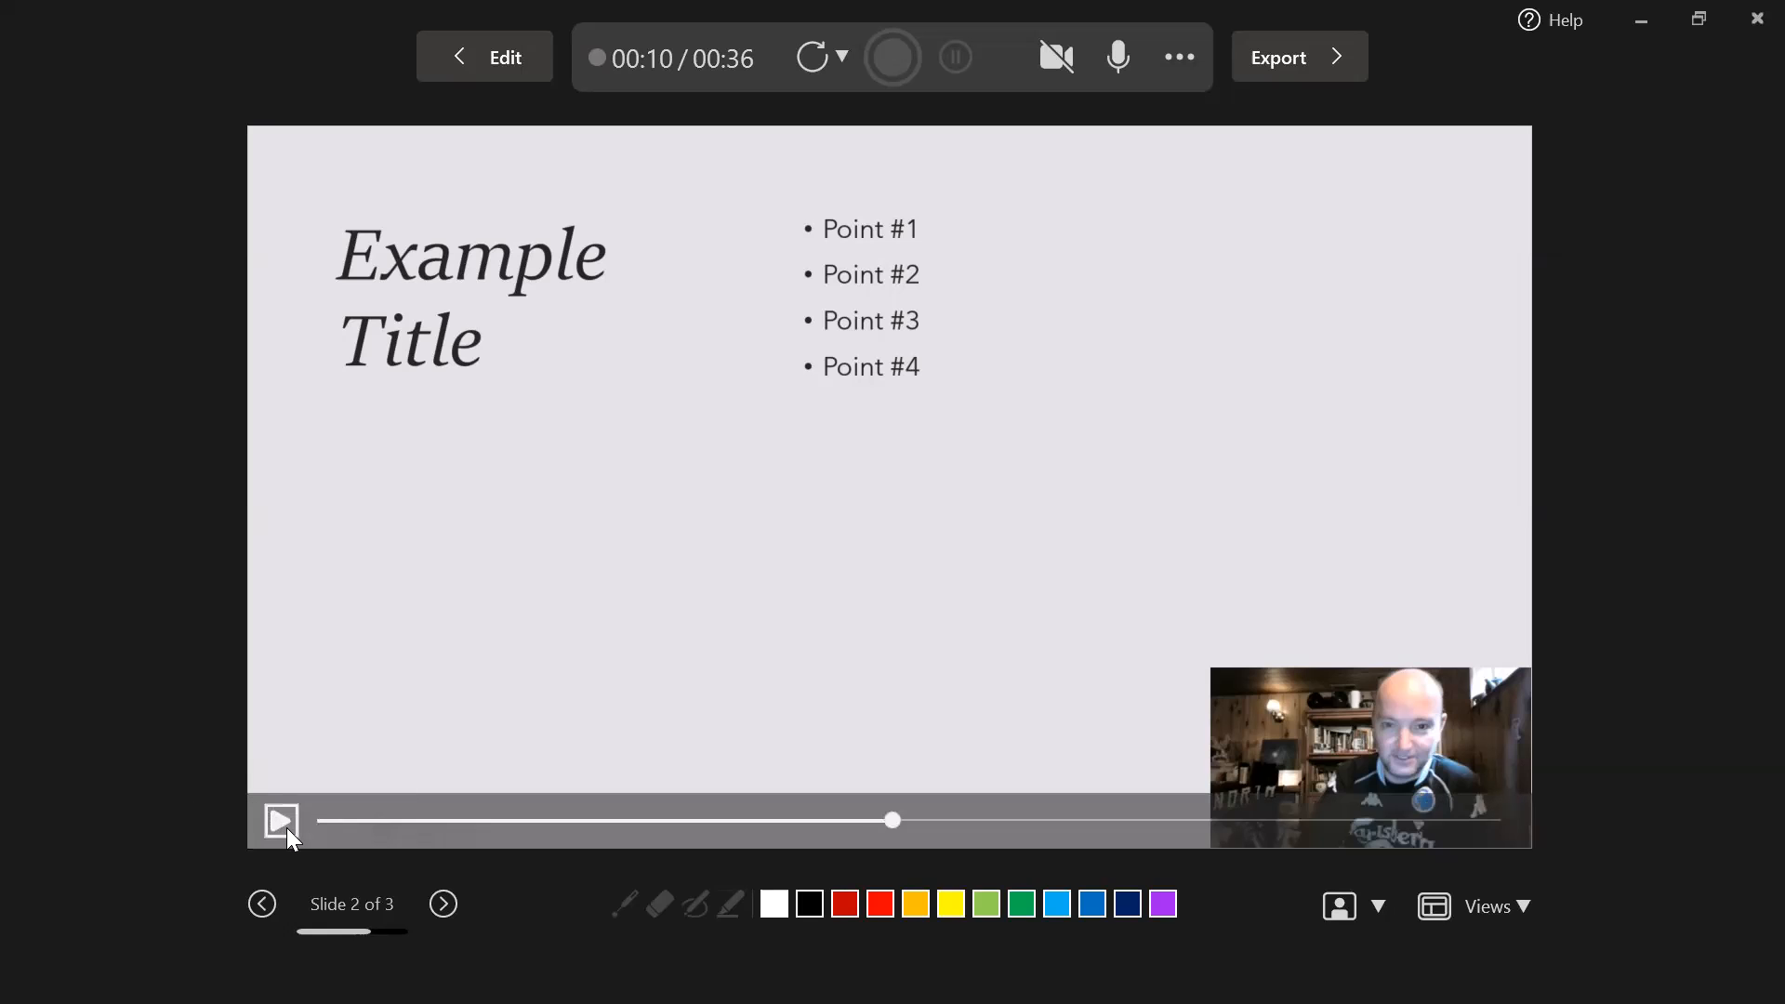
{"action": "left_click", "coordinate": [280, 820]}
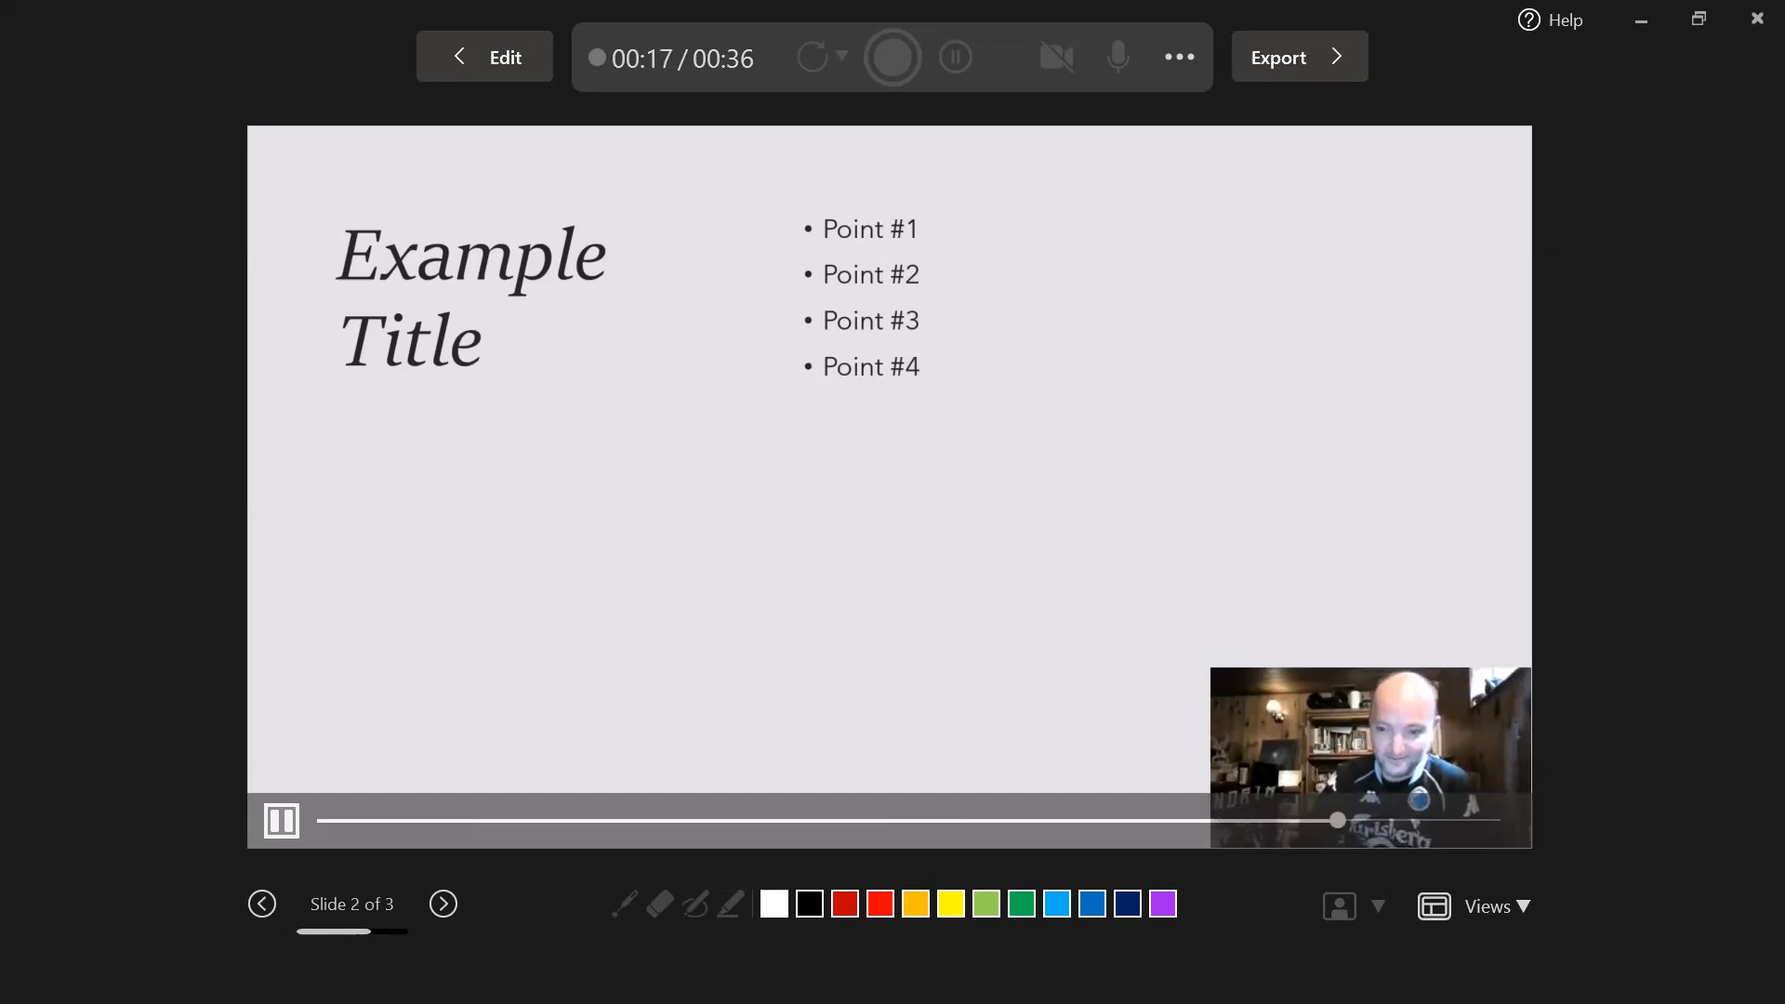
{"action": "mouse_move", "coordinate": [826, 428]}
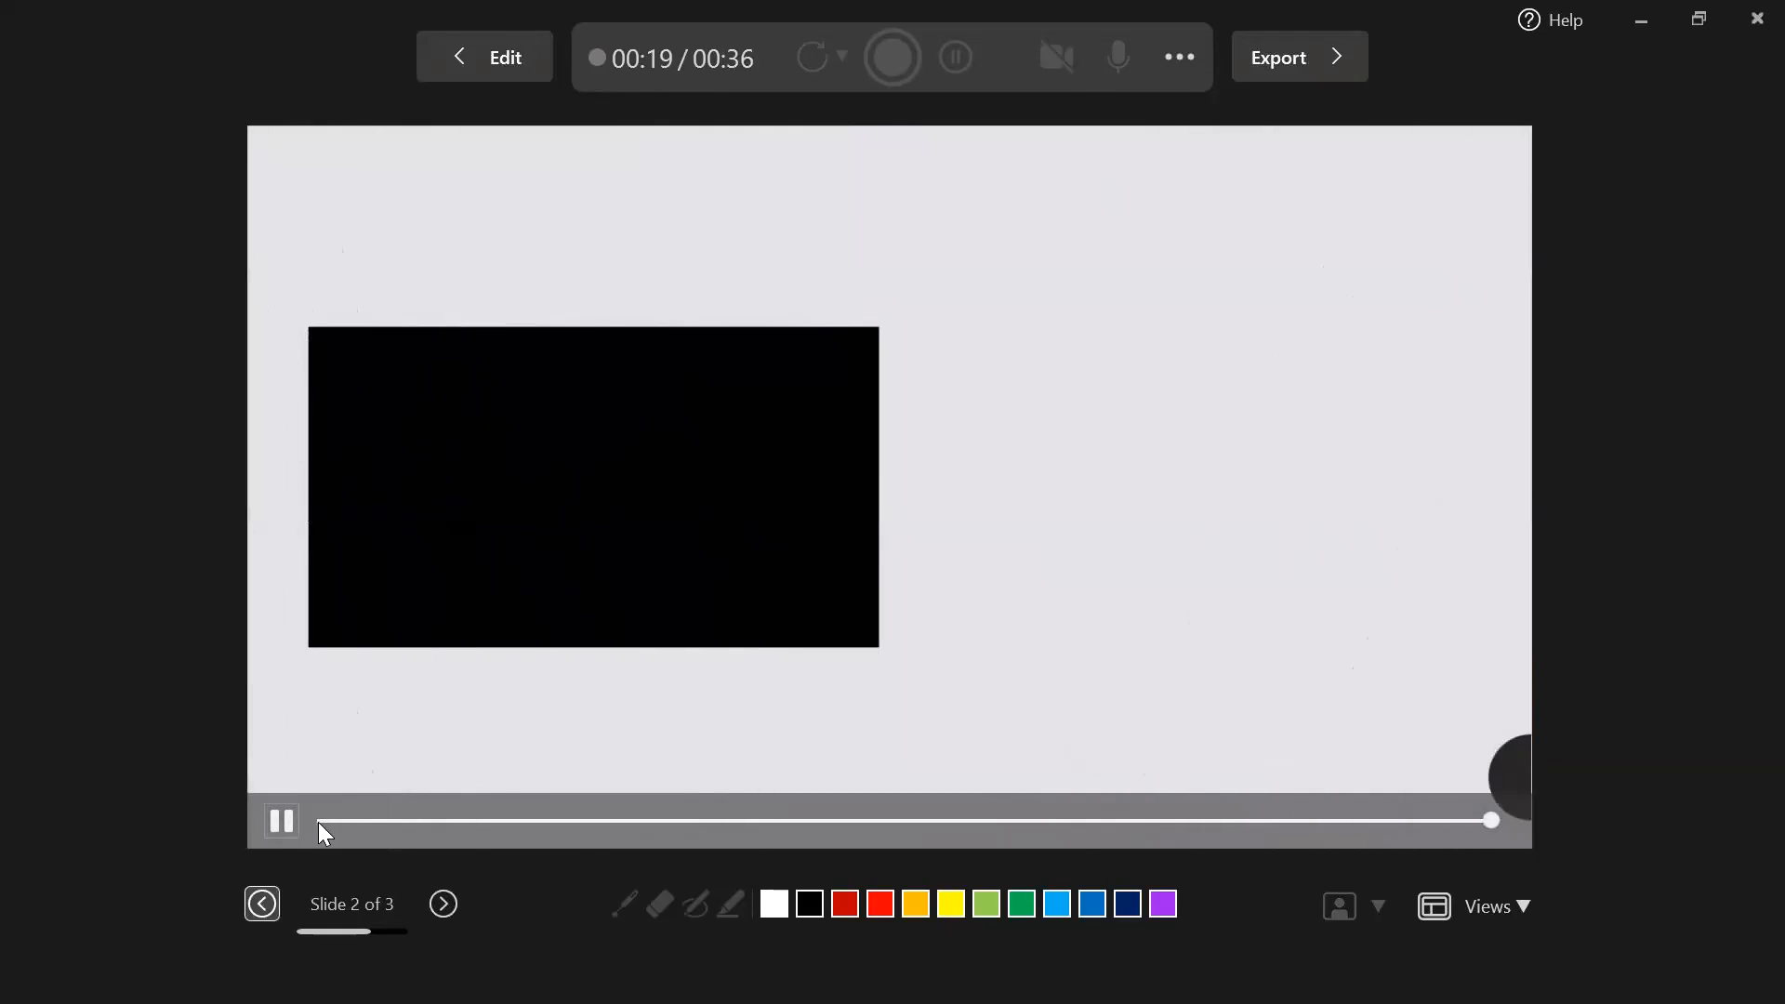
Move the recorder to slide 3 and return to normal editing view.
{"action": "left_click", "coordinate": [442, 904]}
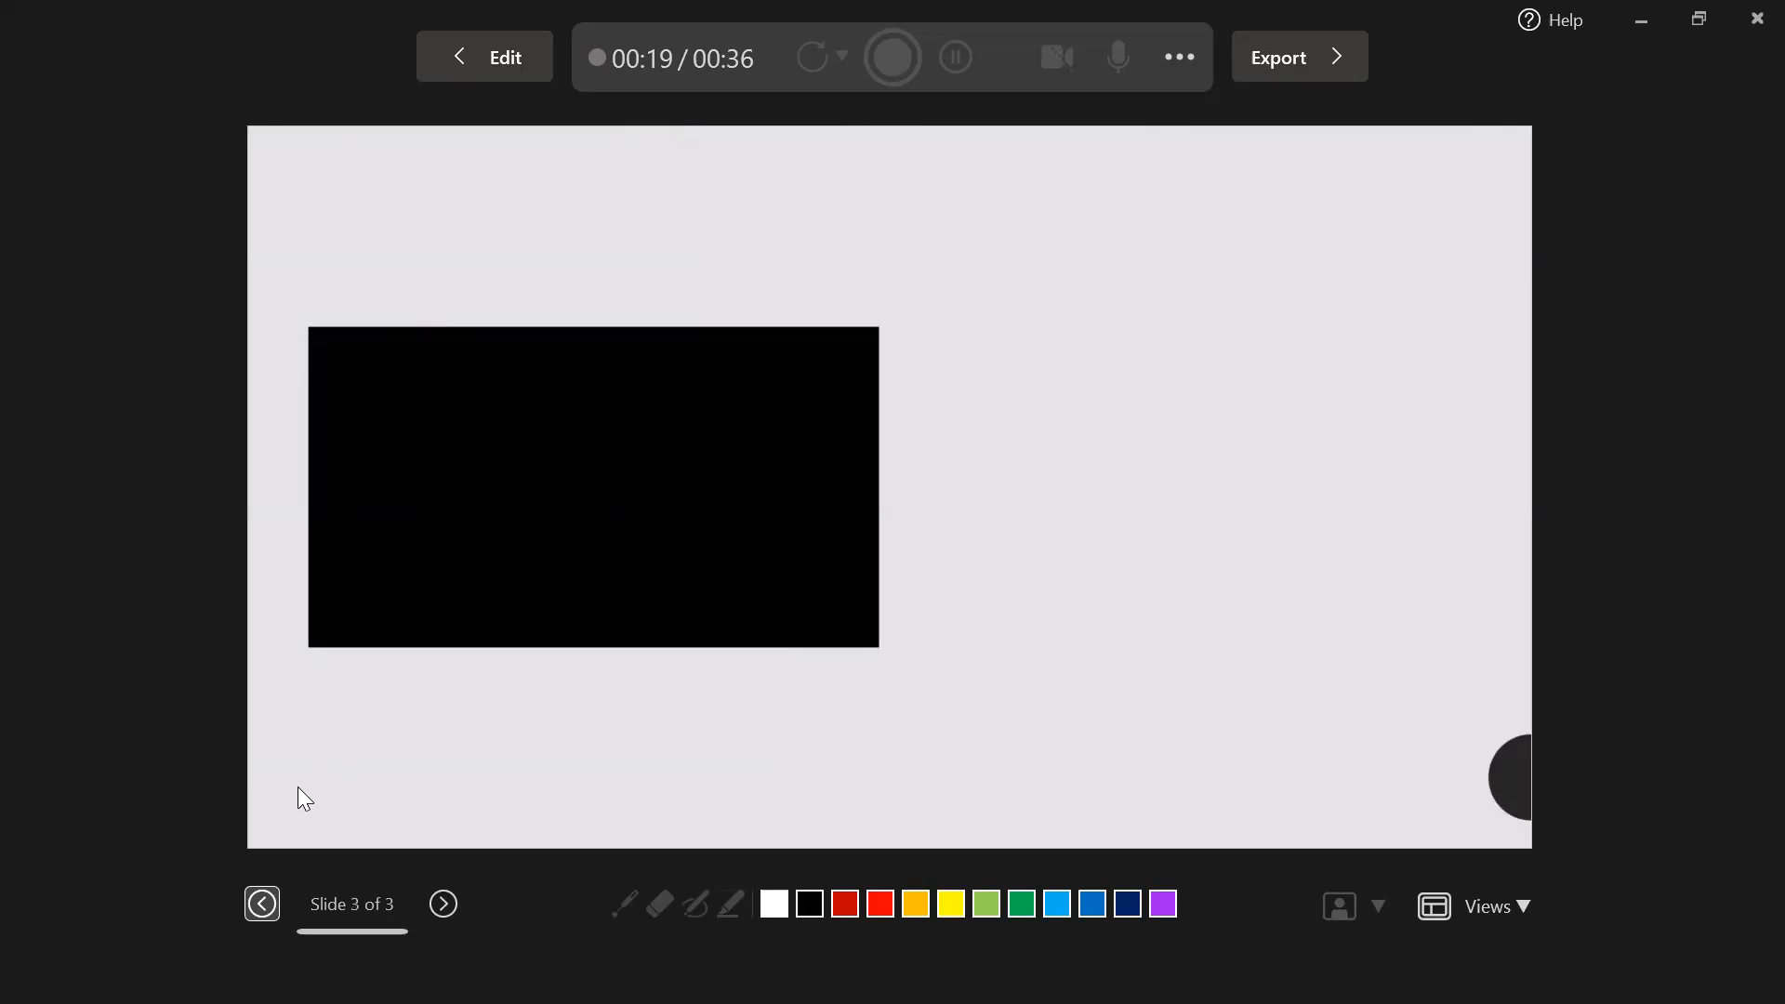
{"action": "left_click", "coordinate": [892, 58]}
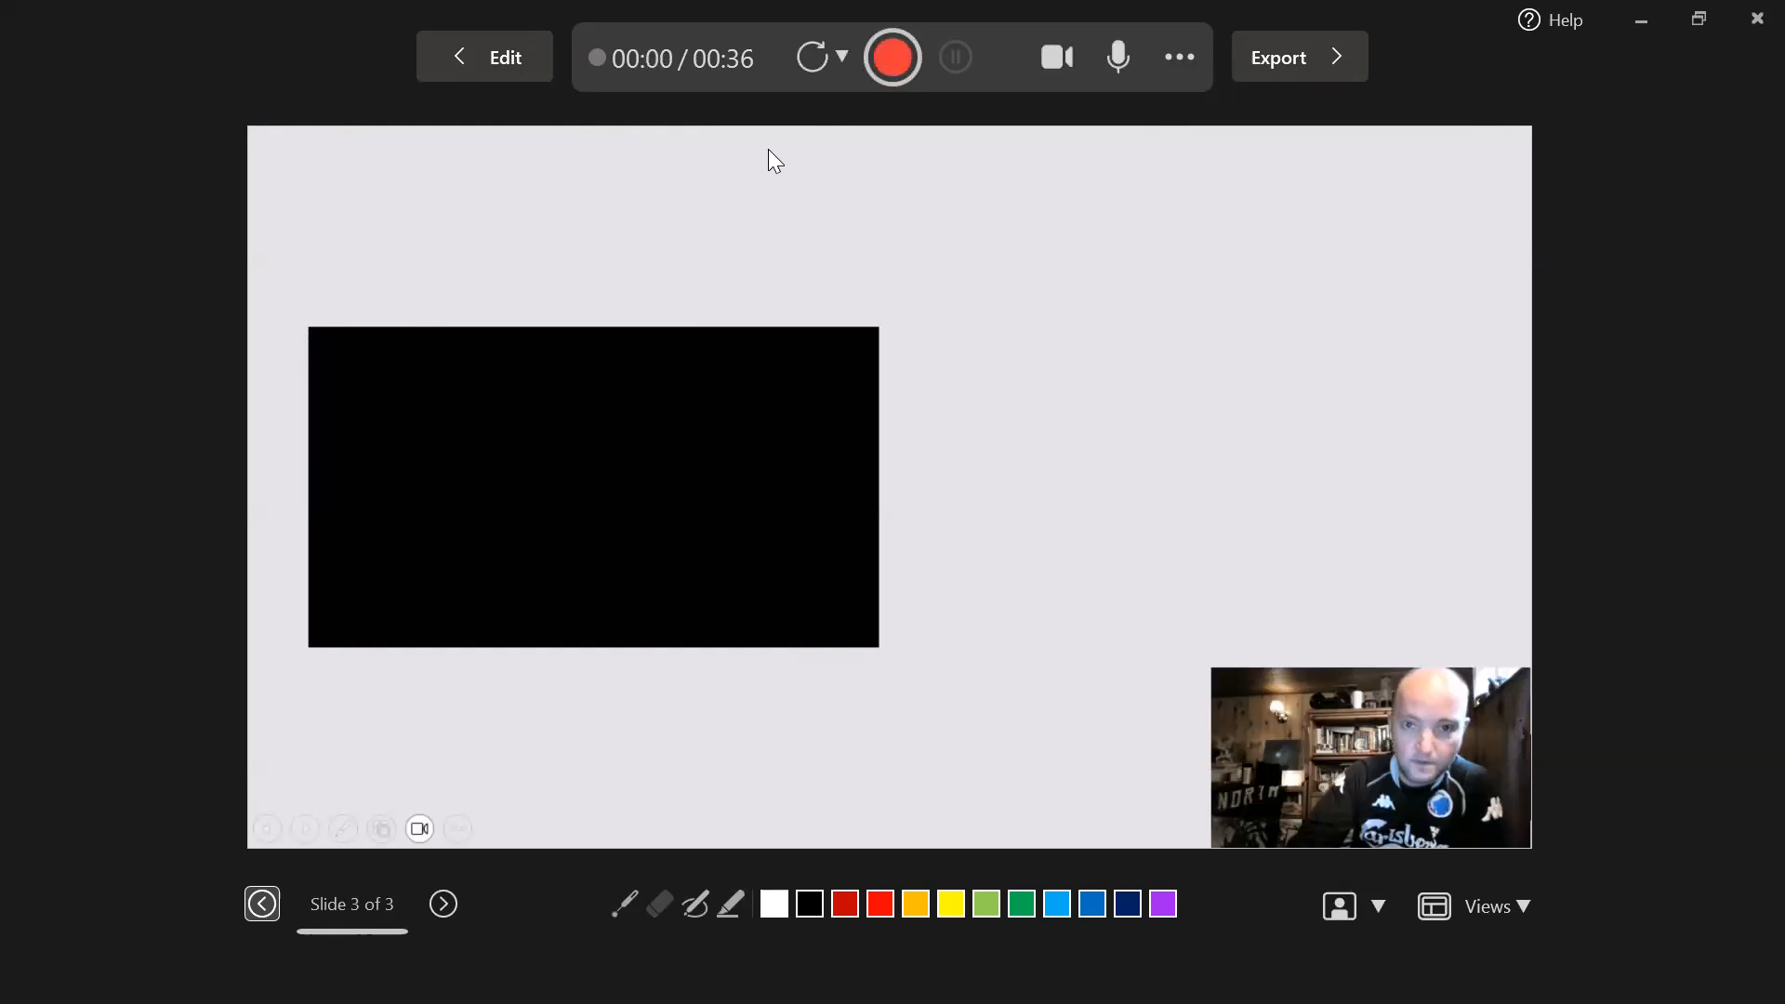
{"action": "mouse_move", "coordinate": [390, 759]}
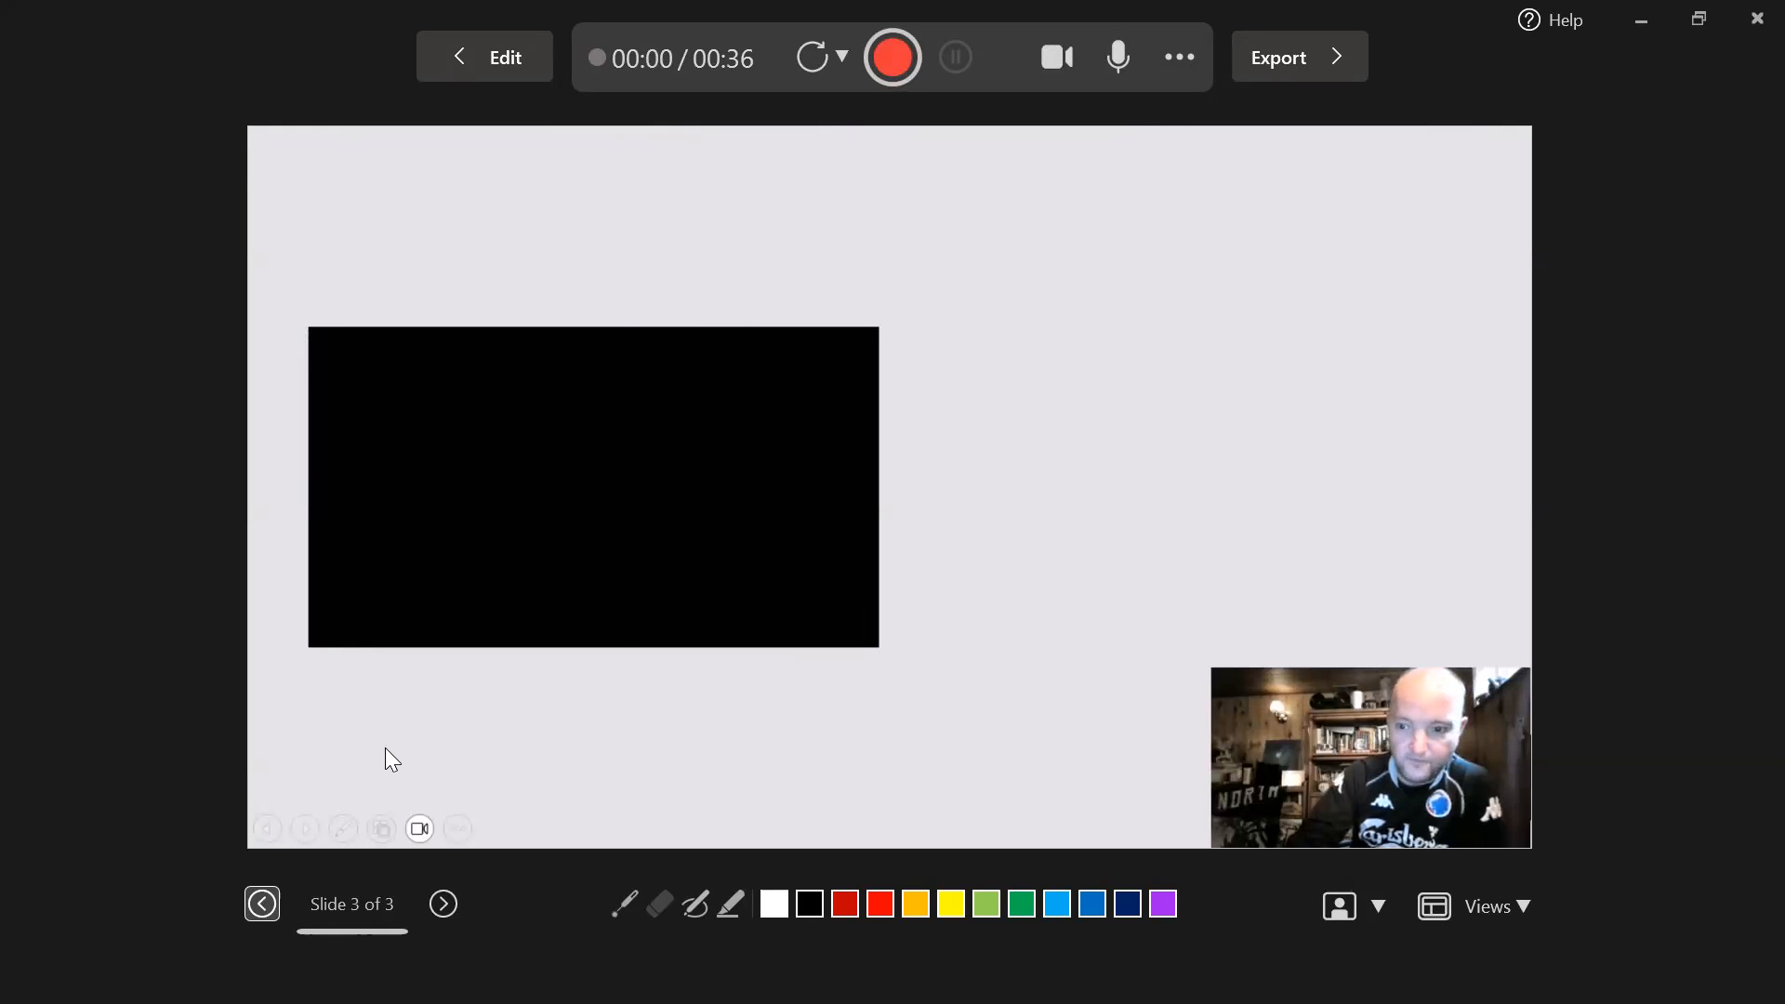
{"action": "left_click", "coordinate": [504, 58]}
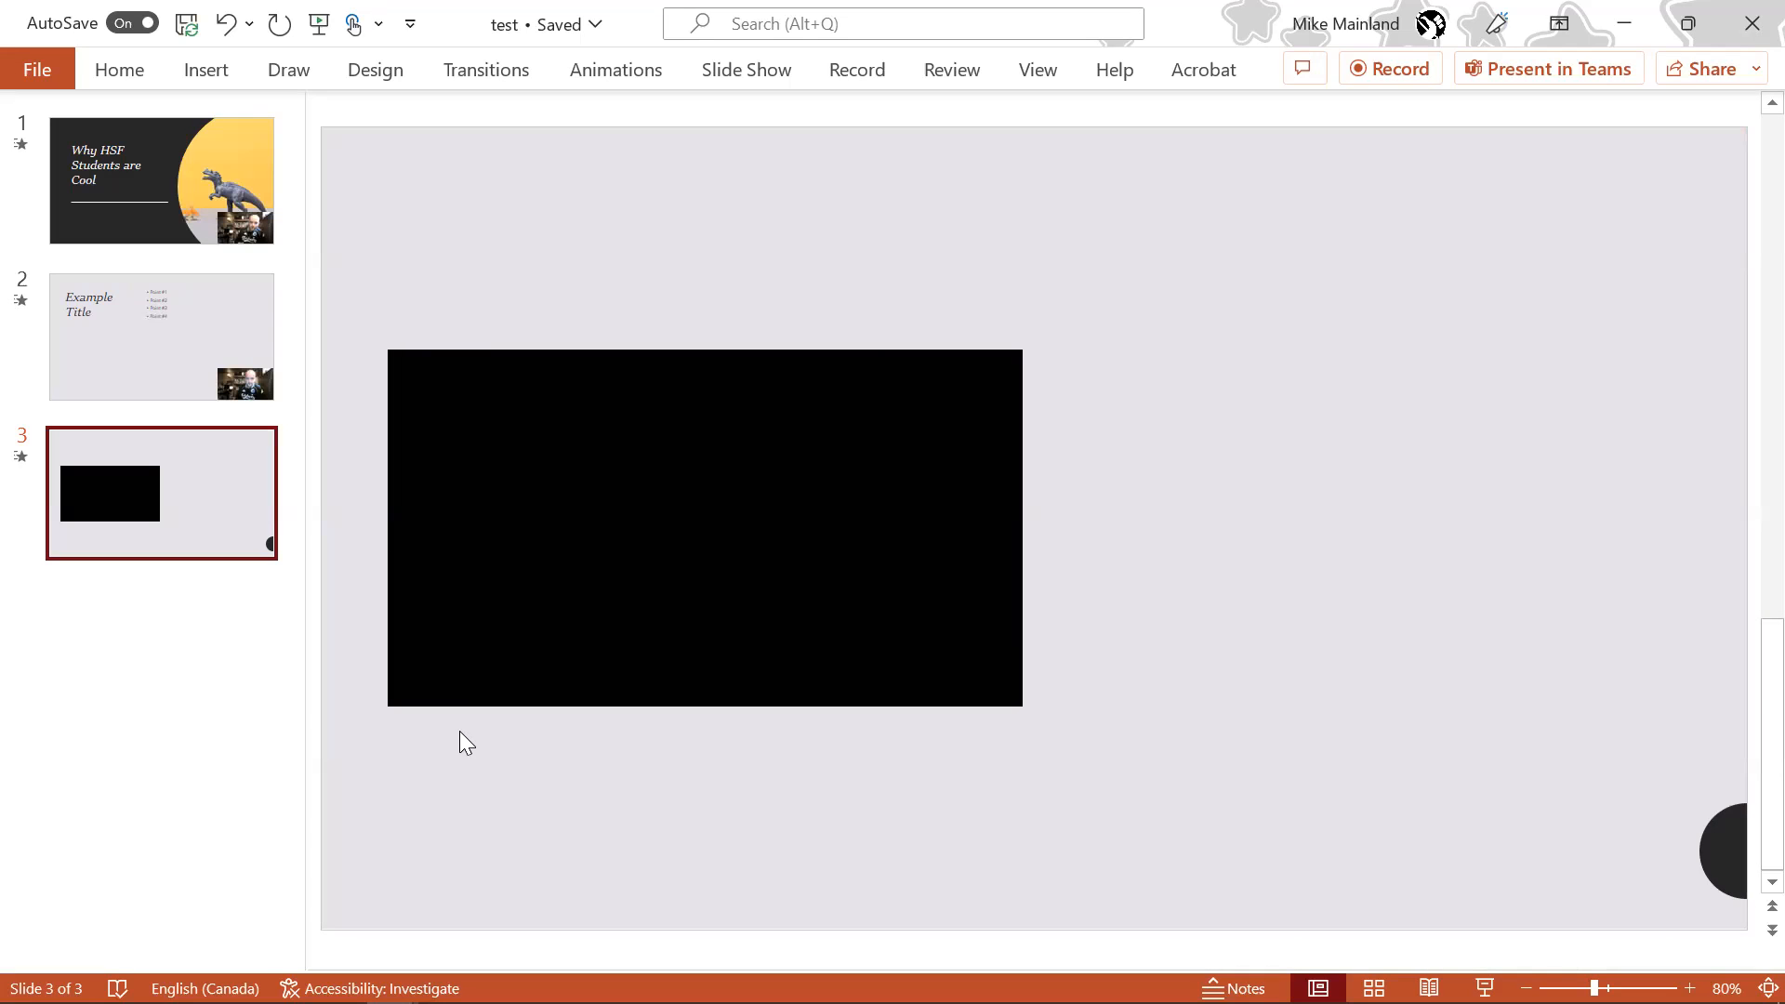
{"action": "mouse_move", "coordinate": [515, 686]}
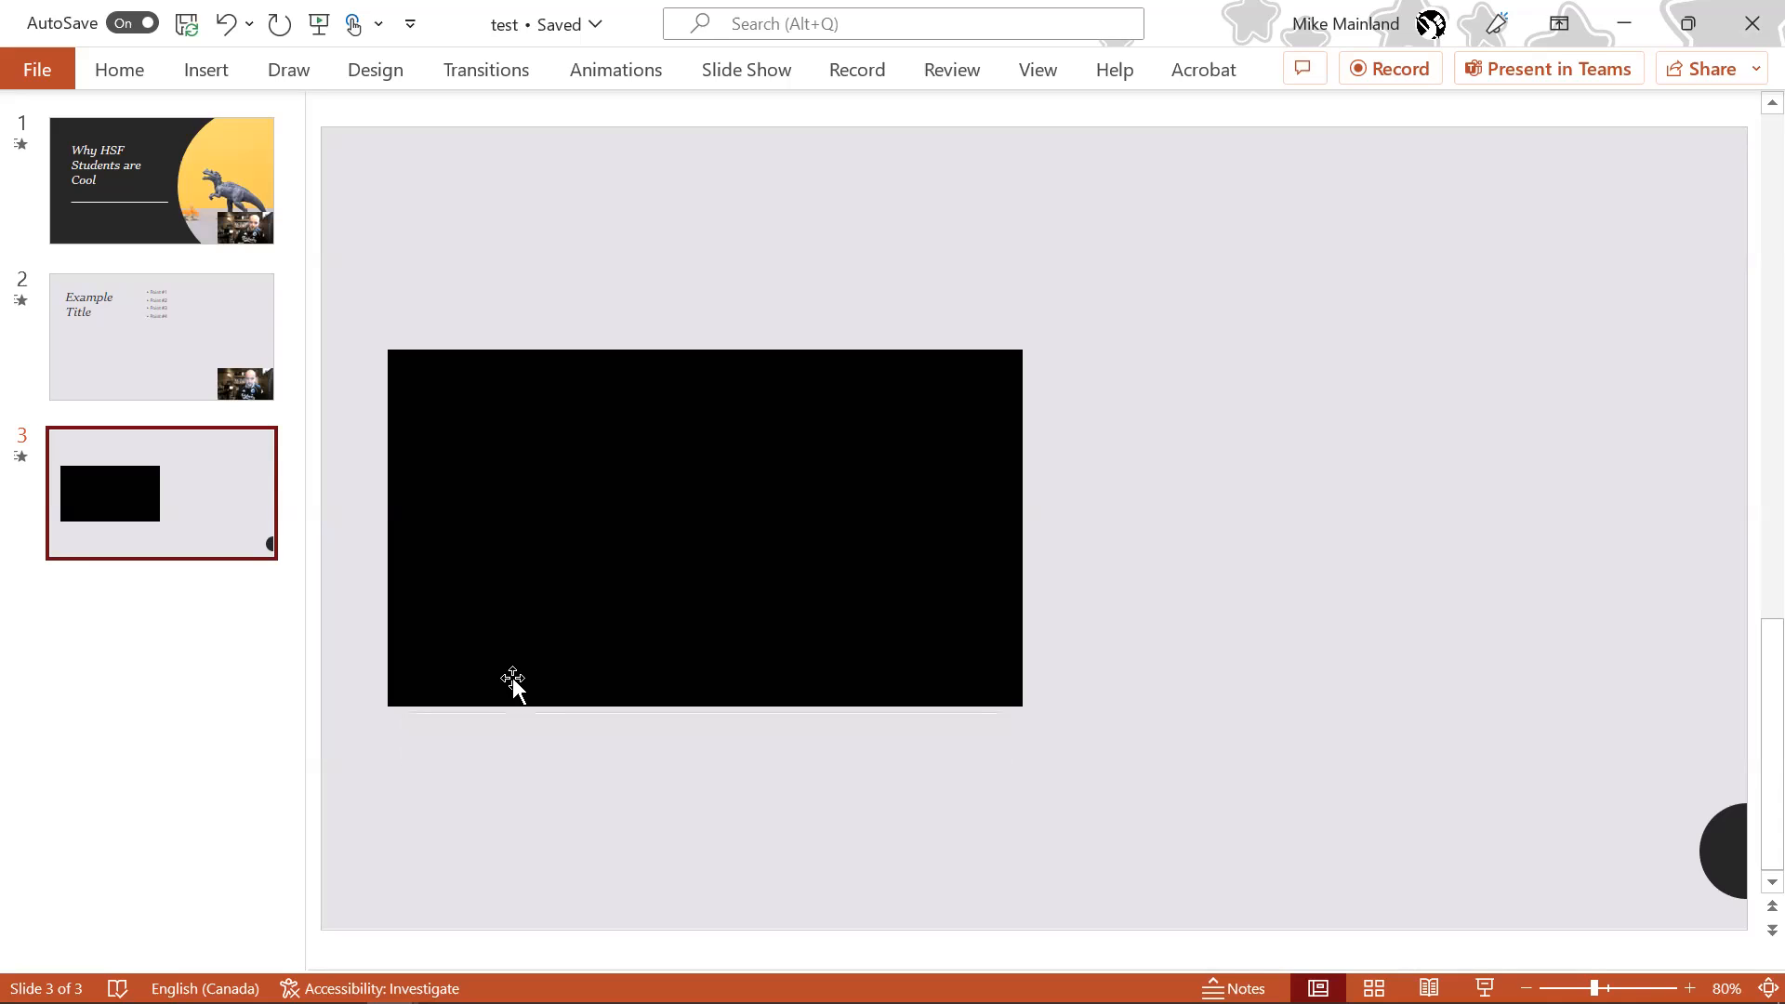
{"action": "mouse_move", "coordinate": [530, 885]}
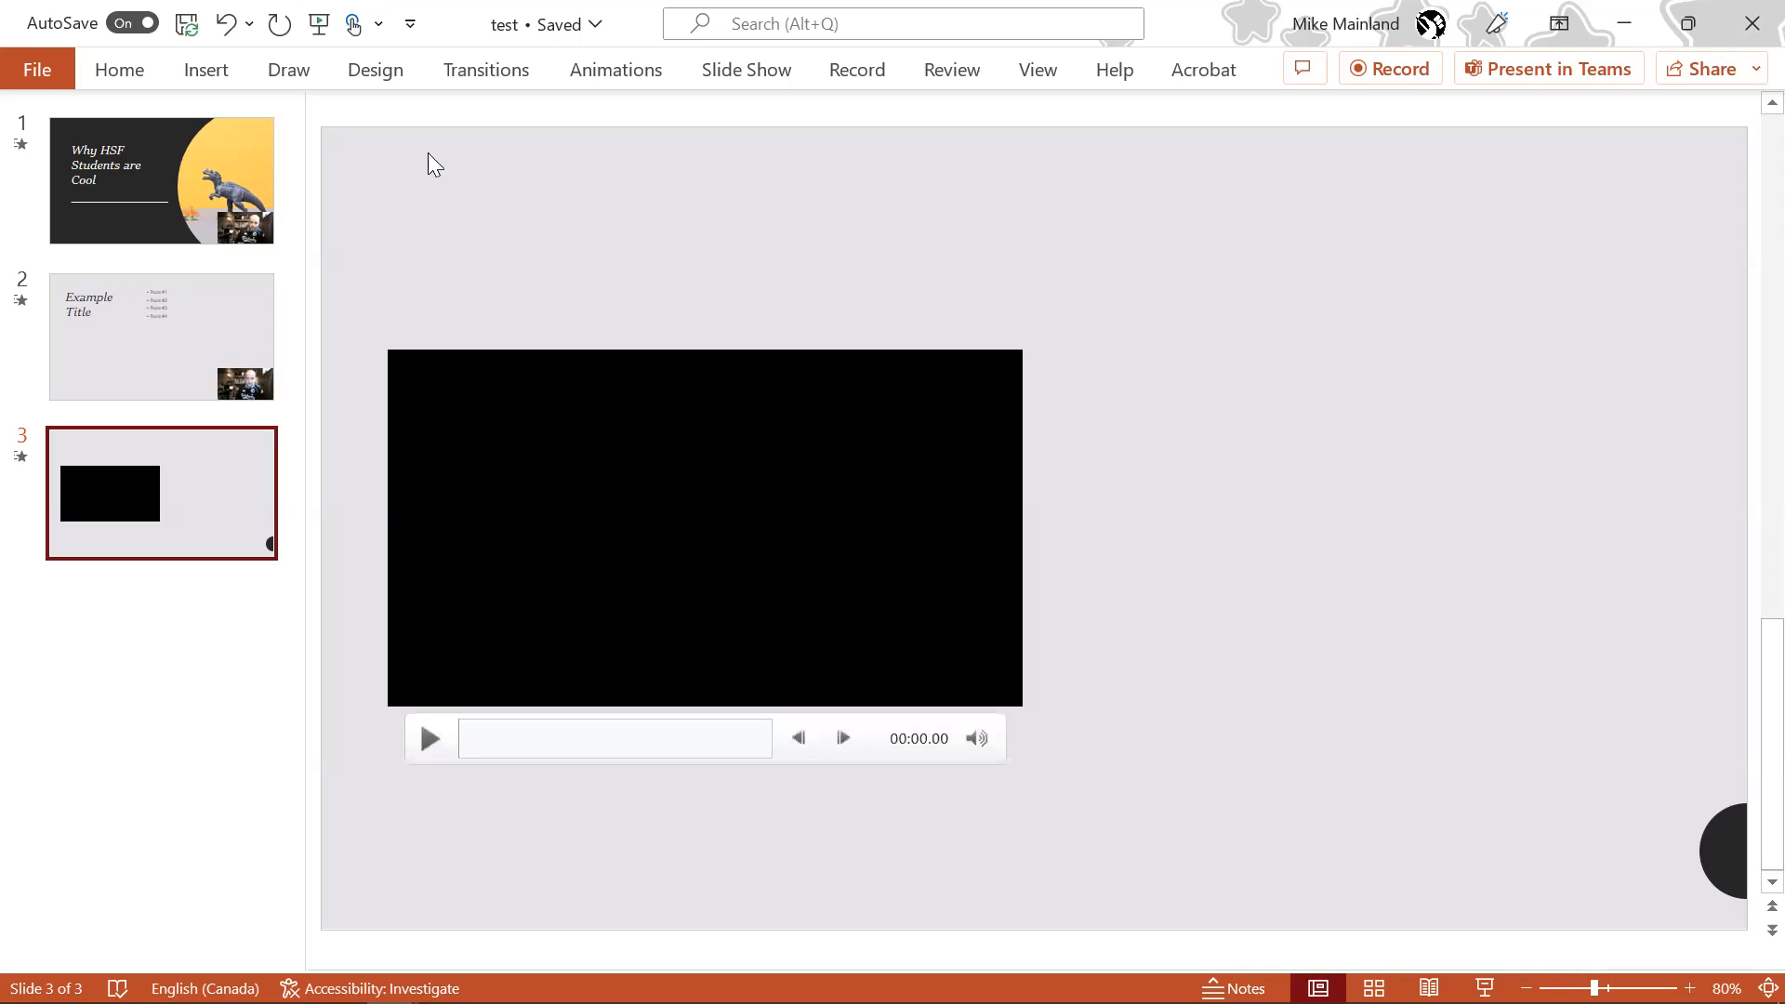
Show the Insert ribbon commands while editing slide 3.
{"action": "left_click", "coordinate": [206, 68]}
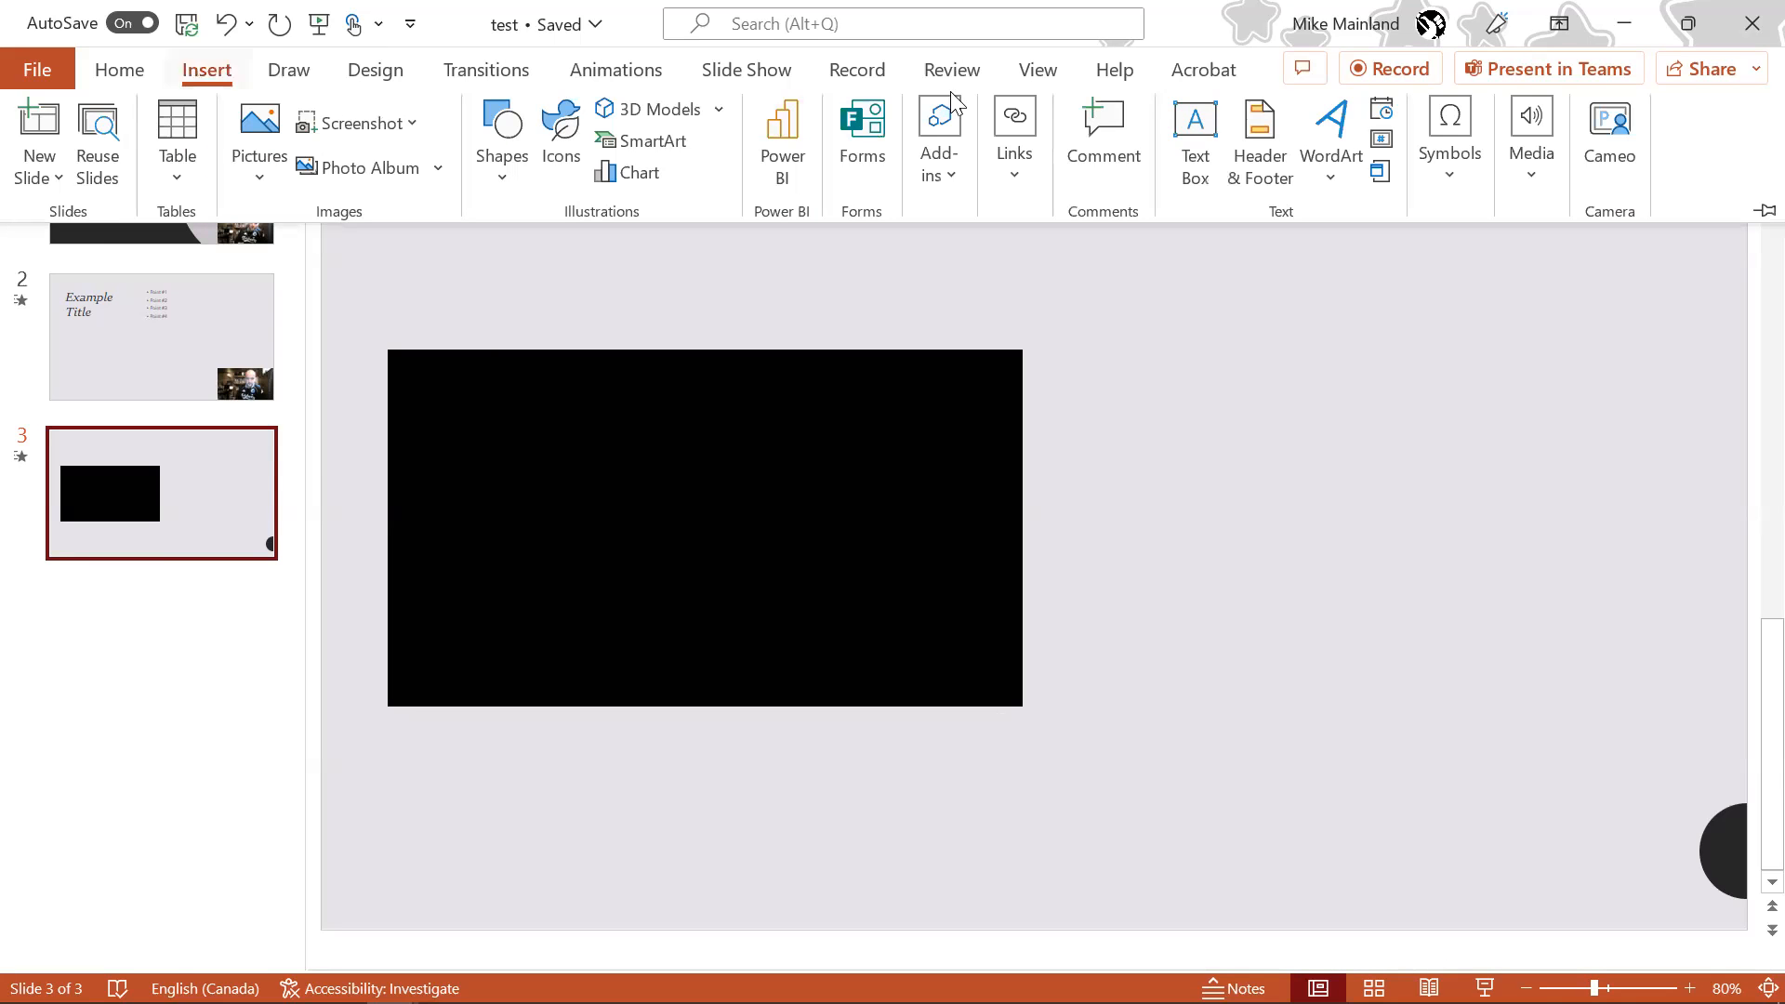
{"action": "mouse_move", "coordinate": [1530, 136]}
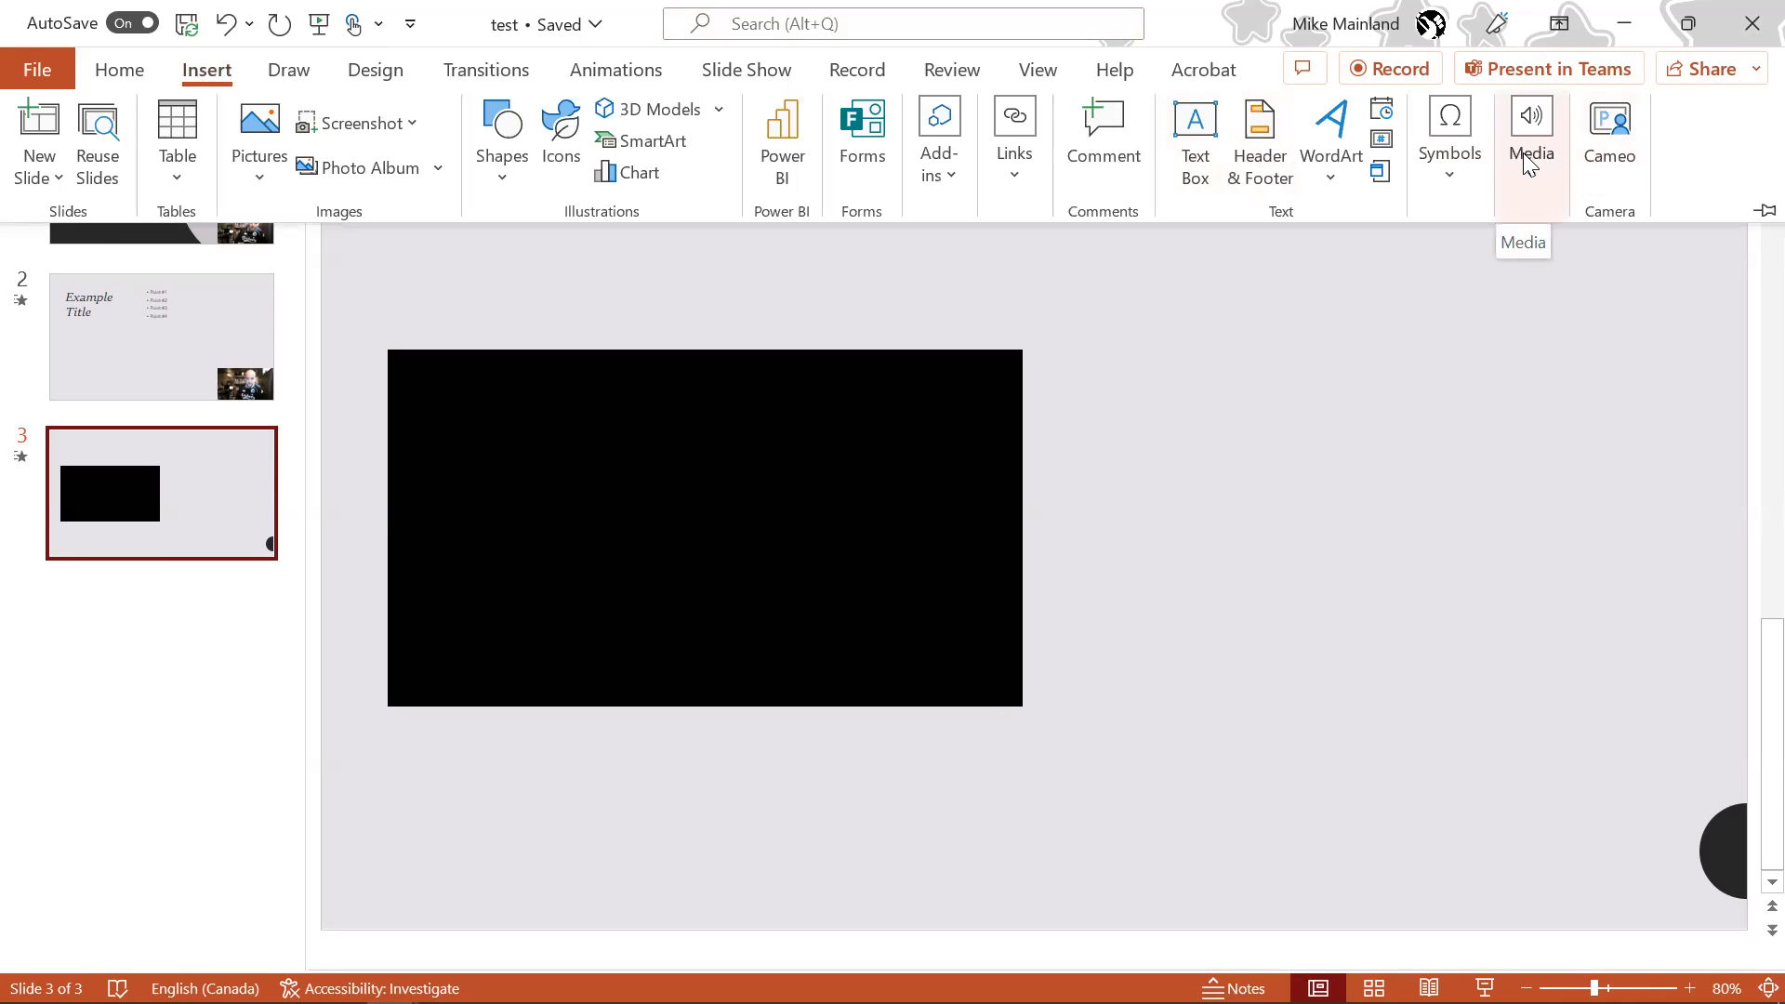
{"action": "left_click", "coordinate": [1531, 143]}
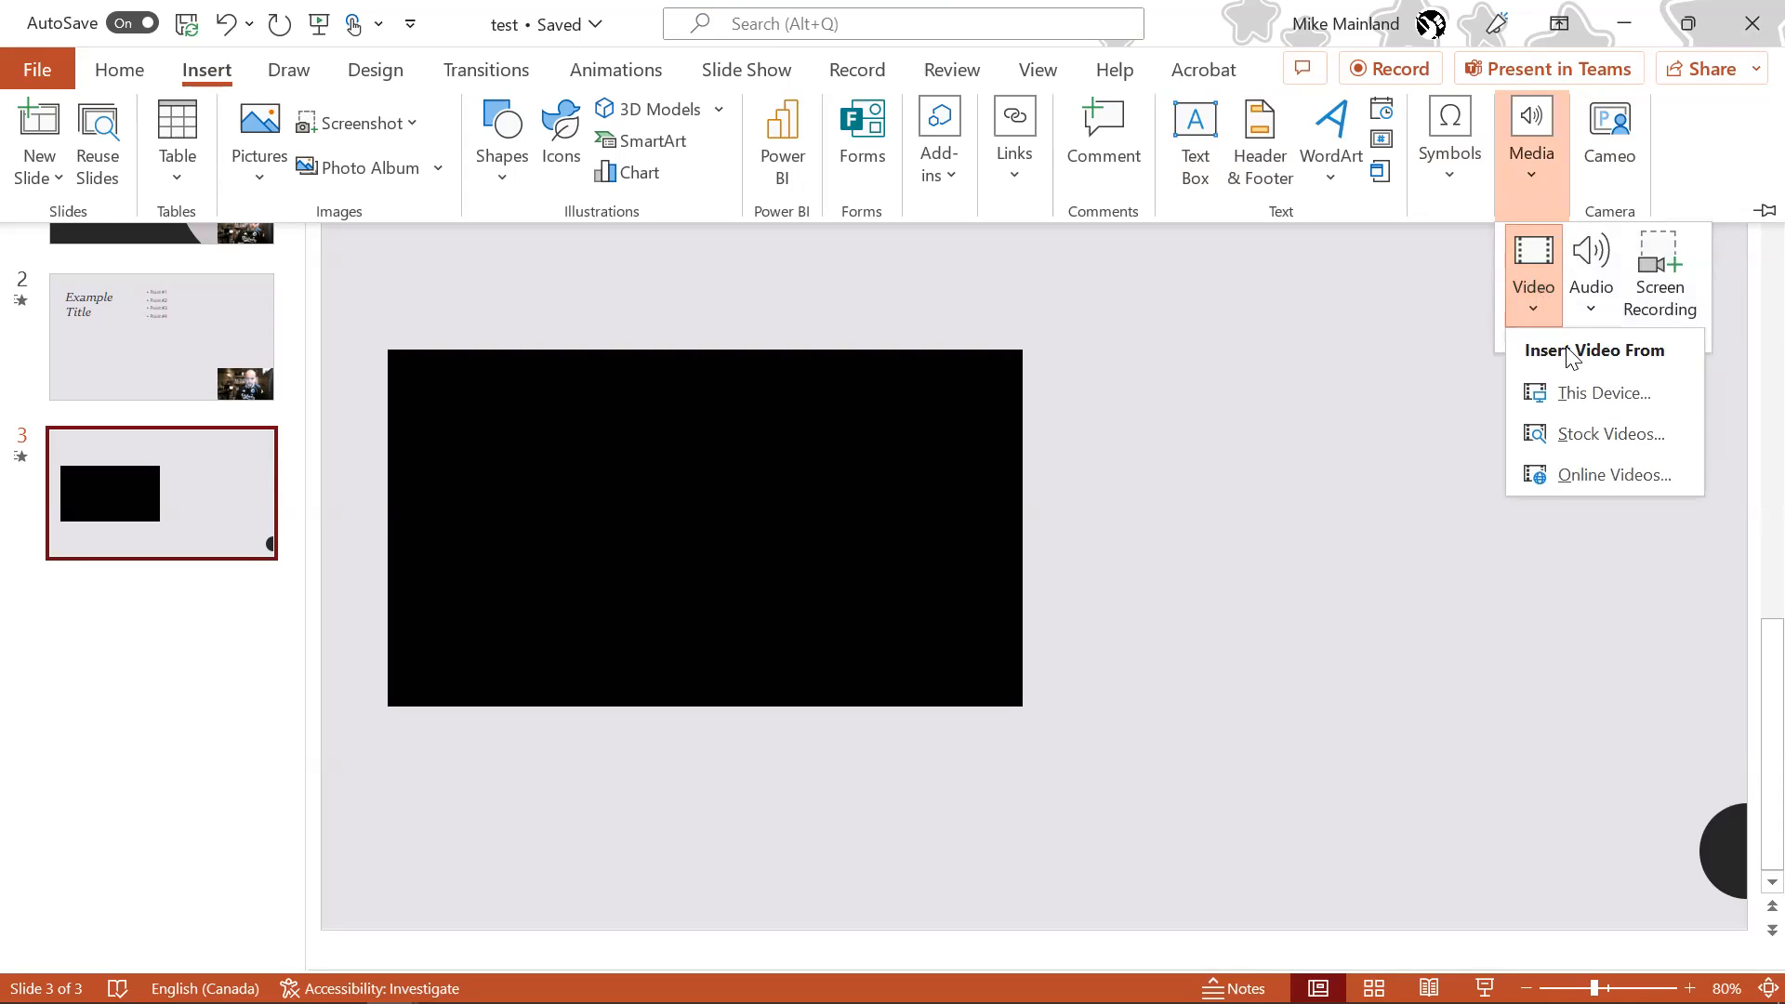
{"action": "mouse_move", "coordinate": [1605, 392]}
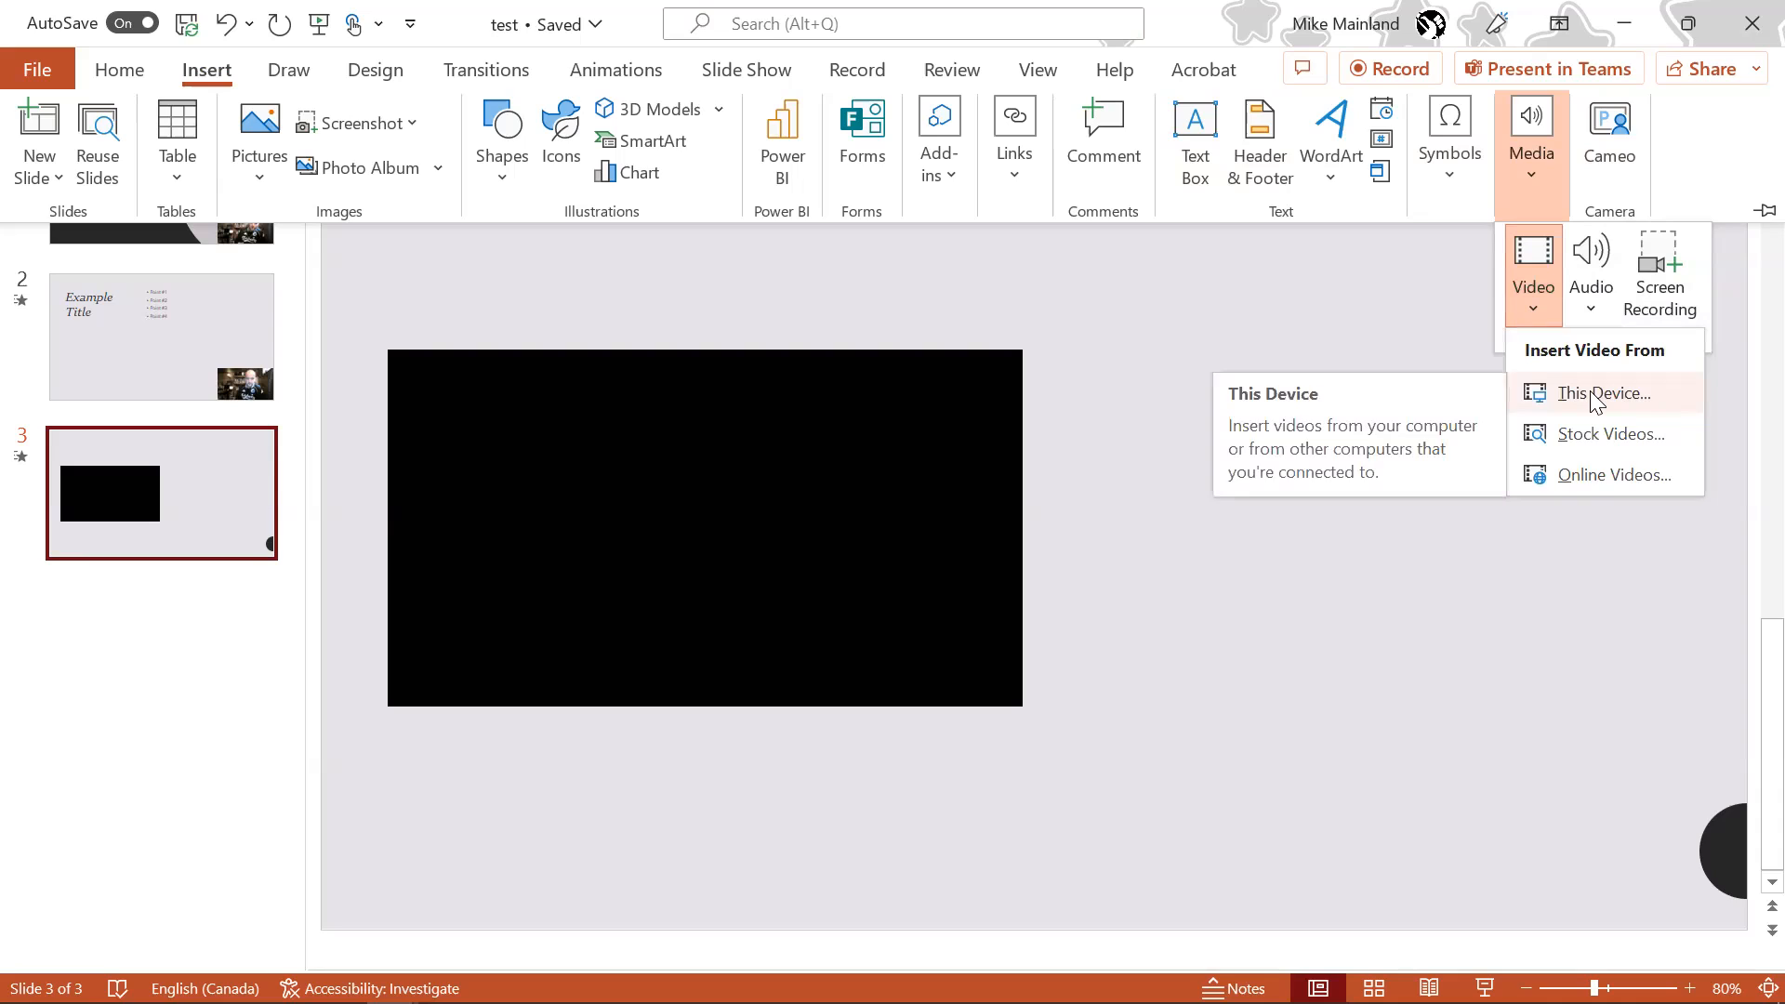
{"action": "mouse_move", "coordinate": [1608, 434]}
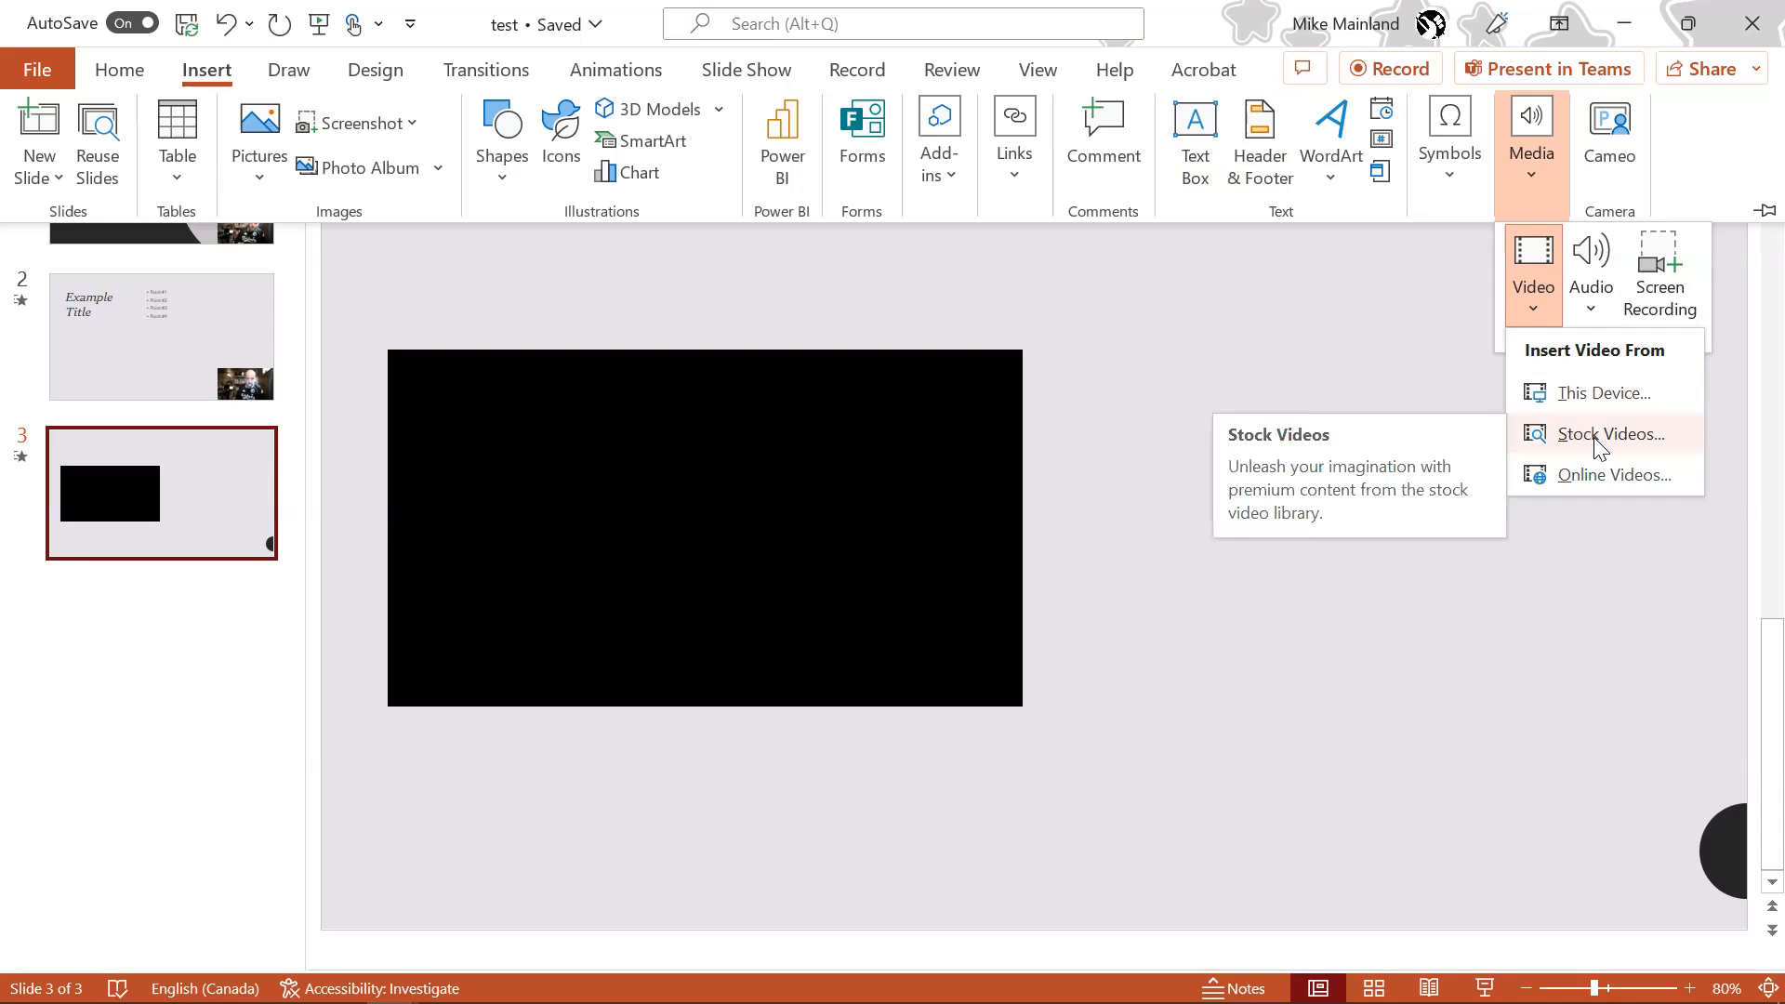
{"action": "mouse_move", "coordinate": [1605, 474]}
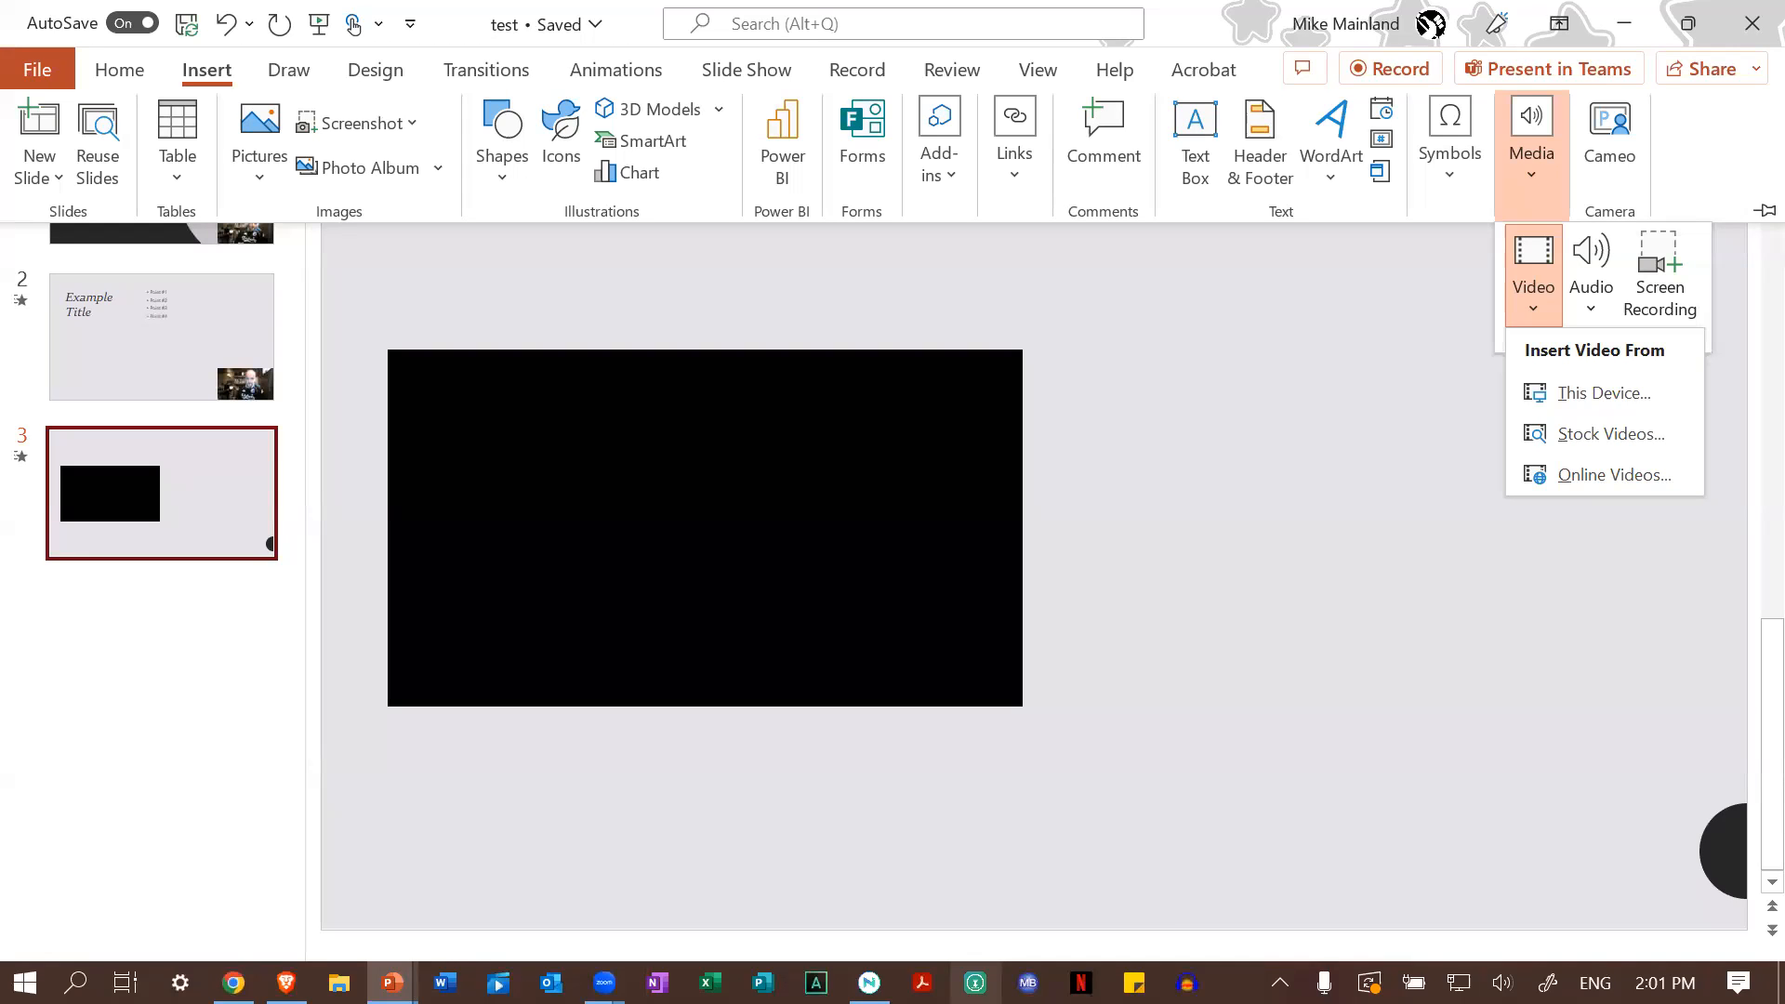
{"action": "left_click", "coordinate": [1304, 680]}
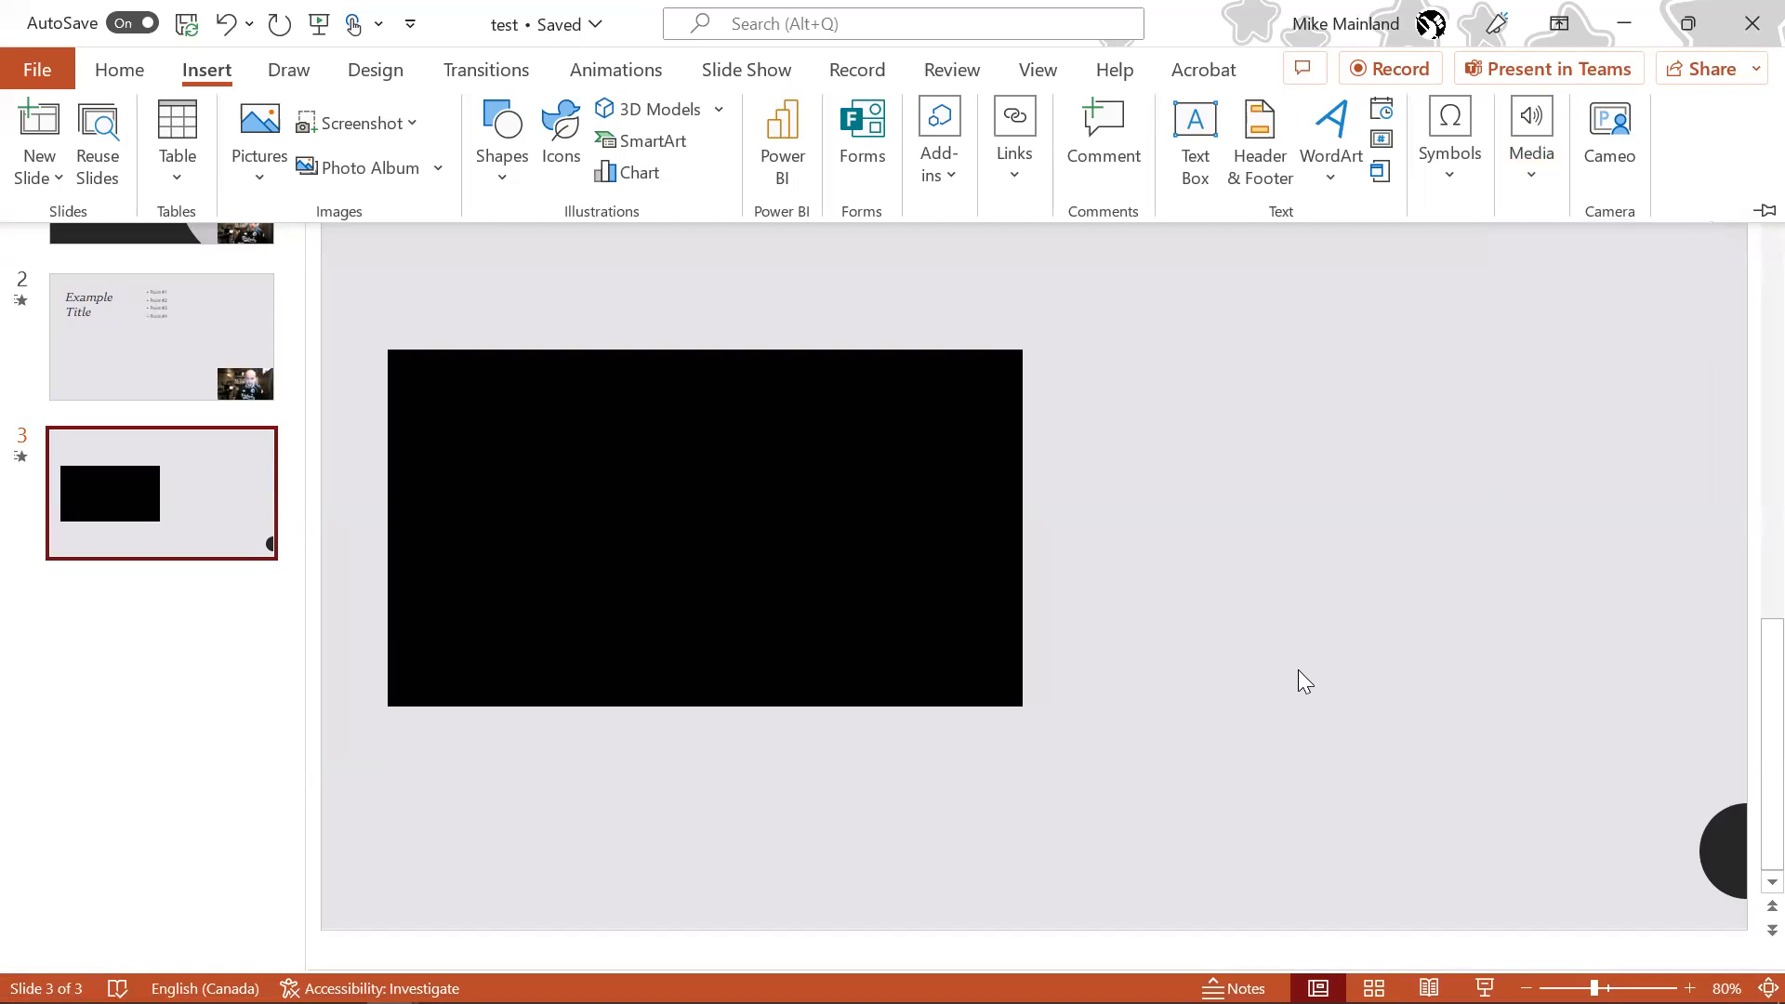
{"action": "mouse_move", "coordinate": [803, 498]}
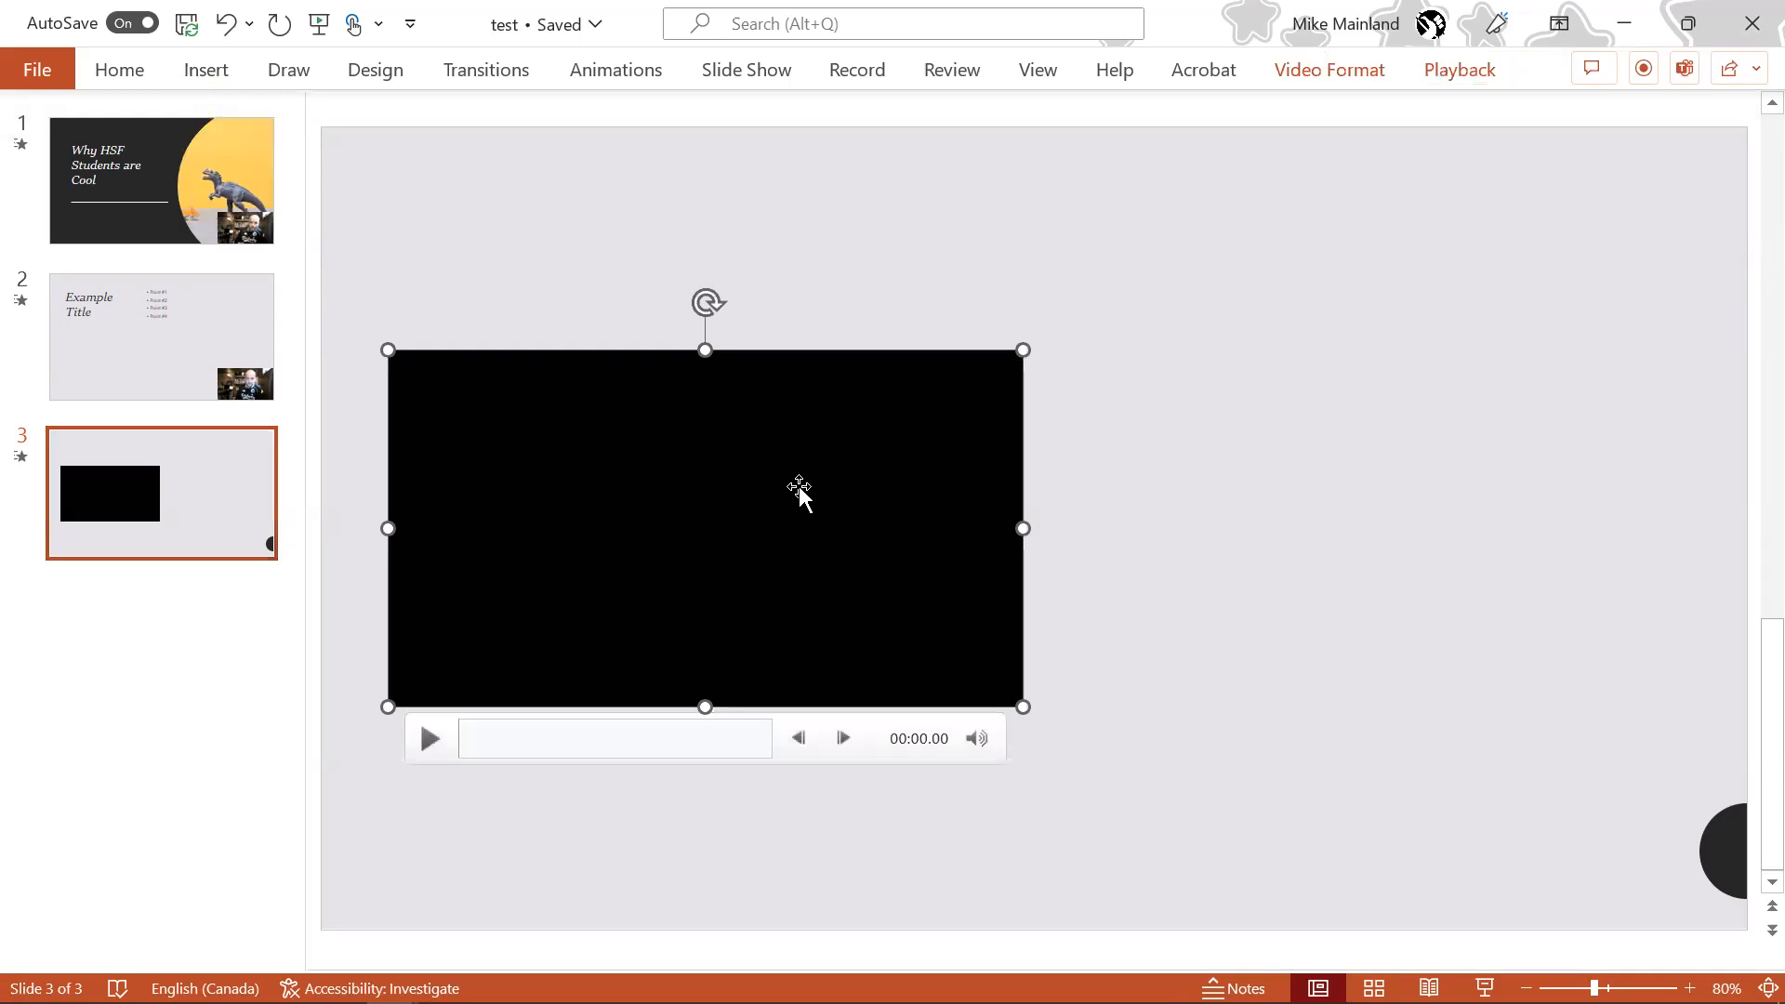
{"action": "mouse_move", "coordinate": [1462, 68]}
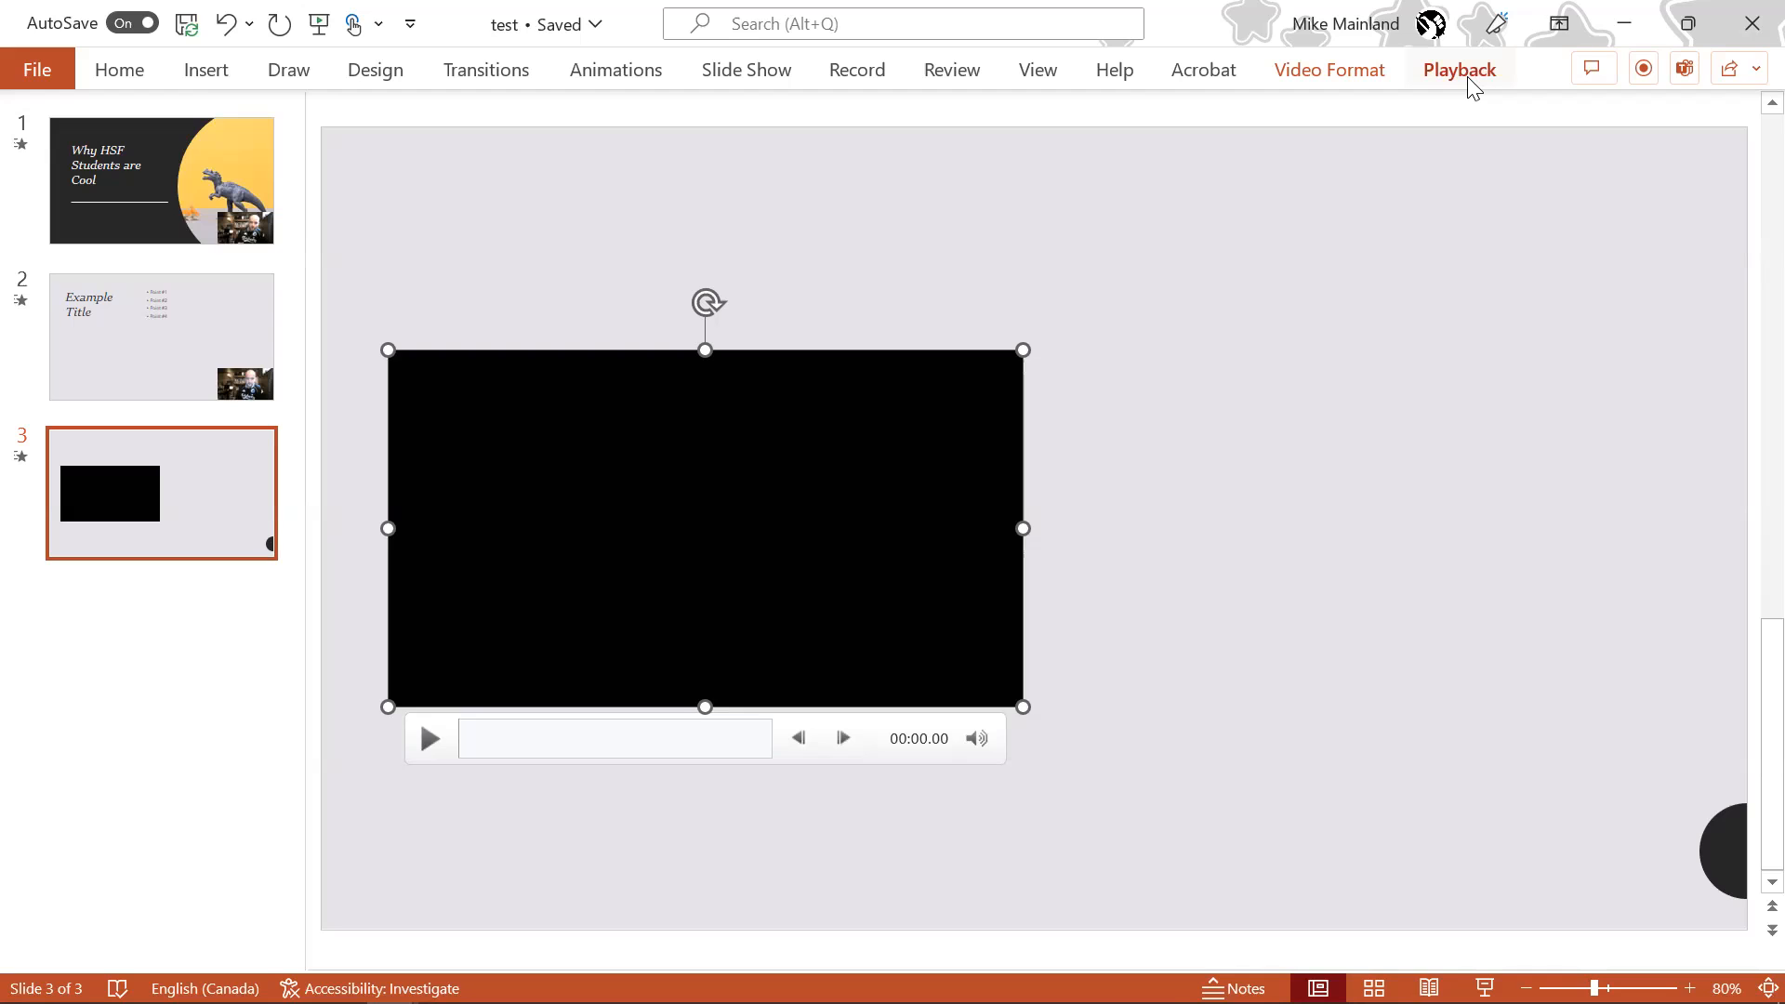
Set the slide 3 video's playback Start option to Automatically.
{"action": "left_click", "coordinate": [1458, 68]}
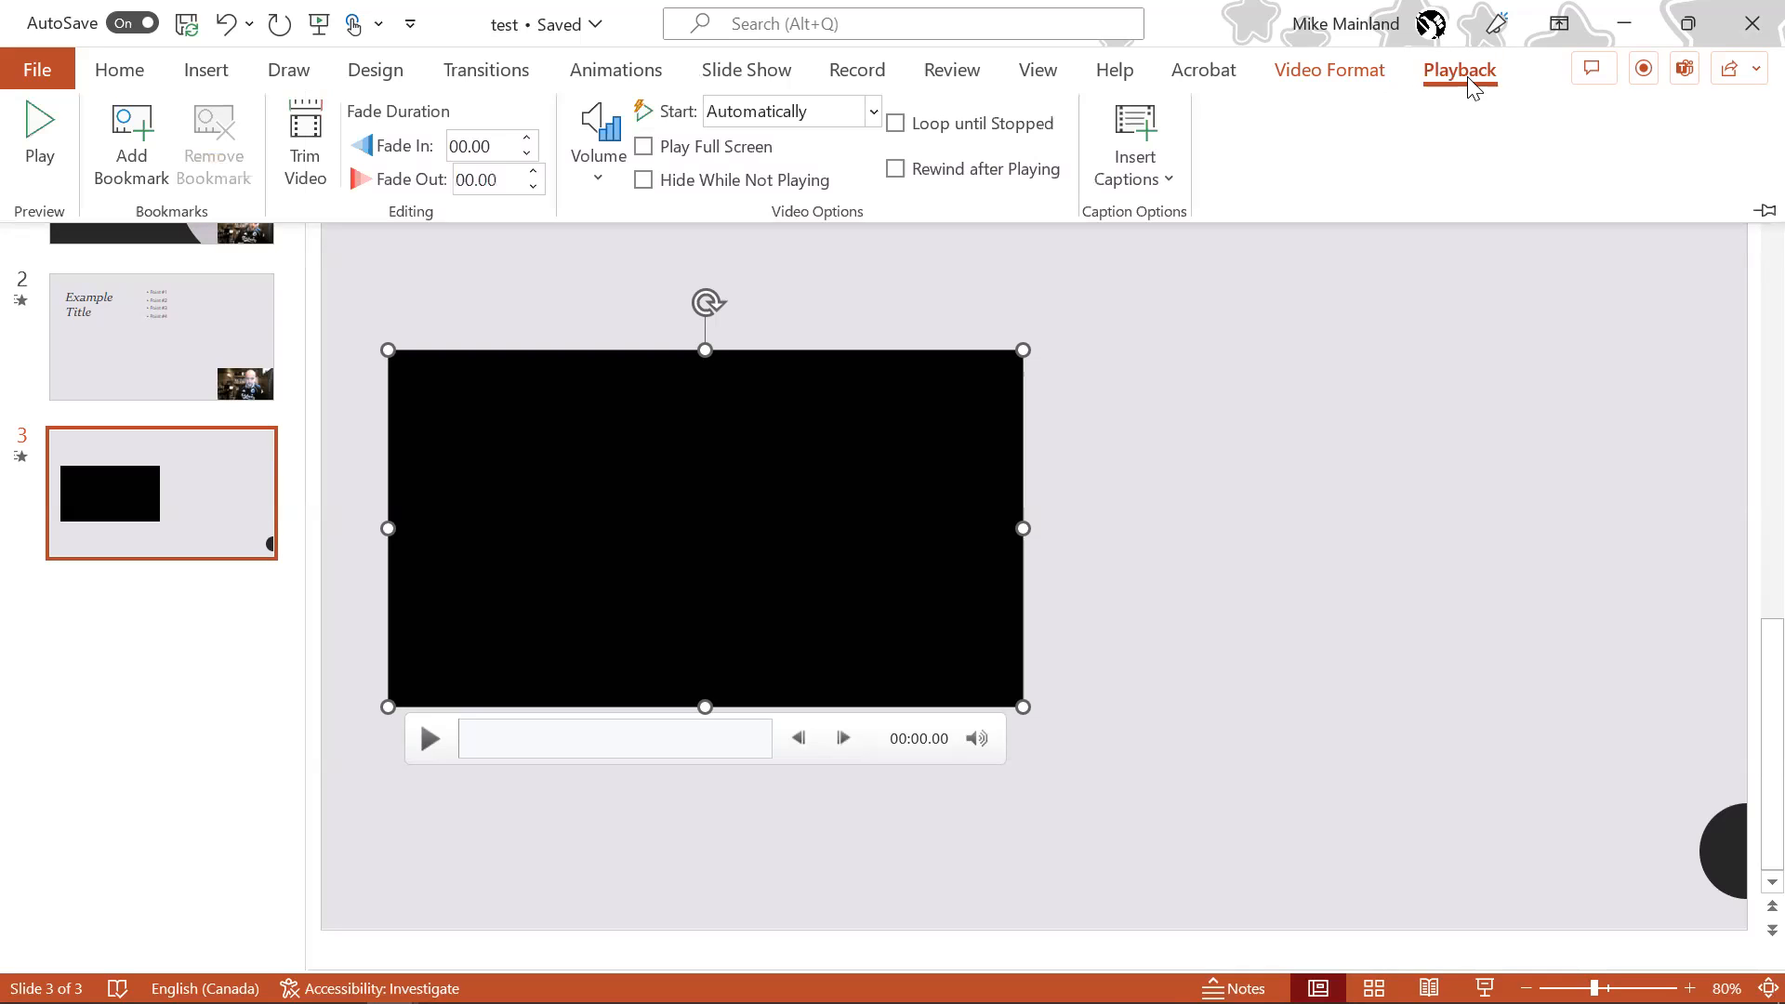
{"action": "mouse_move", "coordinate": [876, 125]}
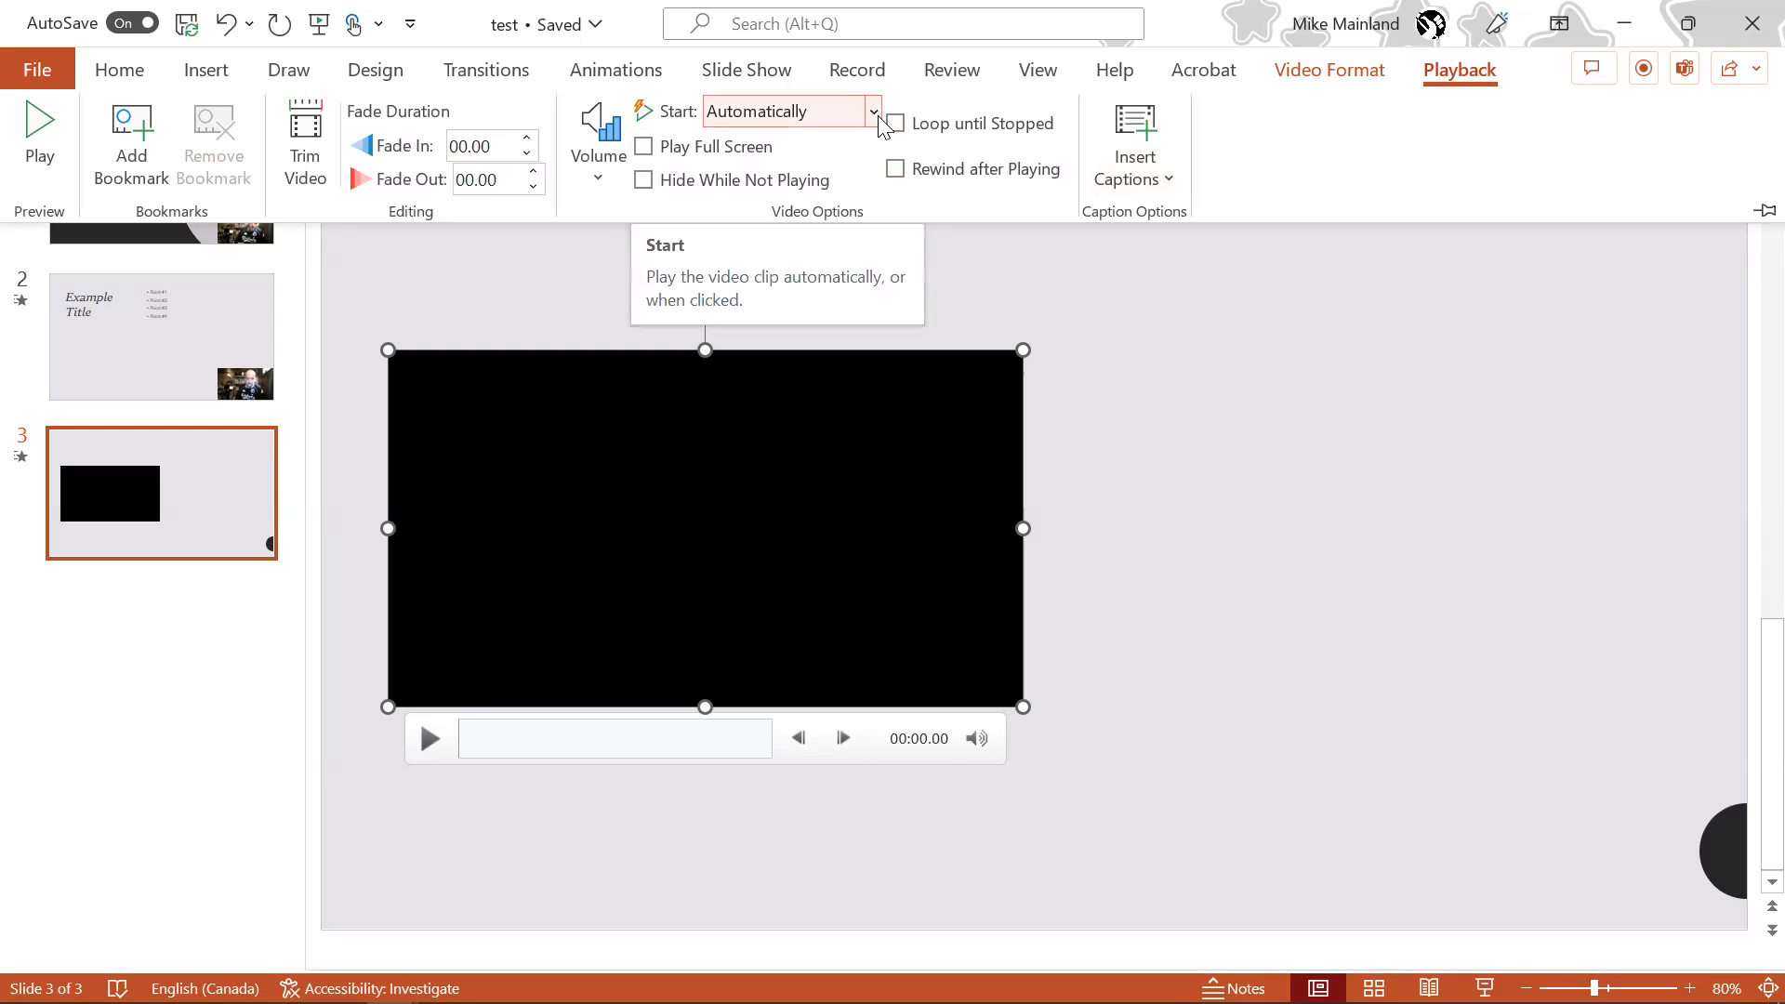
{"action": "left_click", "coordinate": [872, 110]}
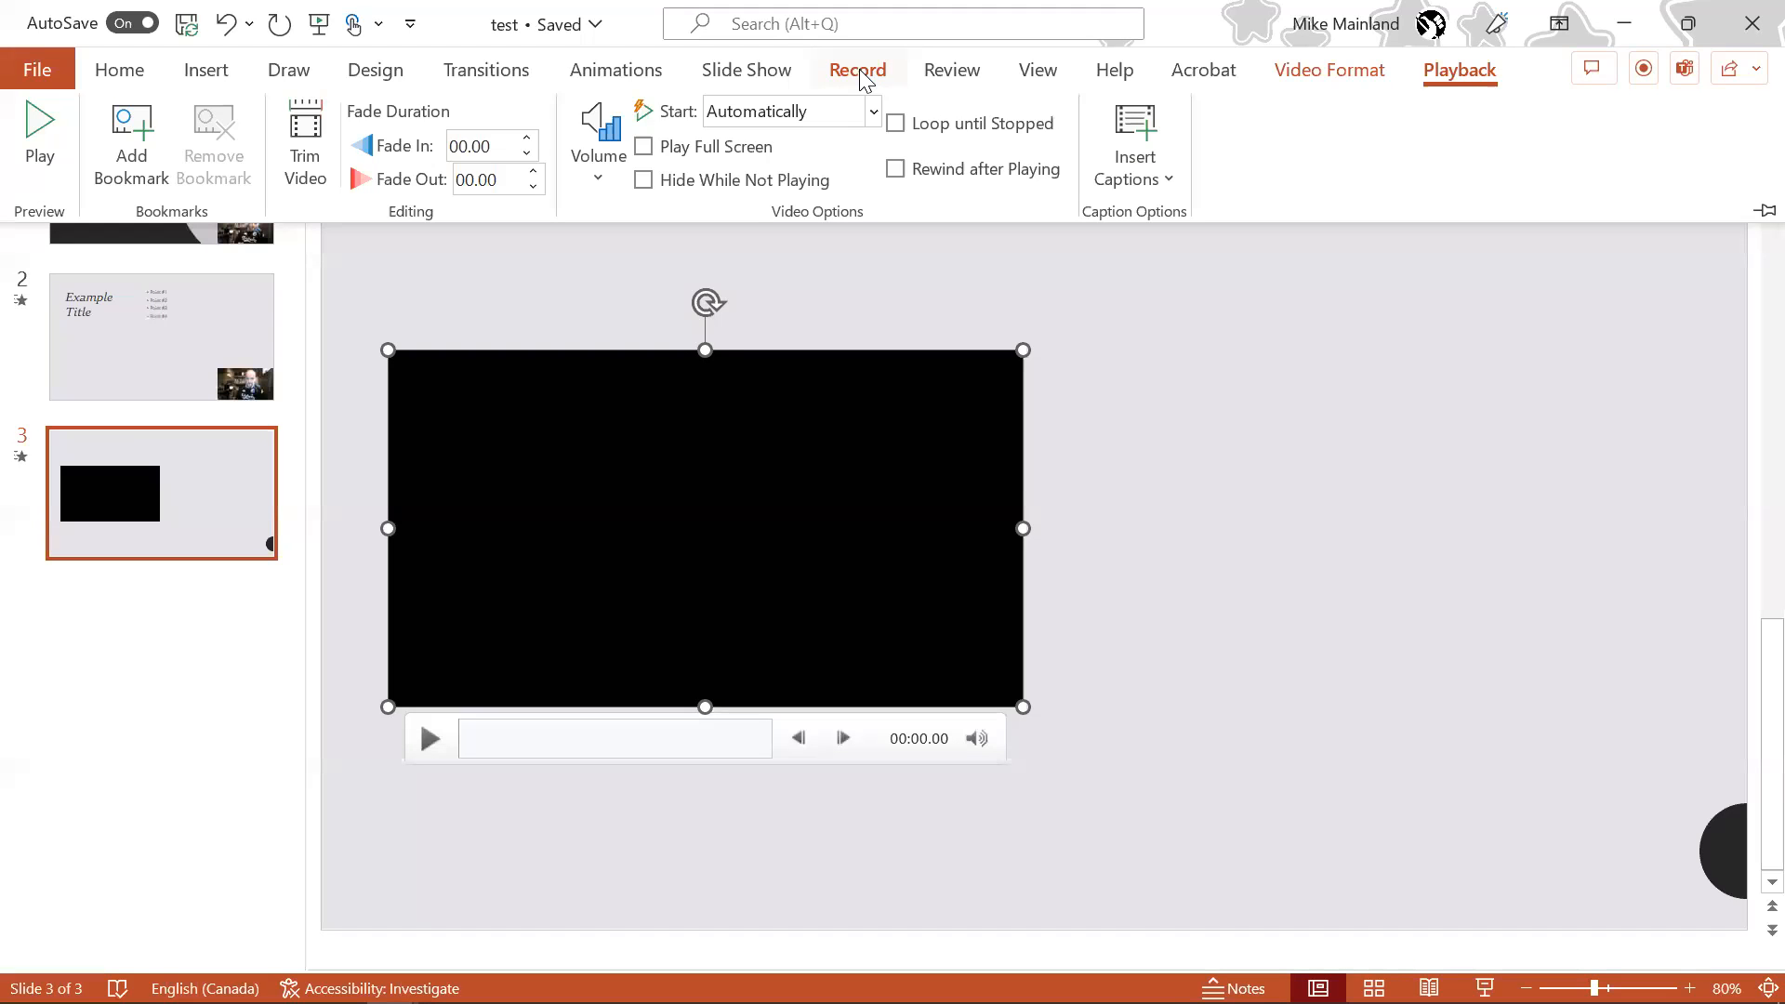
{"action": "mouse_move", "coordinate": [838, 331]}
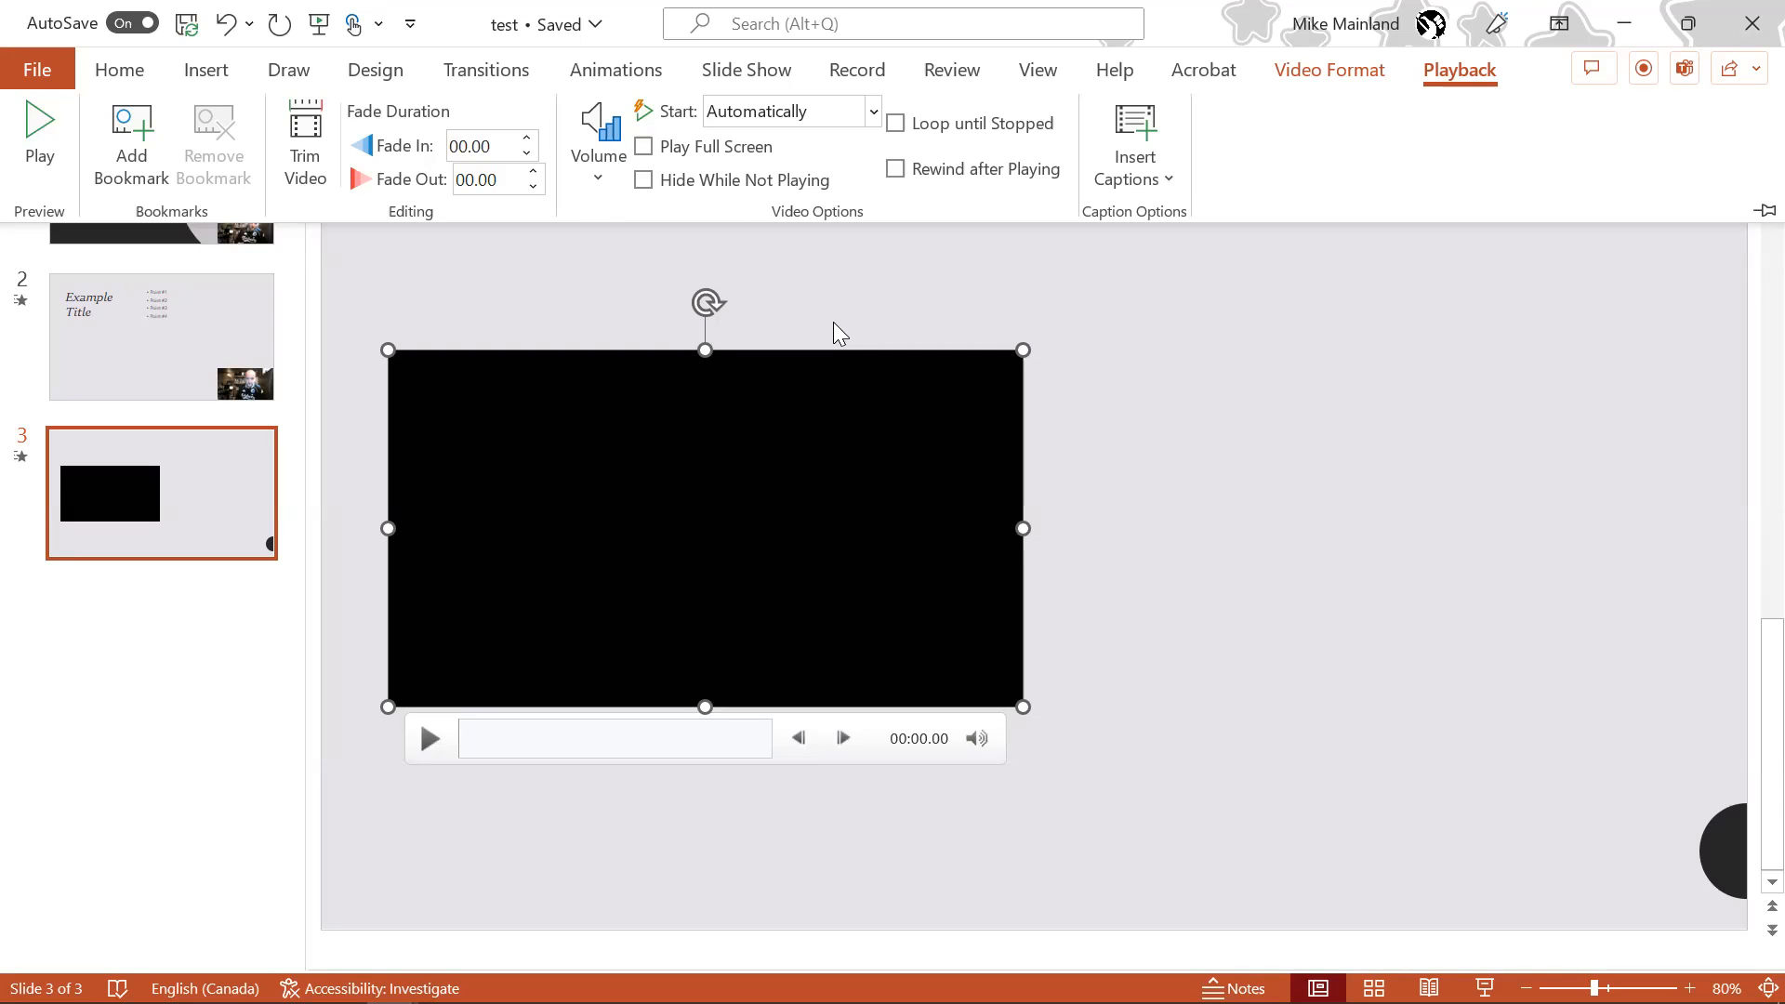
{"action": "mouse_move", "coordinate": [766, 289]}
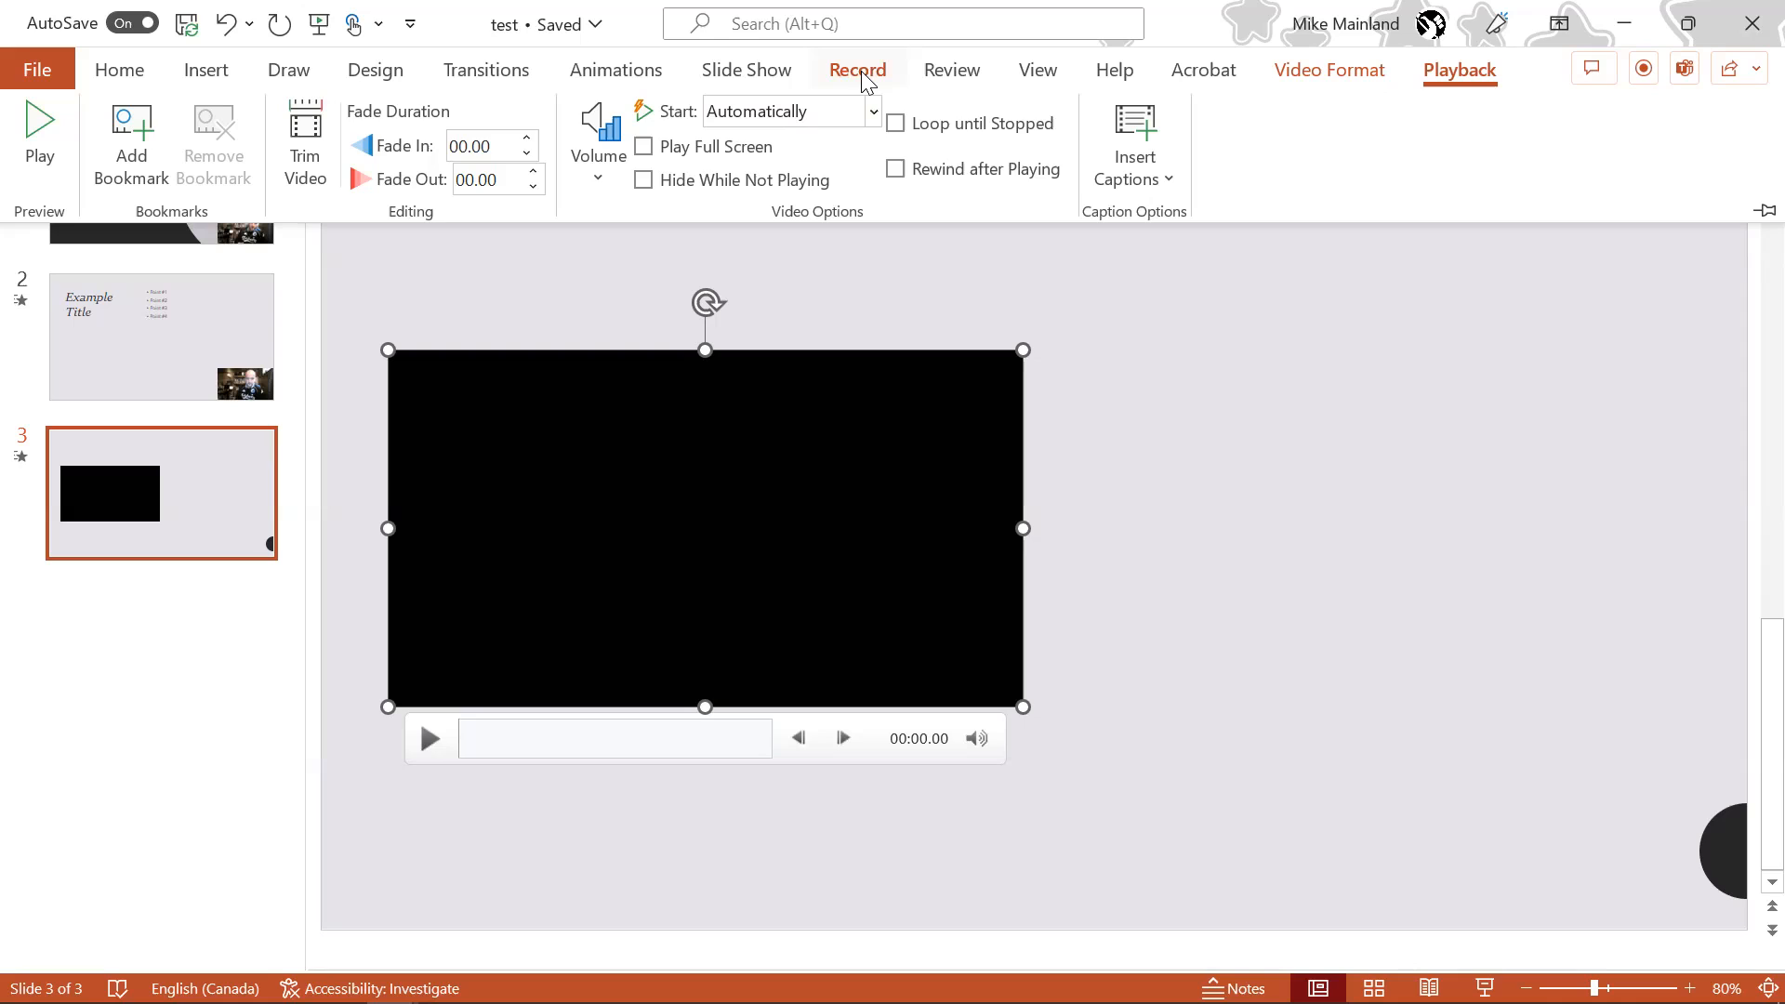
Reopen the recording studio on slide 3 from the Record ribbon.
{"action": "left_click", "coordinate": [856, 69]}
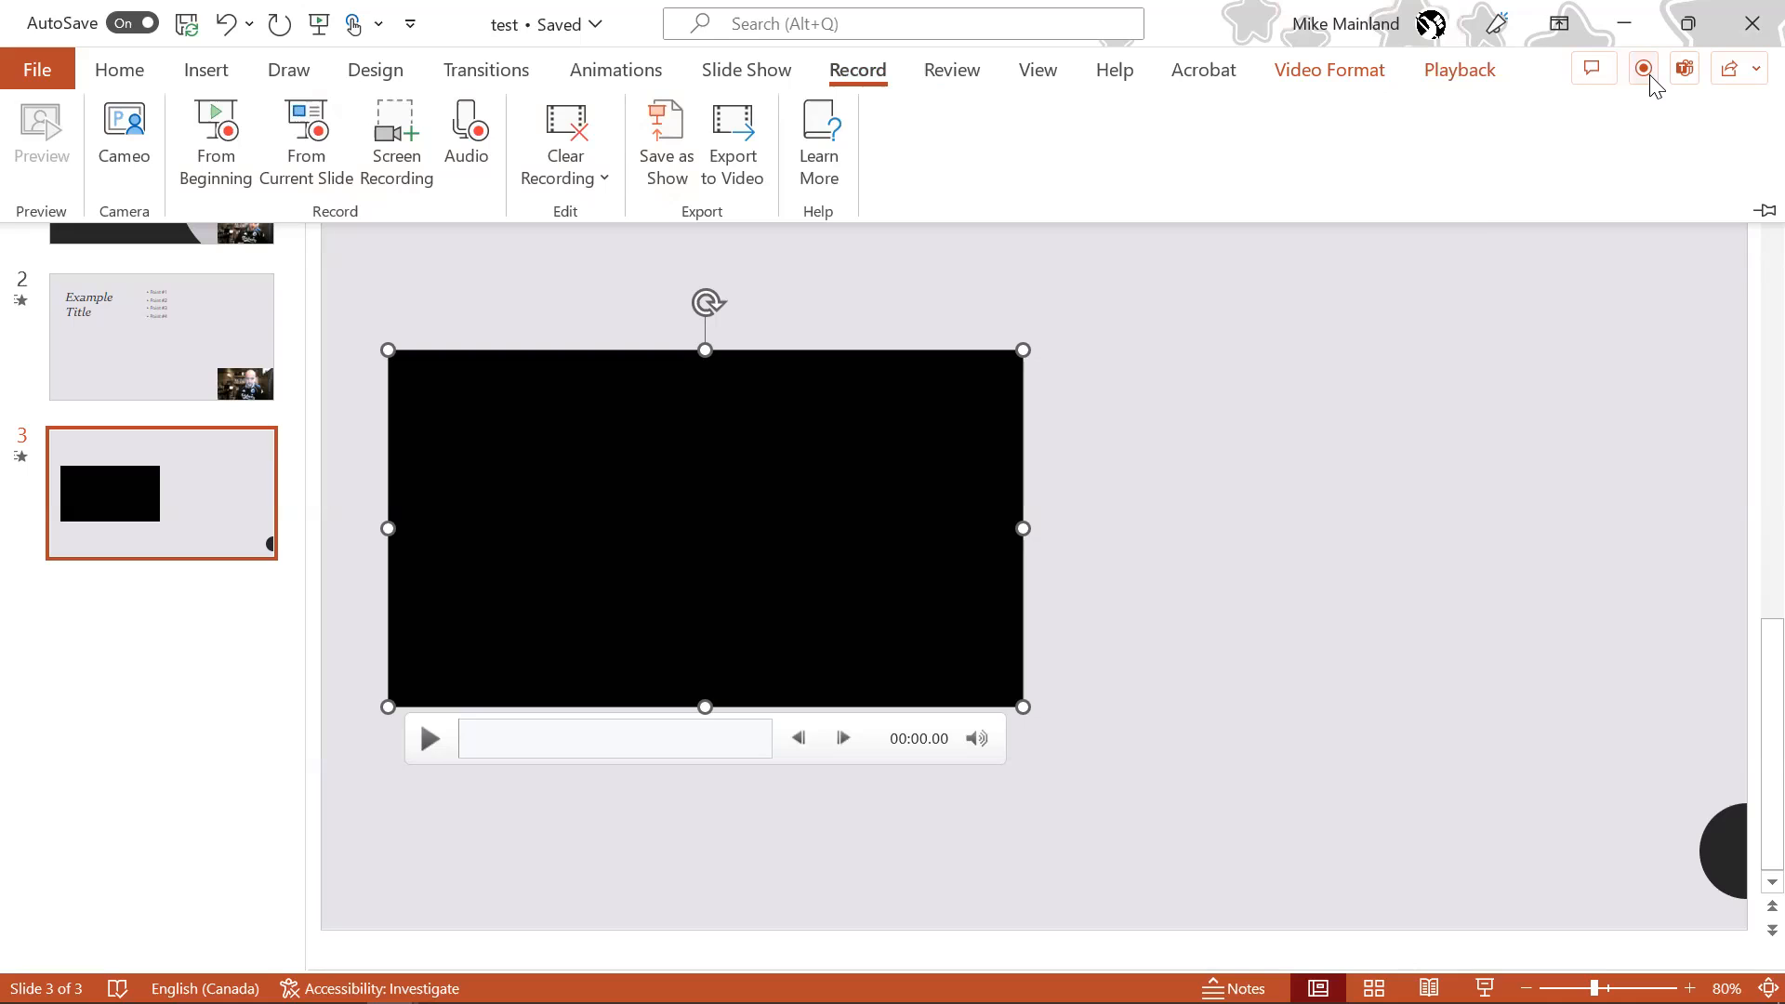
{"action": "mouse_move", "coordinate": [1642, 69]}
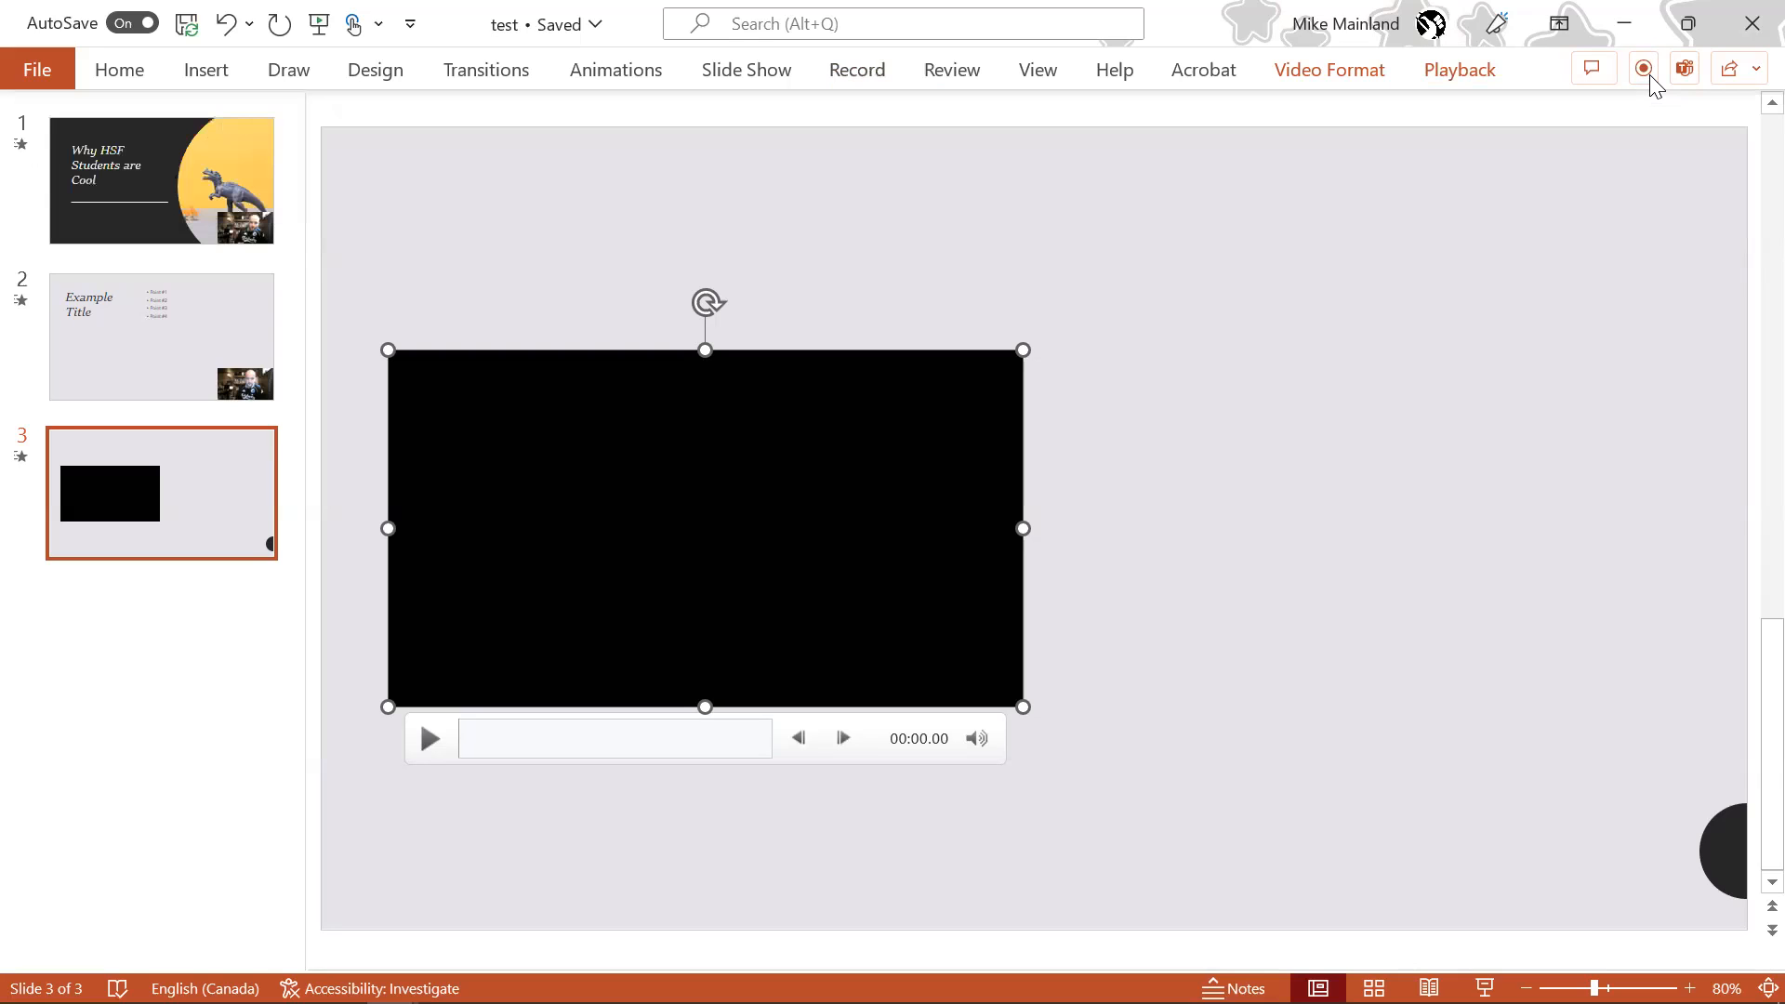
{"action": "left_click", "coordinate": [1642, 68]}
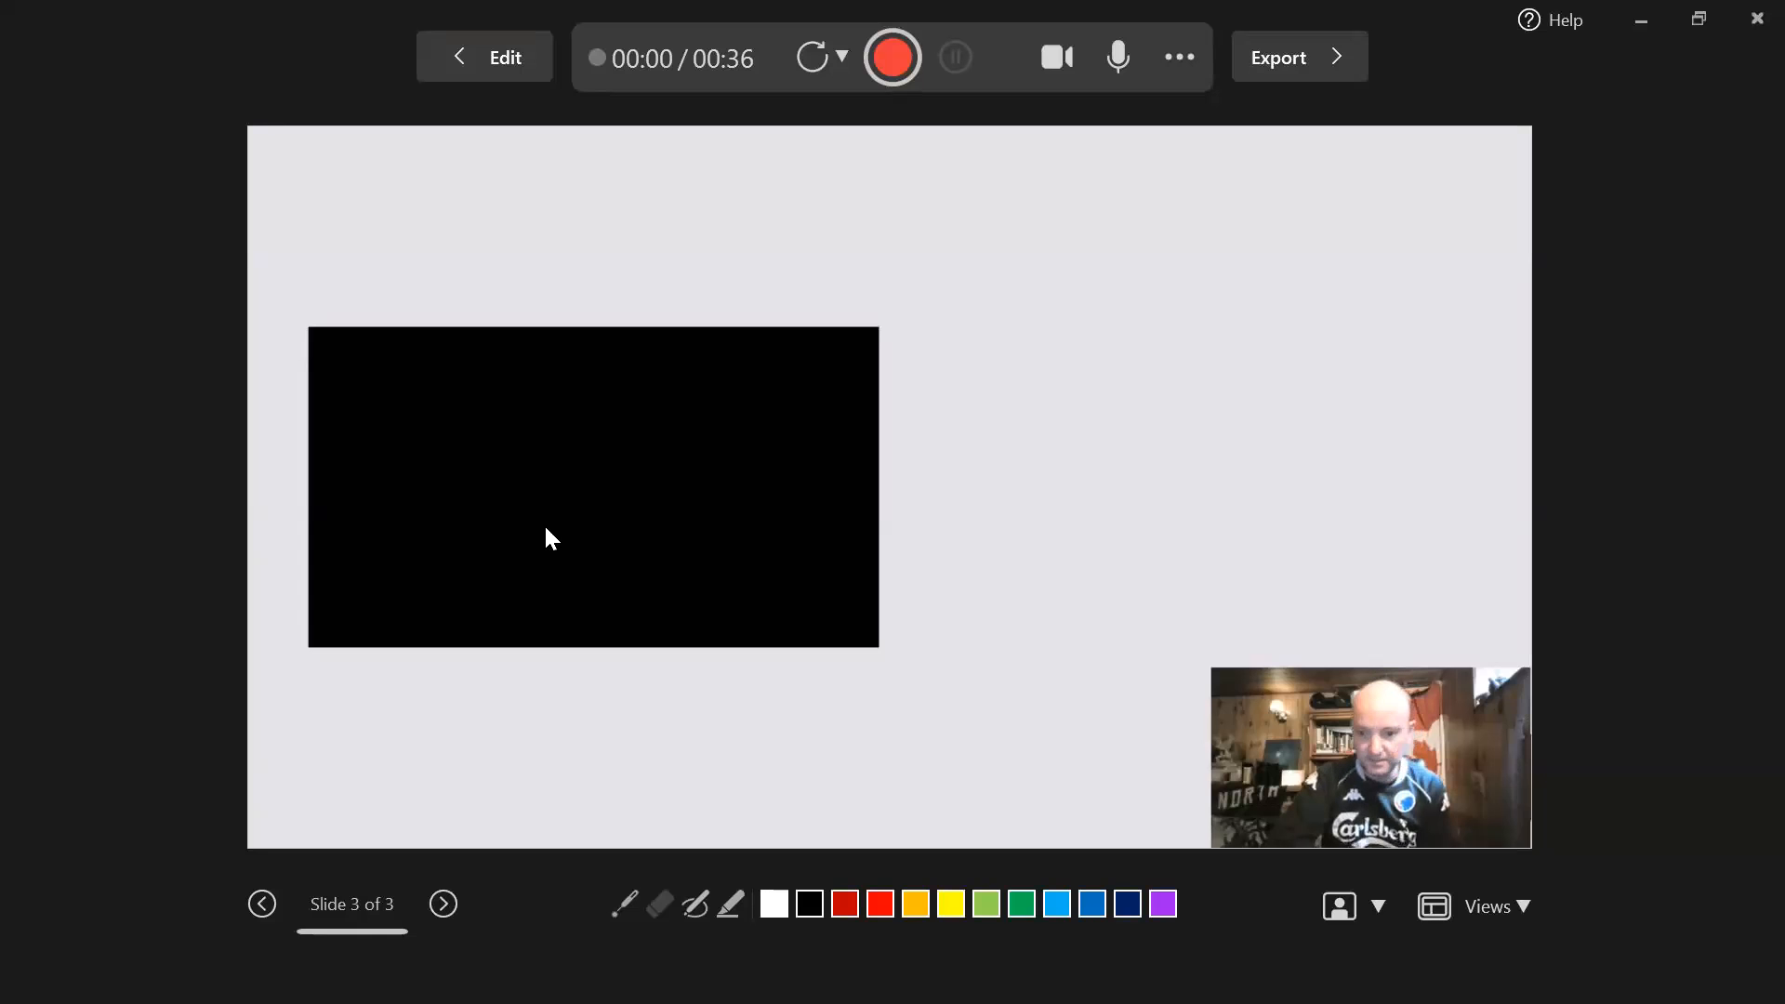
{"action": "mouse_move", "coordinate": [1370, 532]}
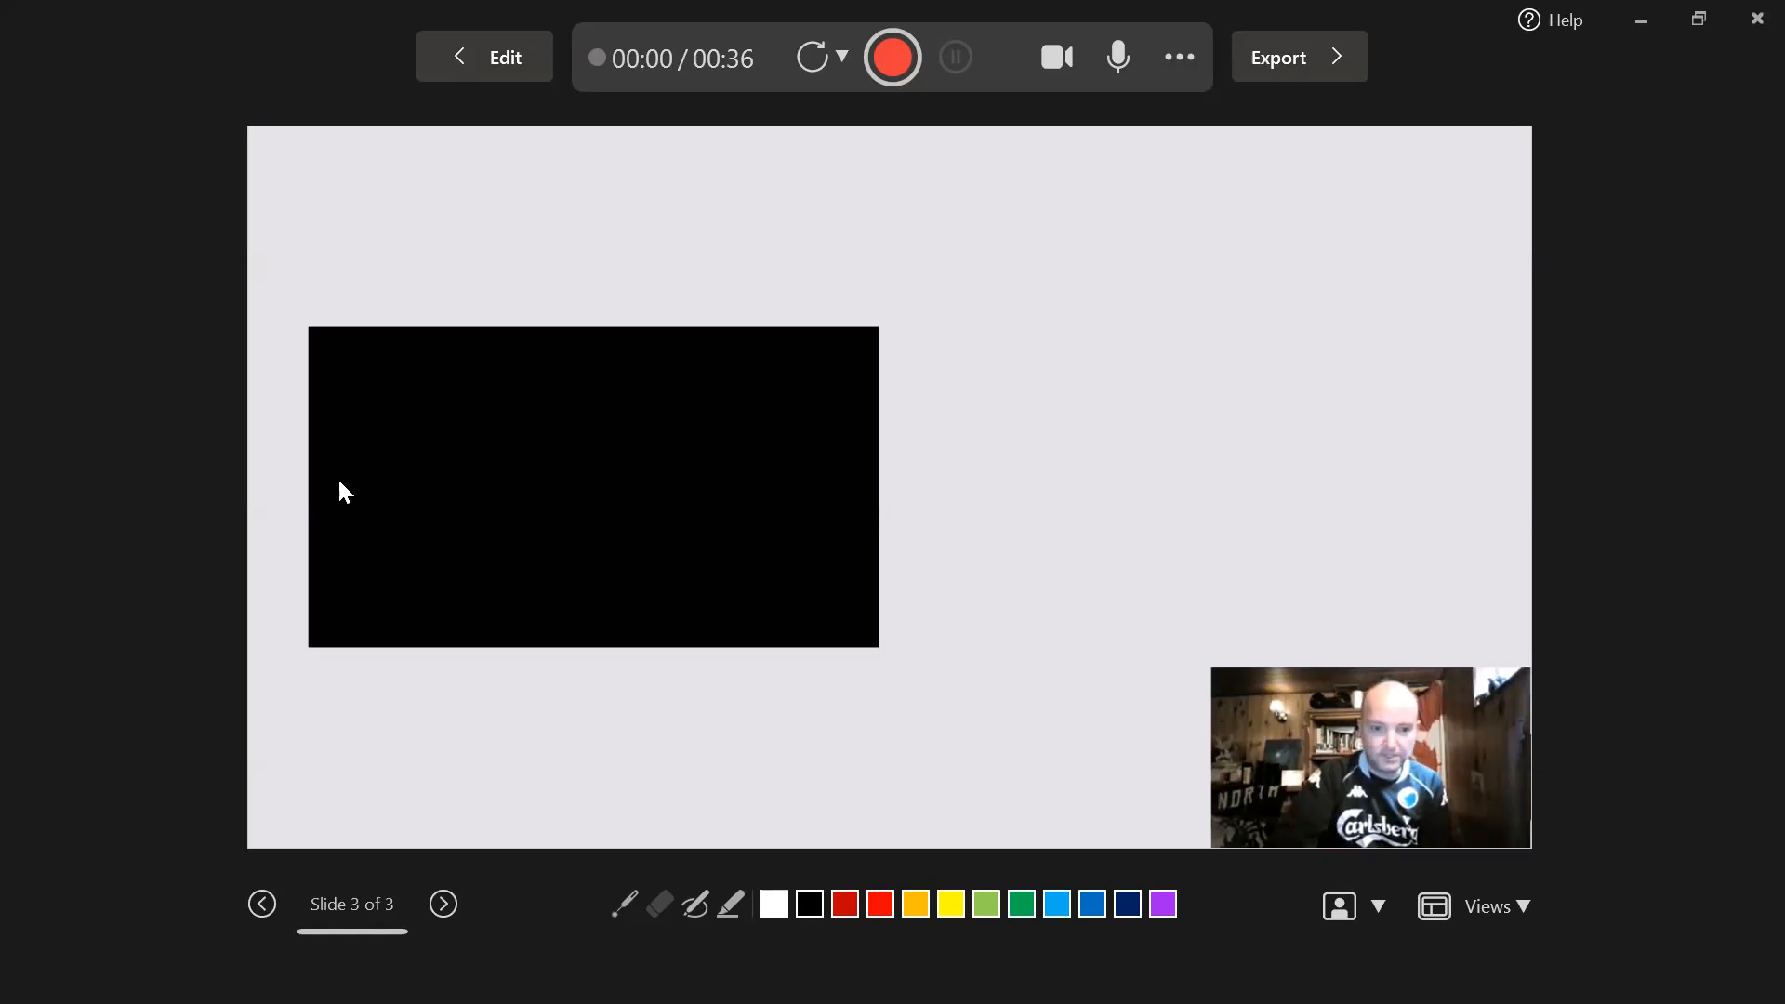
{"action": "mouse_move", "coordinate": [346, 666]}
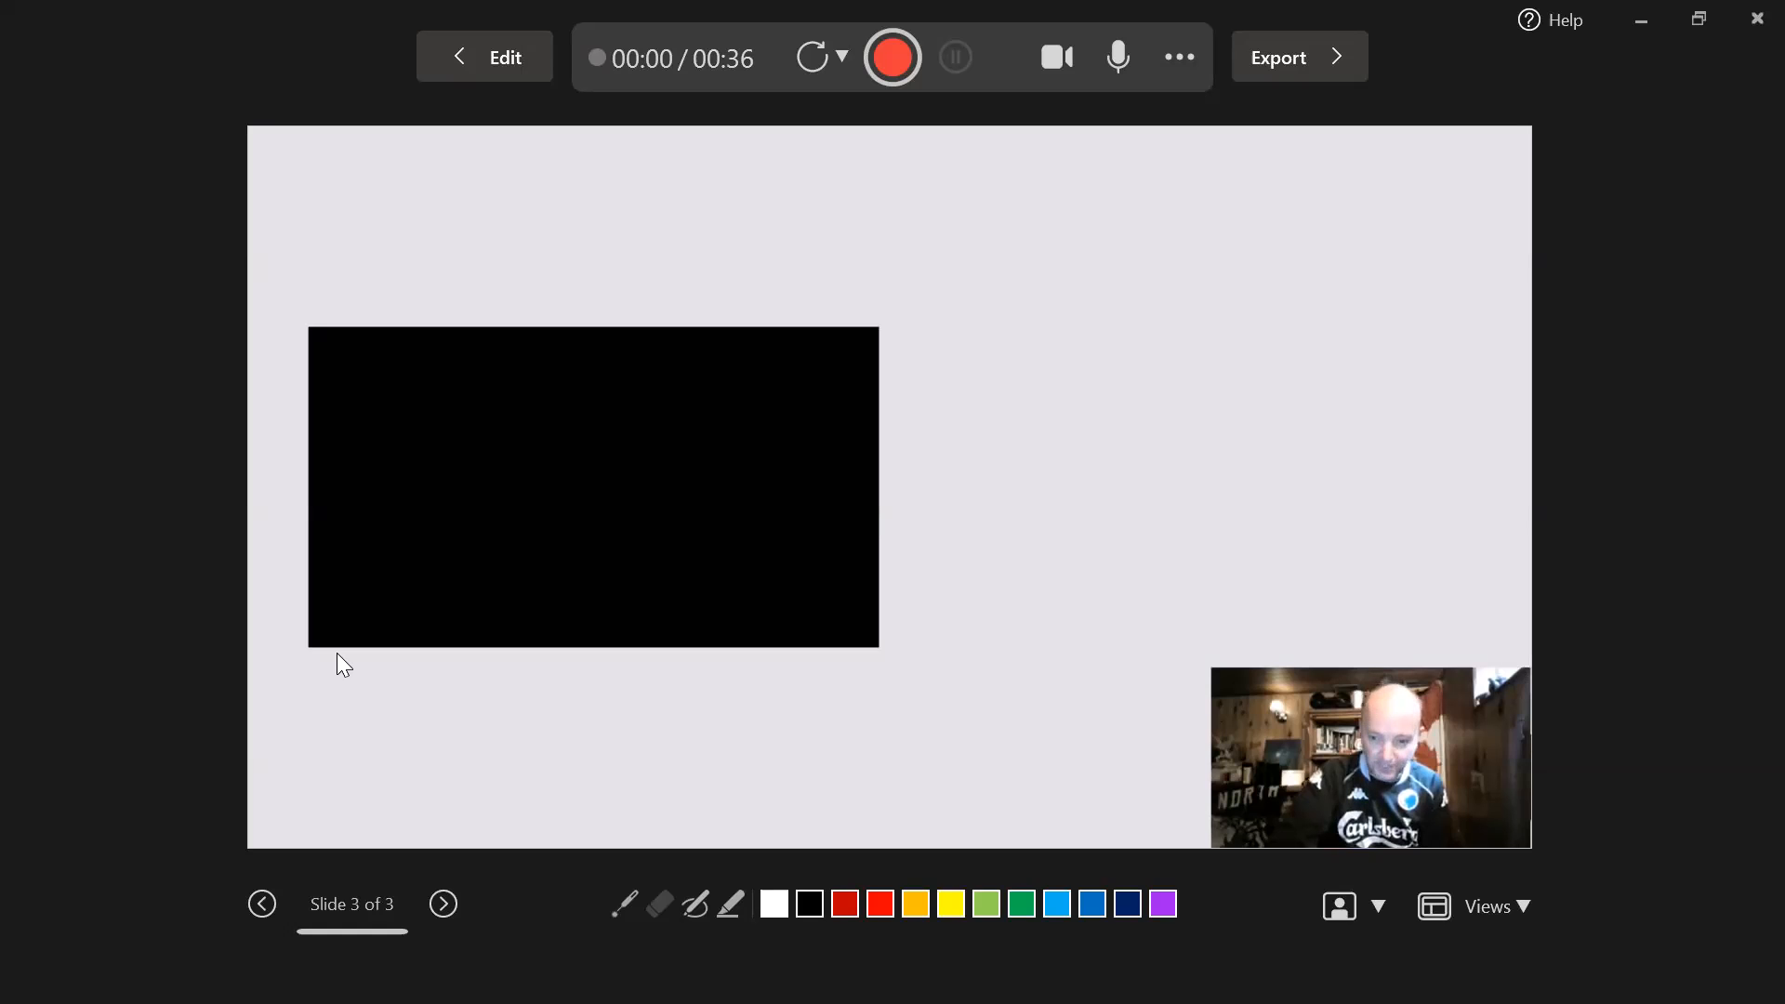
{"action": "mouse_move", "coordinate": [454, 731]}
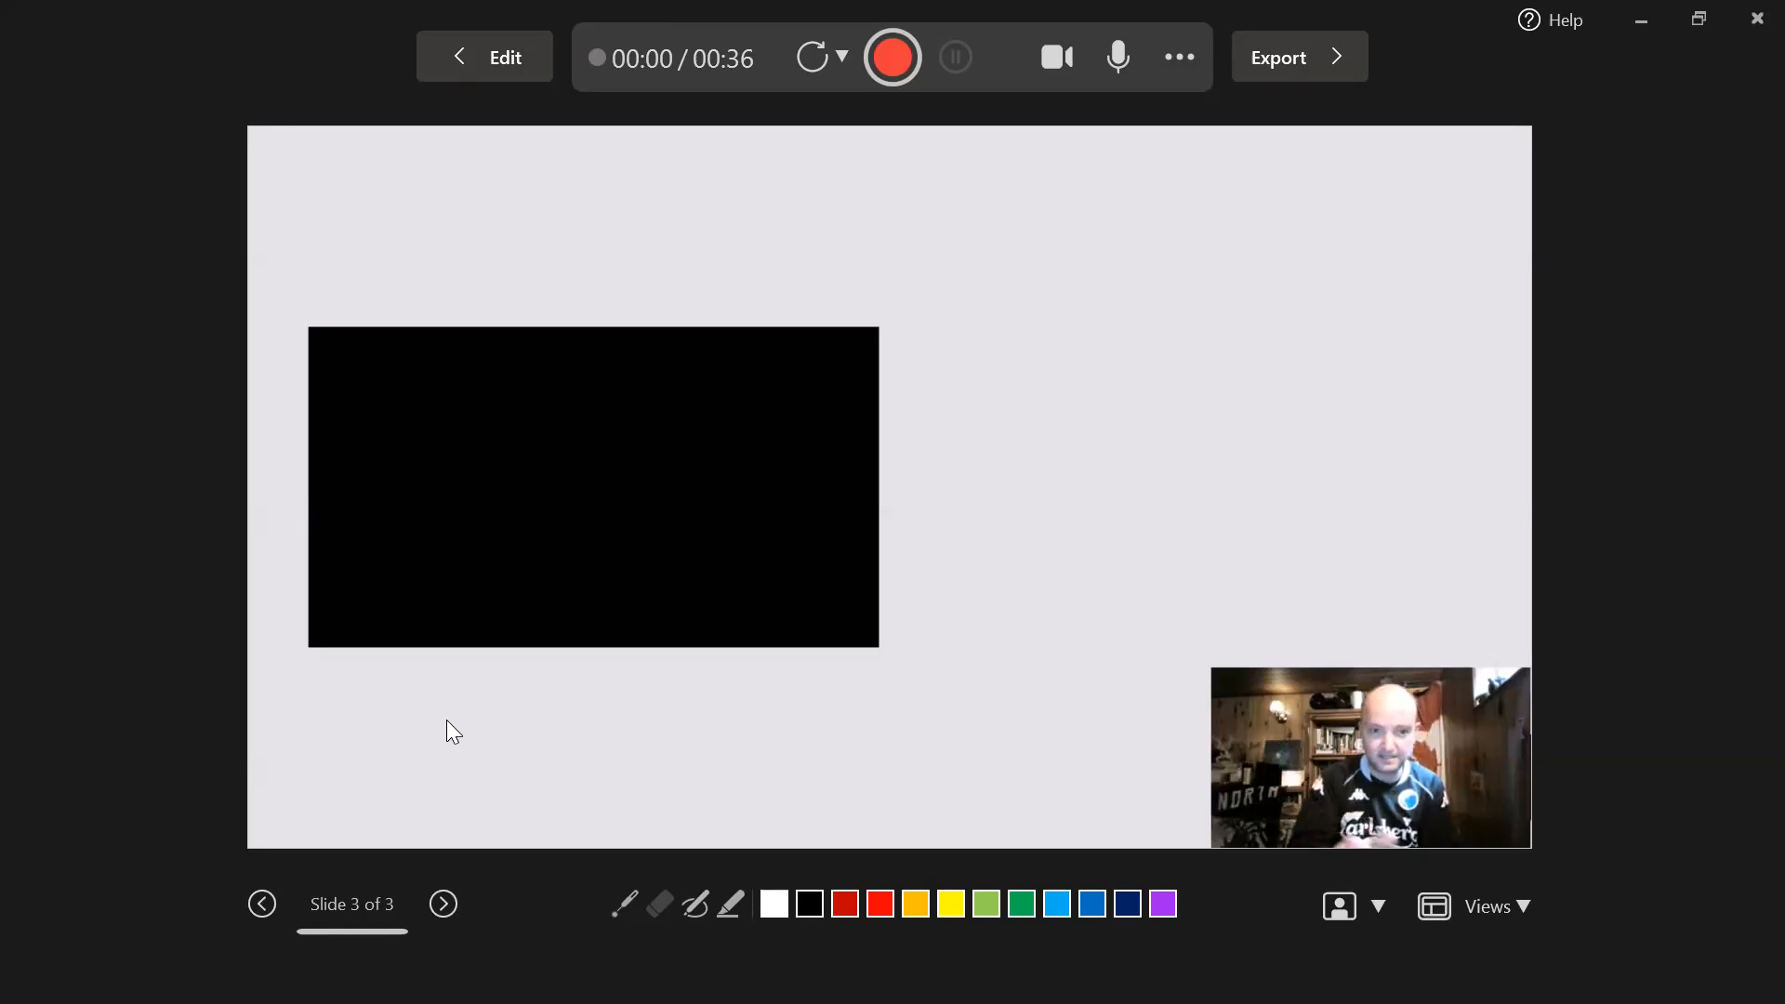
{"action": "mouse_move", "coordinate": [454, 541]}
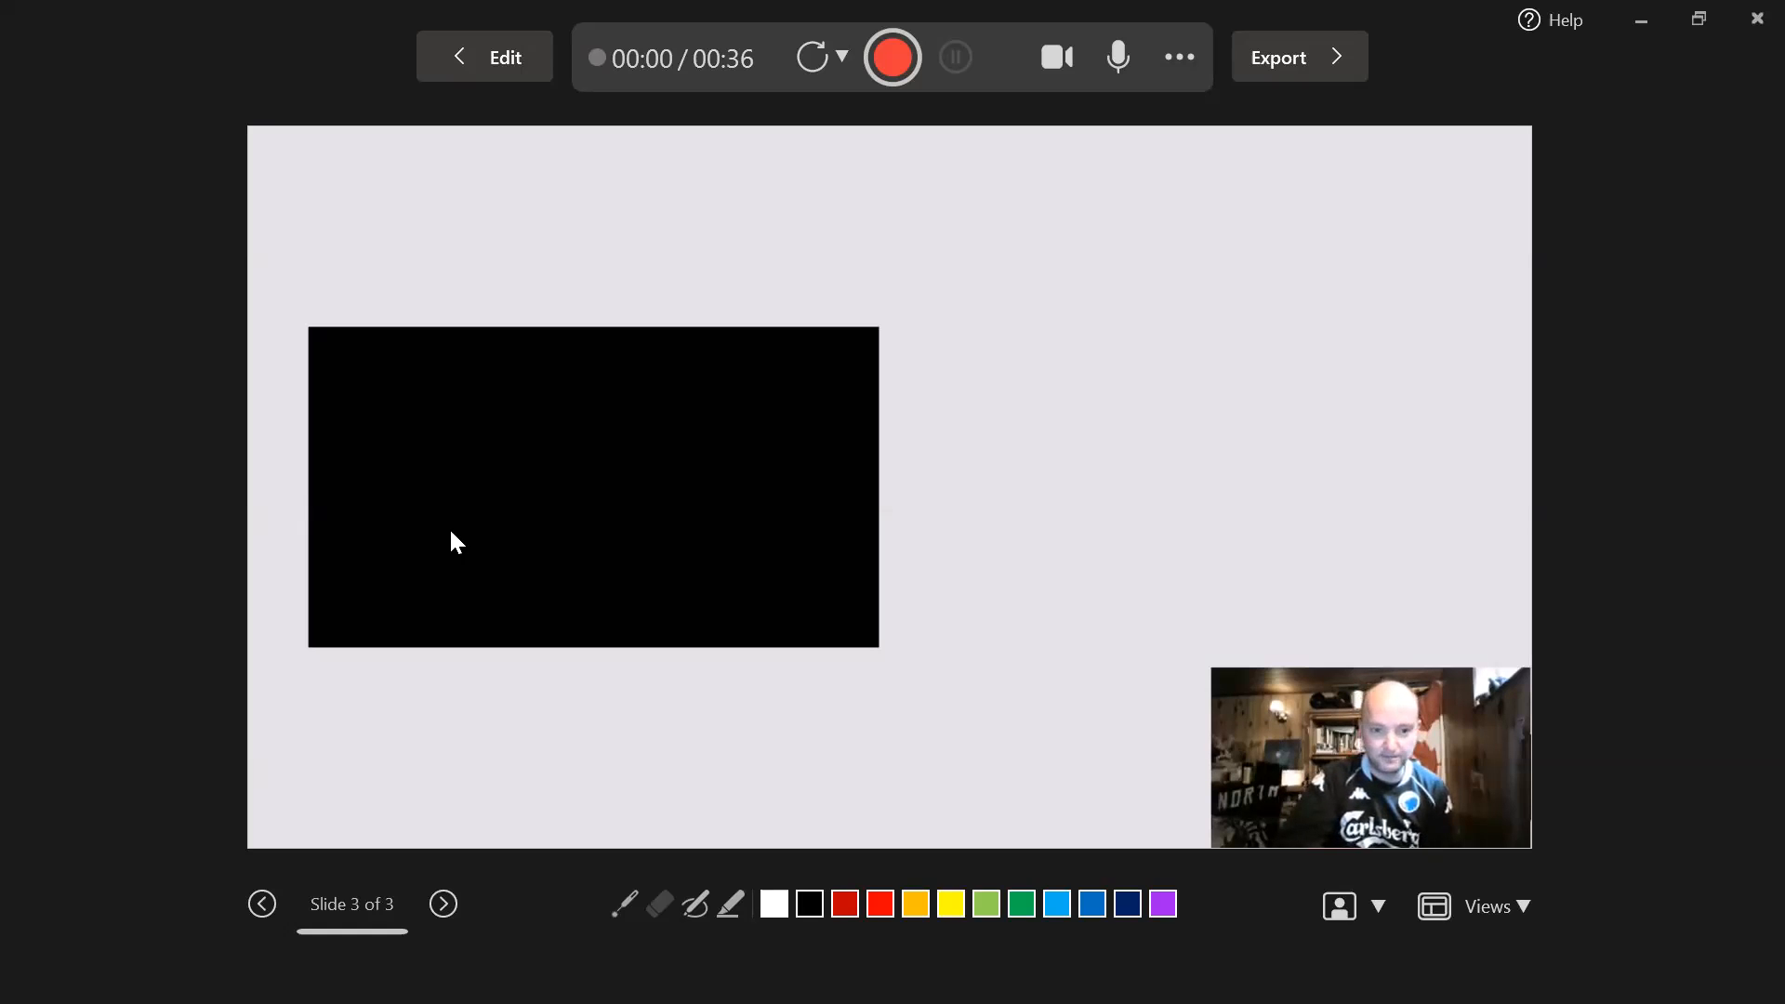
{"action": "mouse_move", "coordinate": [890, 146]}
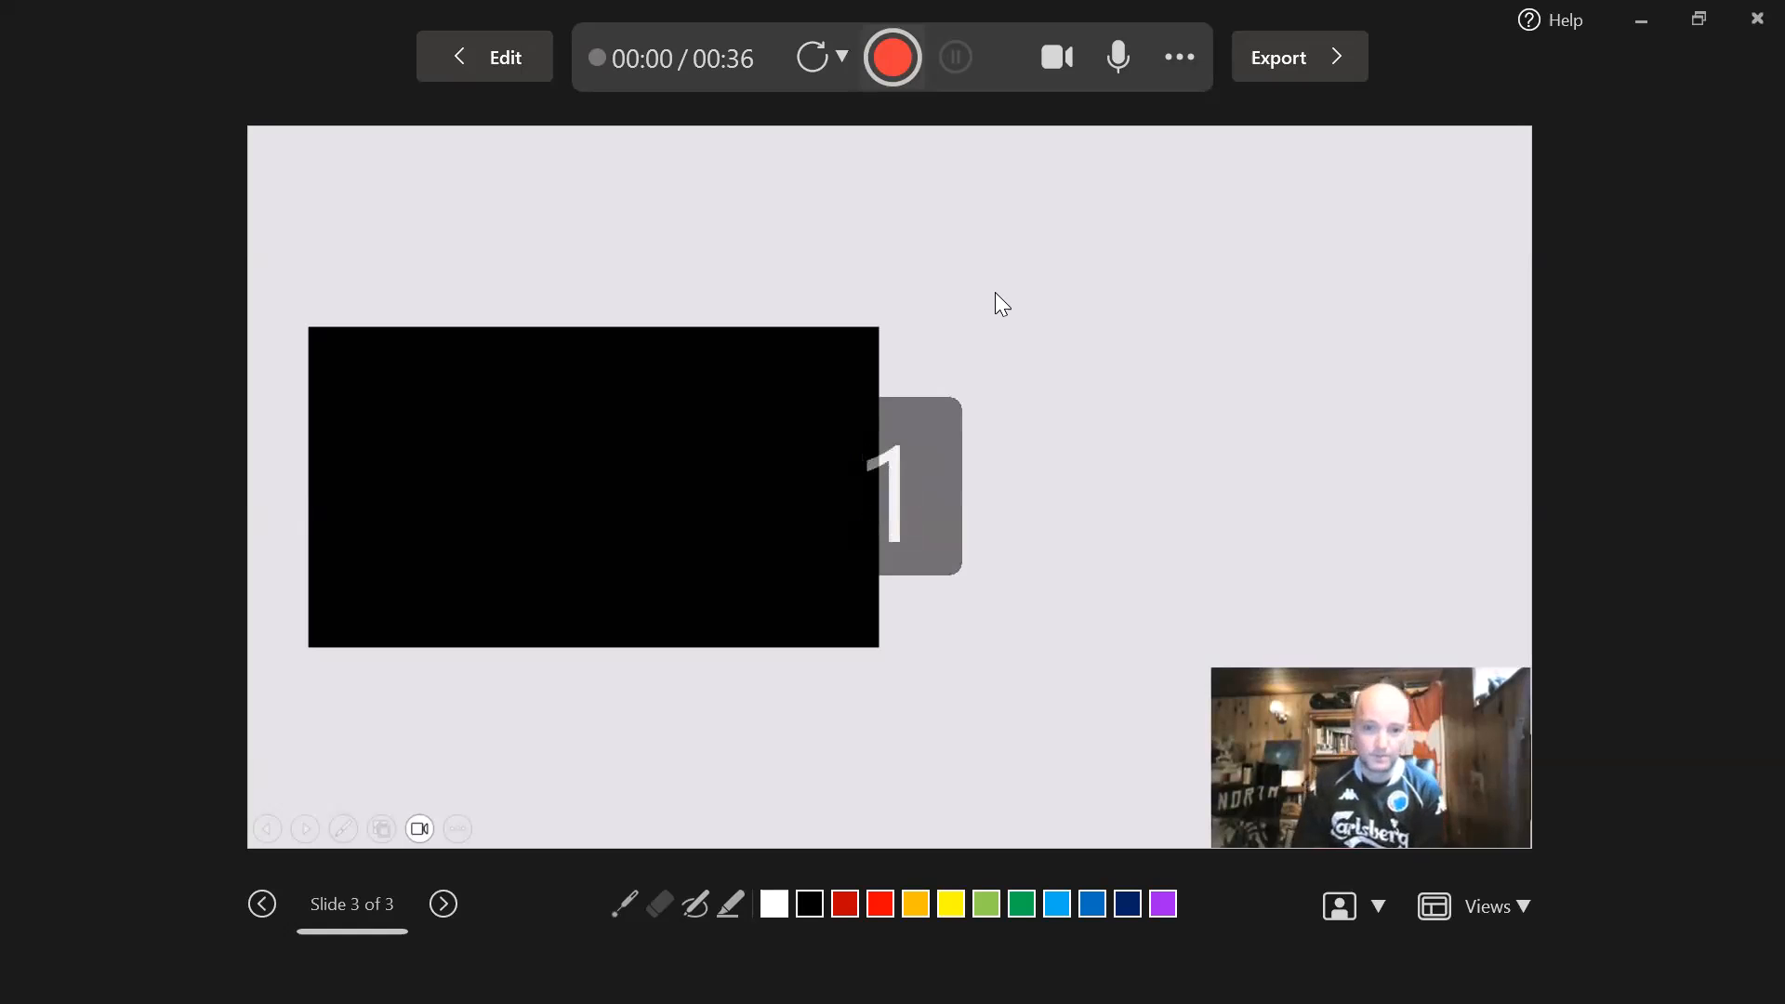
Record slide 3 with narration and webcam while the embedded beach video plays, passing 2:50 total.
{"action": "left_click", "coordinate": [893, 58]}
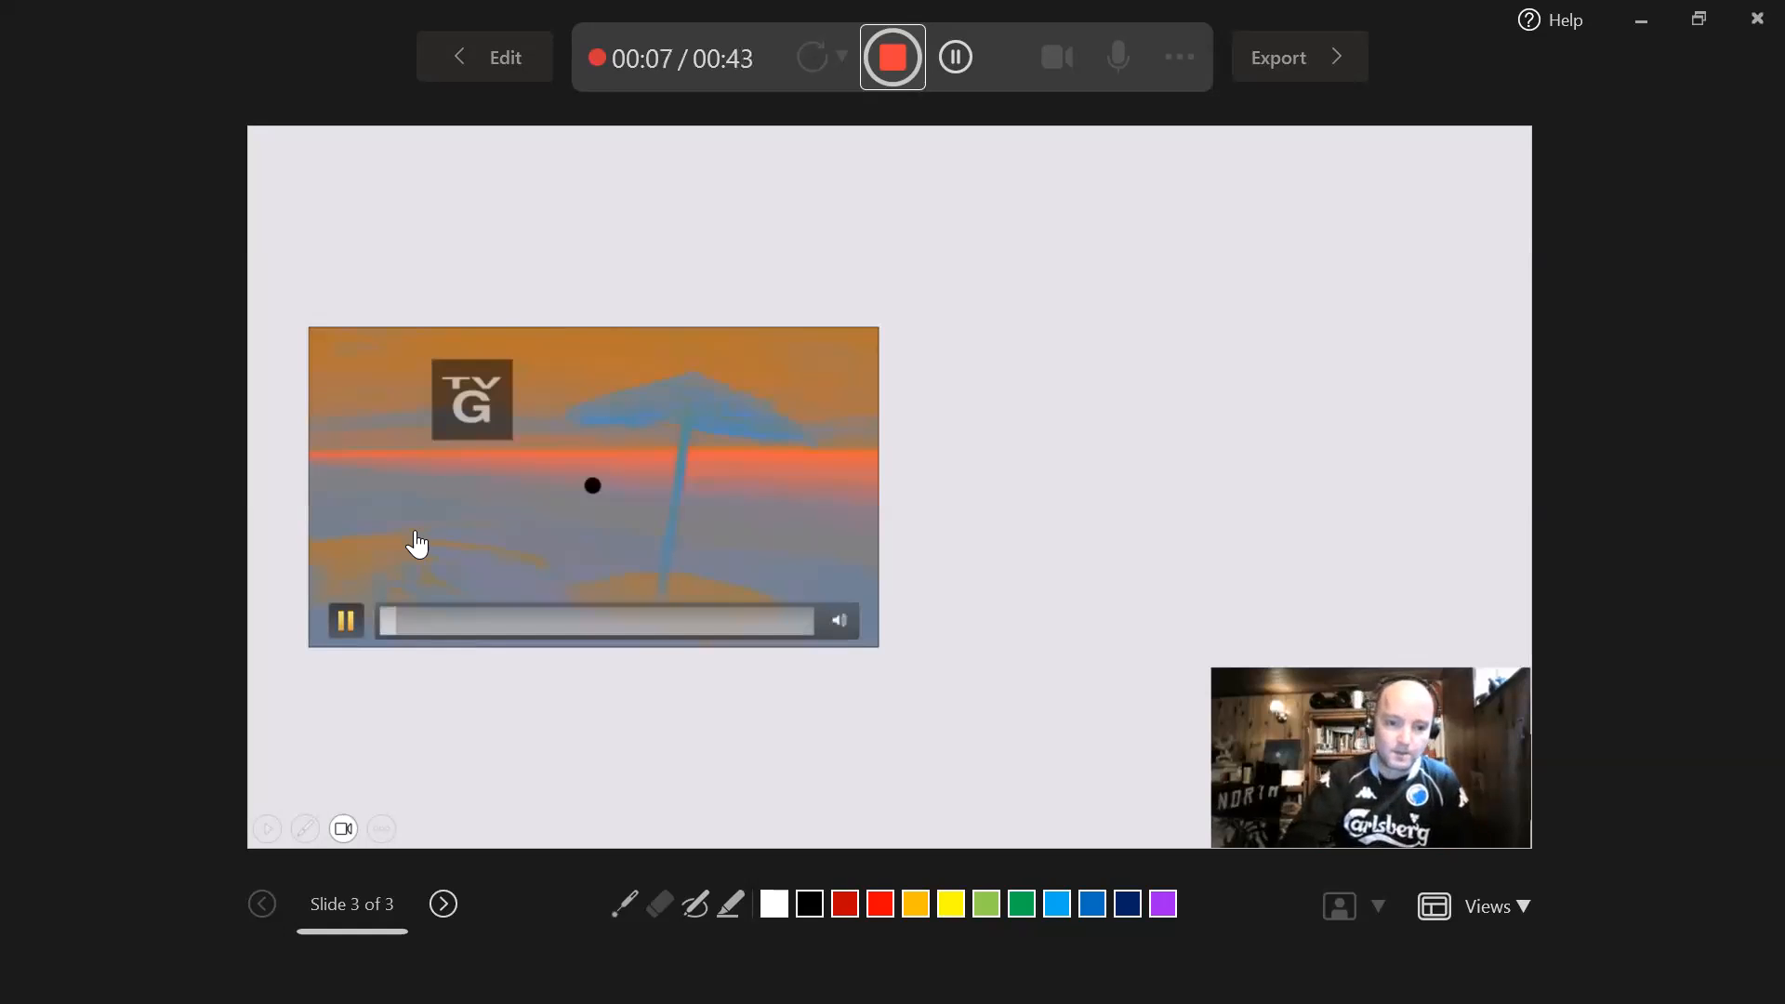
{"action": "left_click", "coordinate": [346, 621]}
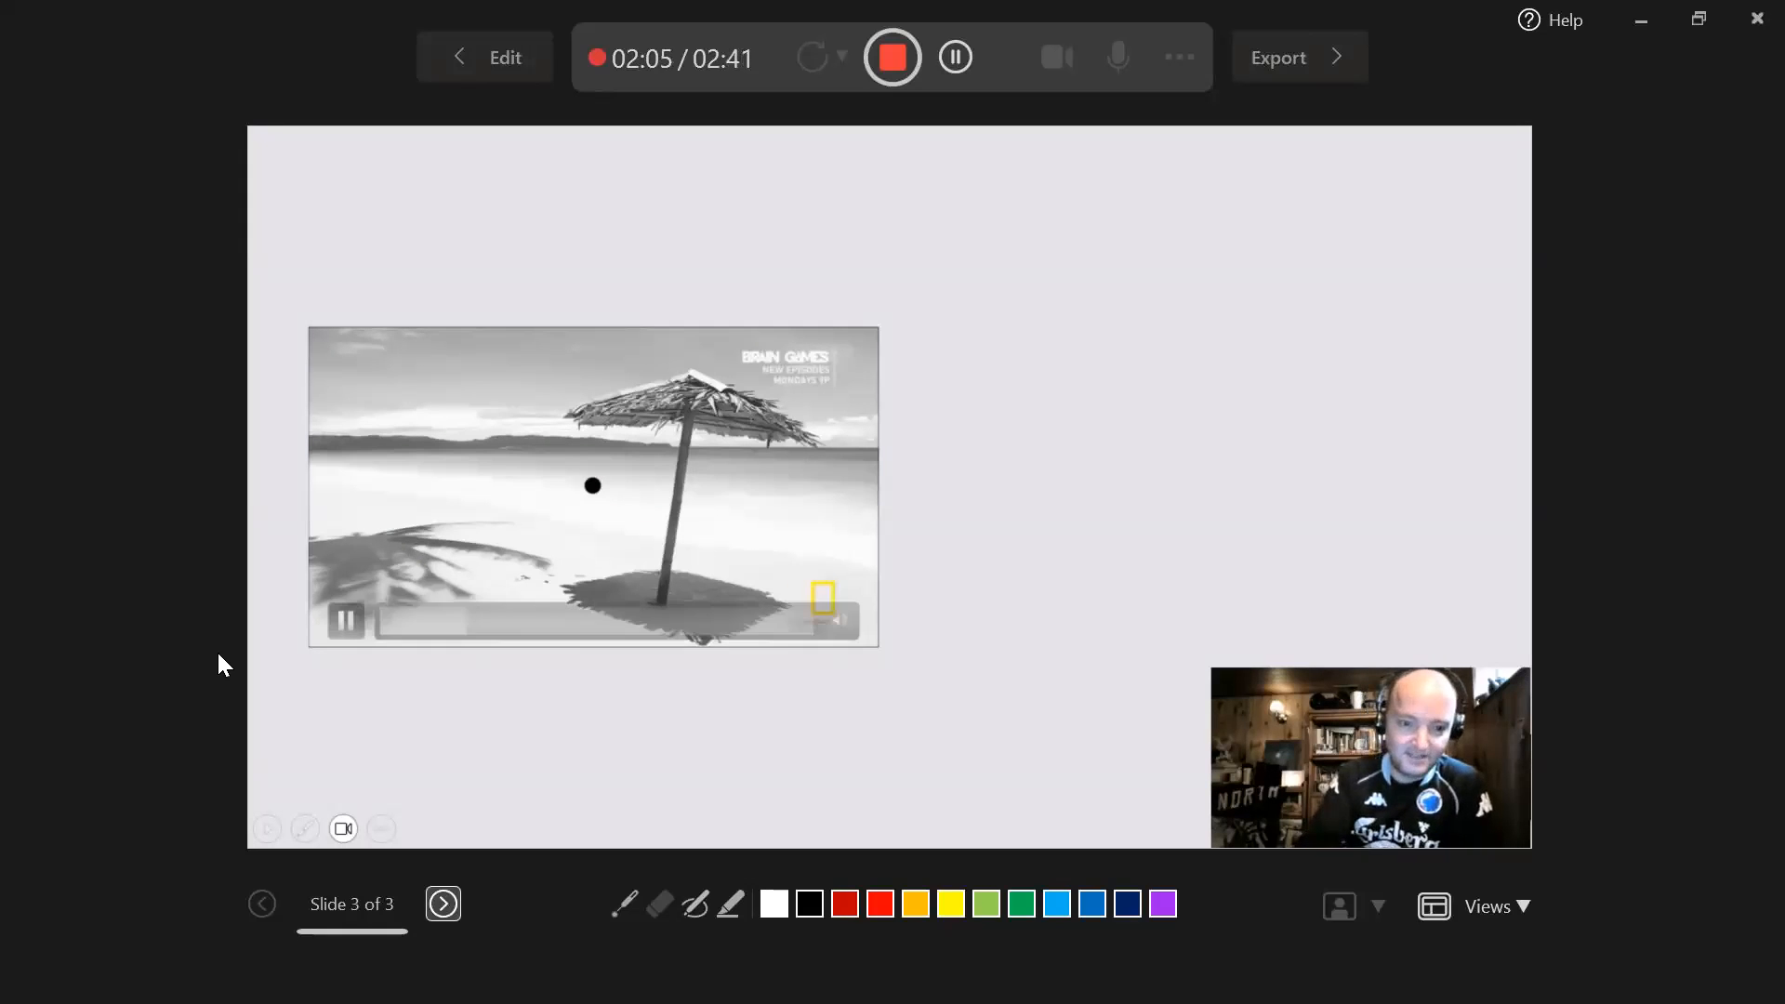
{"action": "left_click", "coordinate": [346, 621]}
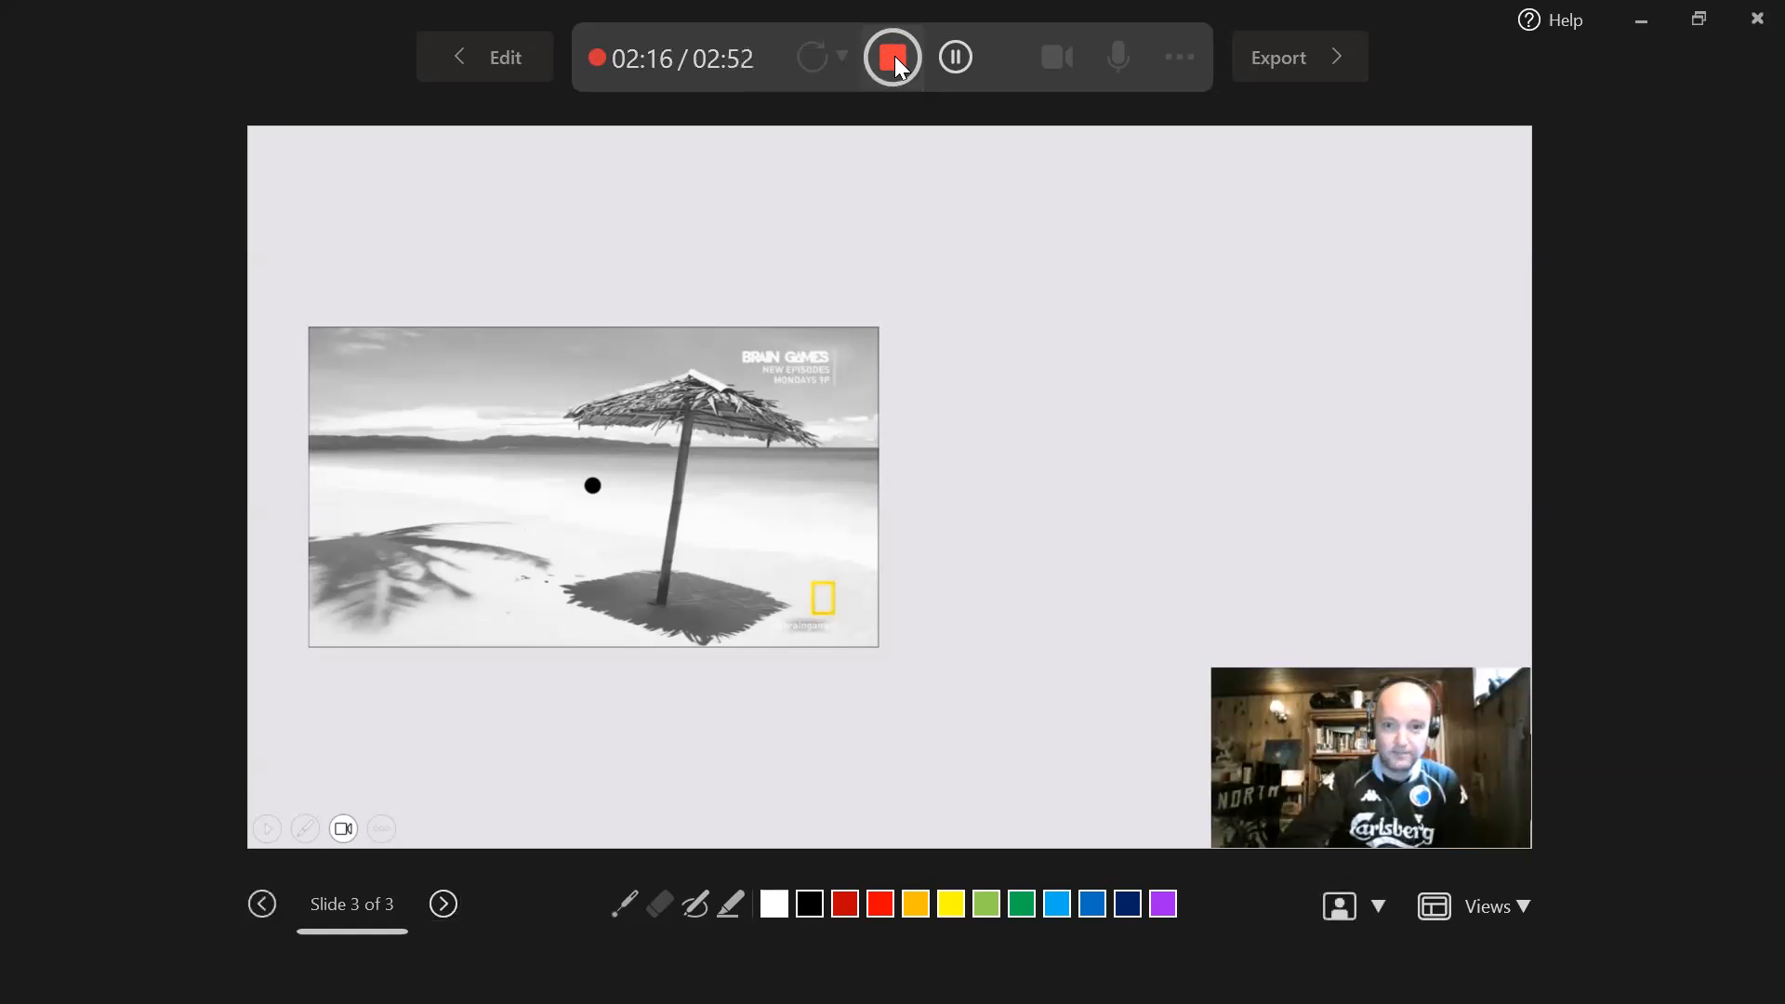
End the show from the slide's context menu, returning to normal editing.
{"action": "right_click", "coordinate": [997, 214]}
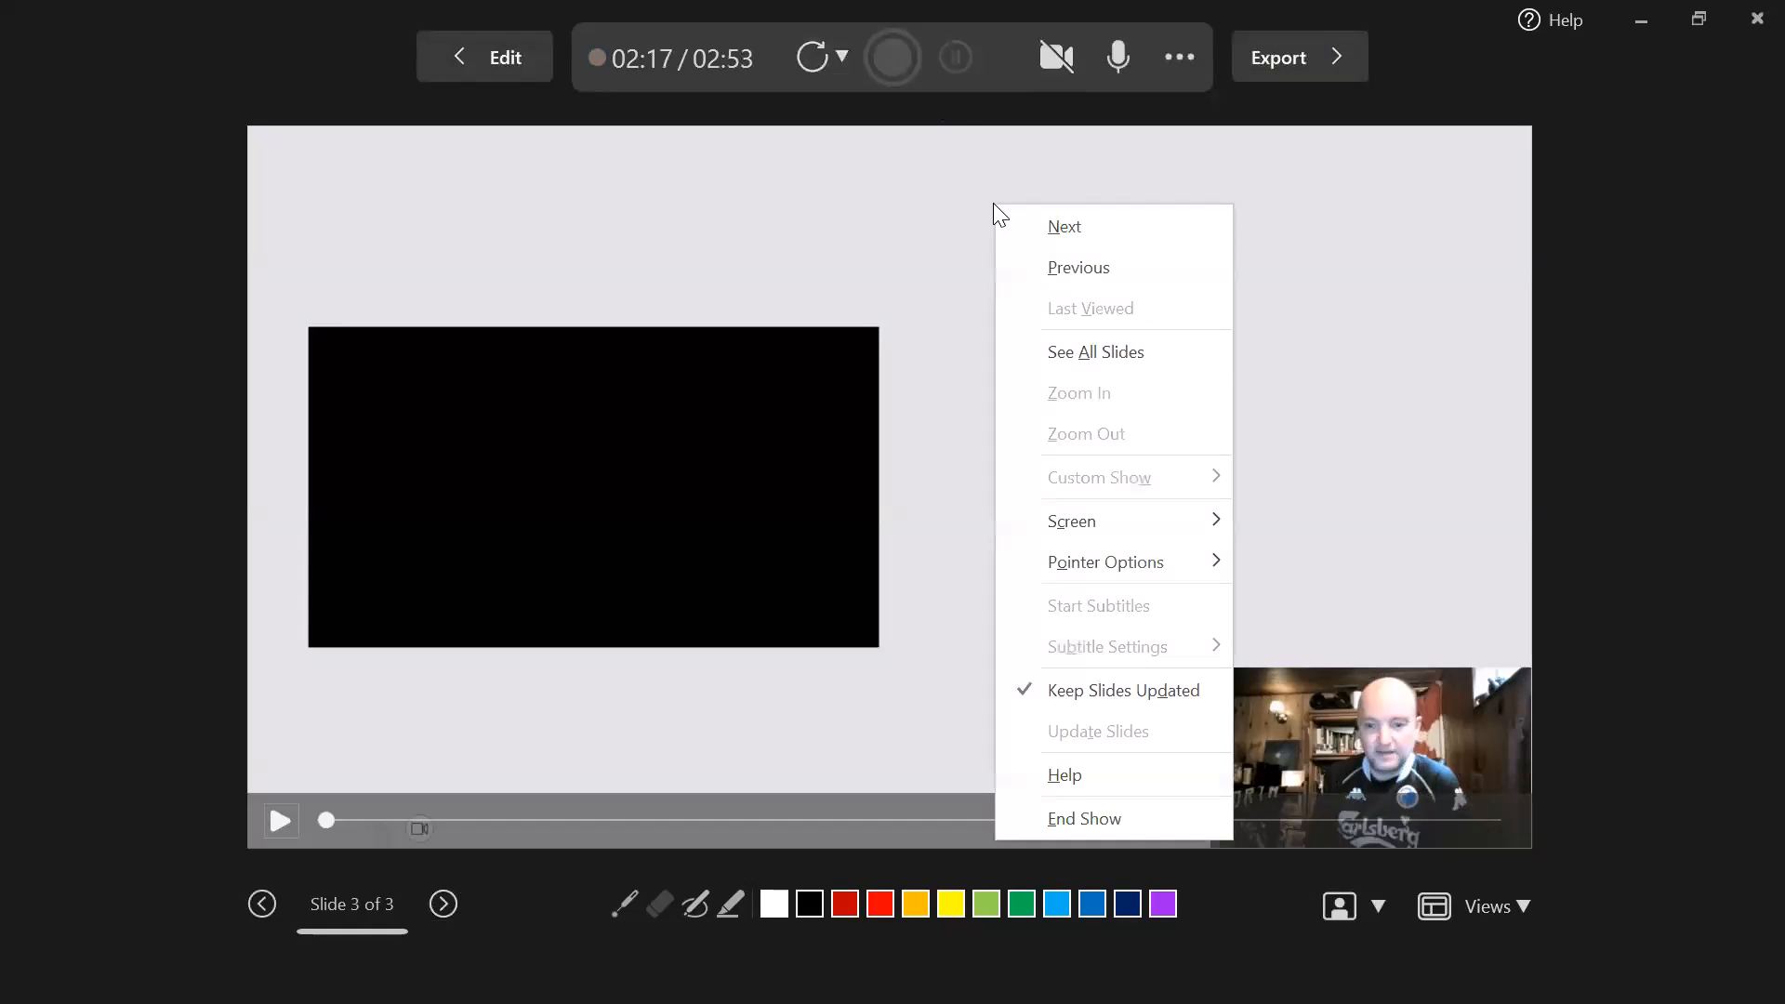
{"action": "mouse_move", "coordinate": [1084, 819]}
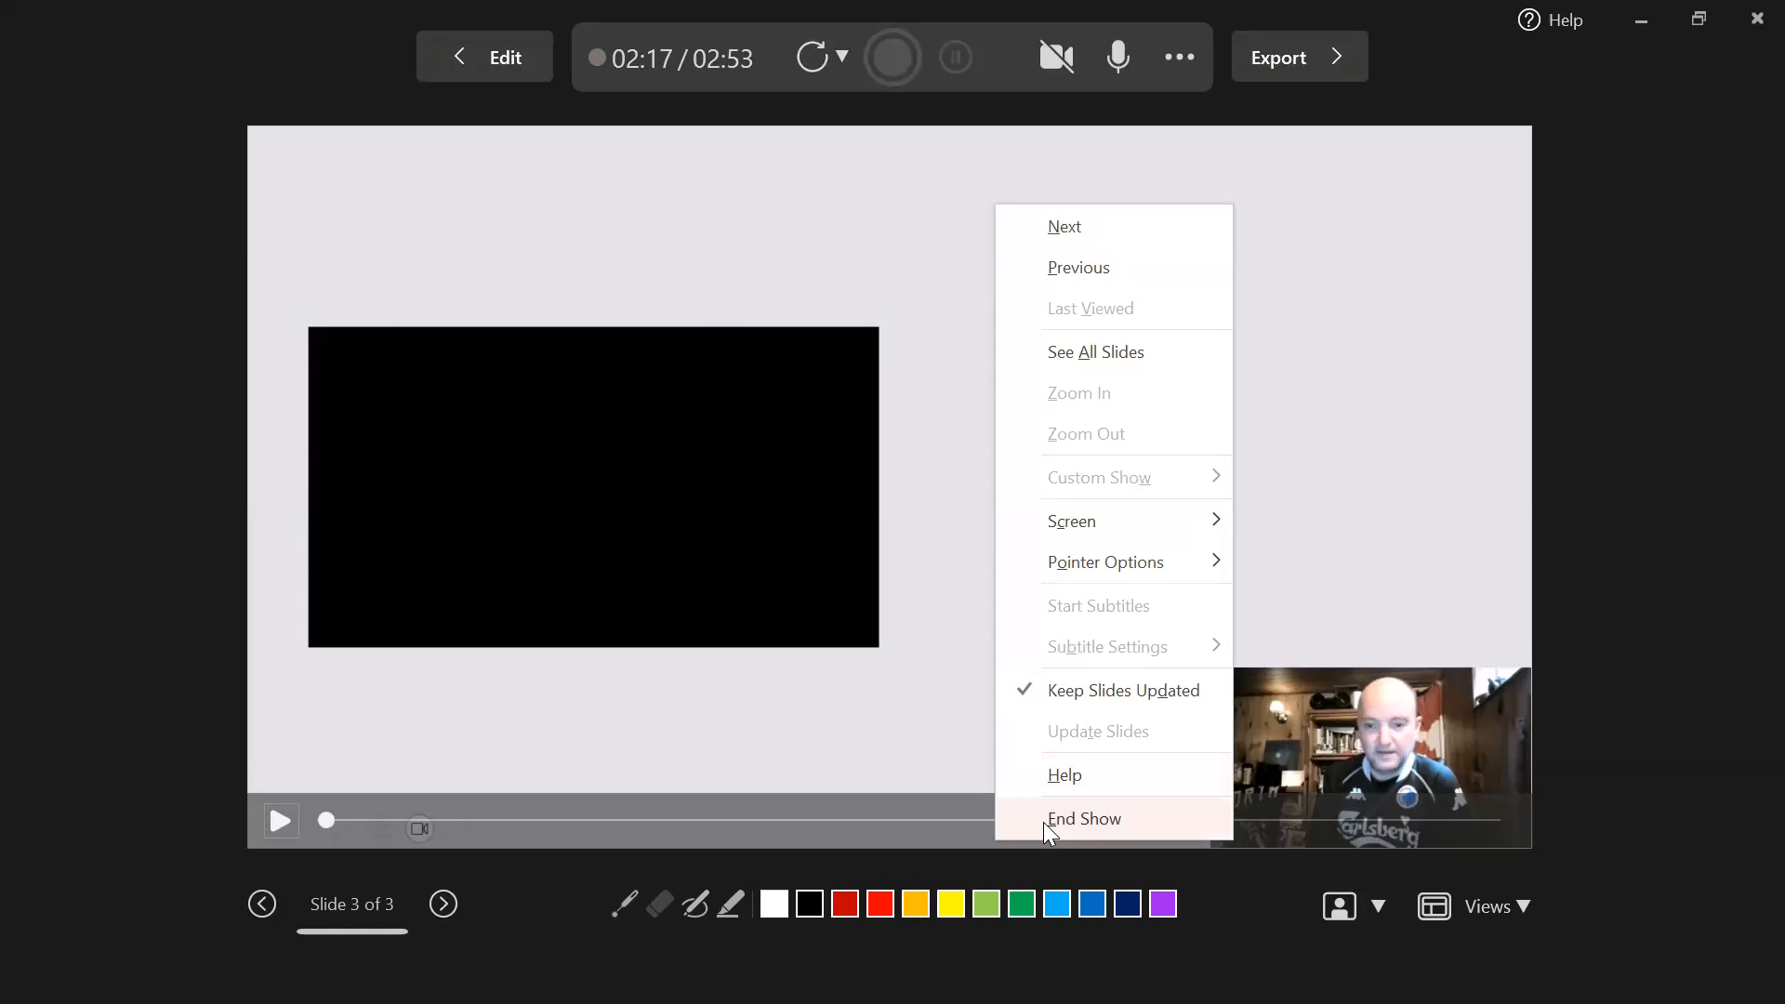
{"action": "left_click", "coordinate": [1083, 819]}
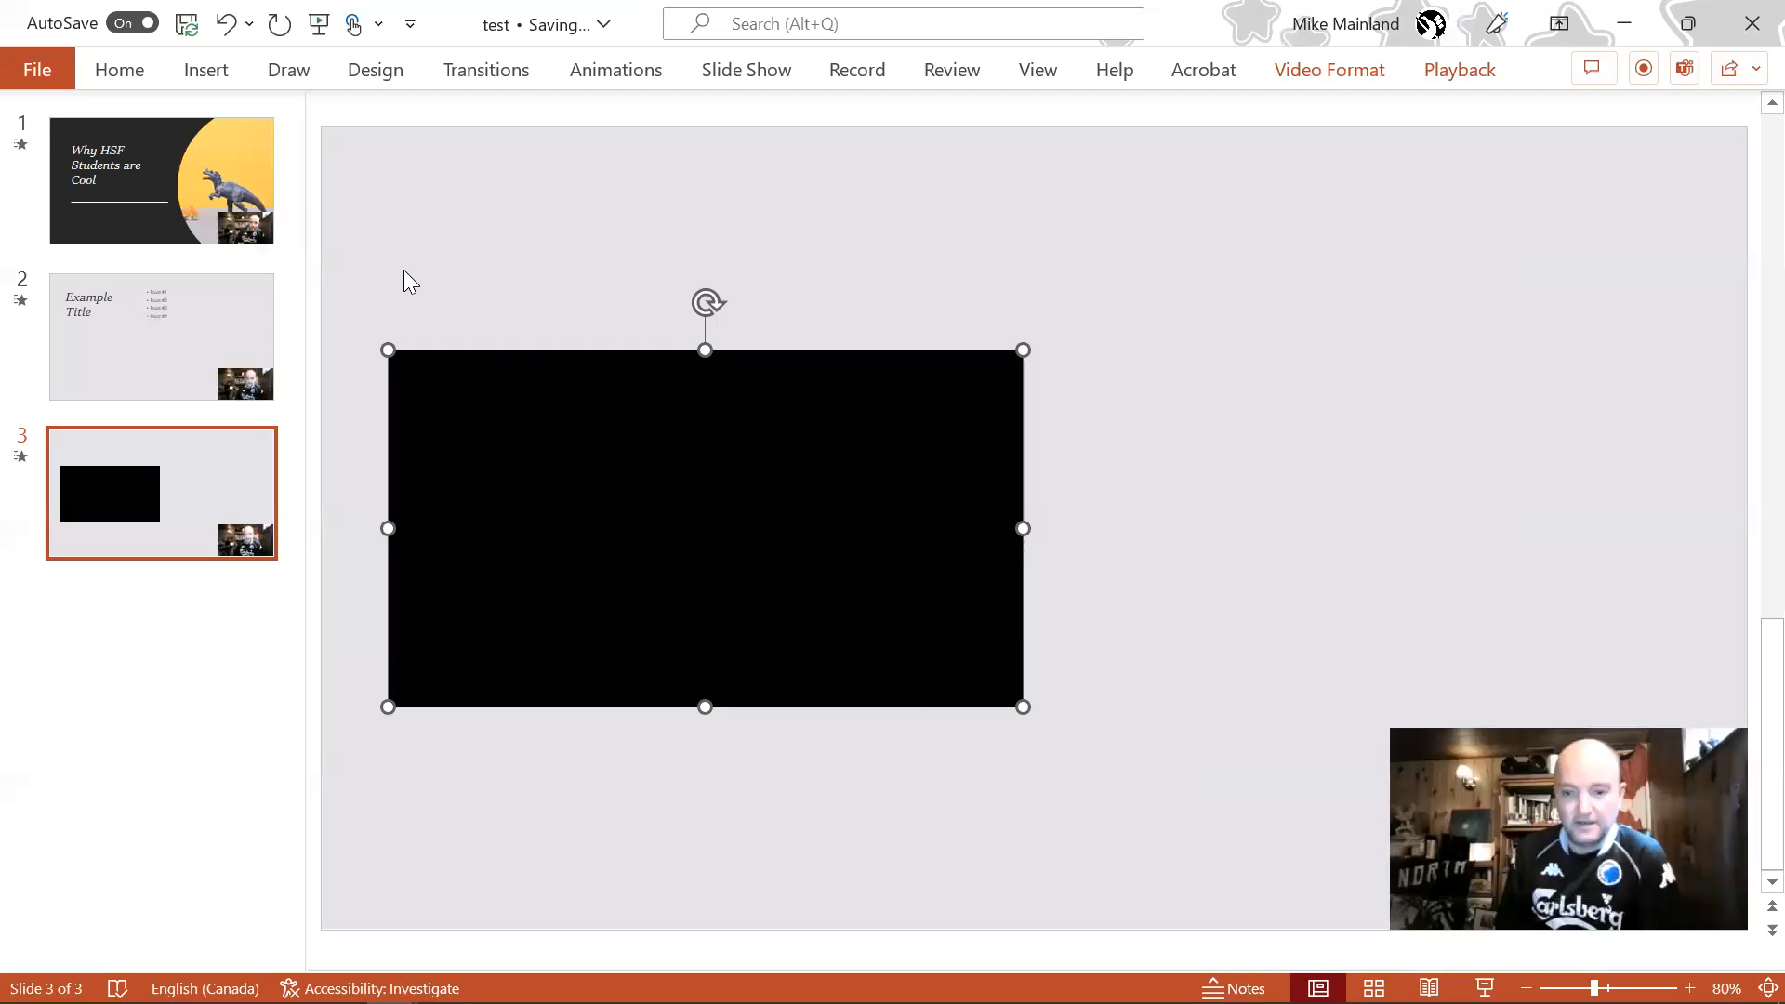
{"action": "mouse_move", "coordinate": [186, 22]}
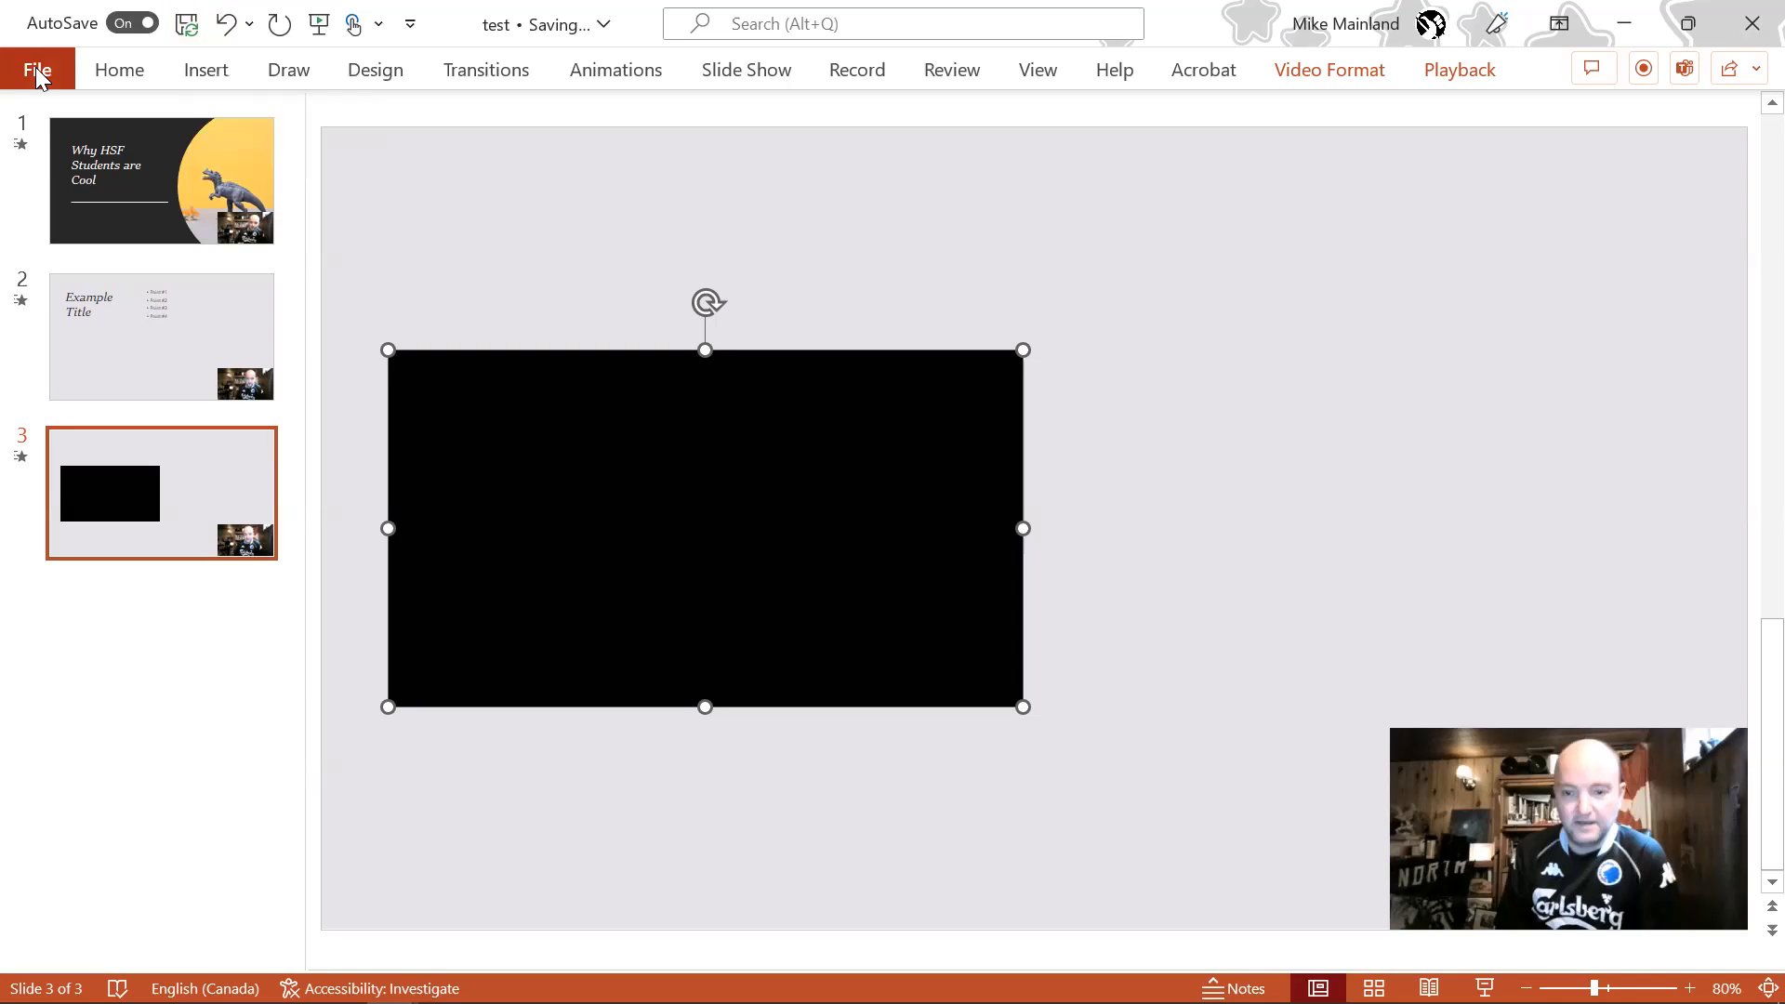
Export the presentation as a Full HD (1080p) video via File > Export > Create a Video.
{"action": "left_click", "coordinate": [37, 69]}
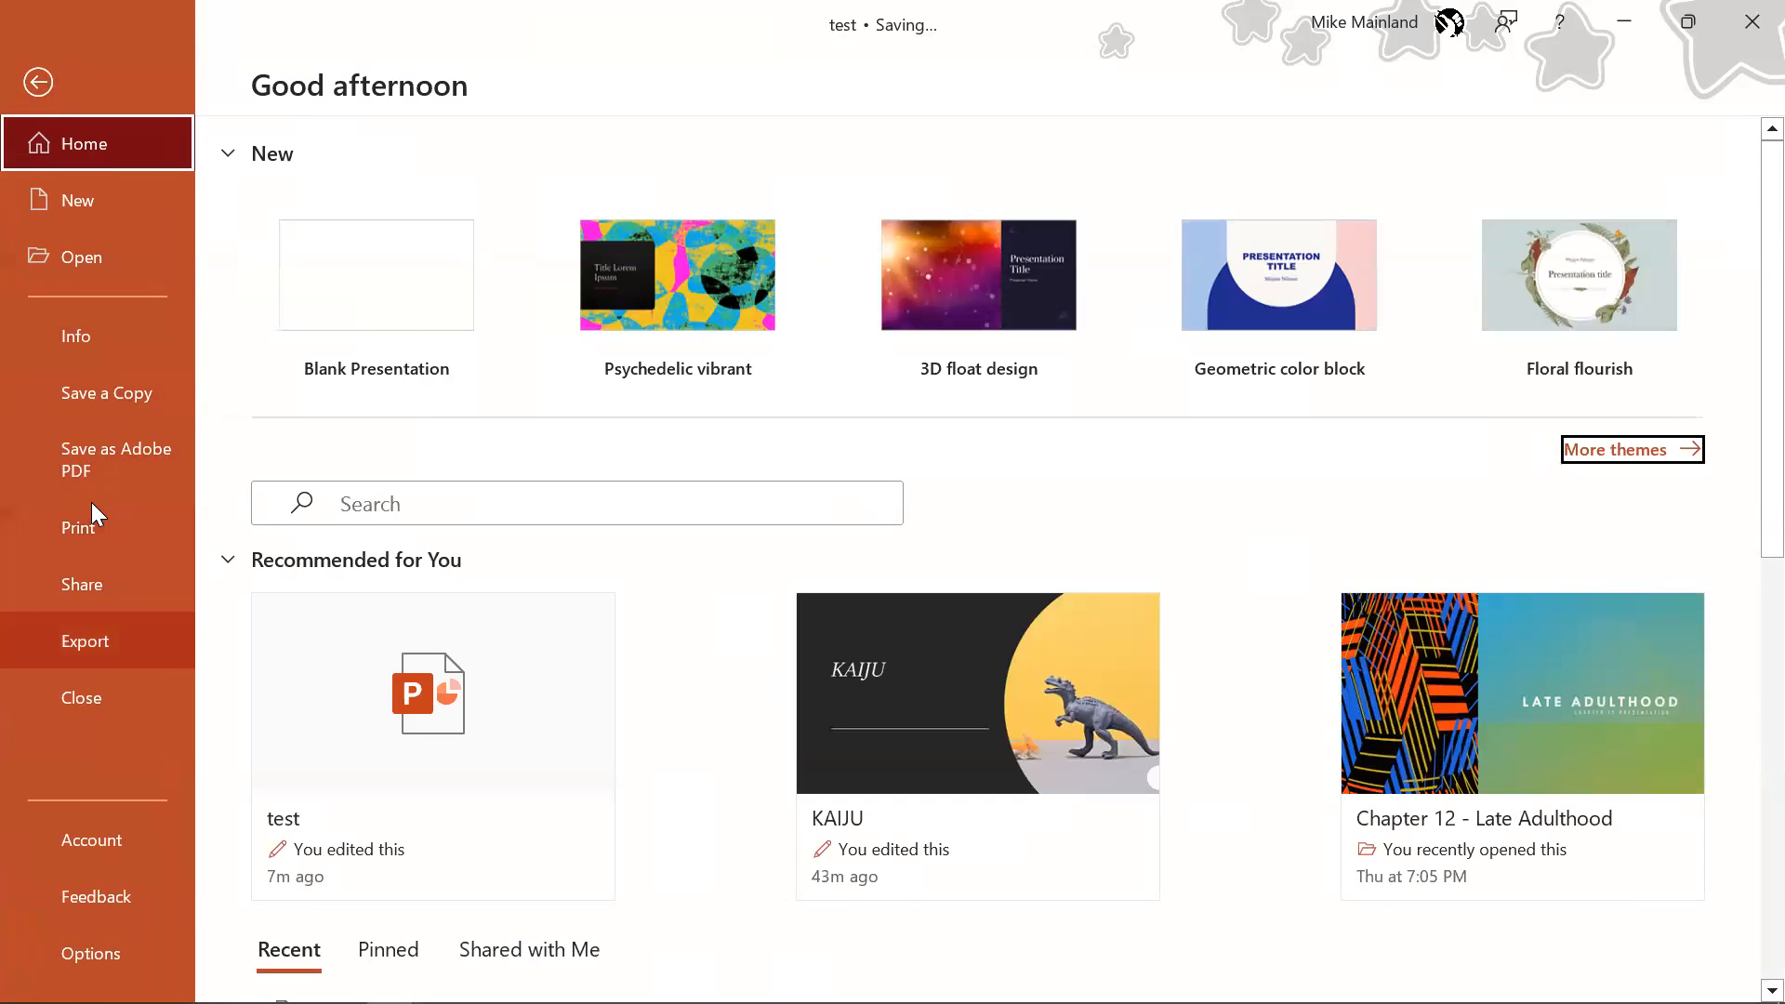
{"action": "left_click", "coordinate": [83, 642]}
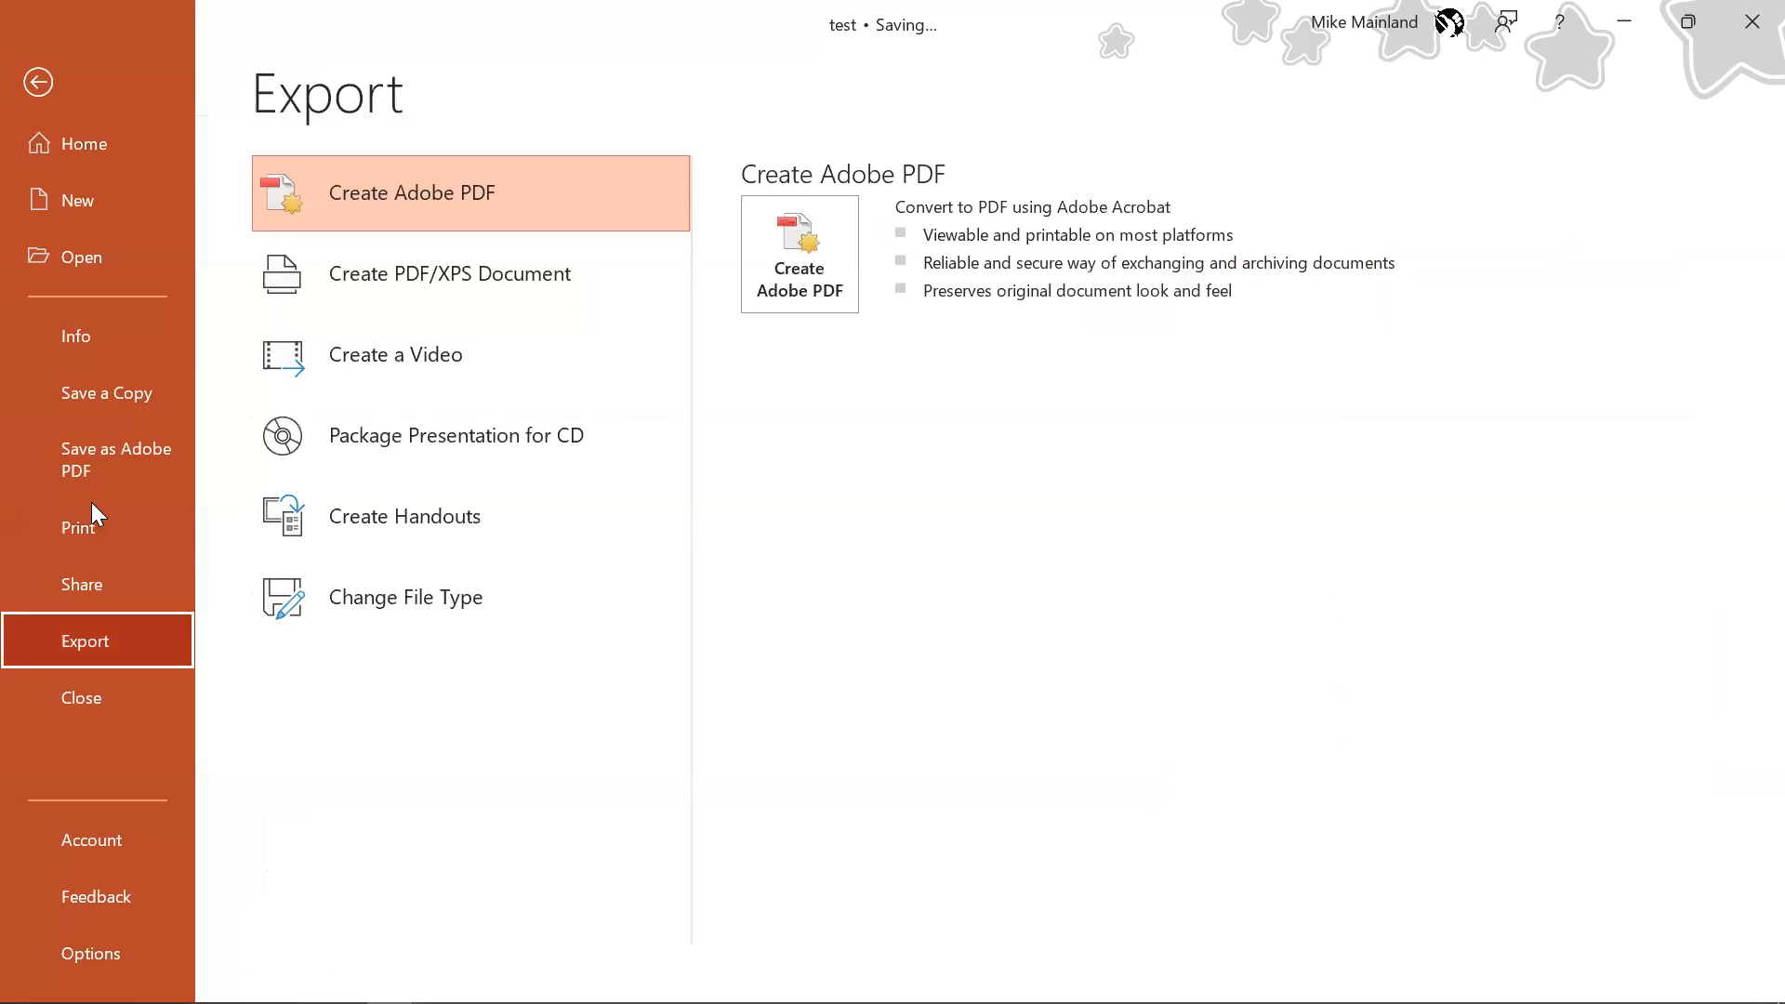
{"action": "mouse_move", "coordinate": [439, 223]}
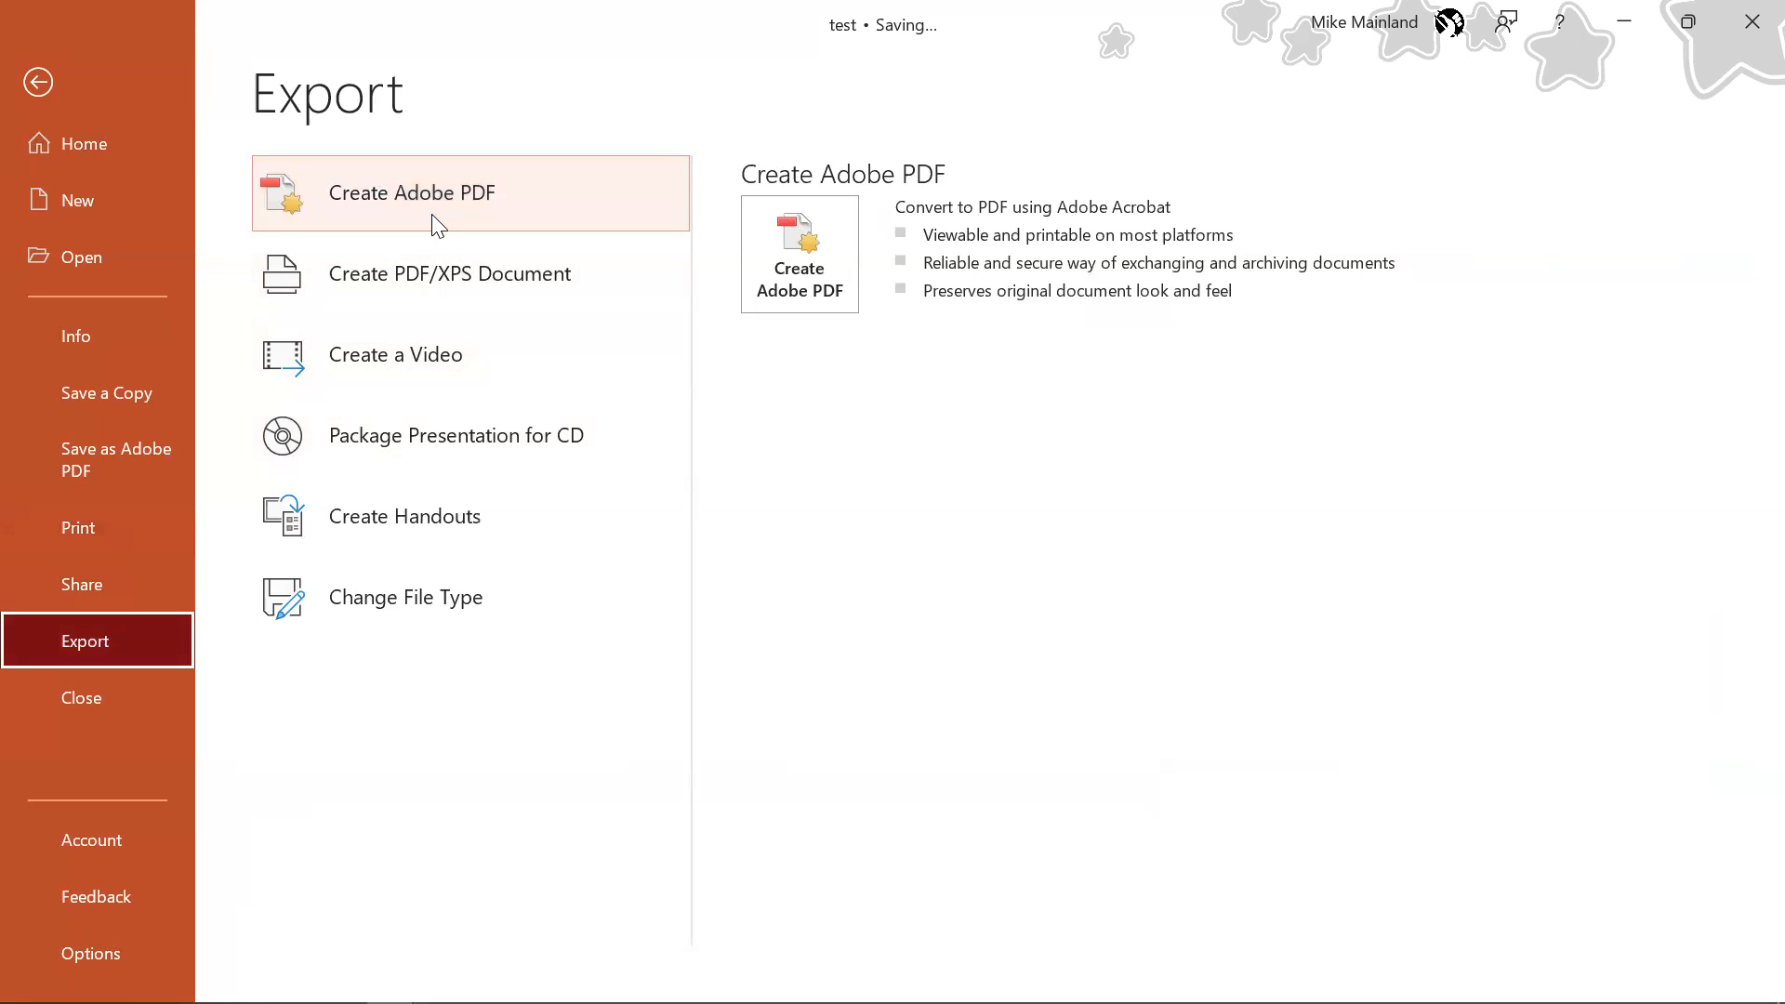
{"action": "mouse_move", "coordinate": [439, 255]}
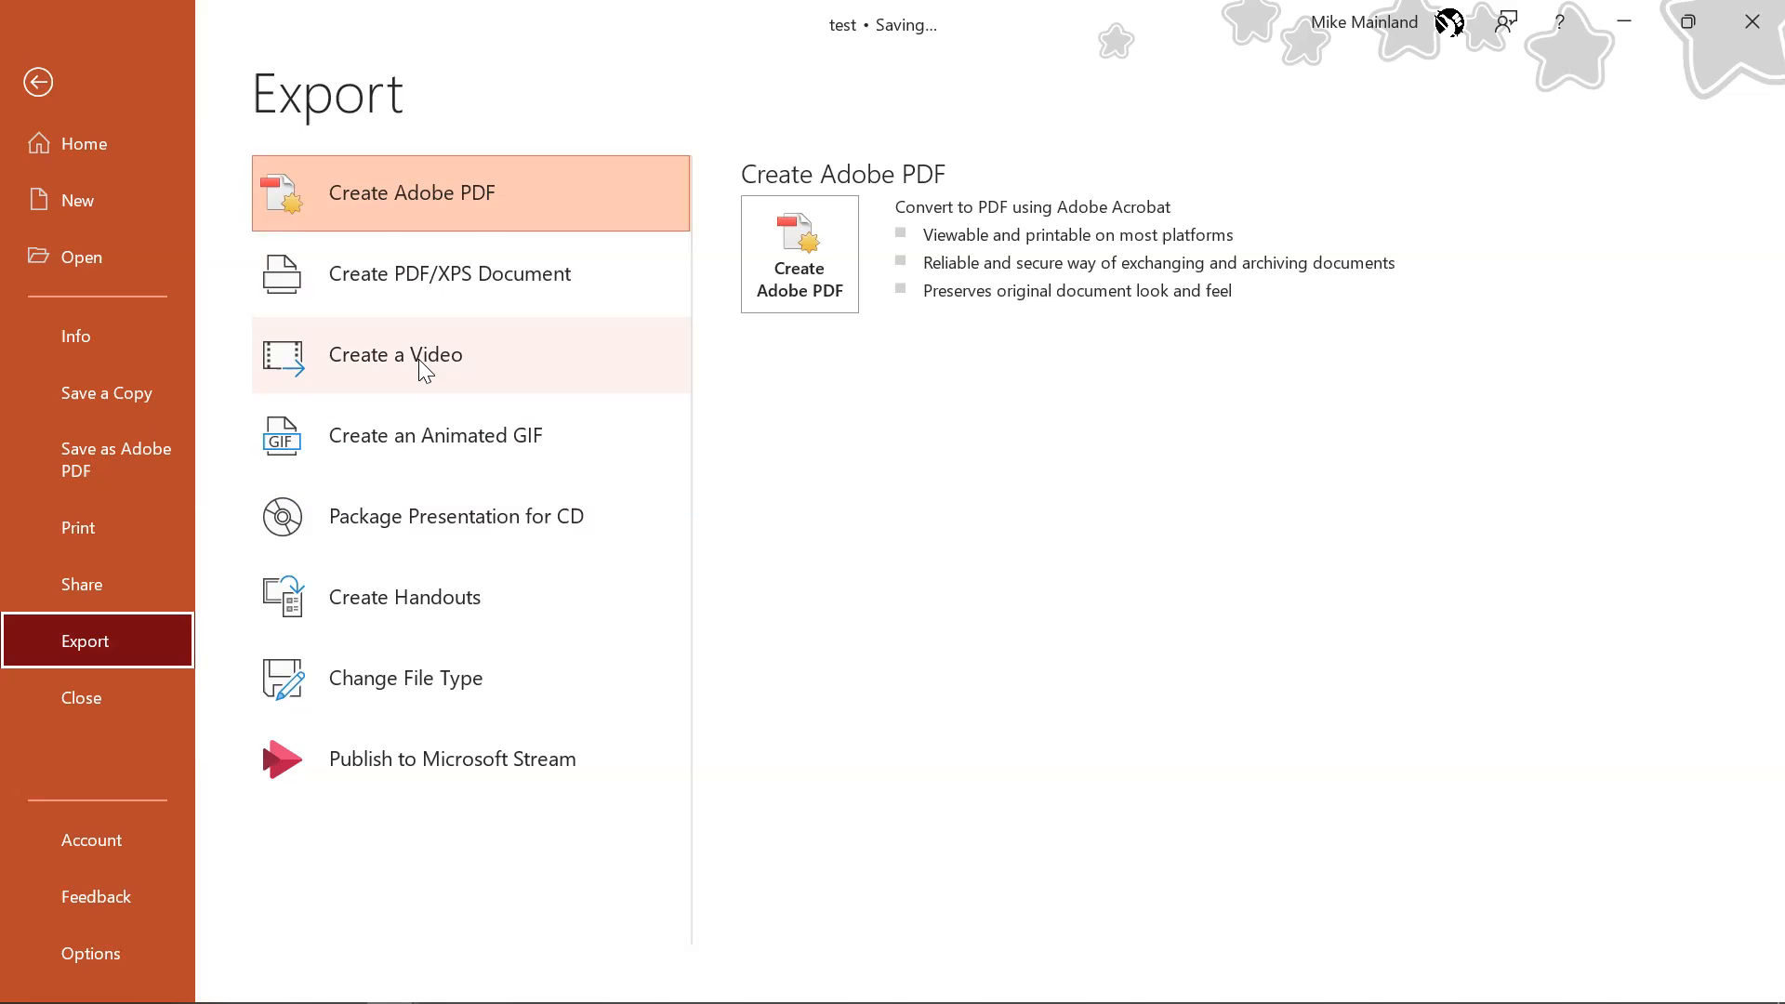
{"action": "left_click", "coordinate": [395, 355]}
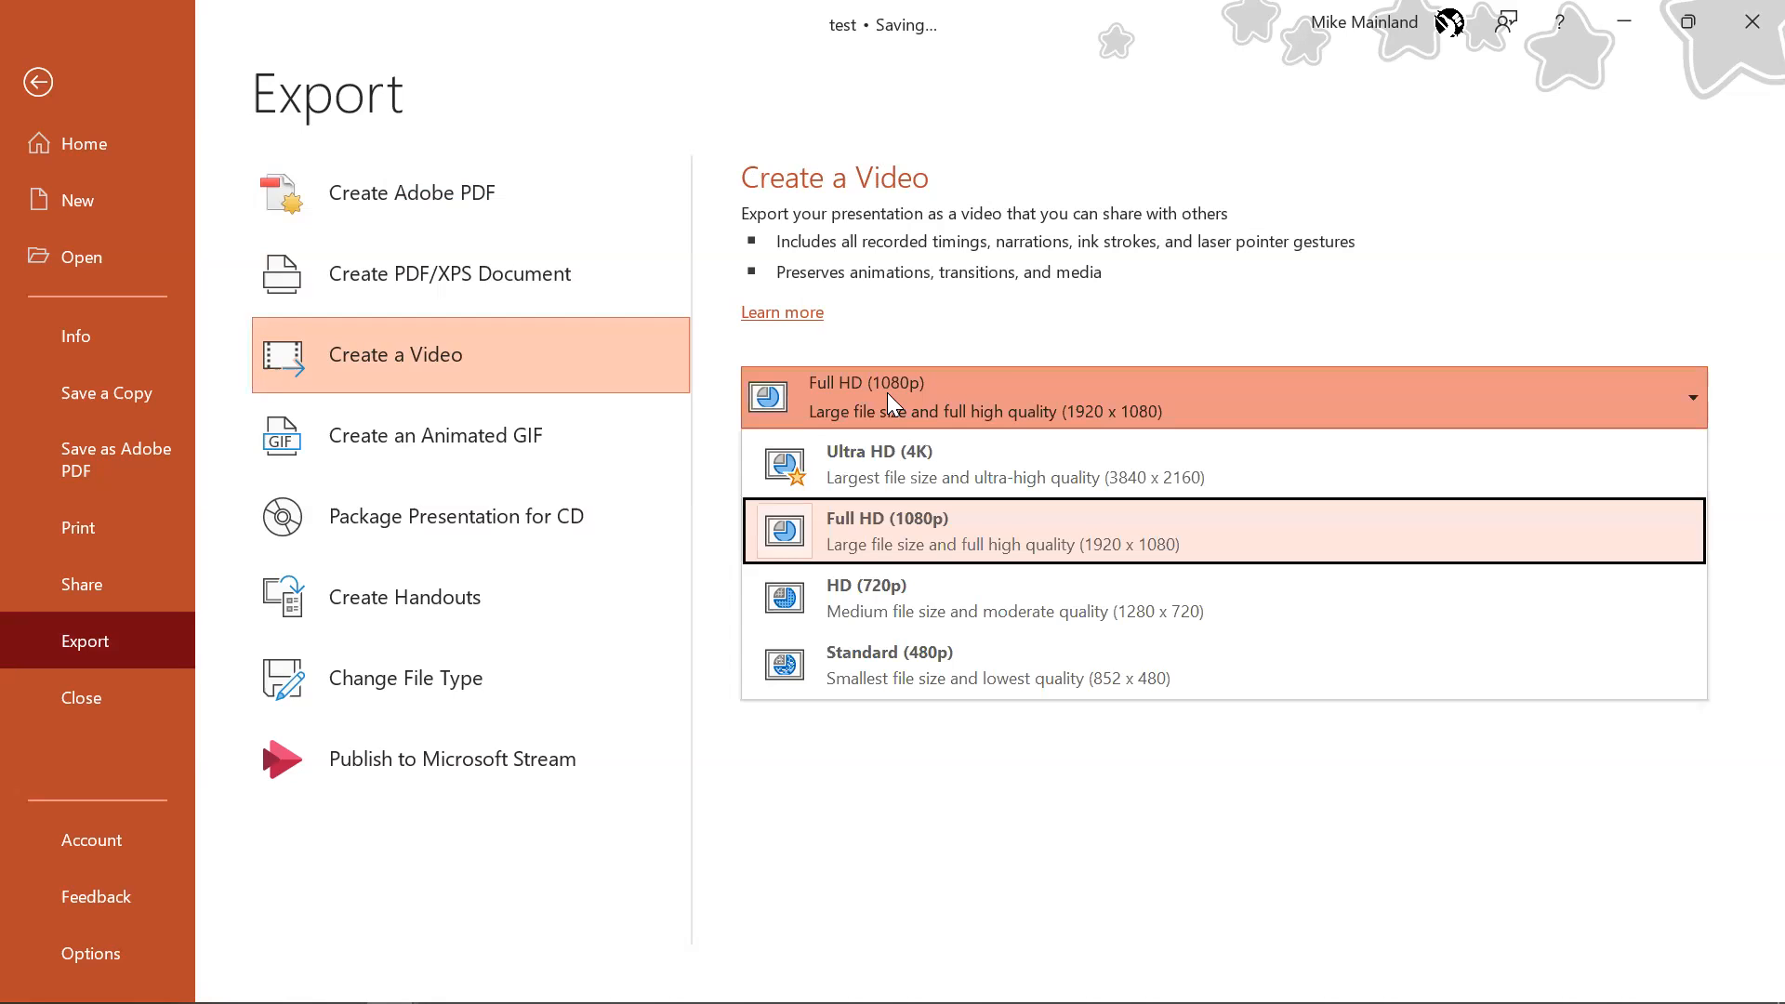
{"action": "mouse_move", "coordinate": [911, 535]}
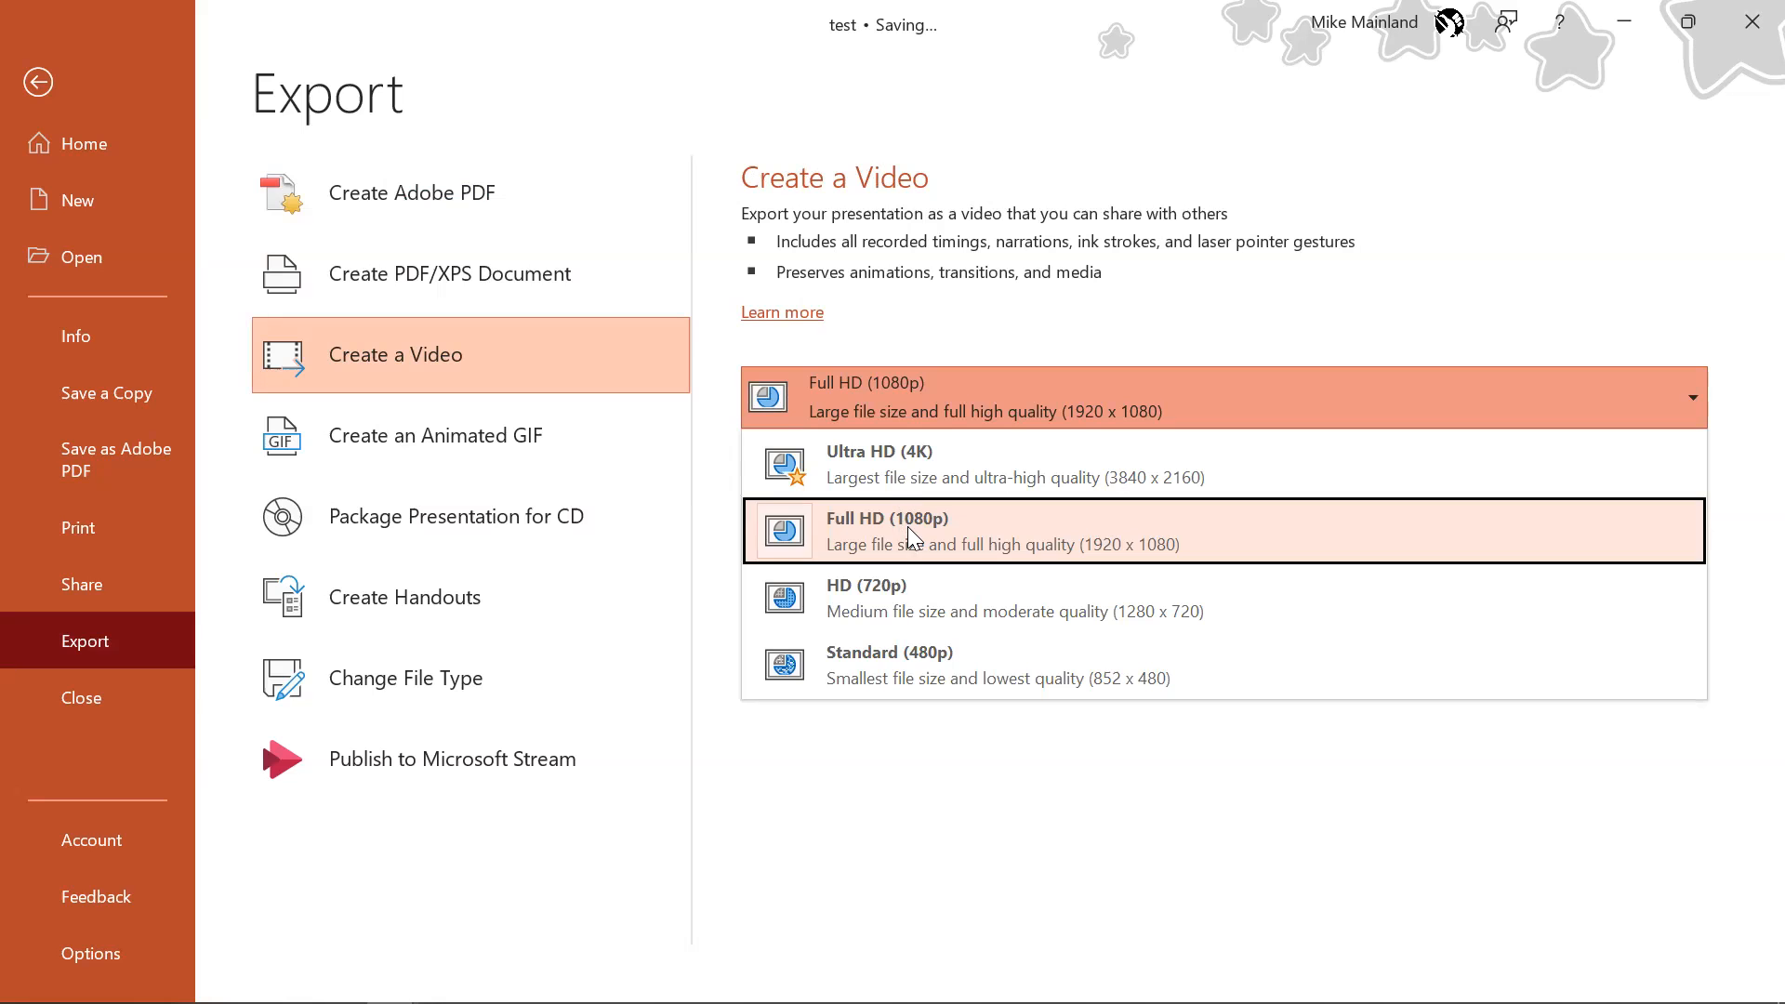
{"action": "left_click", "coordinate": [888, 530]}
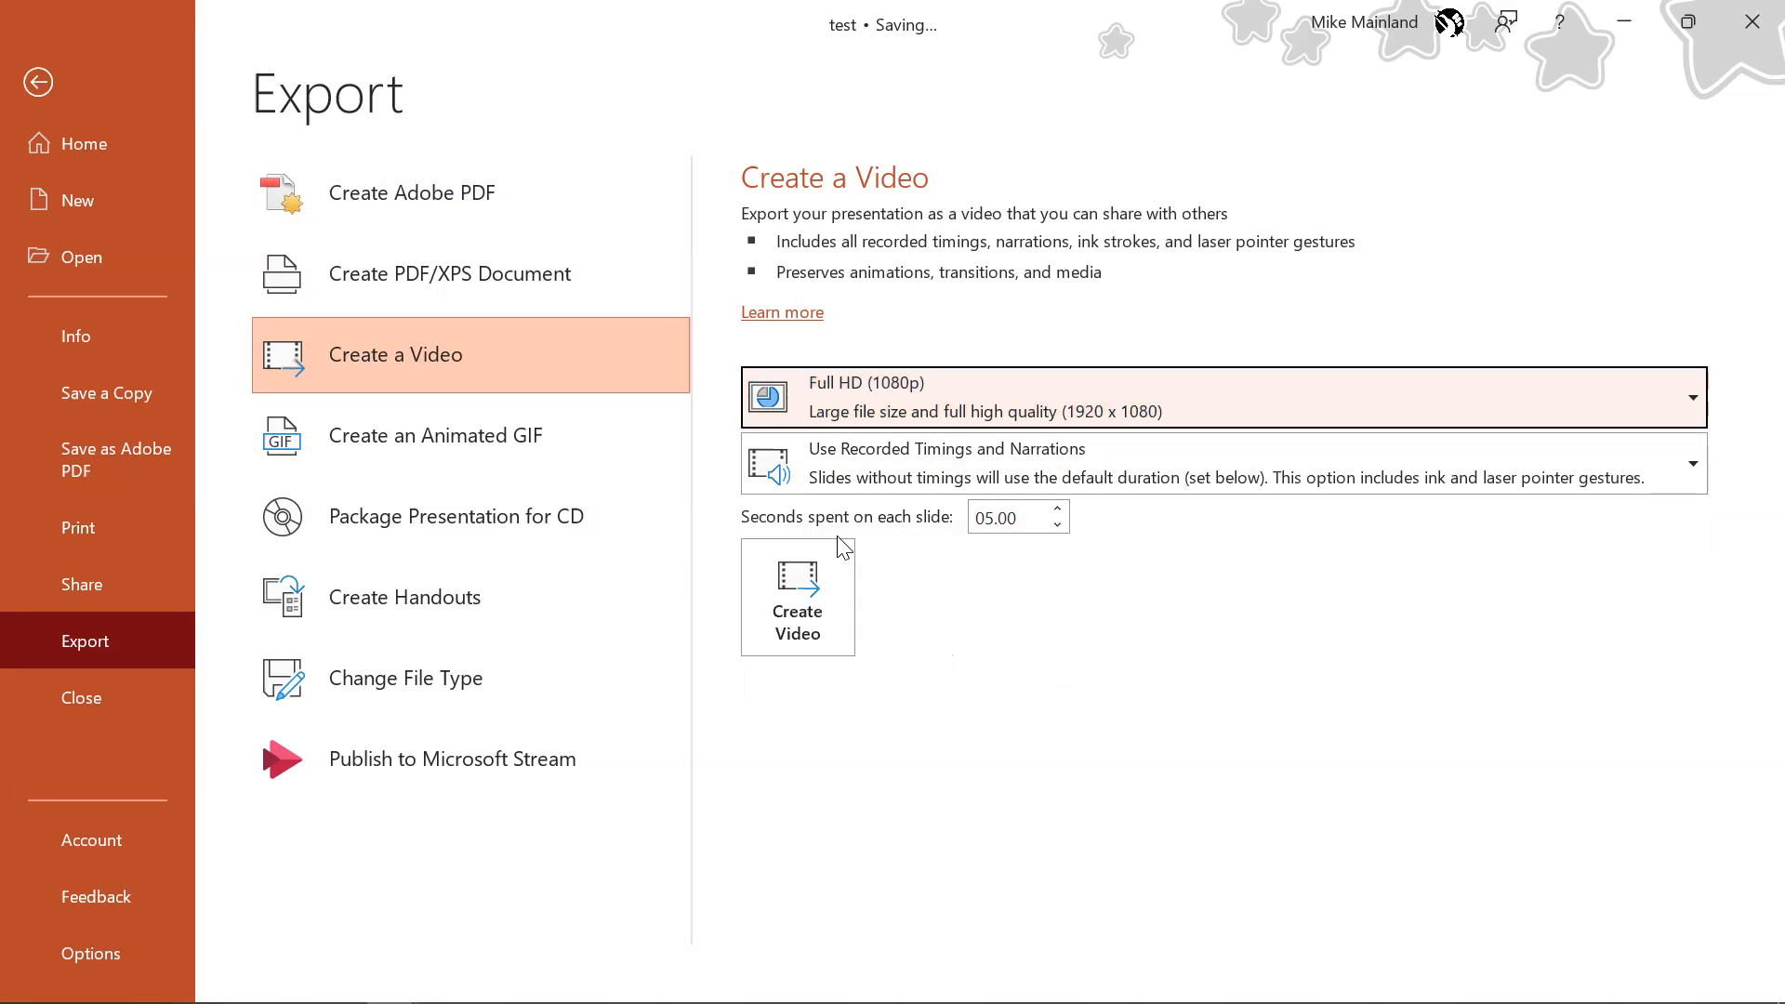
{"action": "left_click", "coordinate": [37, 81]}
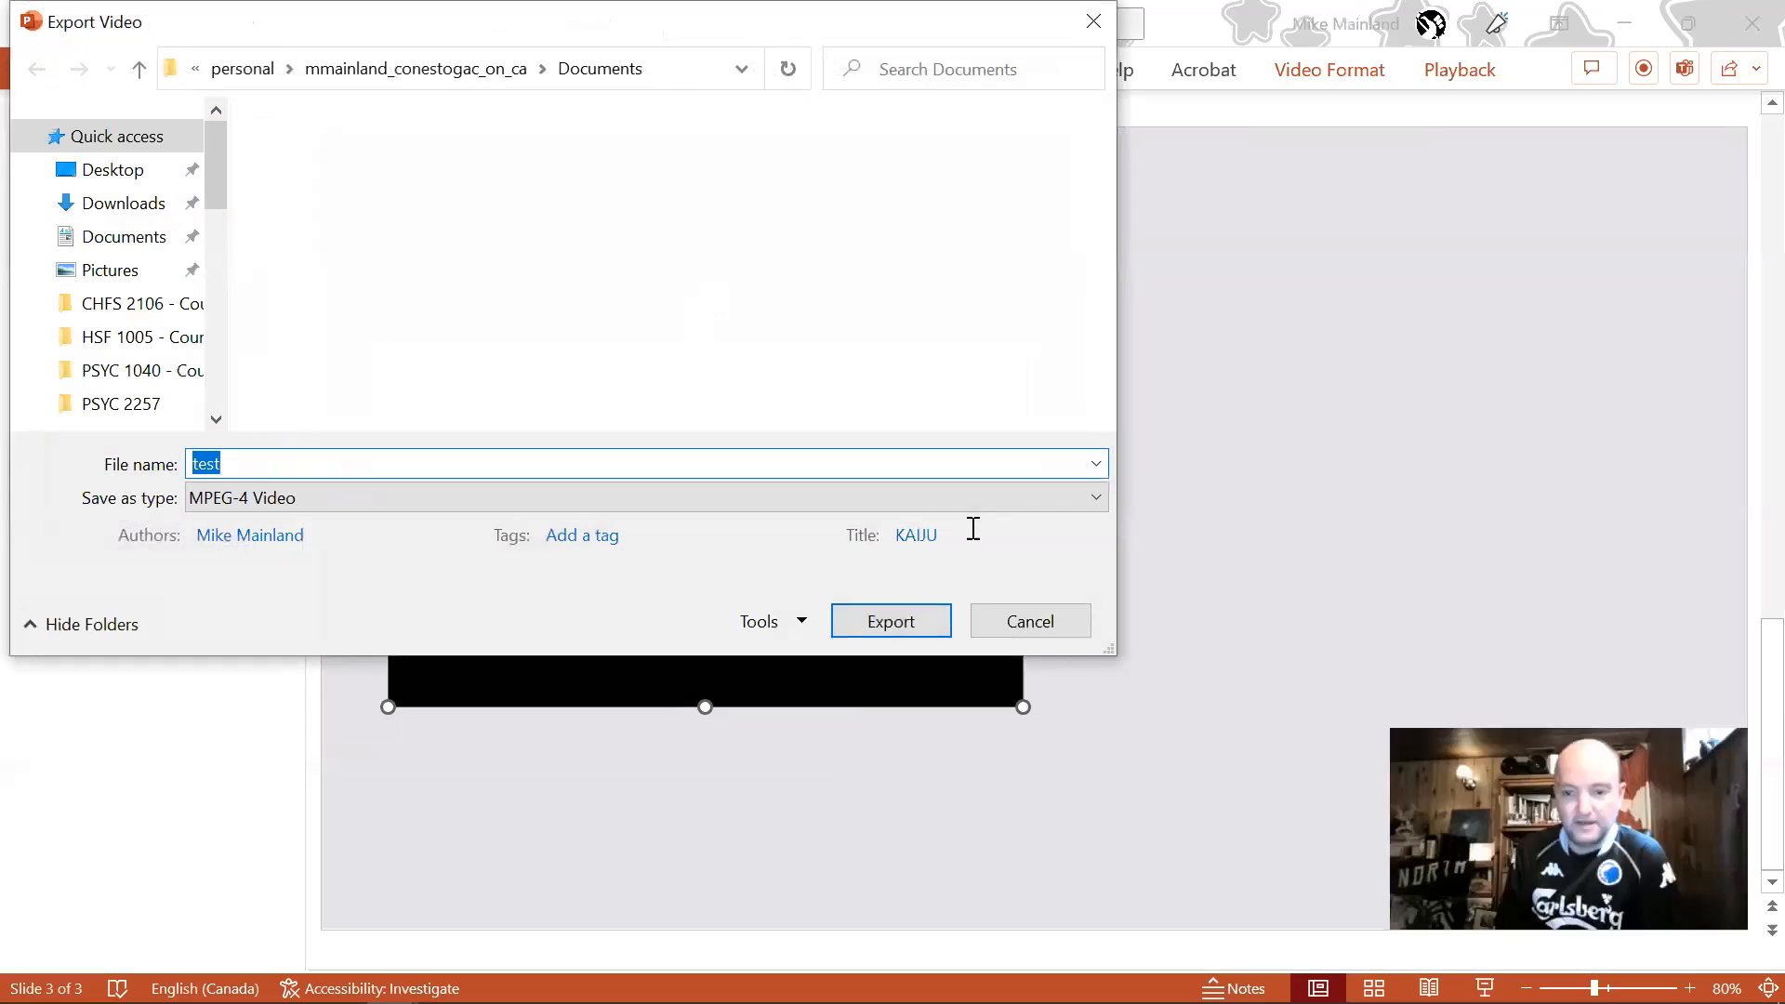
Confirm saving the exported video as test.mp4.
{"action": "left_click", "coordinate": [891, 621]}
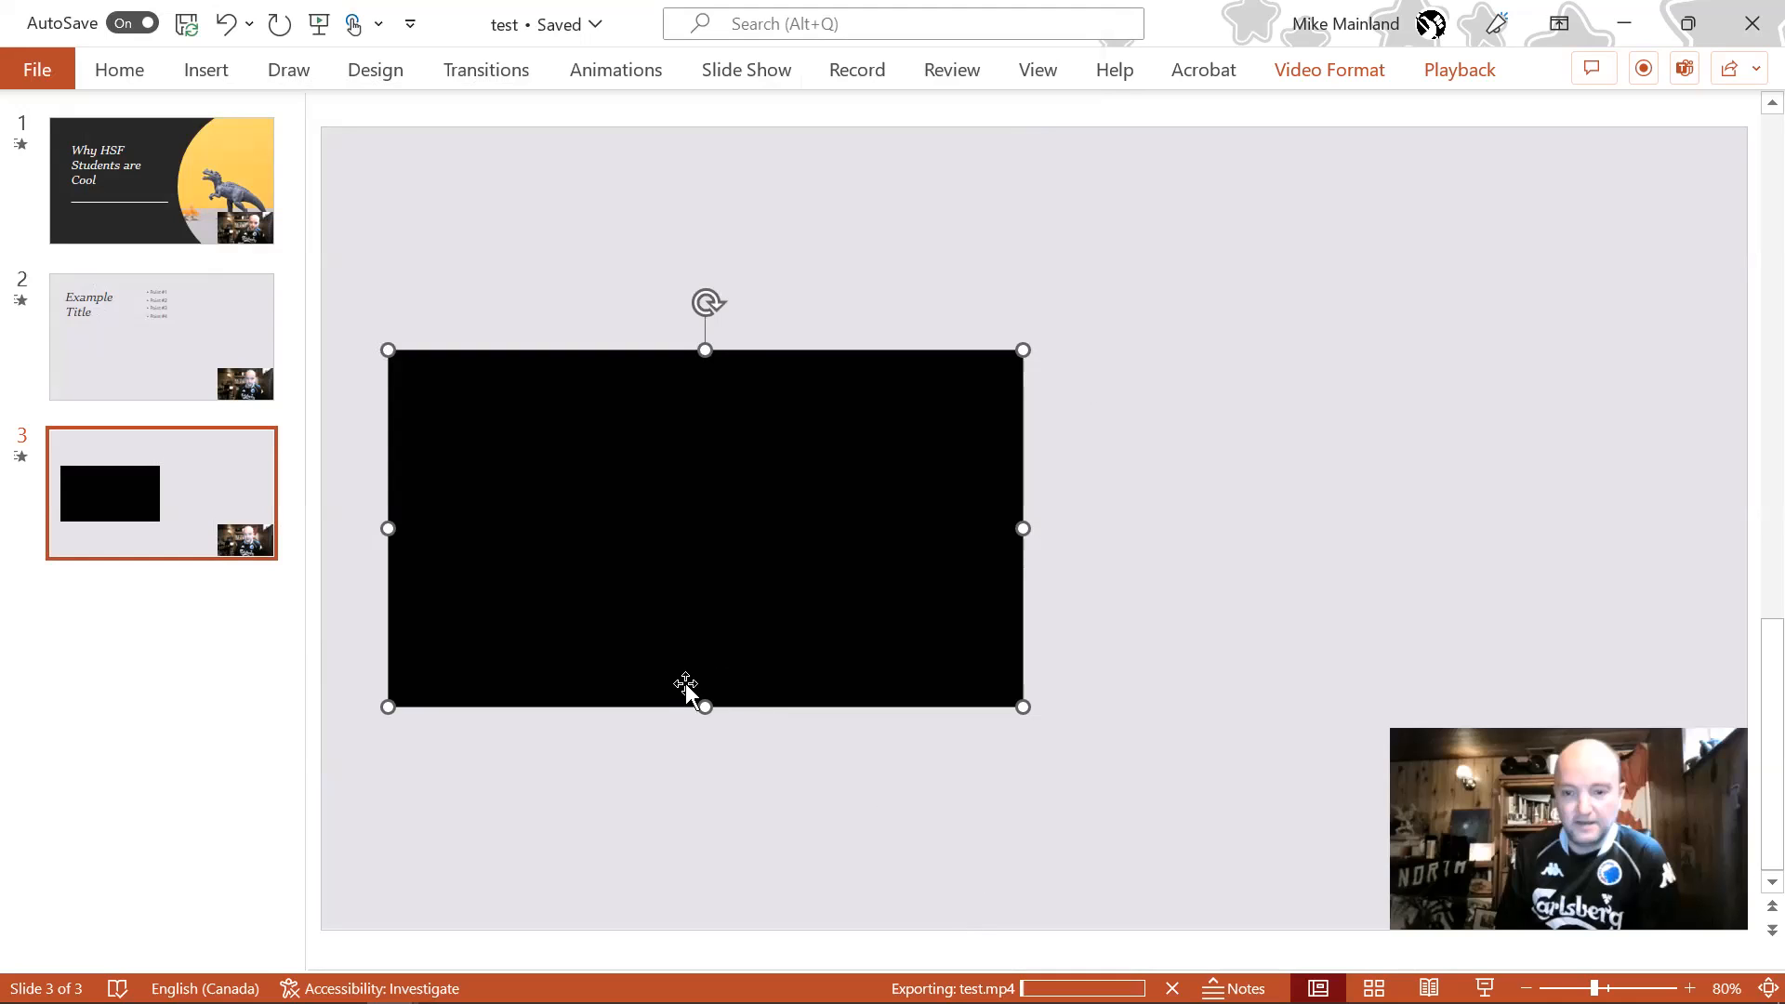
{"action": "mouse_move", "coordinate": [653, 666]}
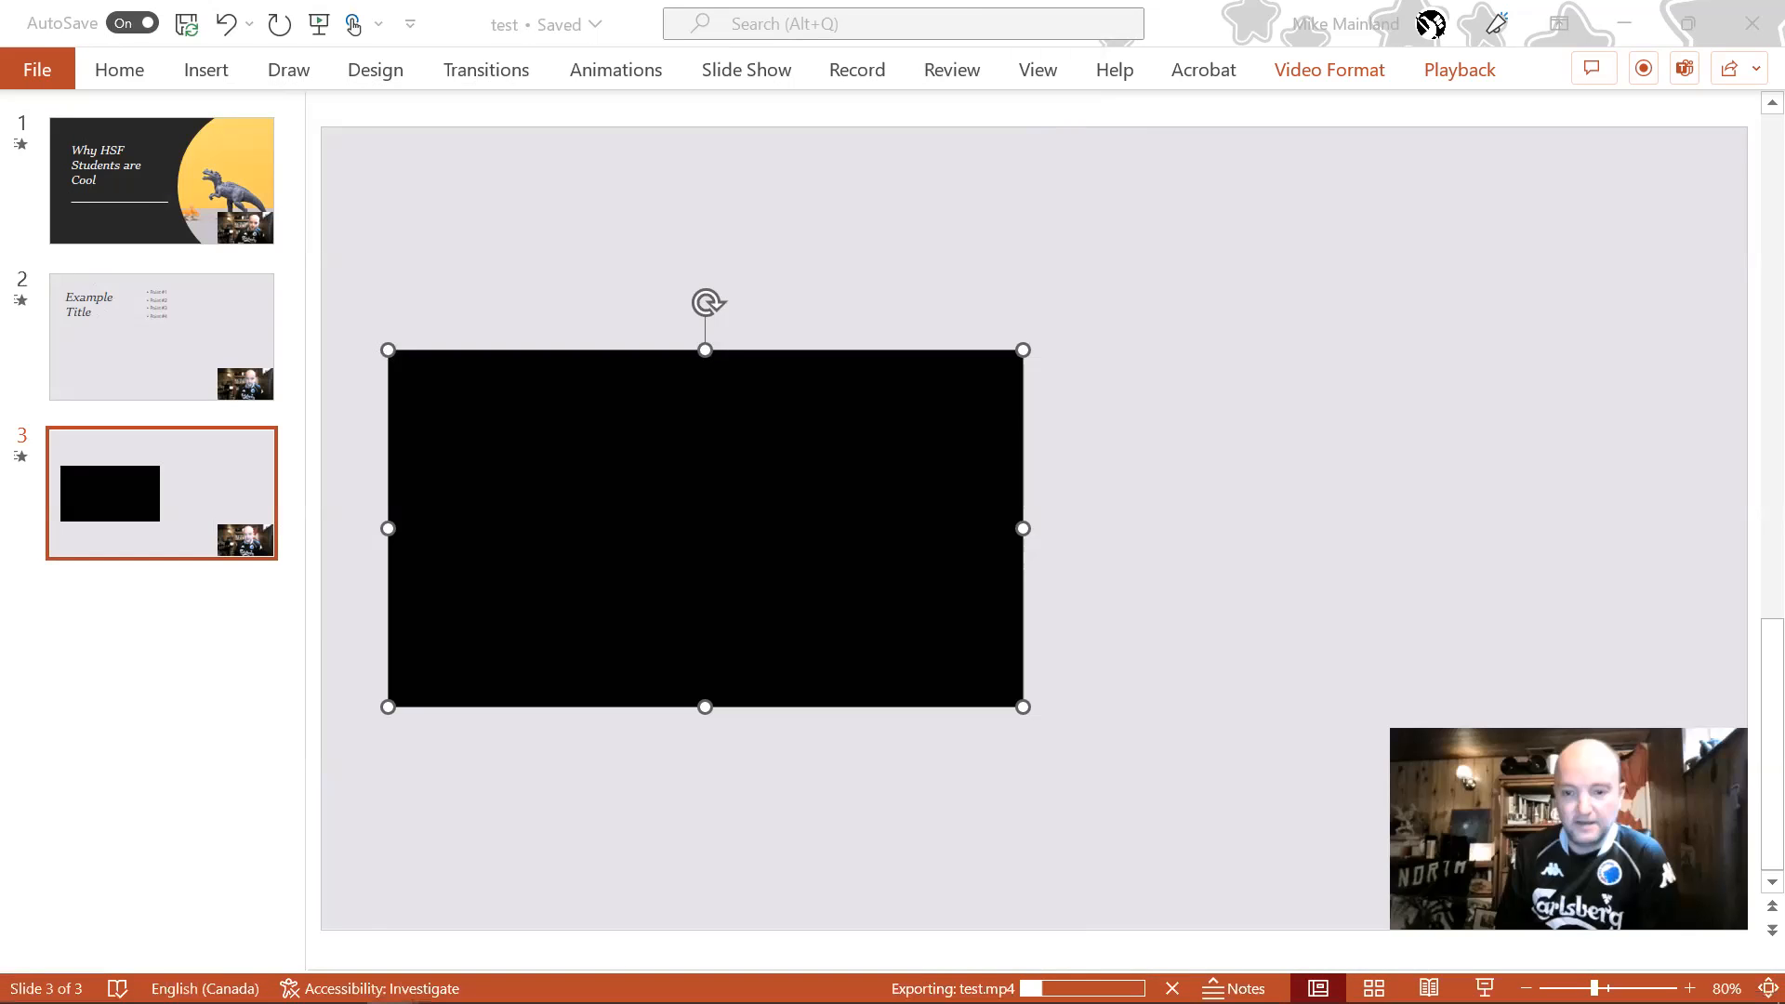
{"action": "mouse_move", "coordinate": [1092, 900]}
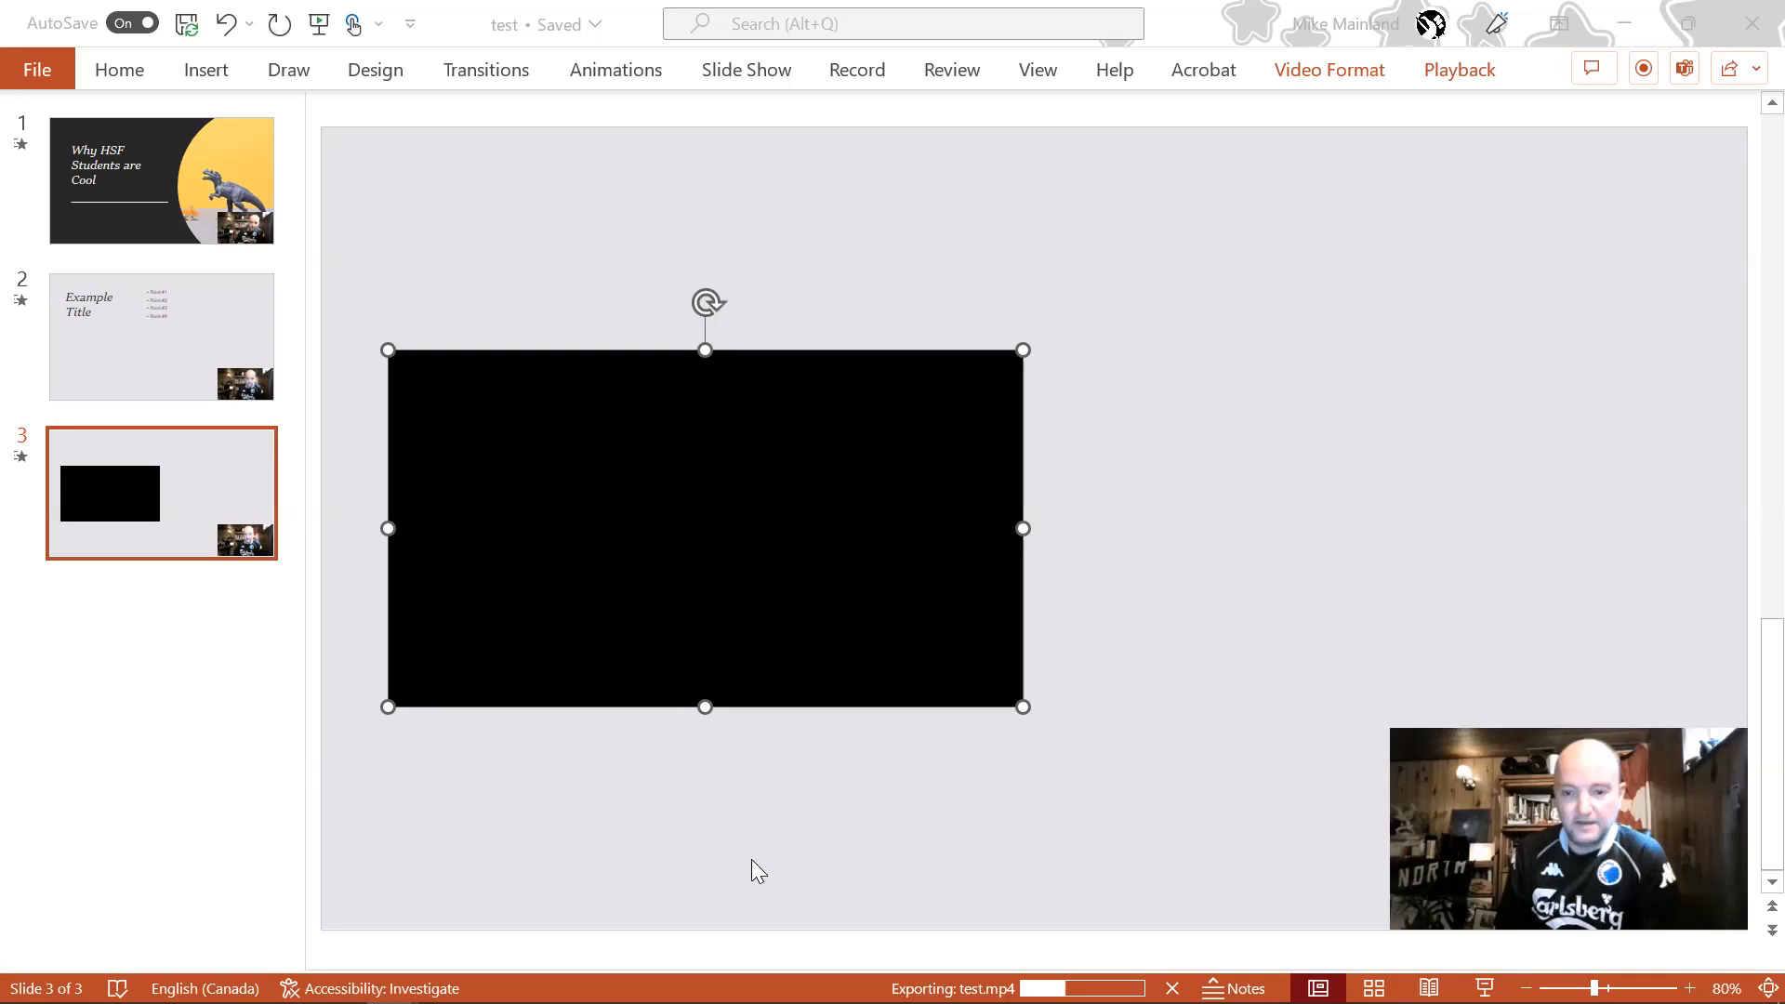
{"action": "mouse_move", "coordinate": [985, 338]}
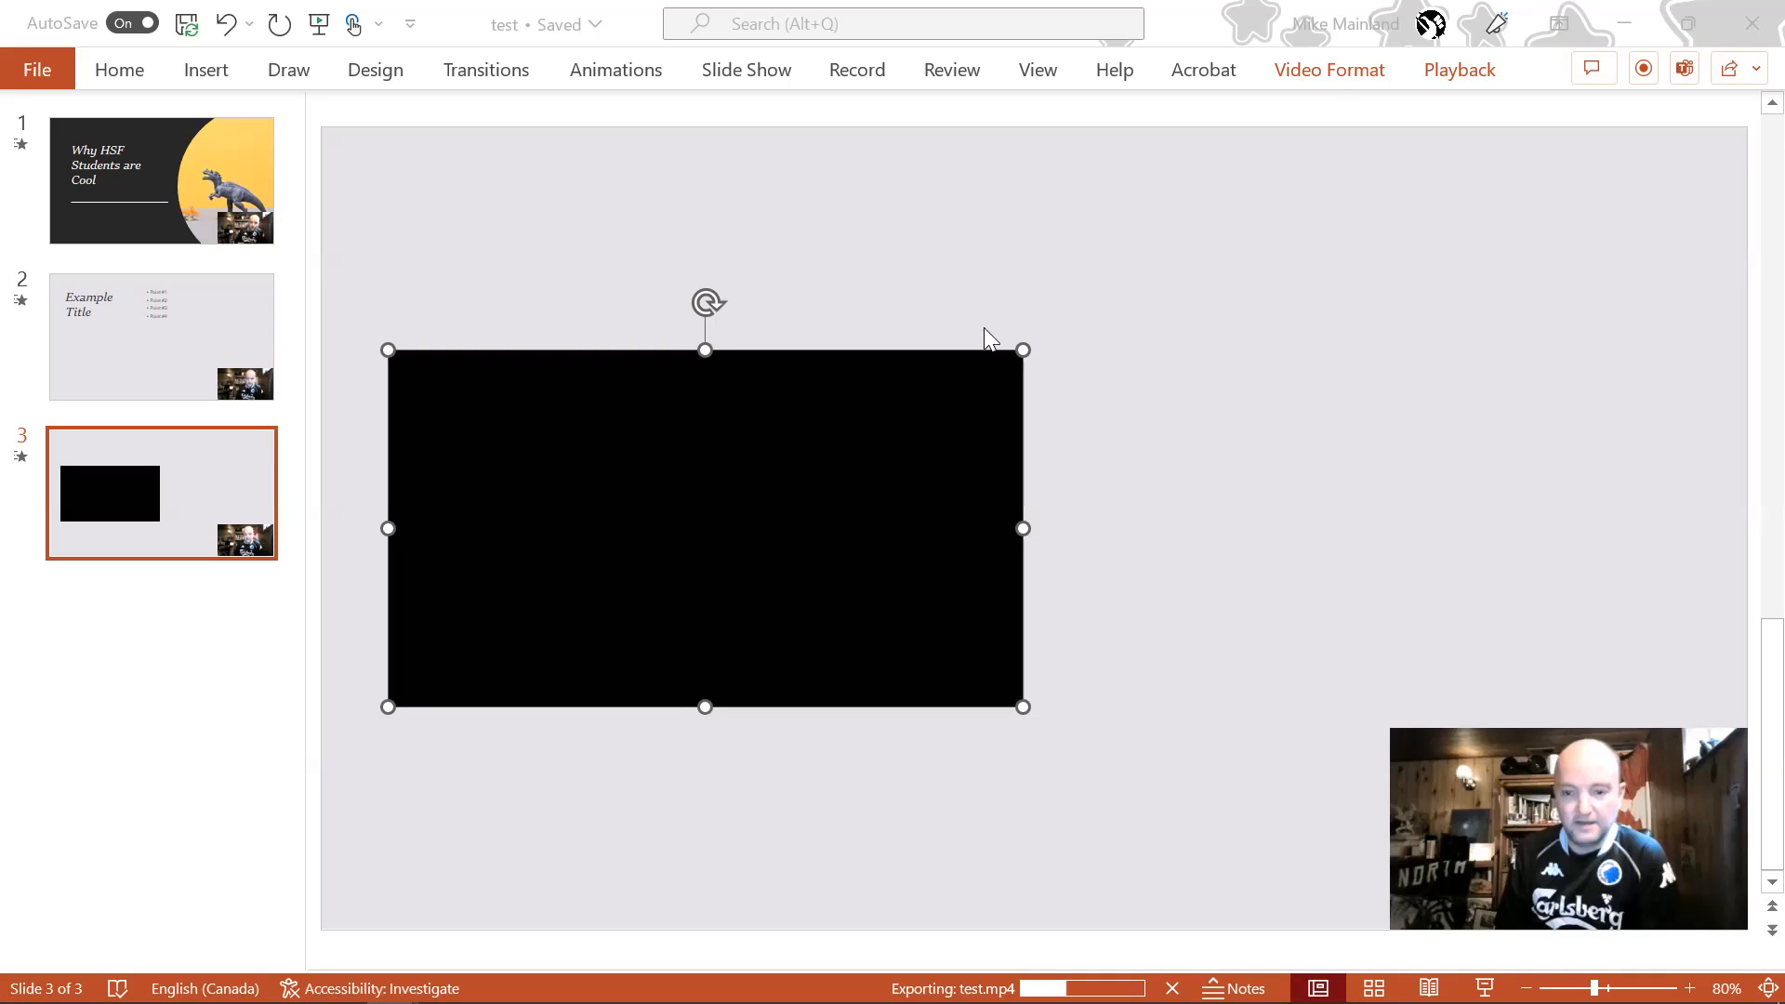
{"action": "mouse_move", "coordinate": [870, 74]}
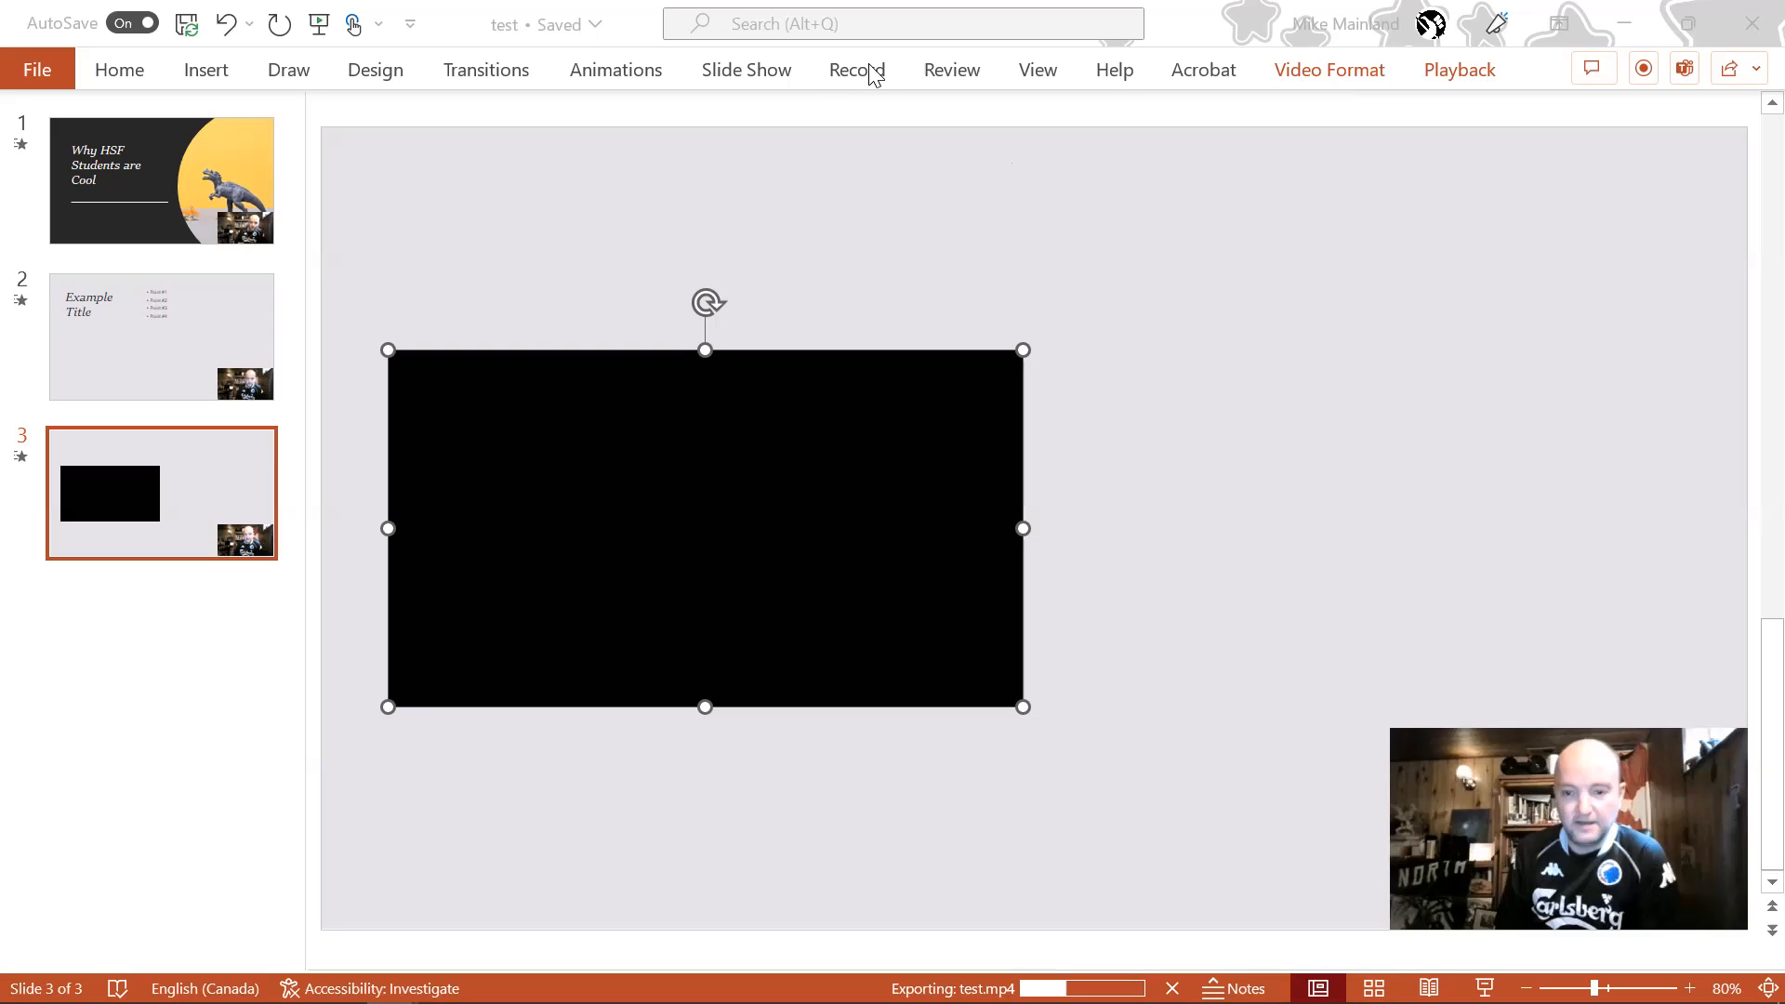
Show the Record ribbon commands while test.mp4 keeps exporting.
{"action": "left_click", "coordinate": [853, 68]}
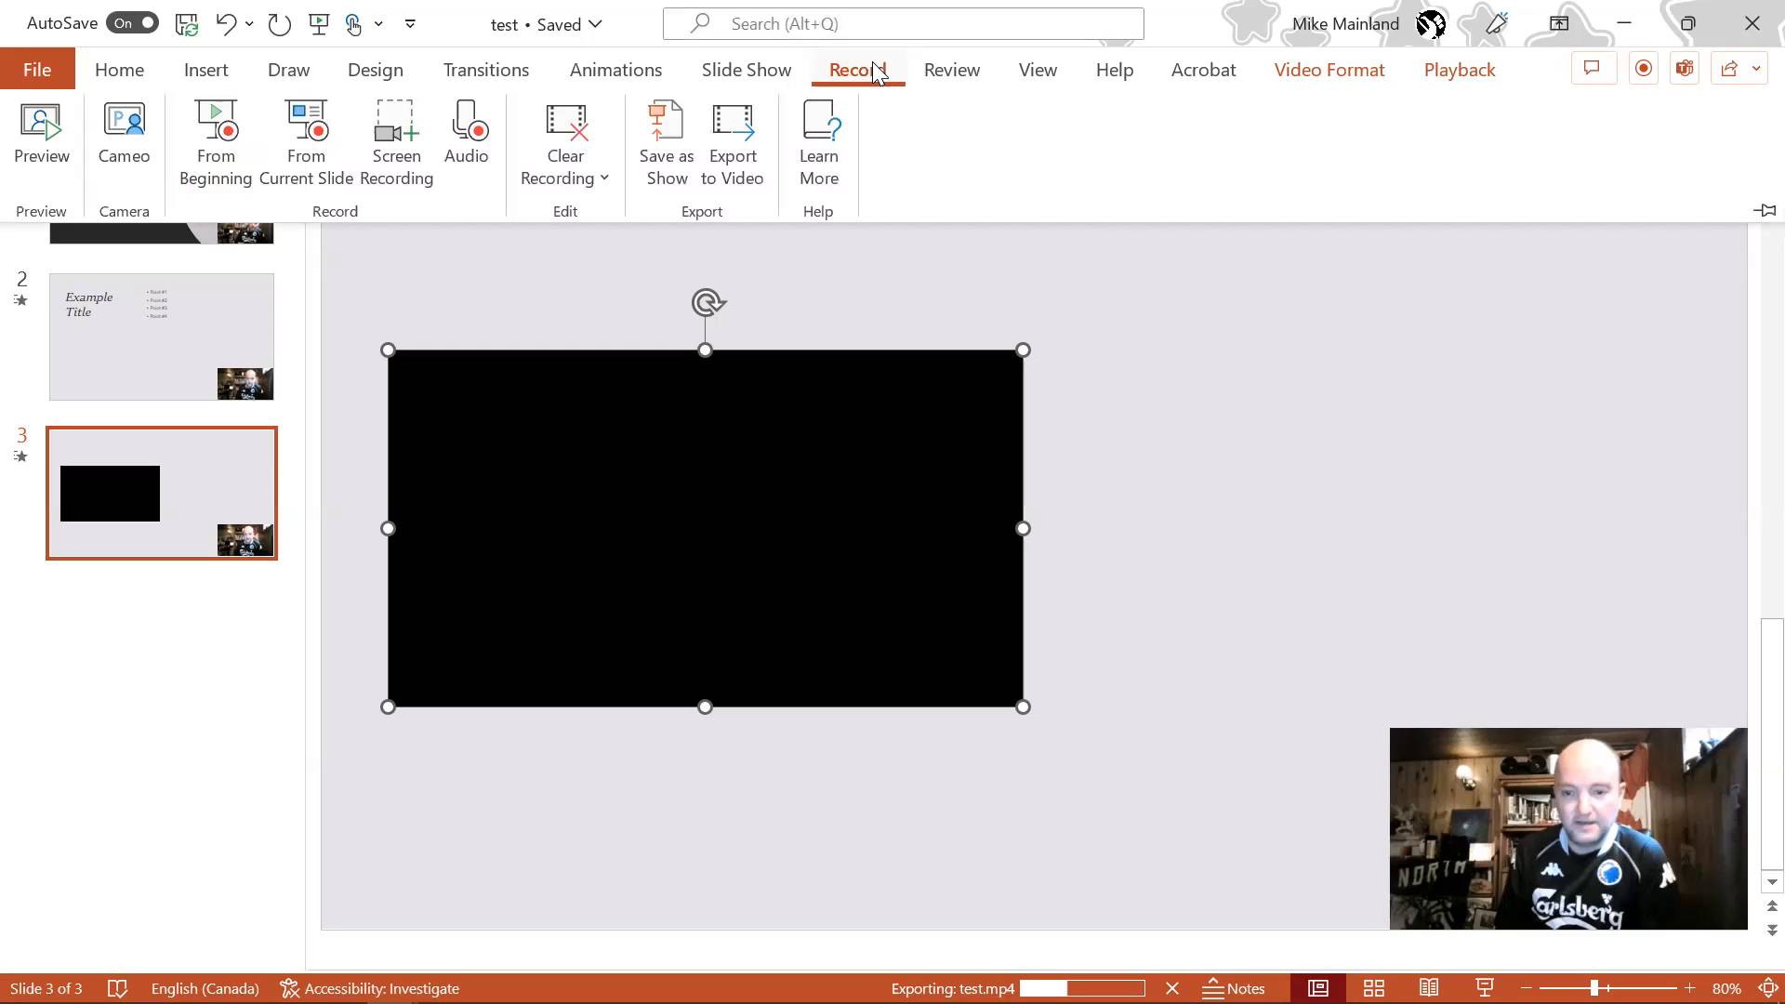
{"action": "mouse_move", "coordinate": [396, 143]}
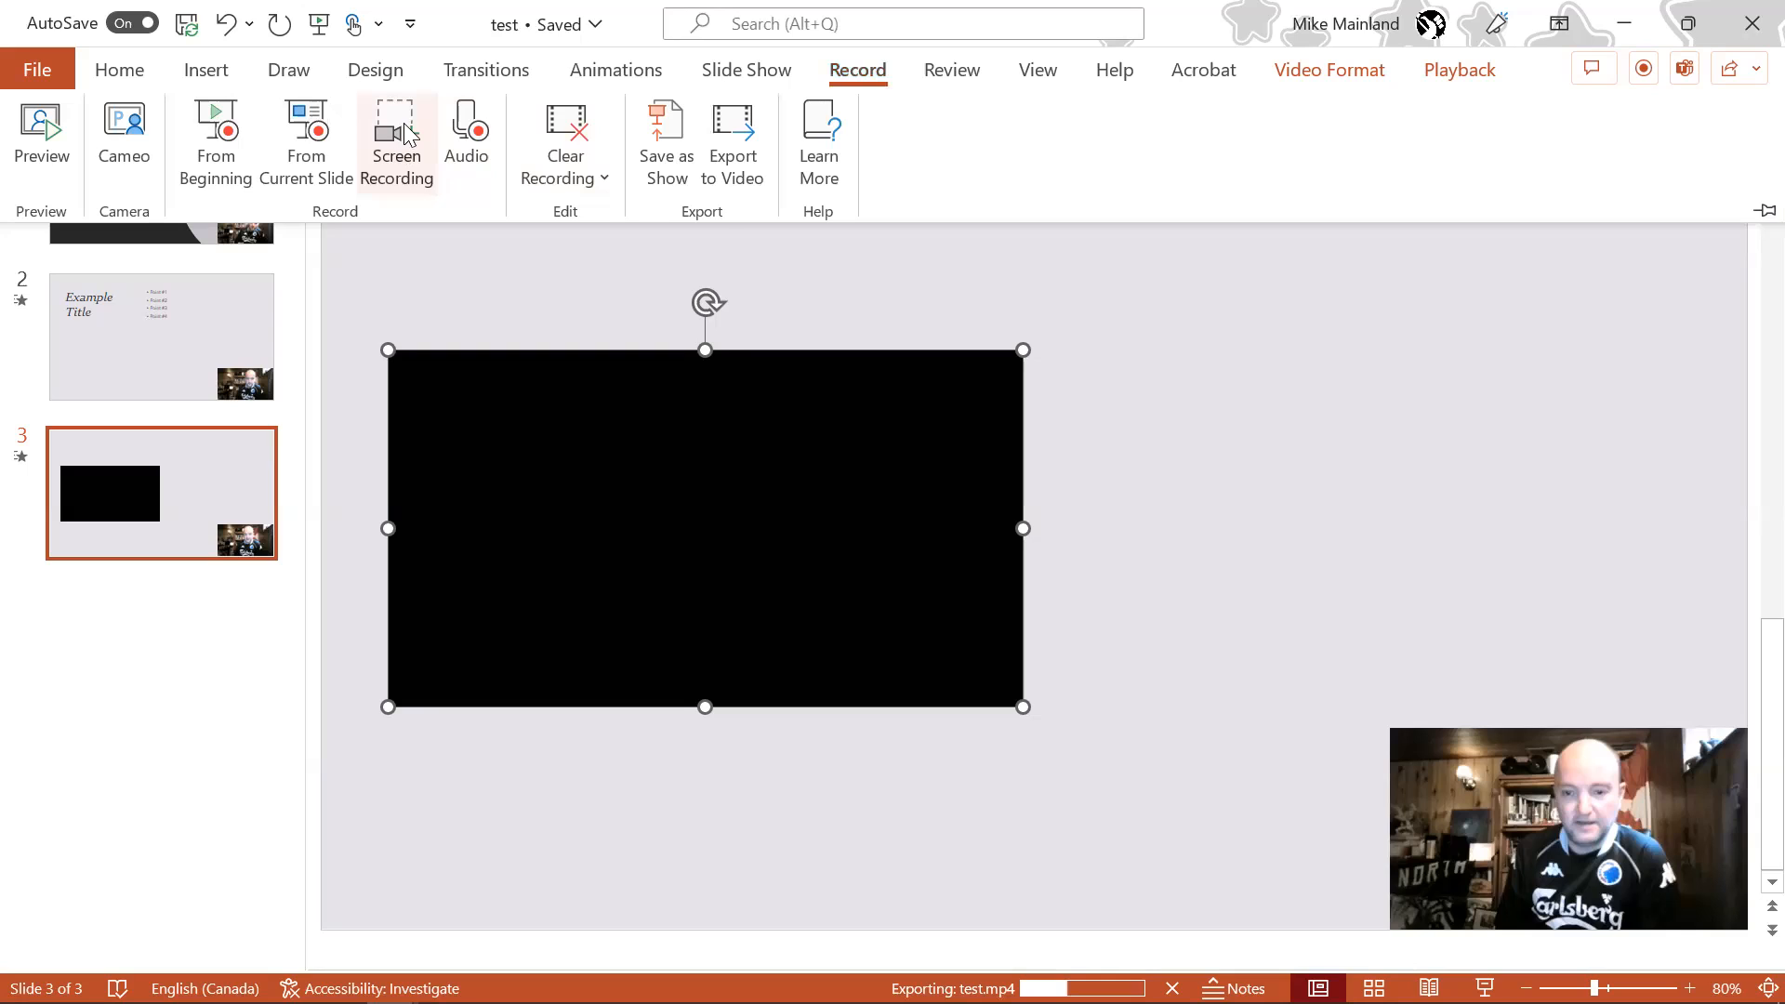
{"action": "mouse_move", "coordinate": [397, 143]}
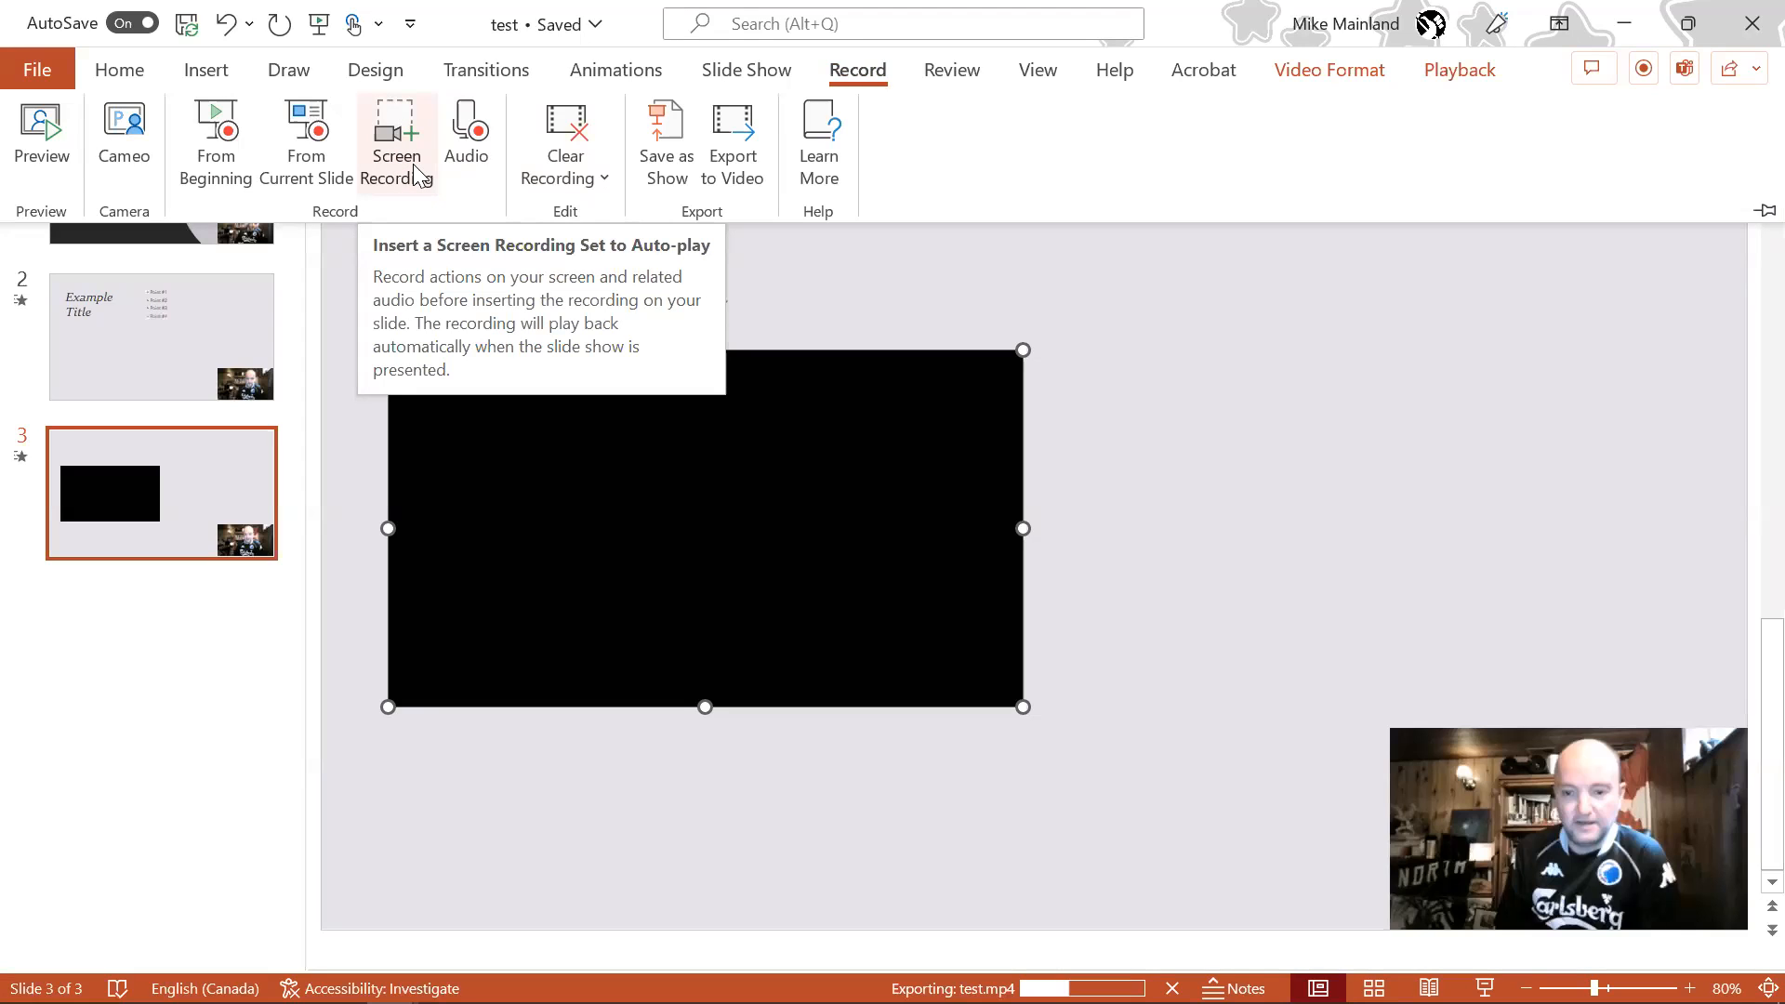
{"action": "mouse_move", "coordinate": [794, 270]}
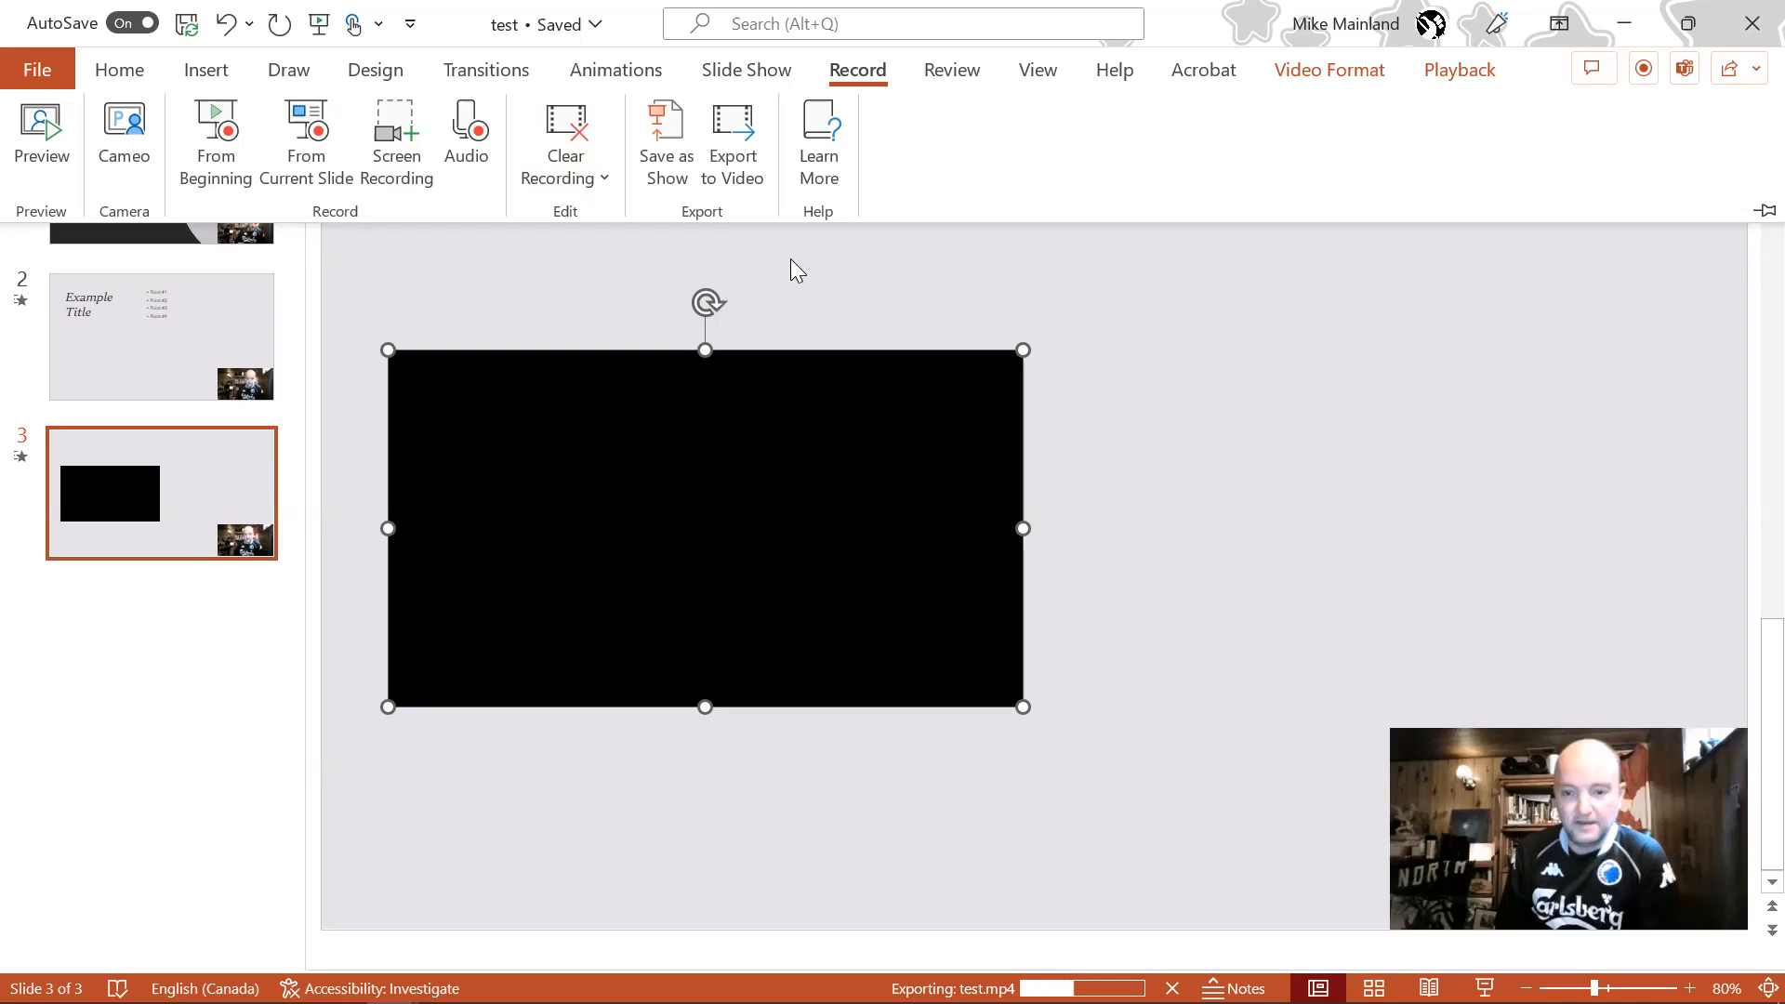
{"action": "mouse_move", "coordinate": [805, 545]}
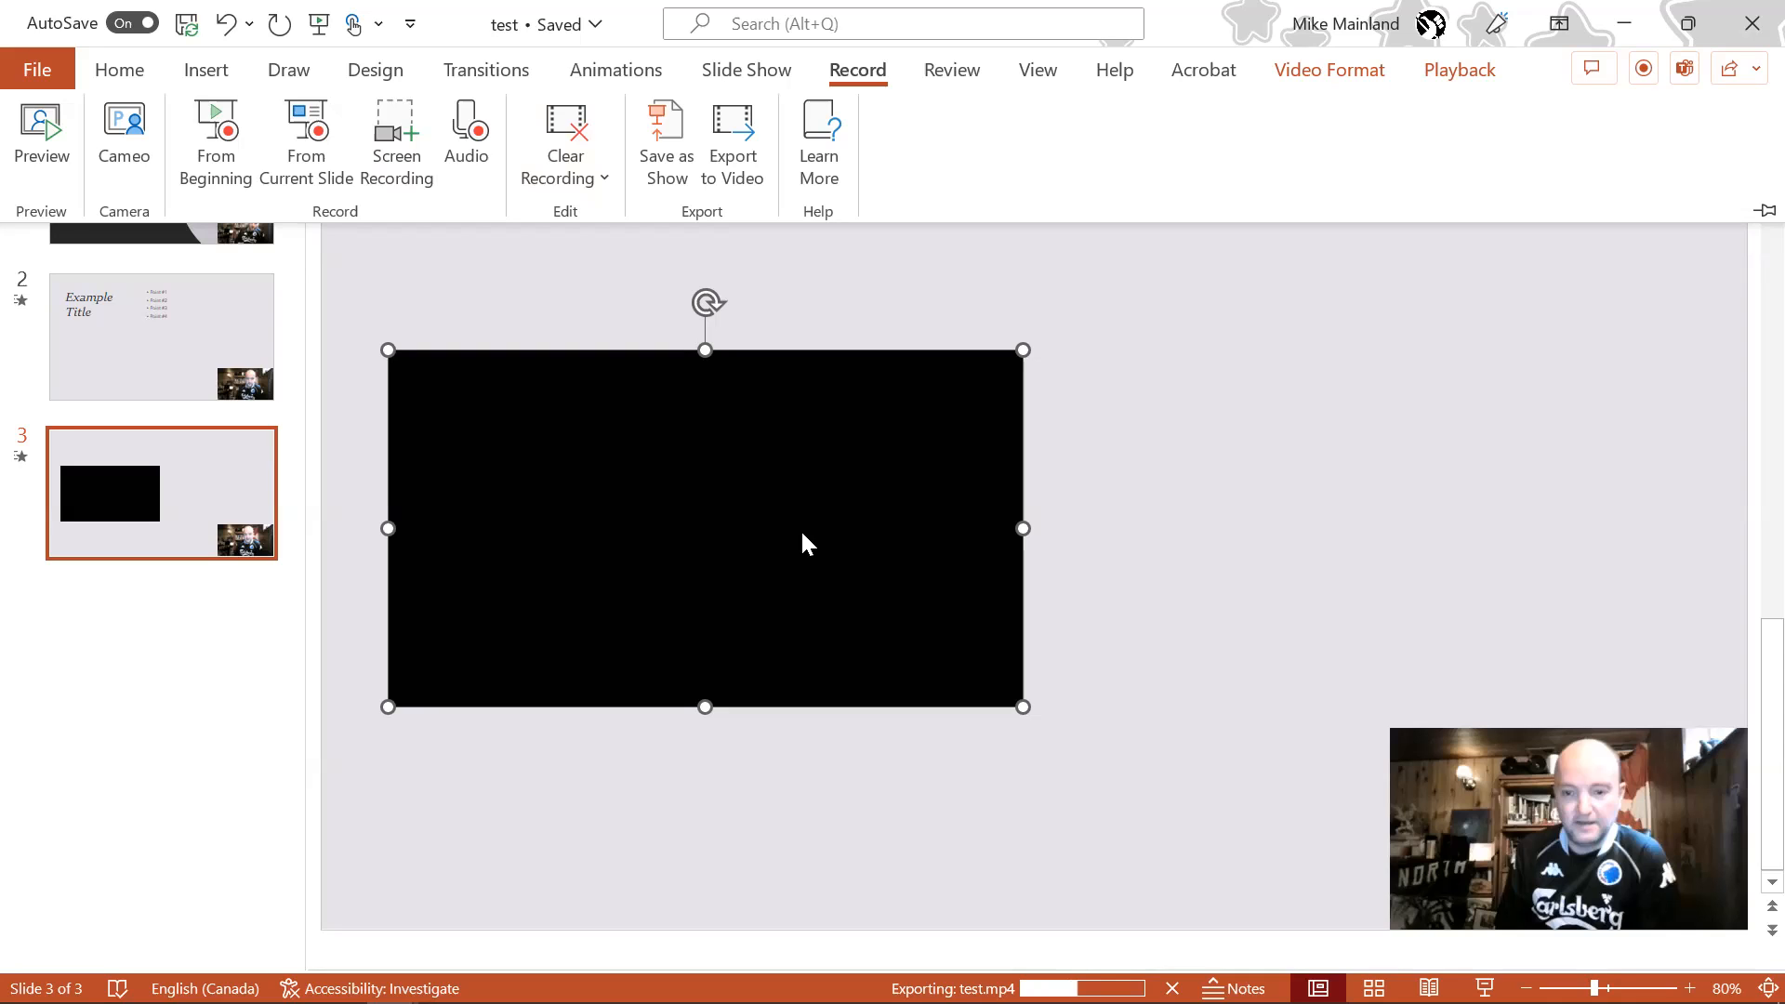
Scroll the slide view while test.mp4 continues exporting in the background.
{"action": "scroll", "scroll_direction": "up", "scroll_amount": 3}
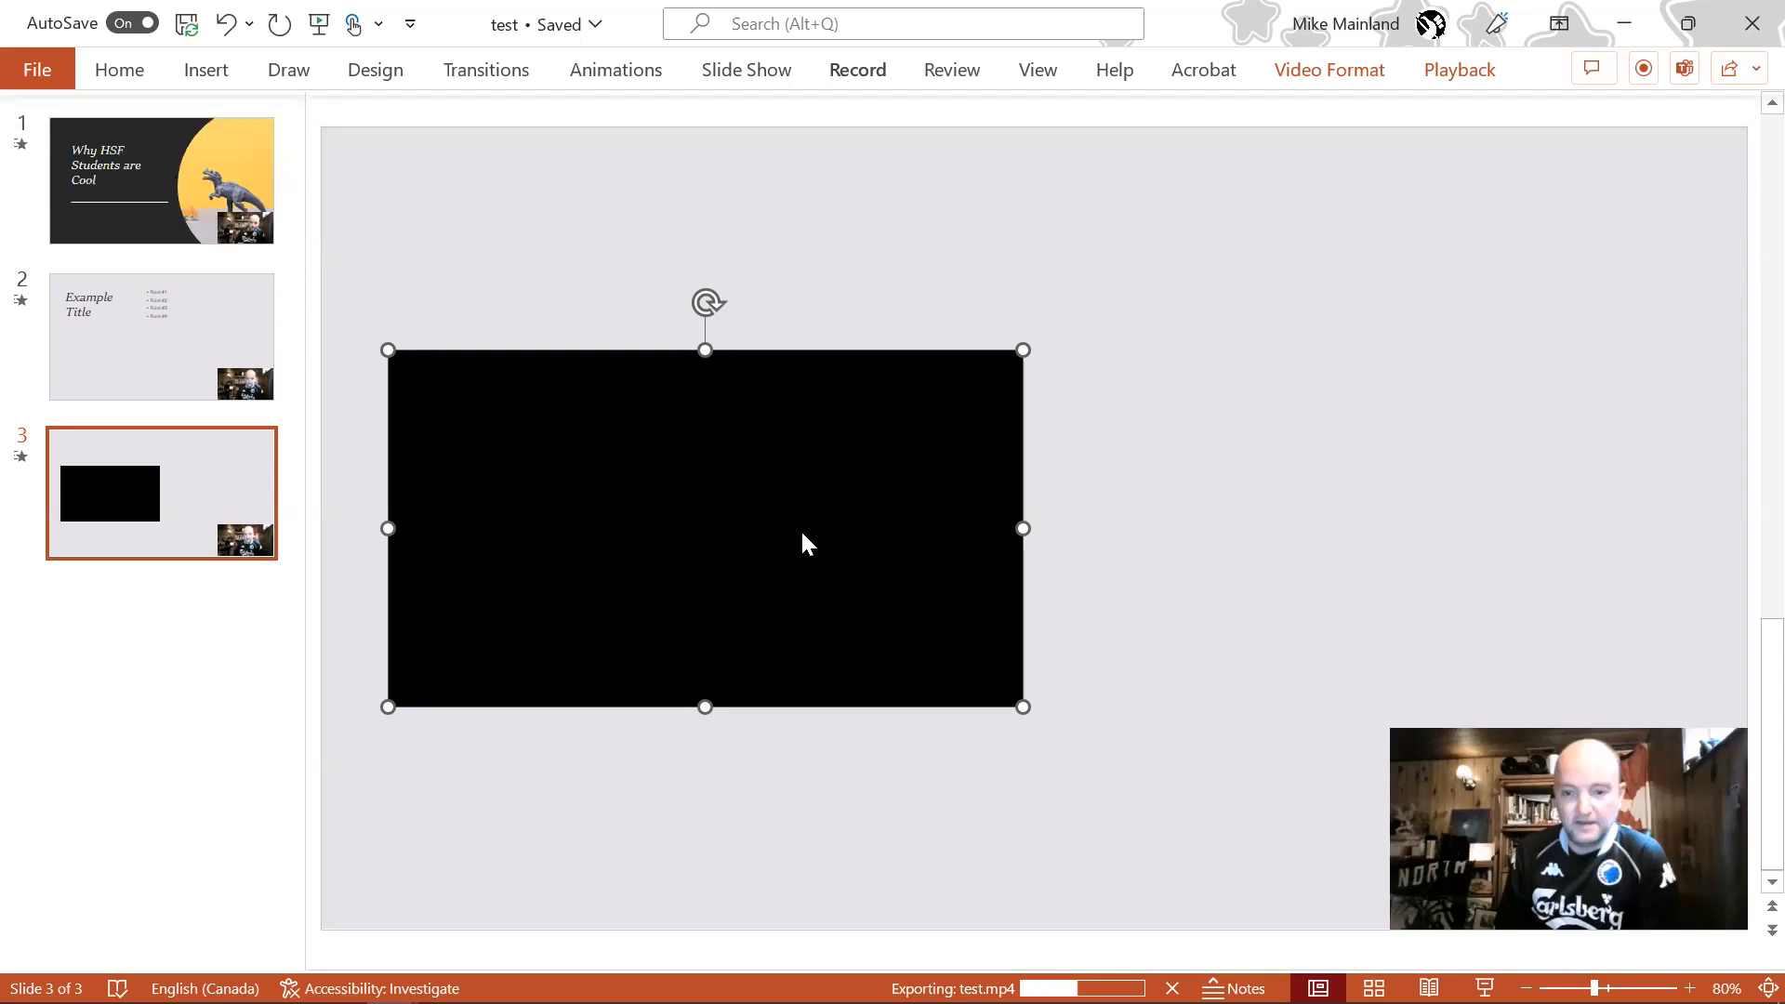